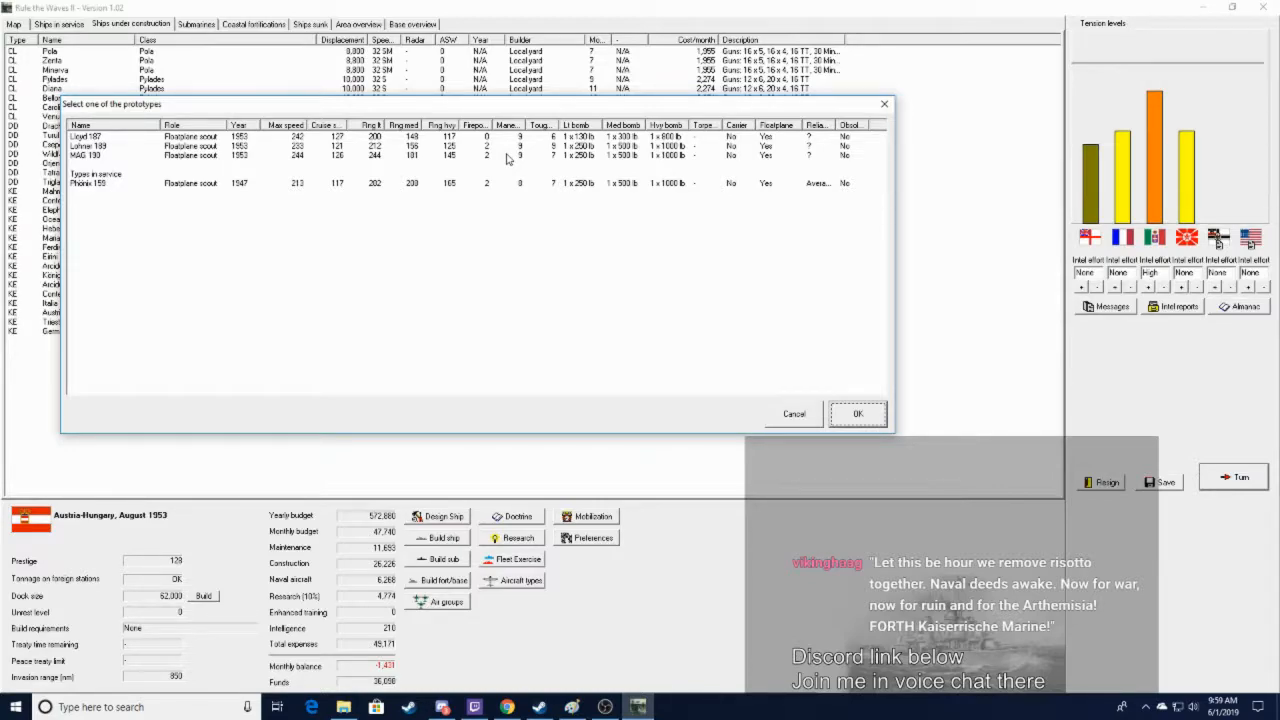
mouse_move(525, 140)
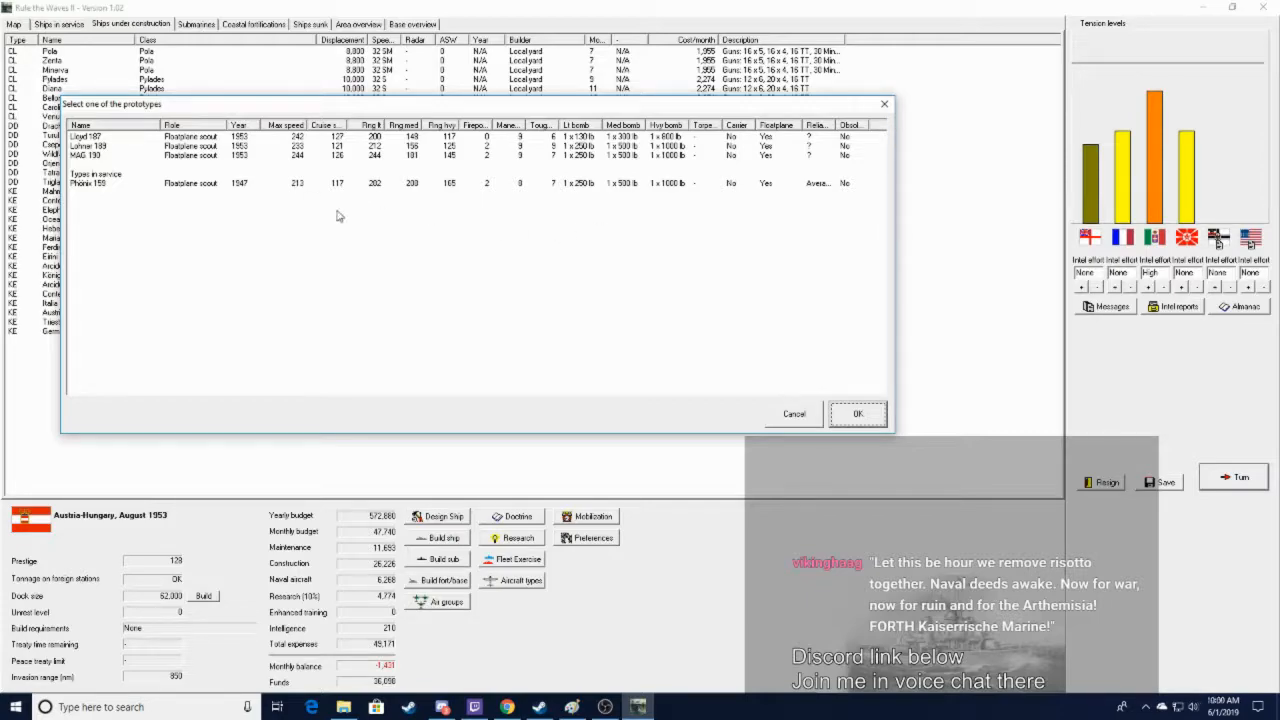
mouse_move(332, 156)
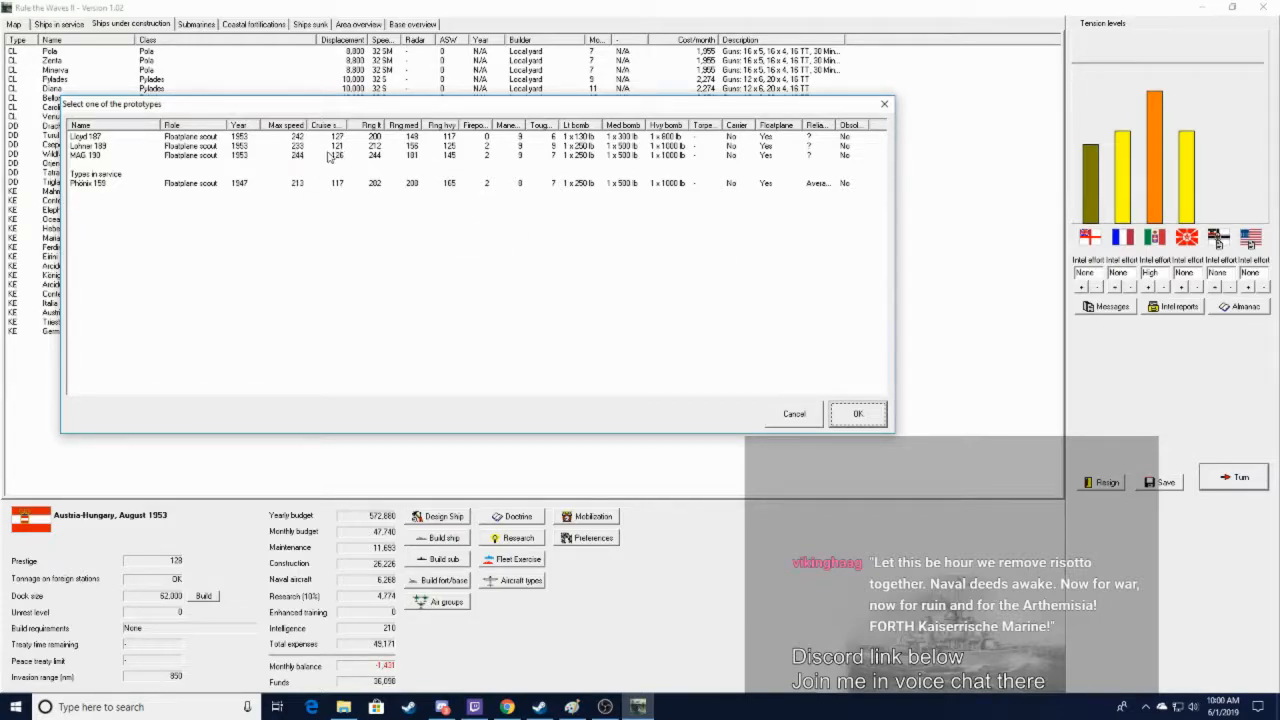
mouse_move(406, 195)
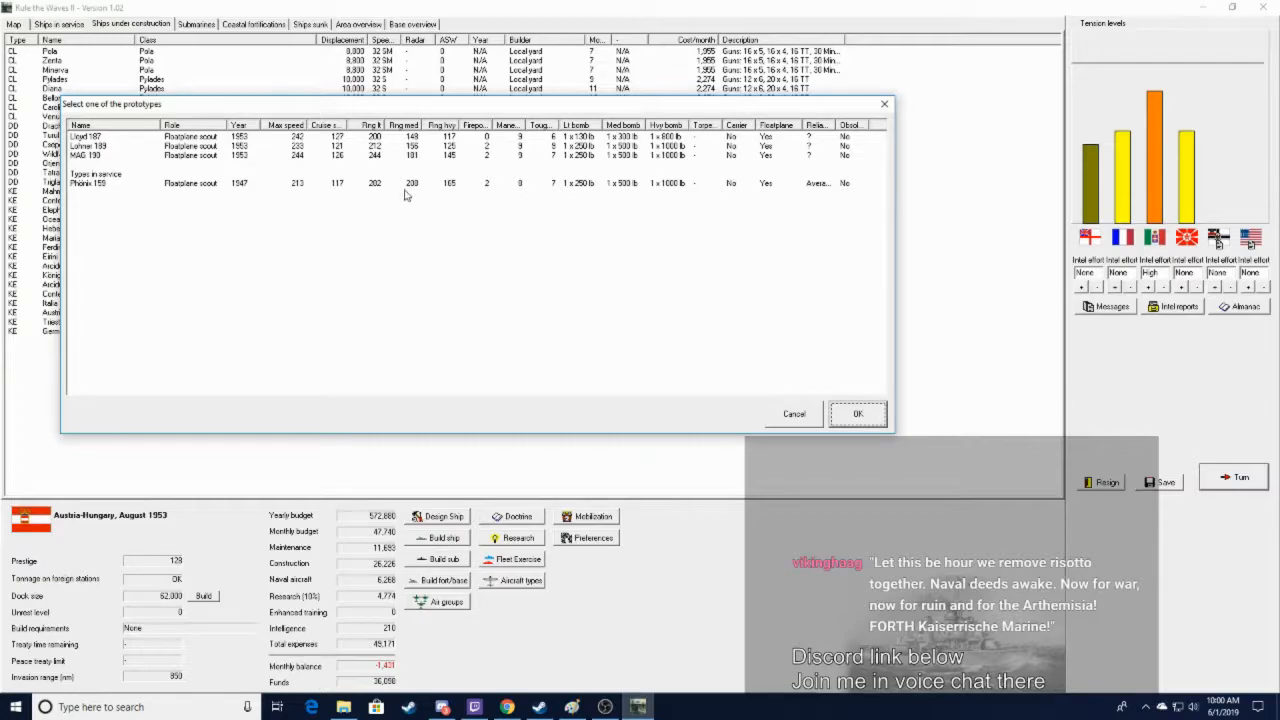
Pick the MAG 190 prototype in the selection dialog and confirm it
click(200, 155)
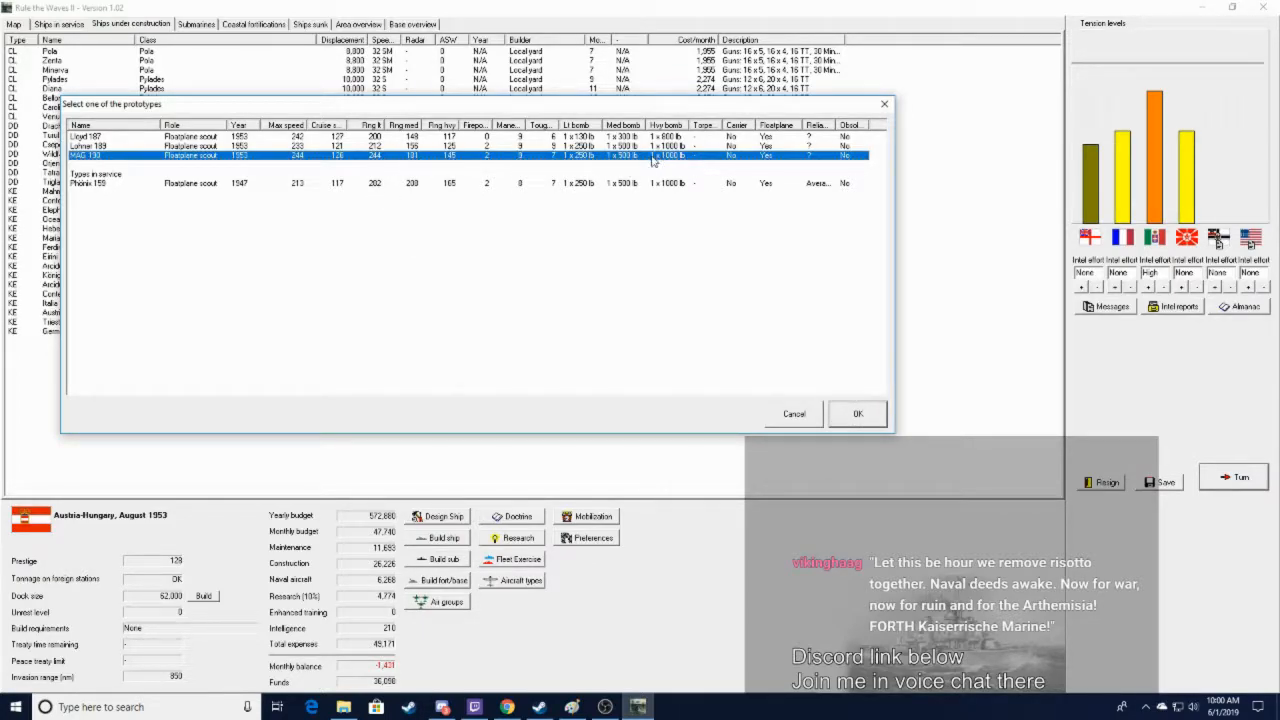
click(857, 413)
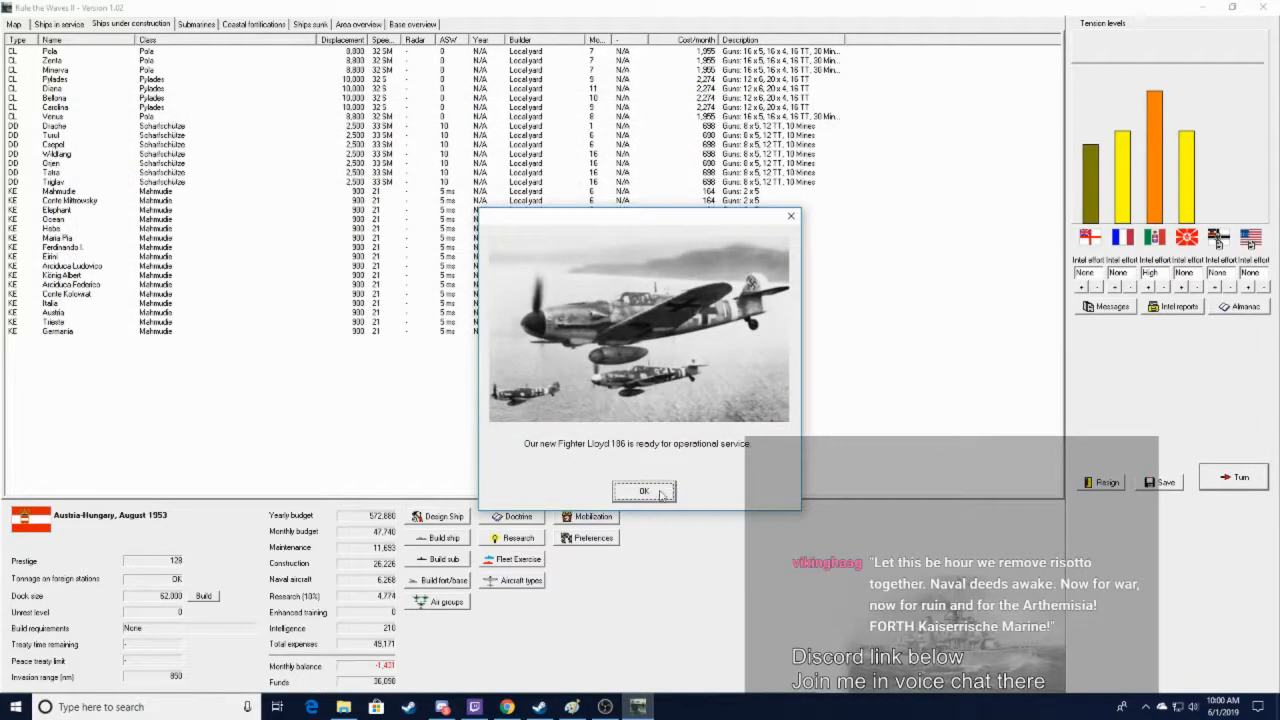
Dismiss the Lloyd 186 news and keep land-based air attacking enemy ships in general
click(644, 491)
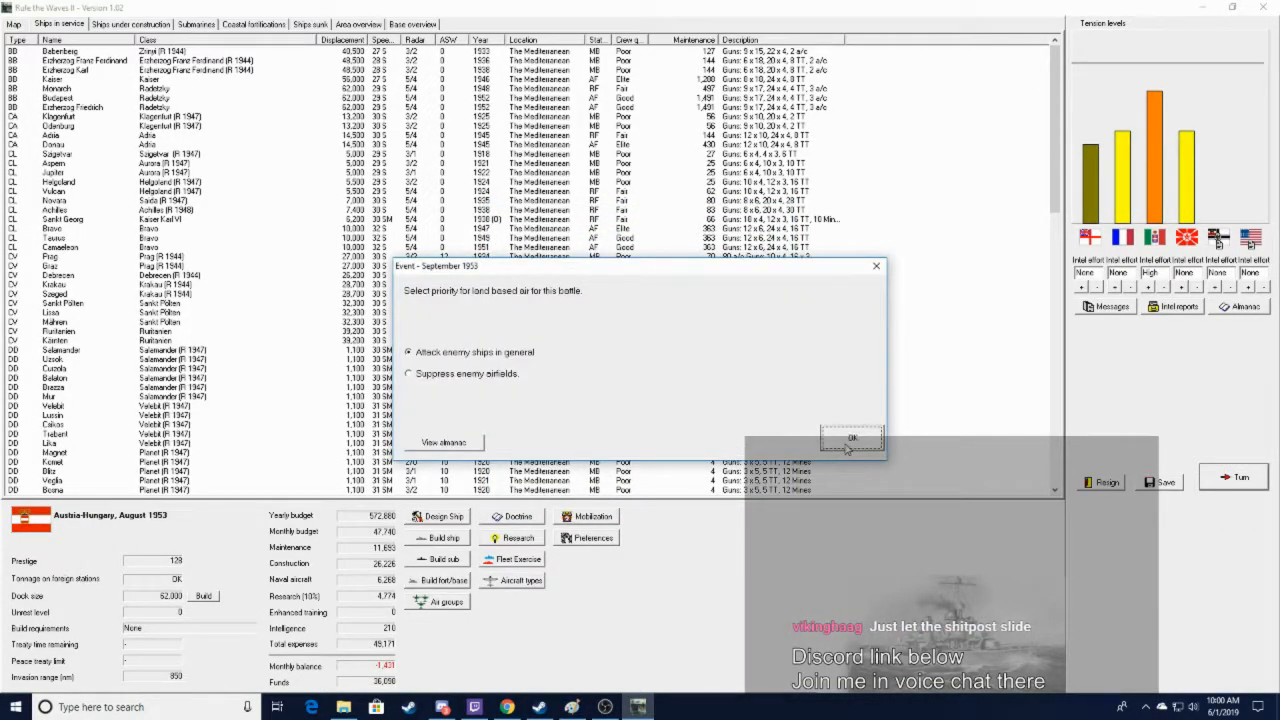
click(851, 438)
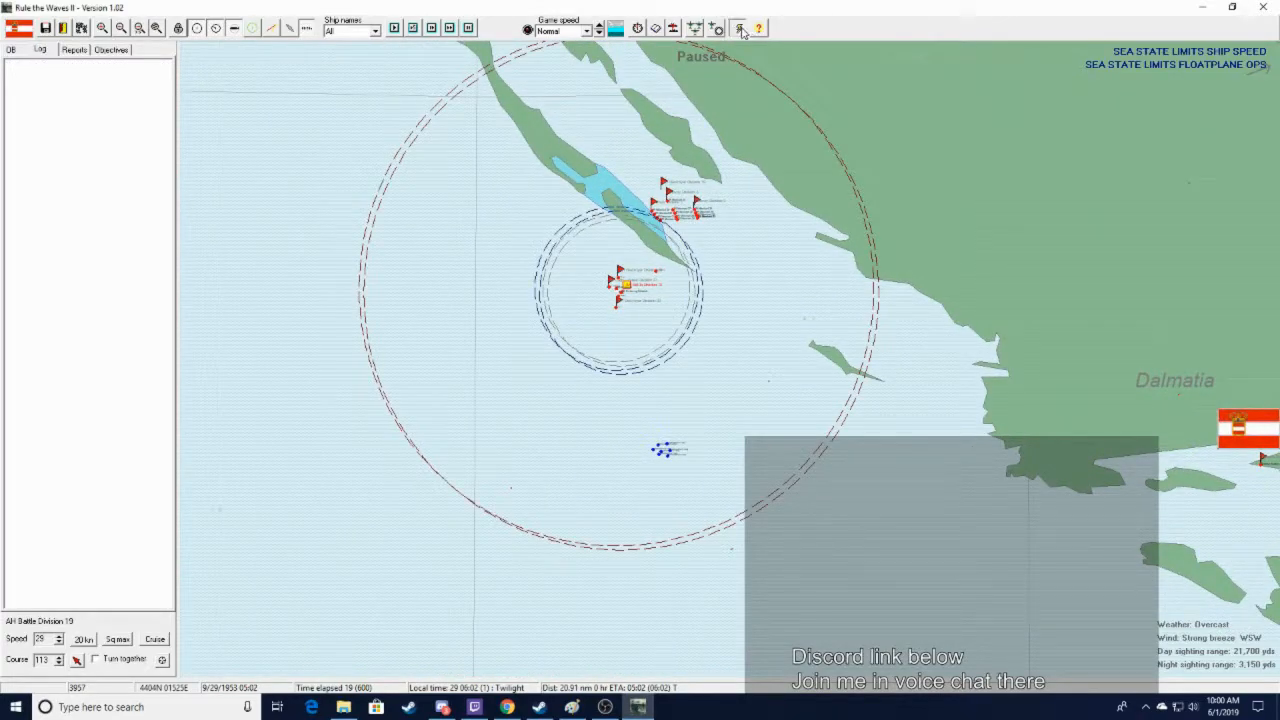
Bring up strike setup and choose the division supplying the strike aircraft
click(738, 27)
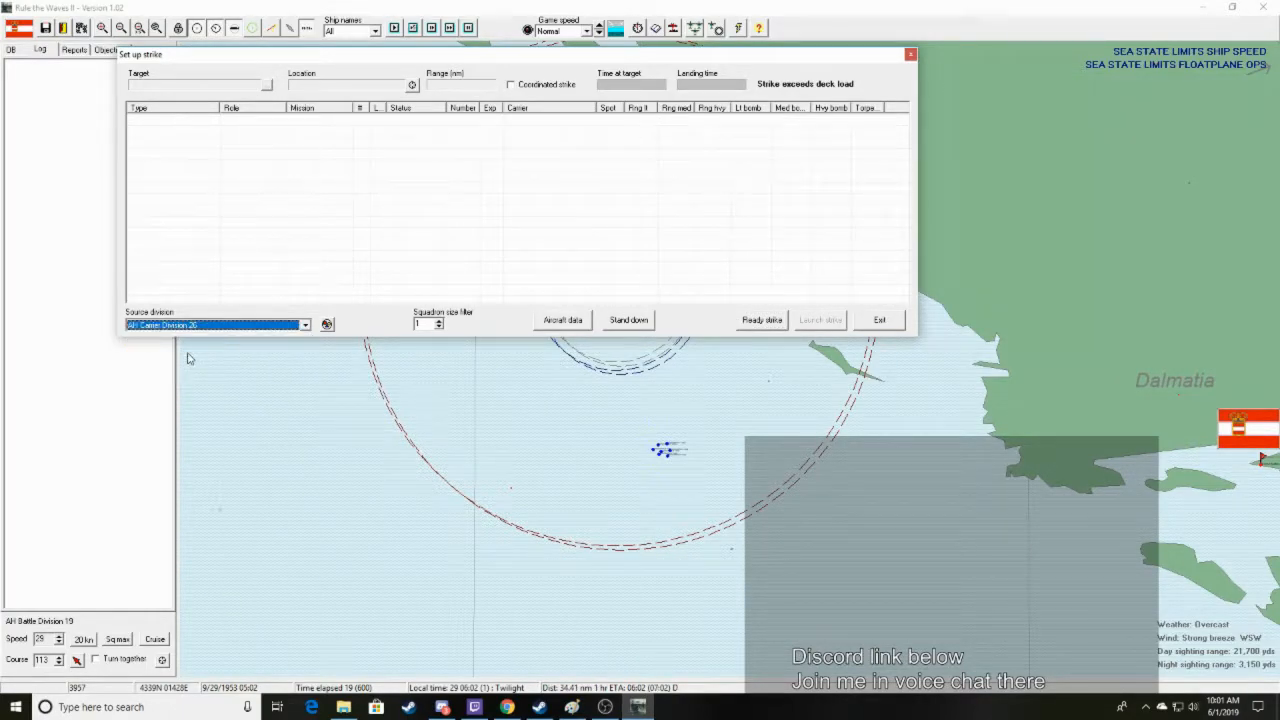
click(878, 319)
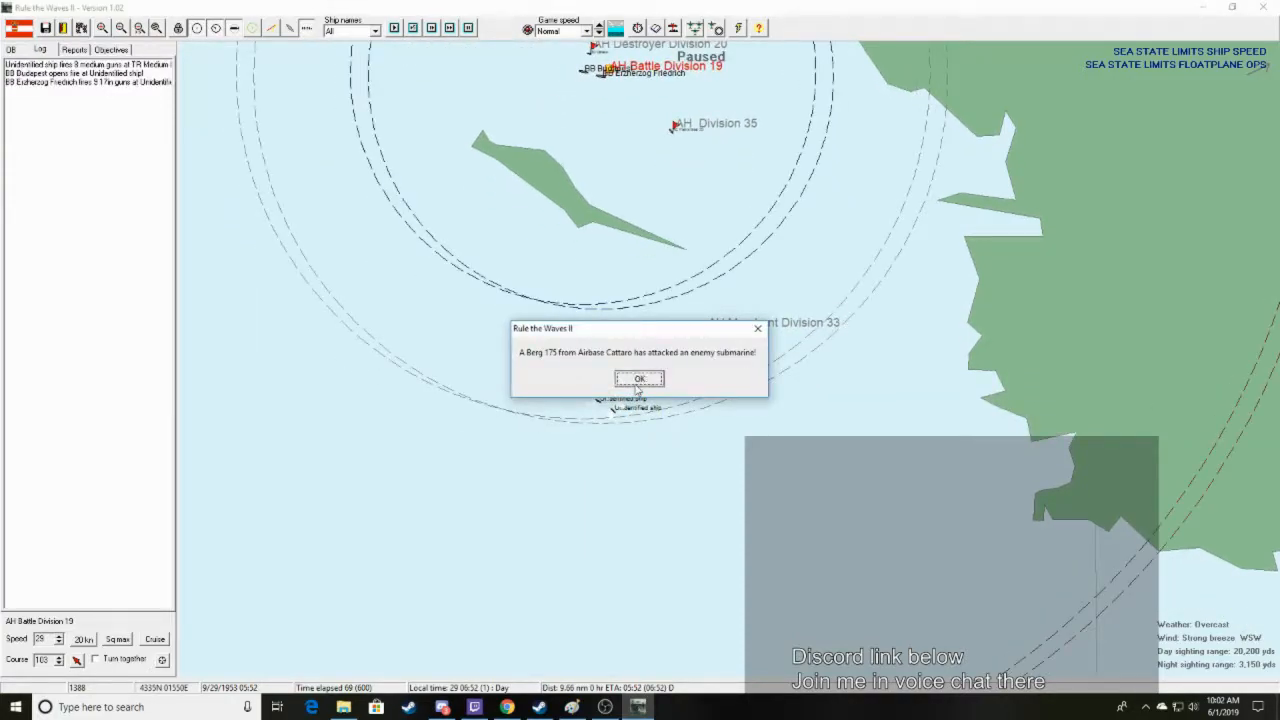
click(638, 378)
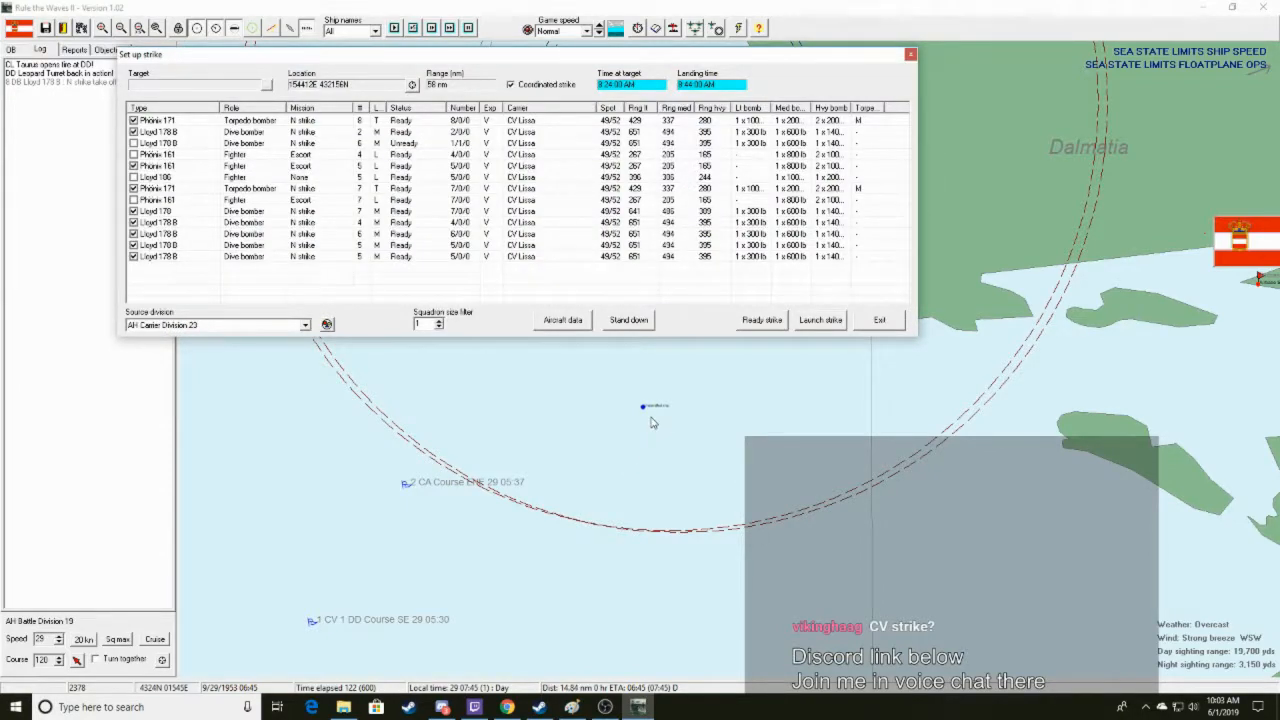
mouse_move(662, 471)
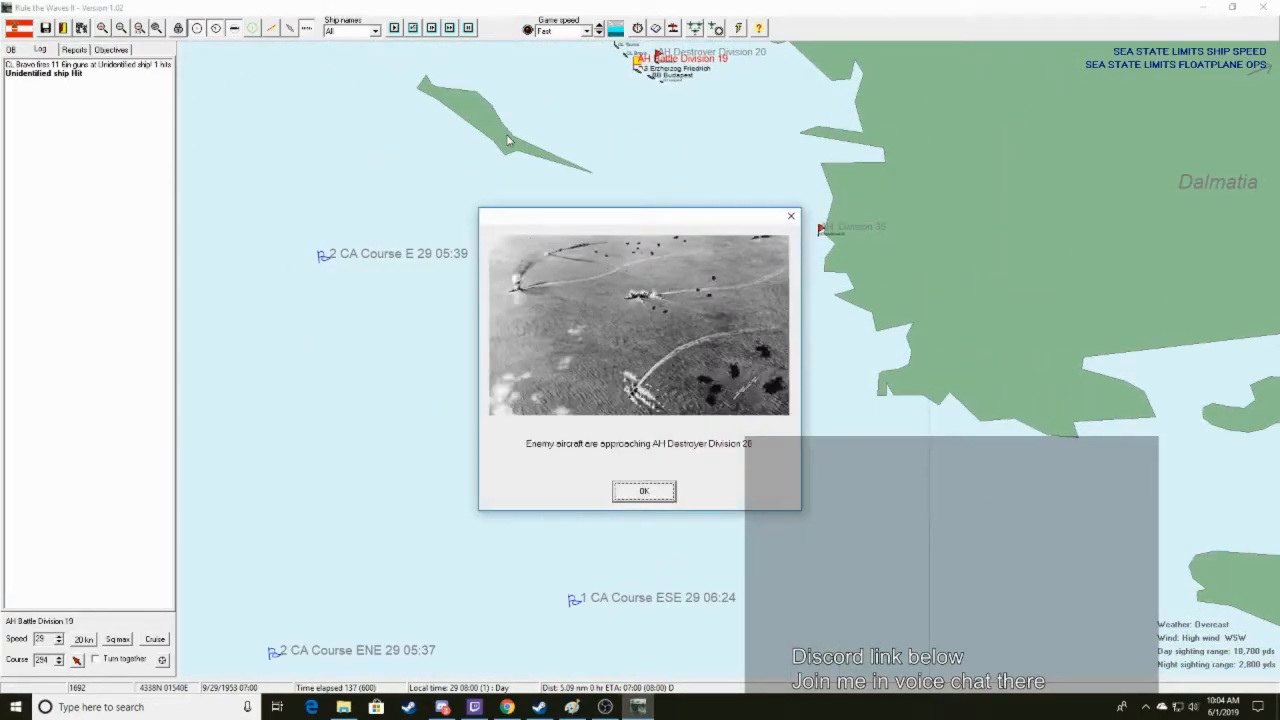
Dismiss the Lloyd 178 B and Phönix 161 approach warnings and set game speed to Ultra fast
click(643, 491)
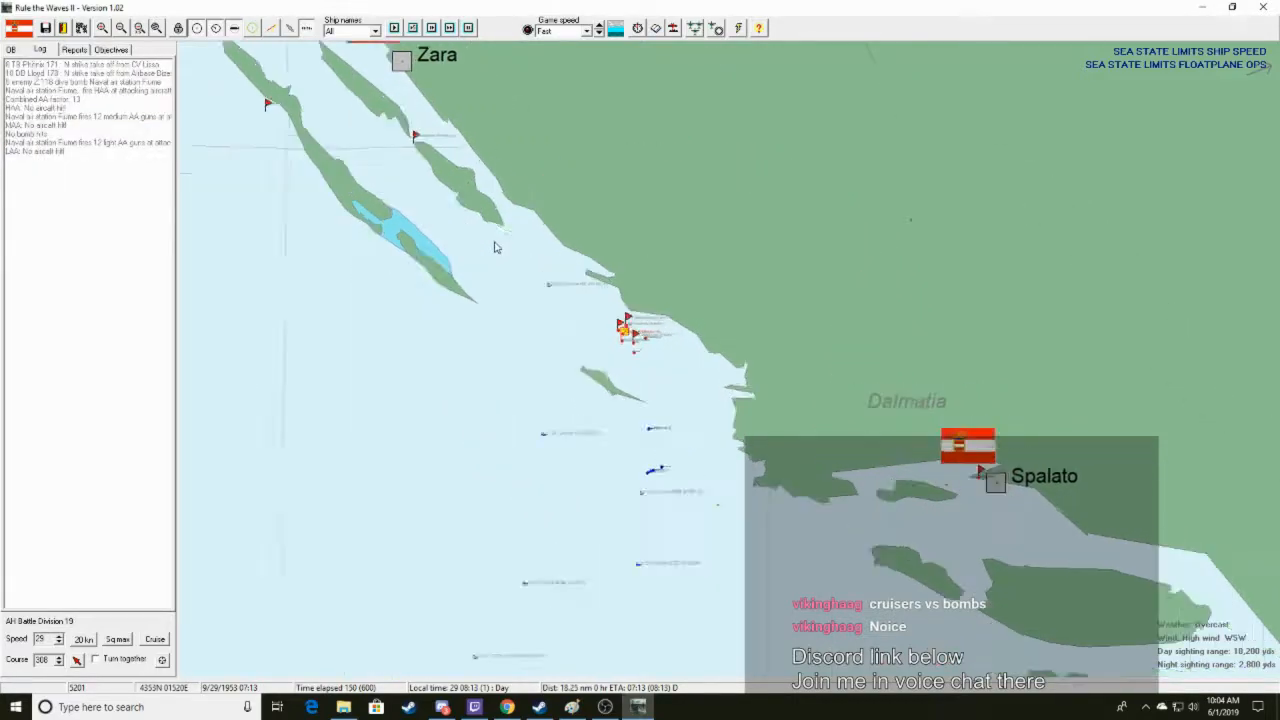
click(598, 26)
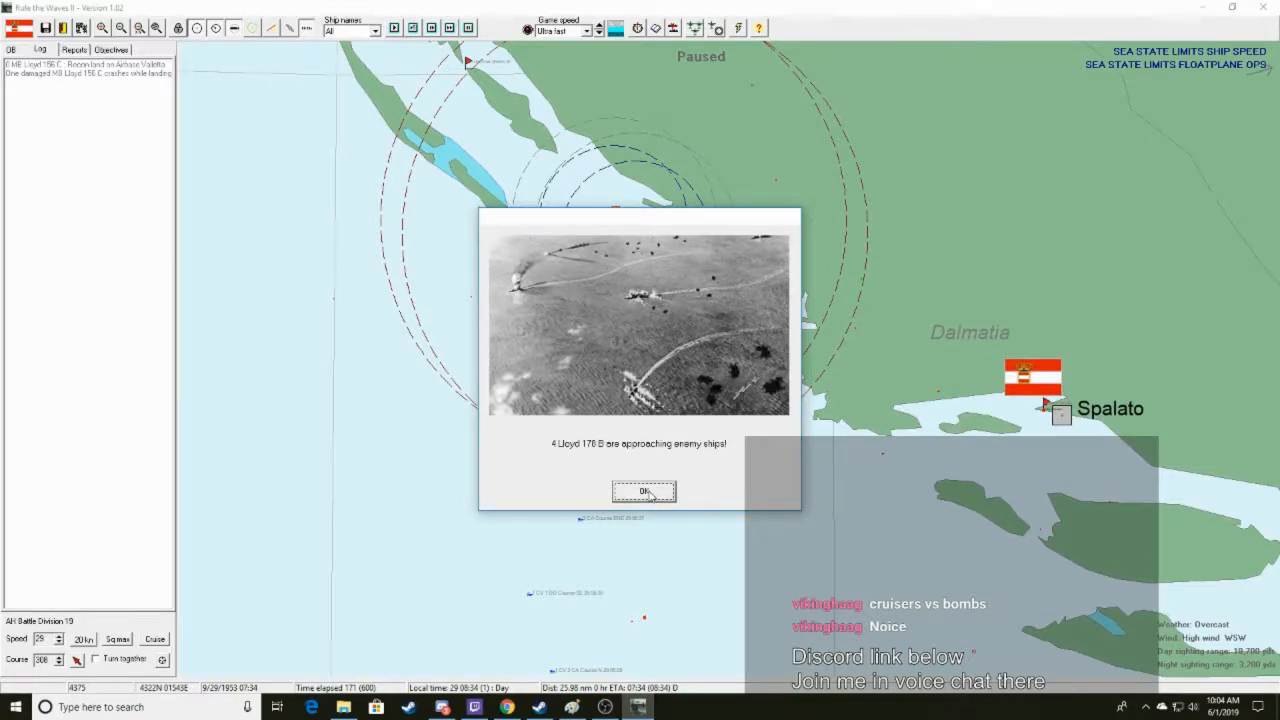
click(644, 491)
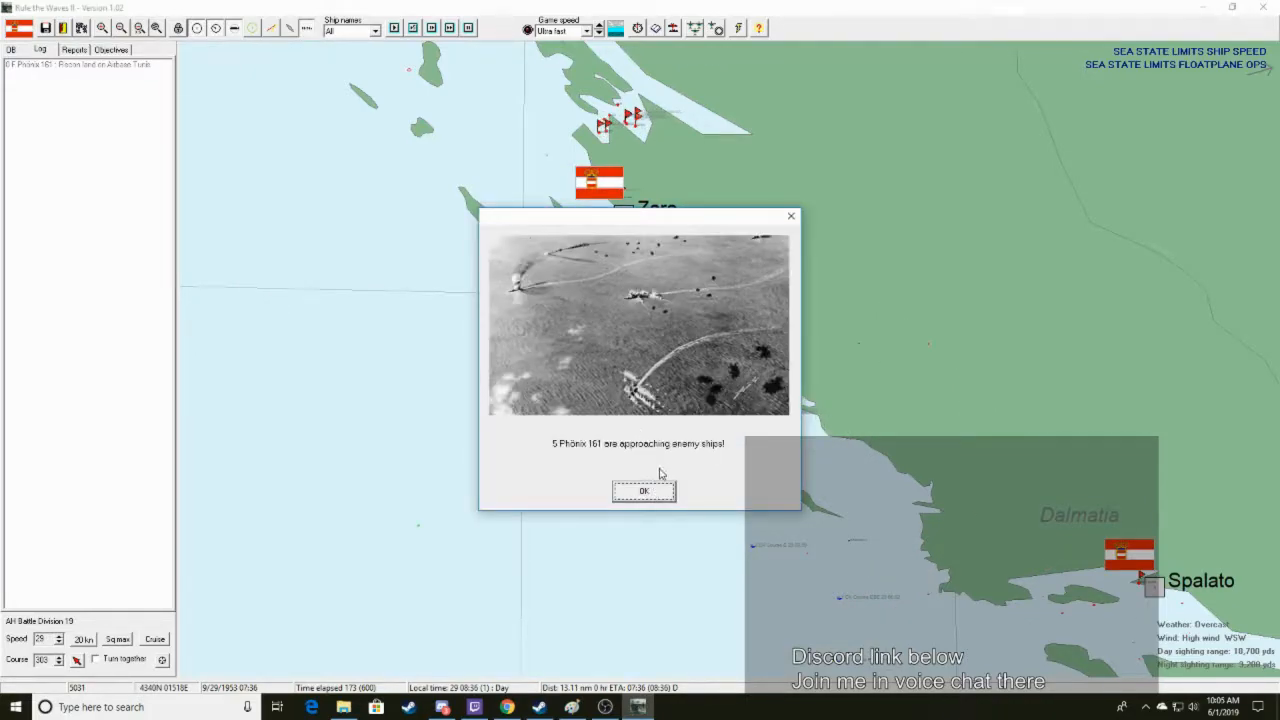
click(644, 491)
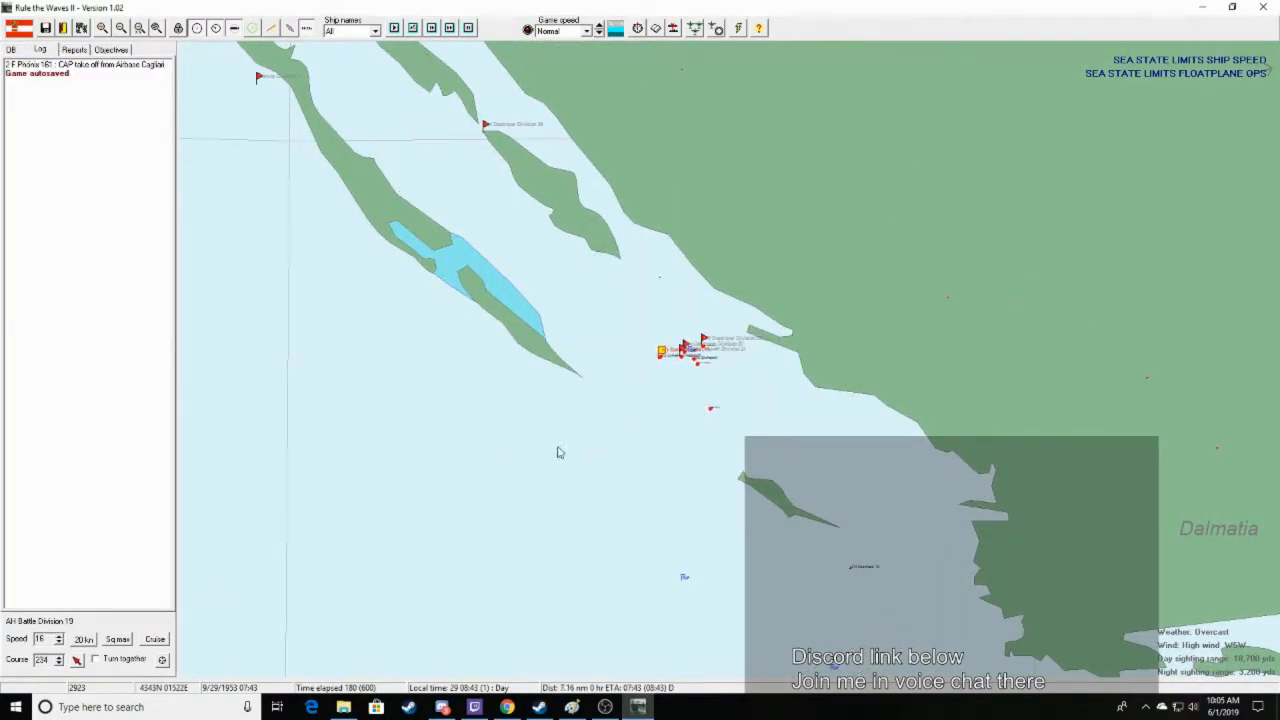
click(587, 31)
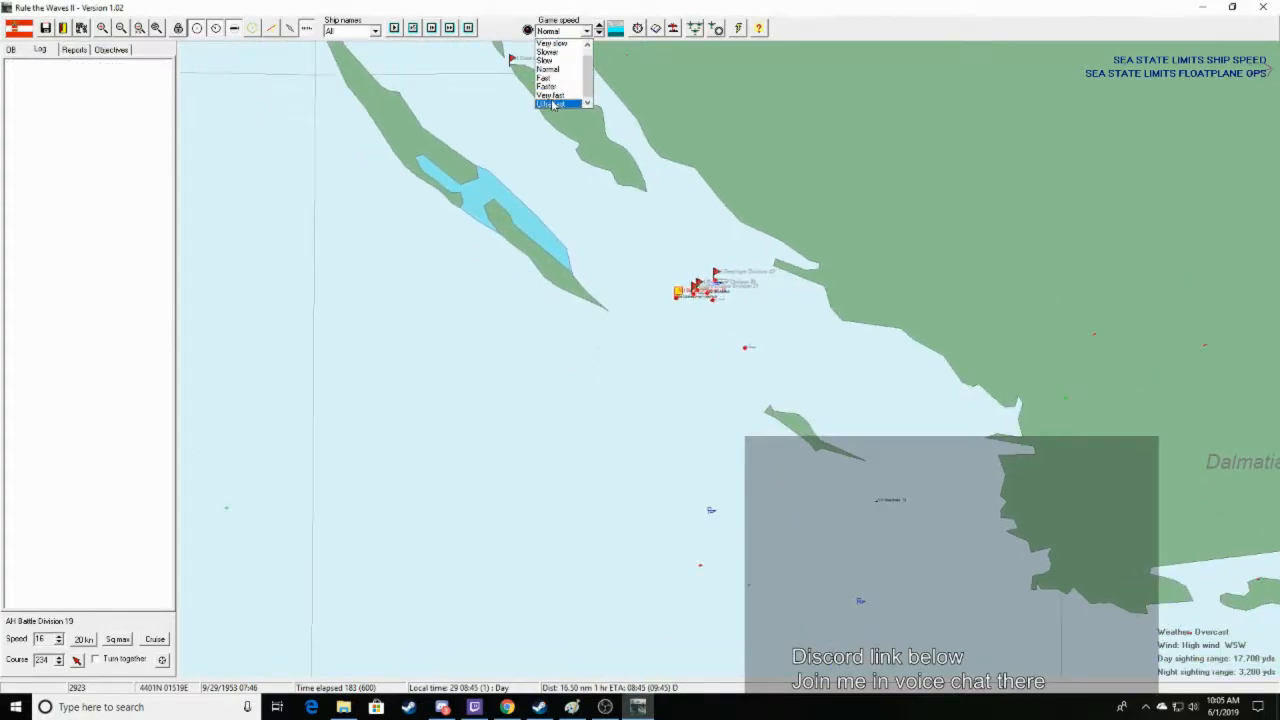
click(551, 103)
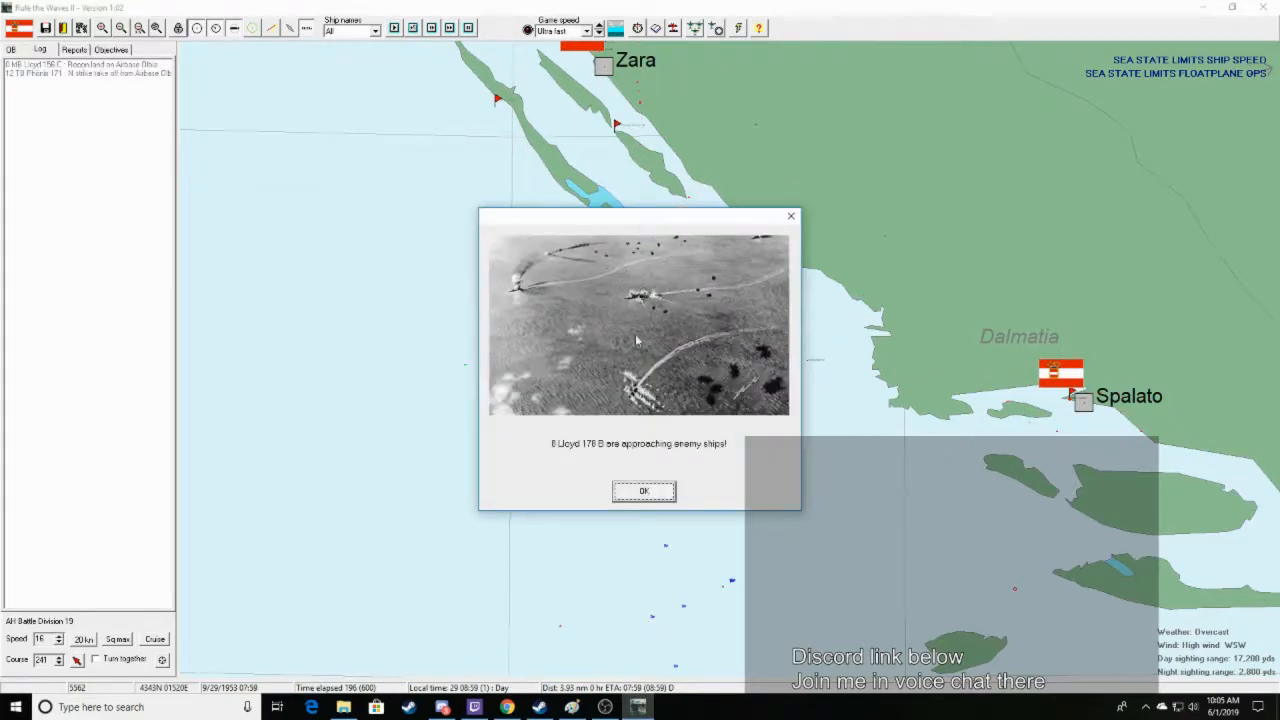
Acknowledge further air raid alerts and the torpedo hit on the enemy cruiser
click(643, 491)
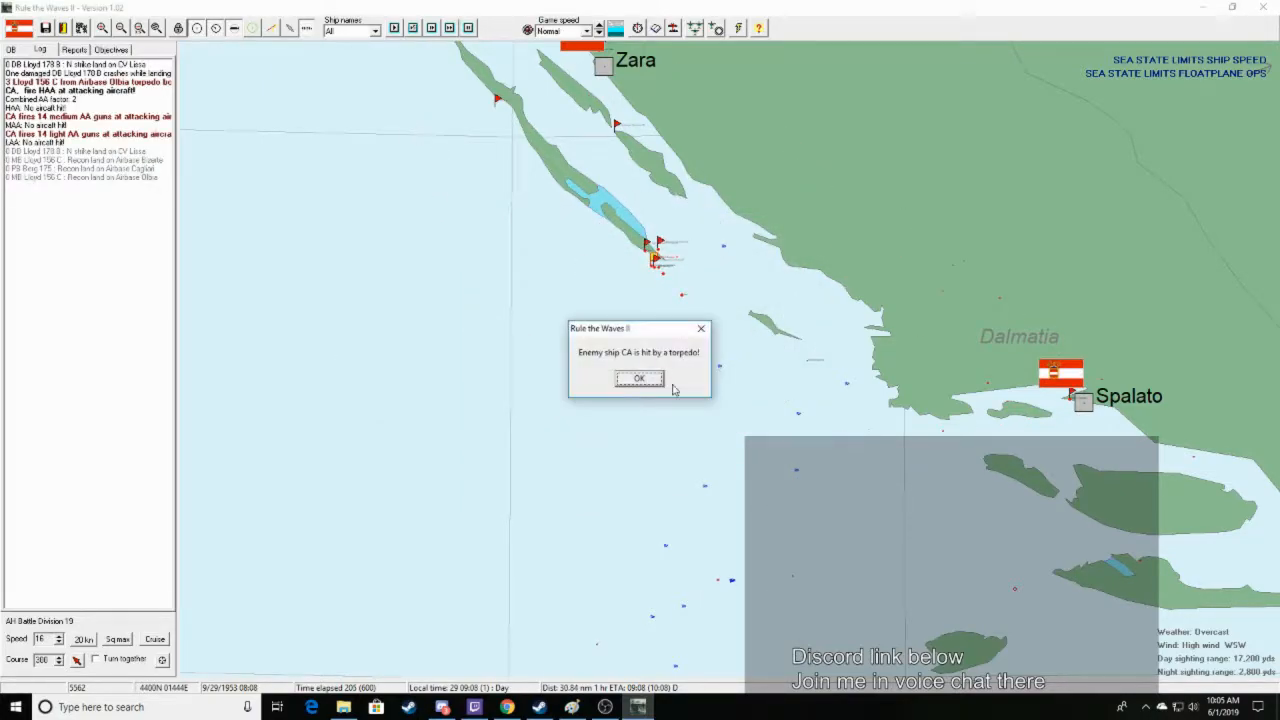
click(638, 378)
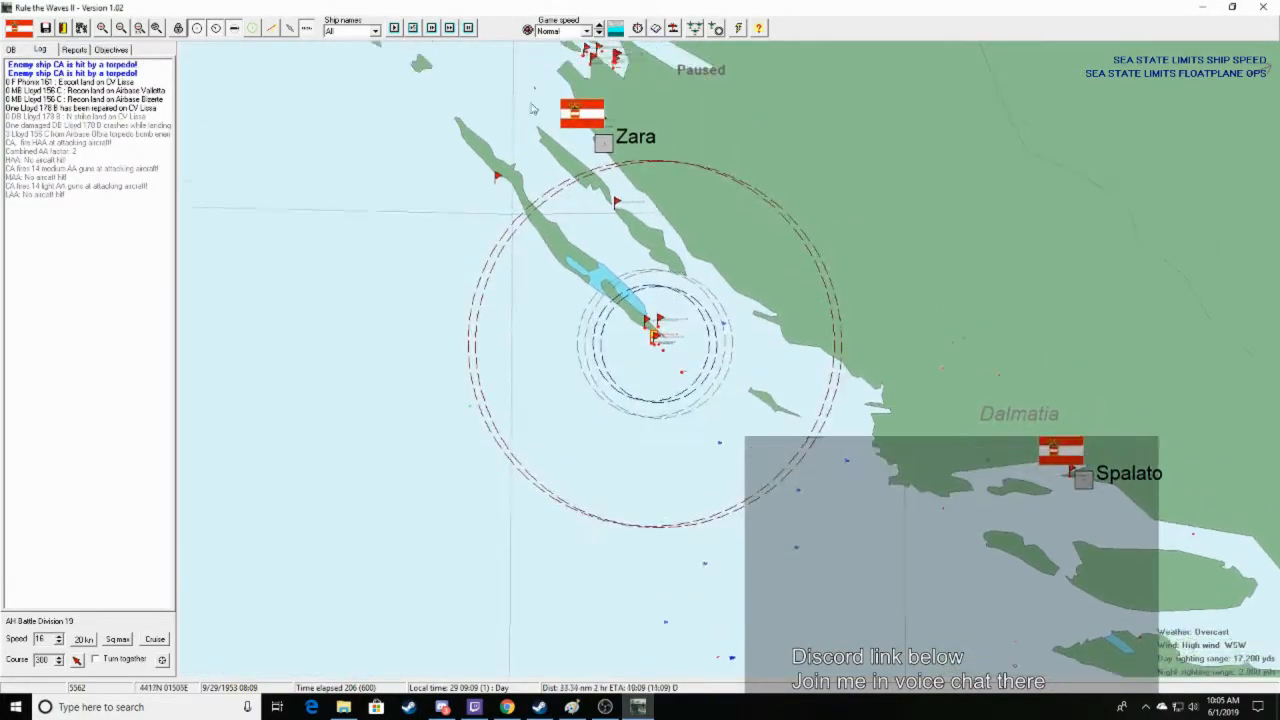
click(590, 31)
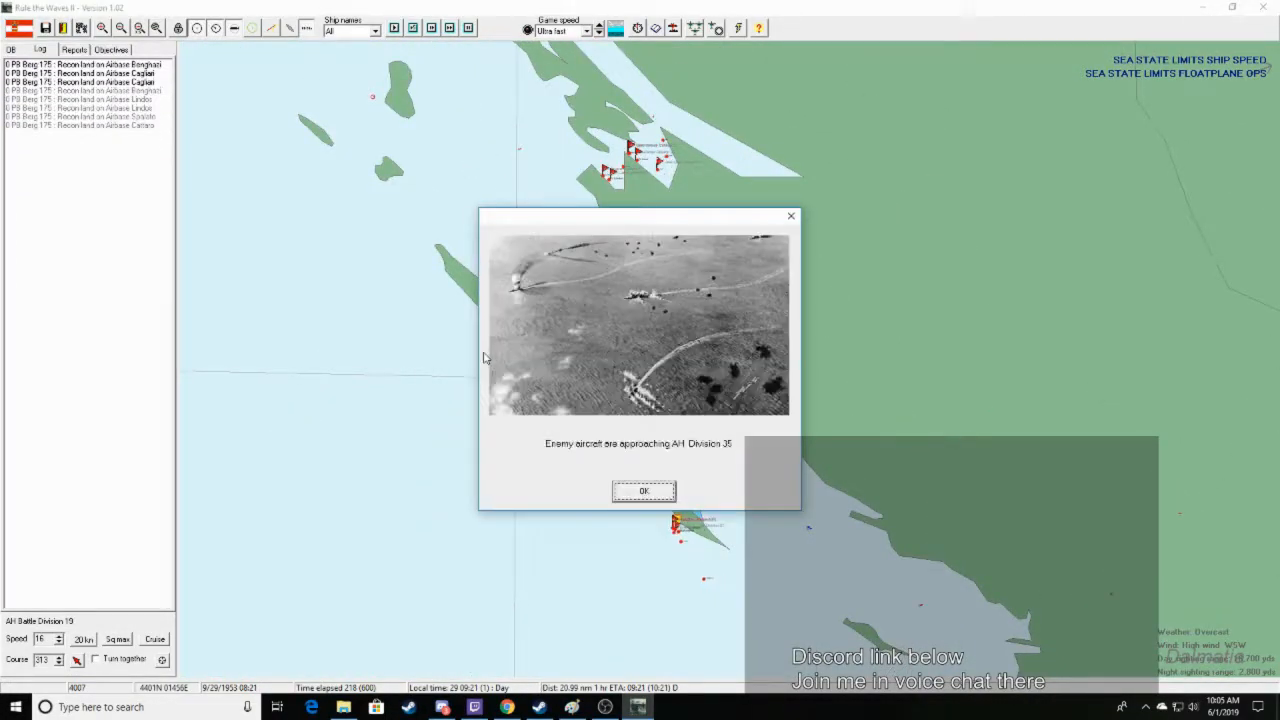
click(643, 491)
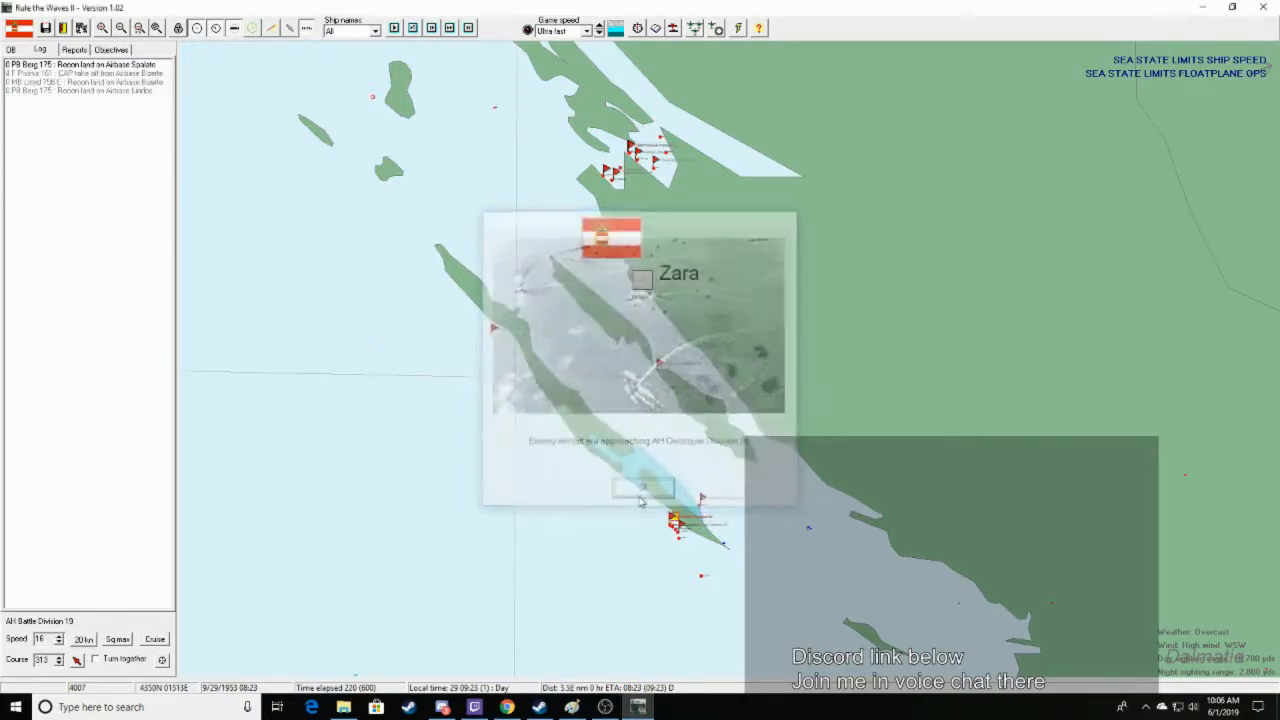
click(643, 487)
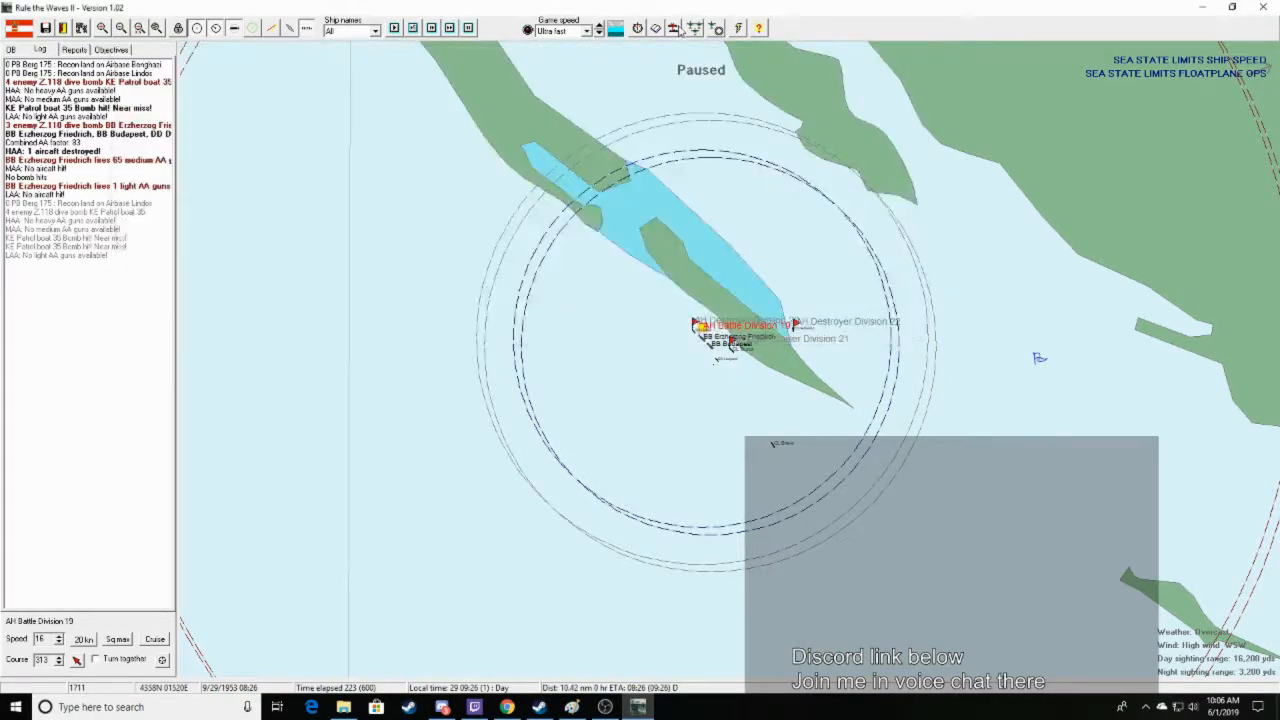
click(694, 27)
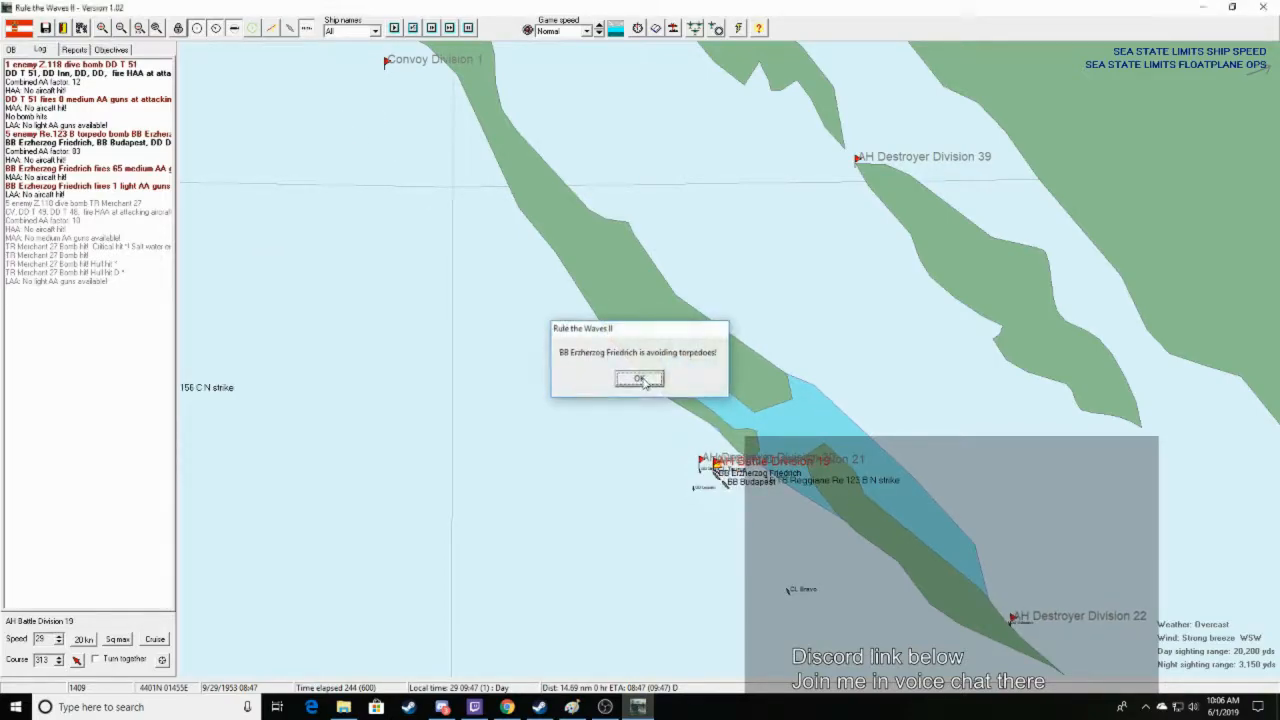
Acknowledge Erzherzog Friedrich and Taurus evading torpedoes
click(639, 378)
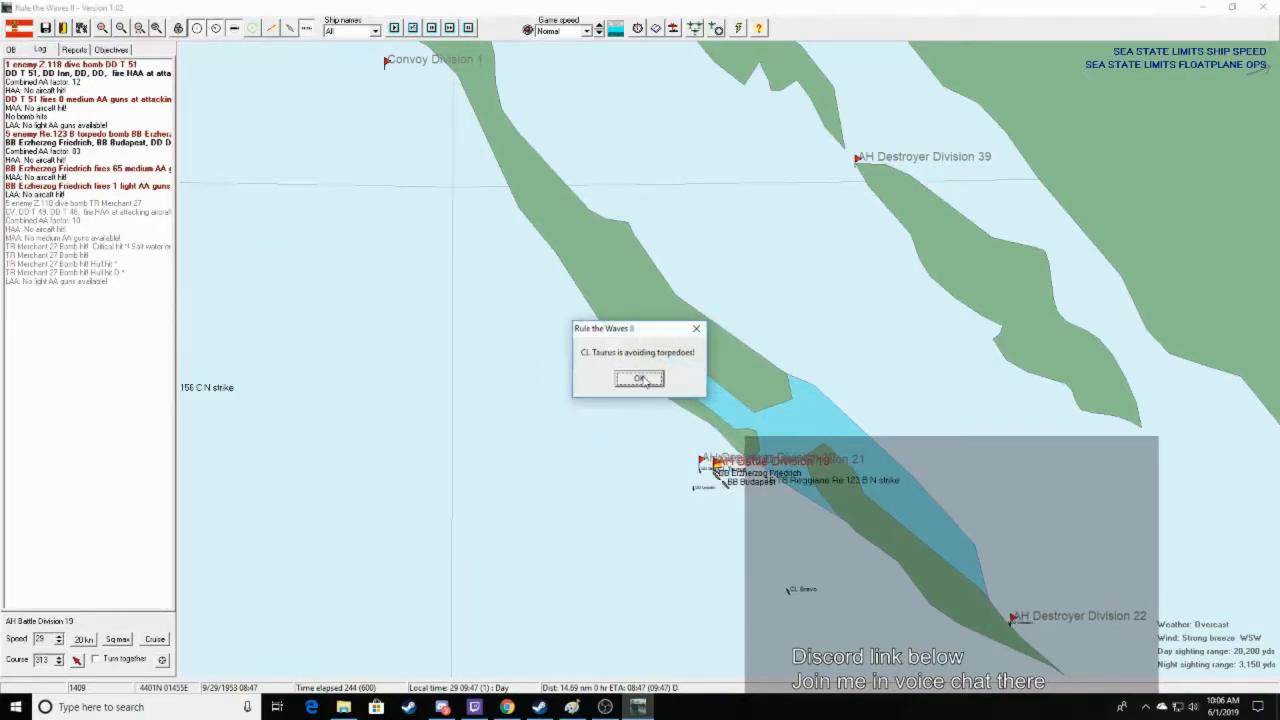
click(639, 378)
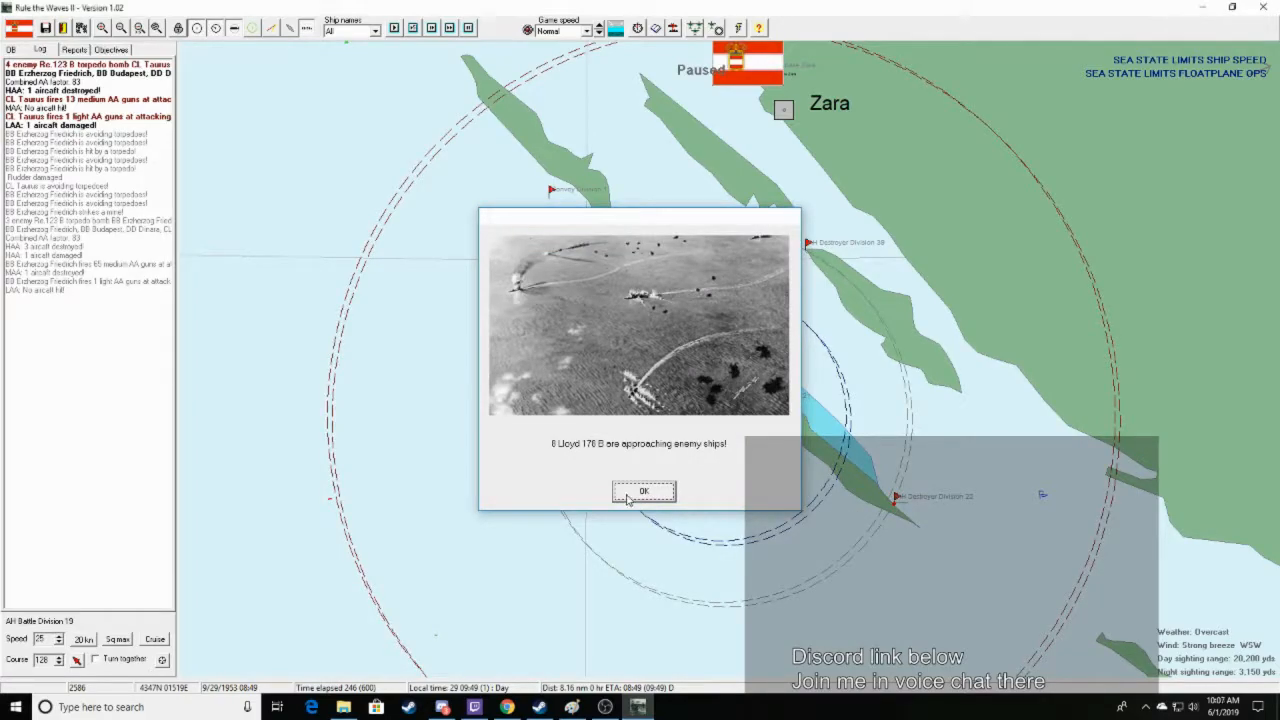
Dismiss the Lloyd 176, Battle Division 19 and MAG 167 aircraft approach alerts
click(643, 491)
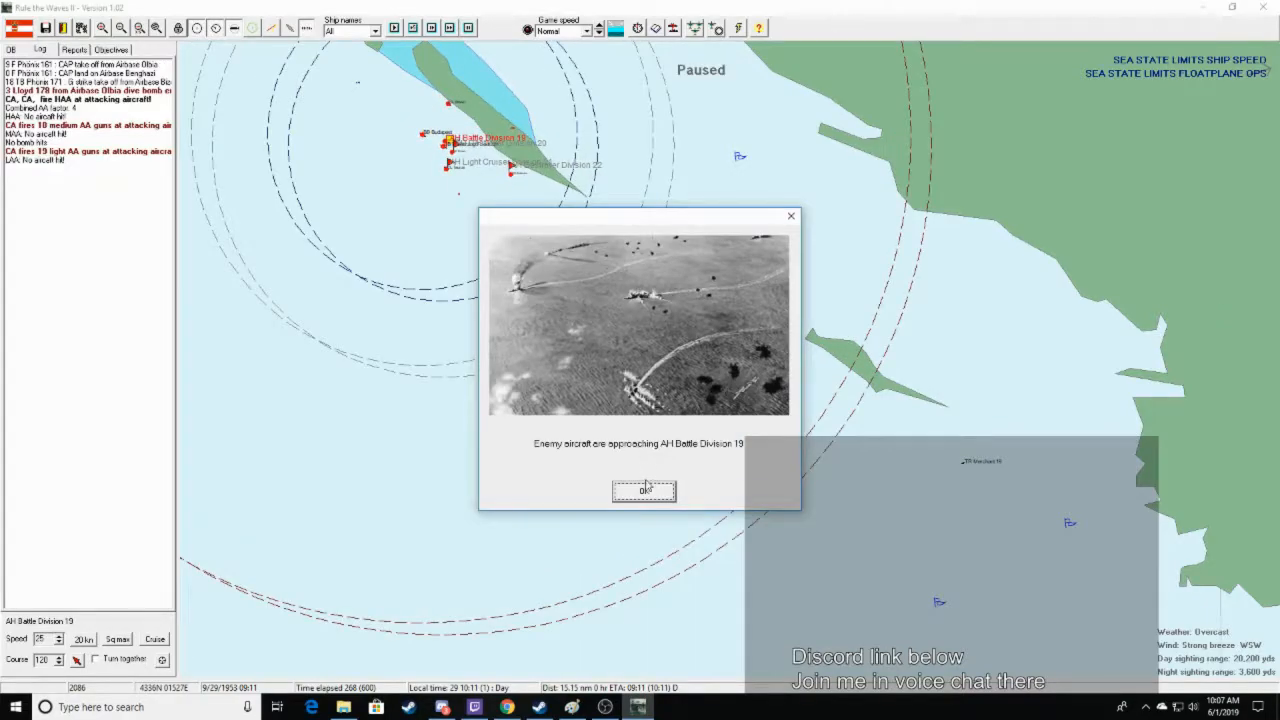
click(644, 491)
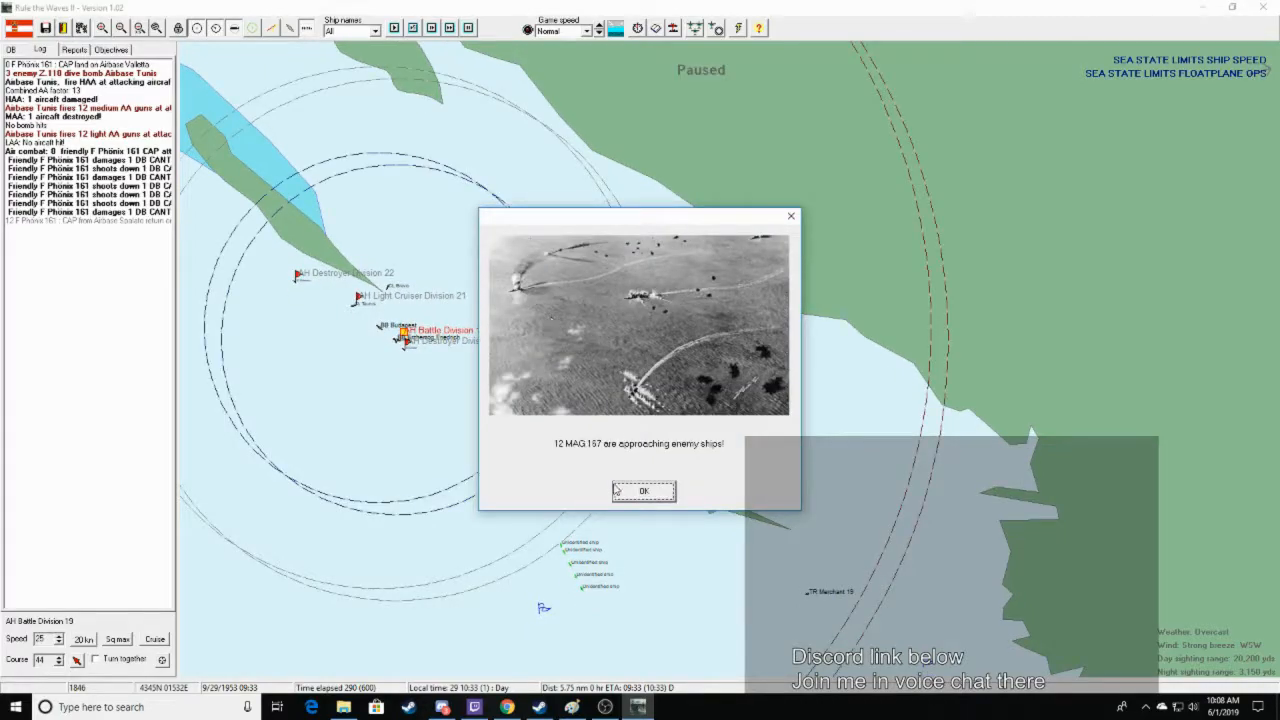
click(643, 491)
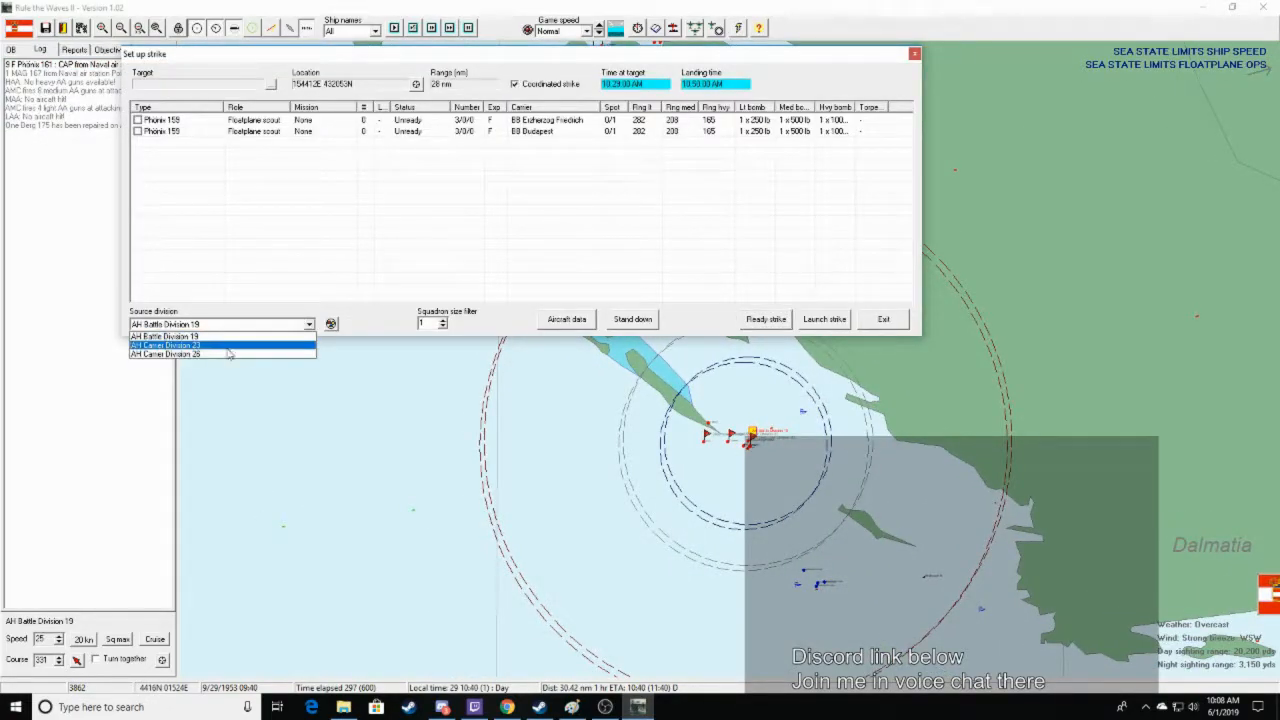
Select Carrier Division 23, launch its strike, and accept heavy bomb loads
click(165, 345)
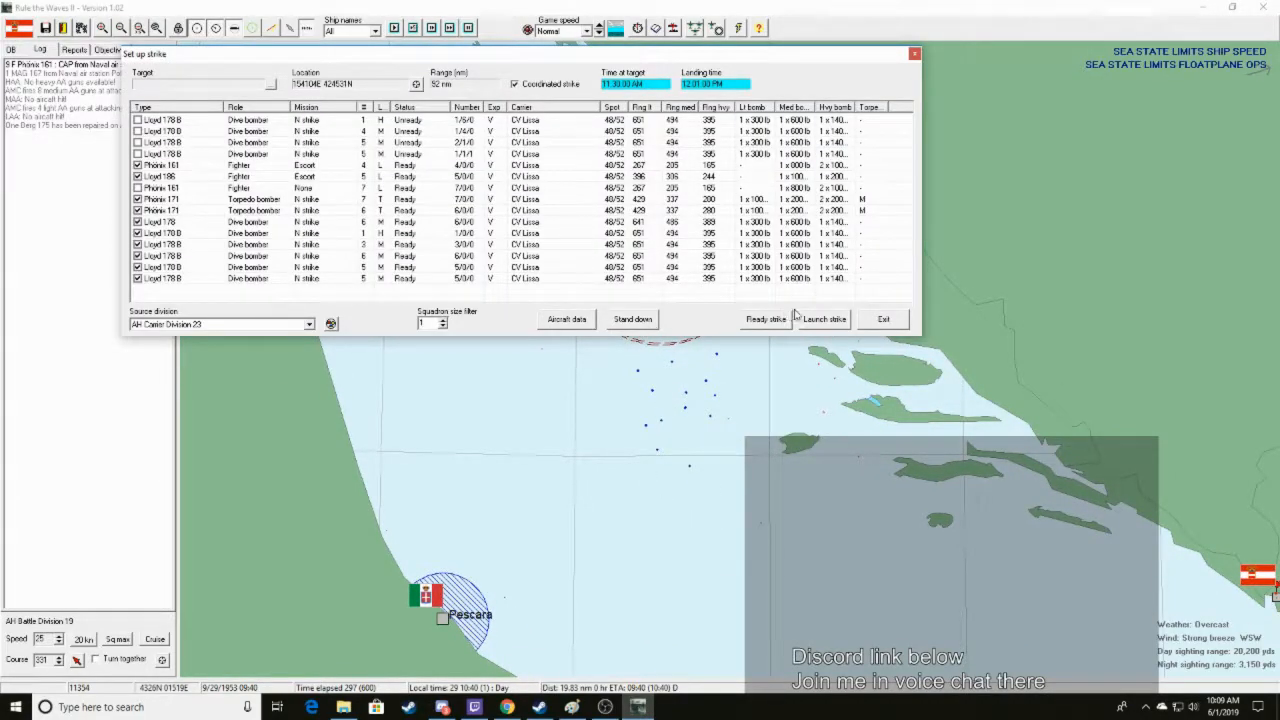
click(824, 318)
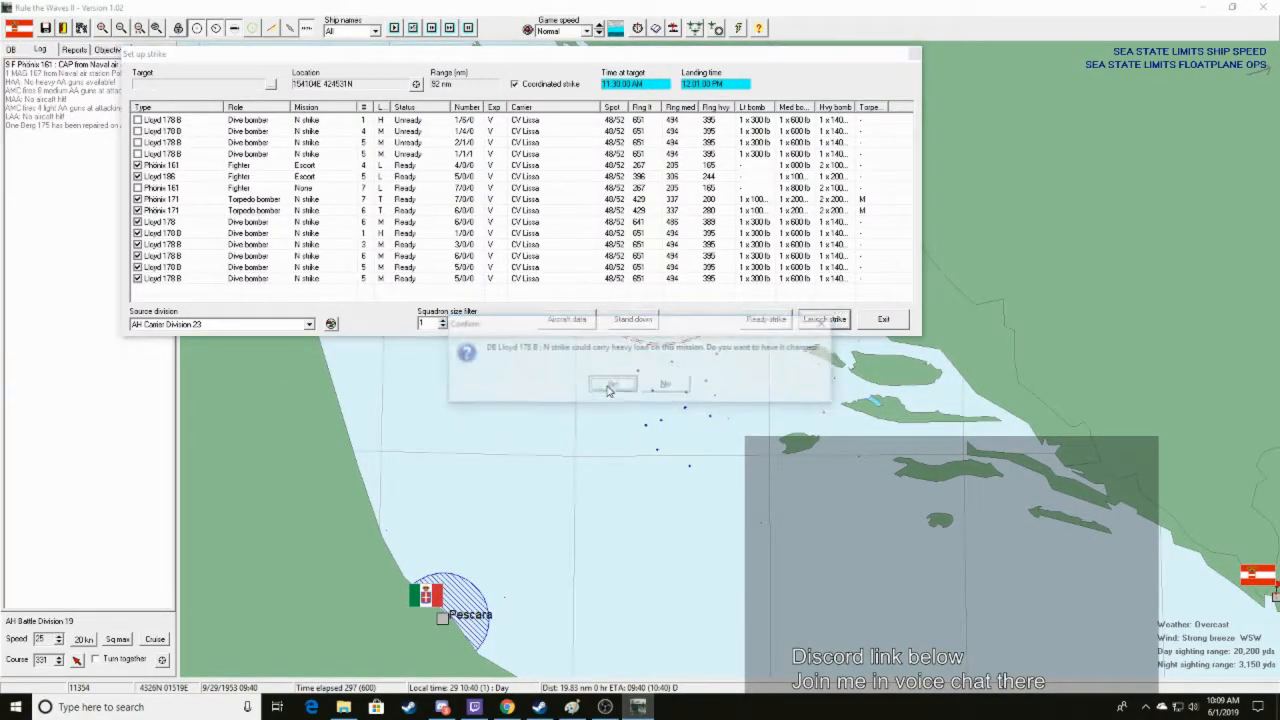
click(612, 384)
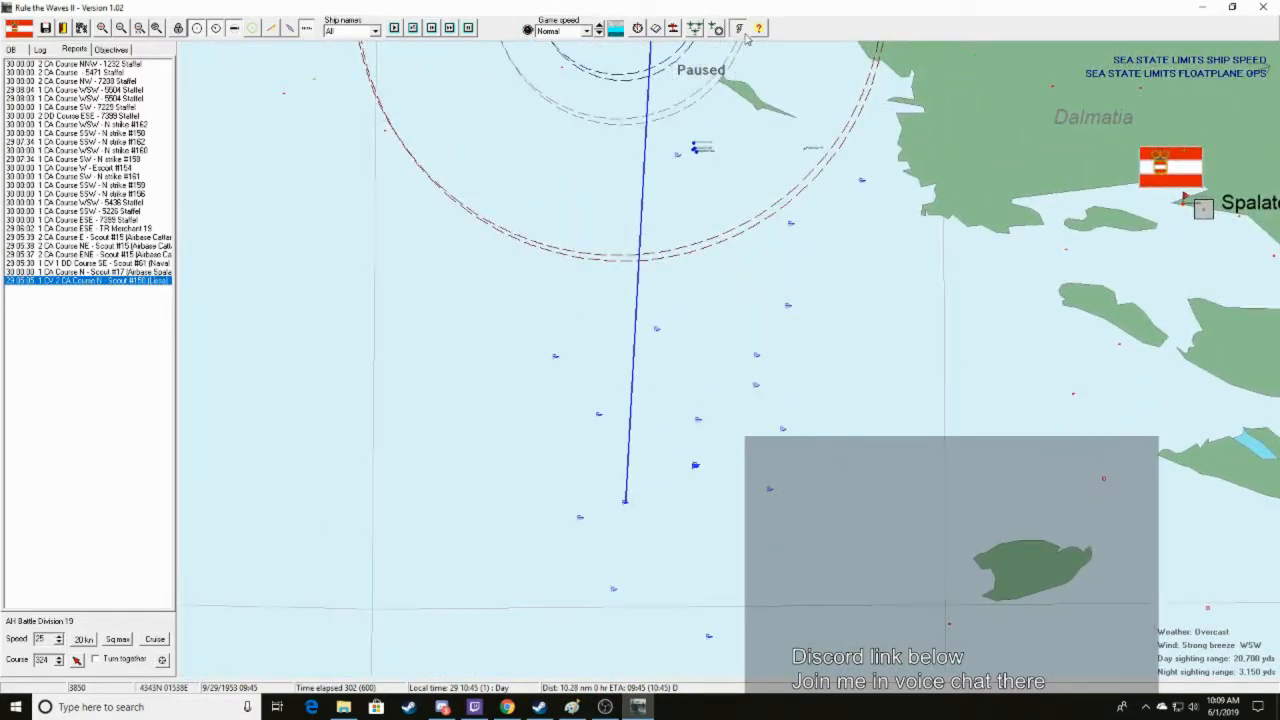
Launch a four-dive-bomber strike with heavy loads, then the remaining two squadrons
click(738, 28)
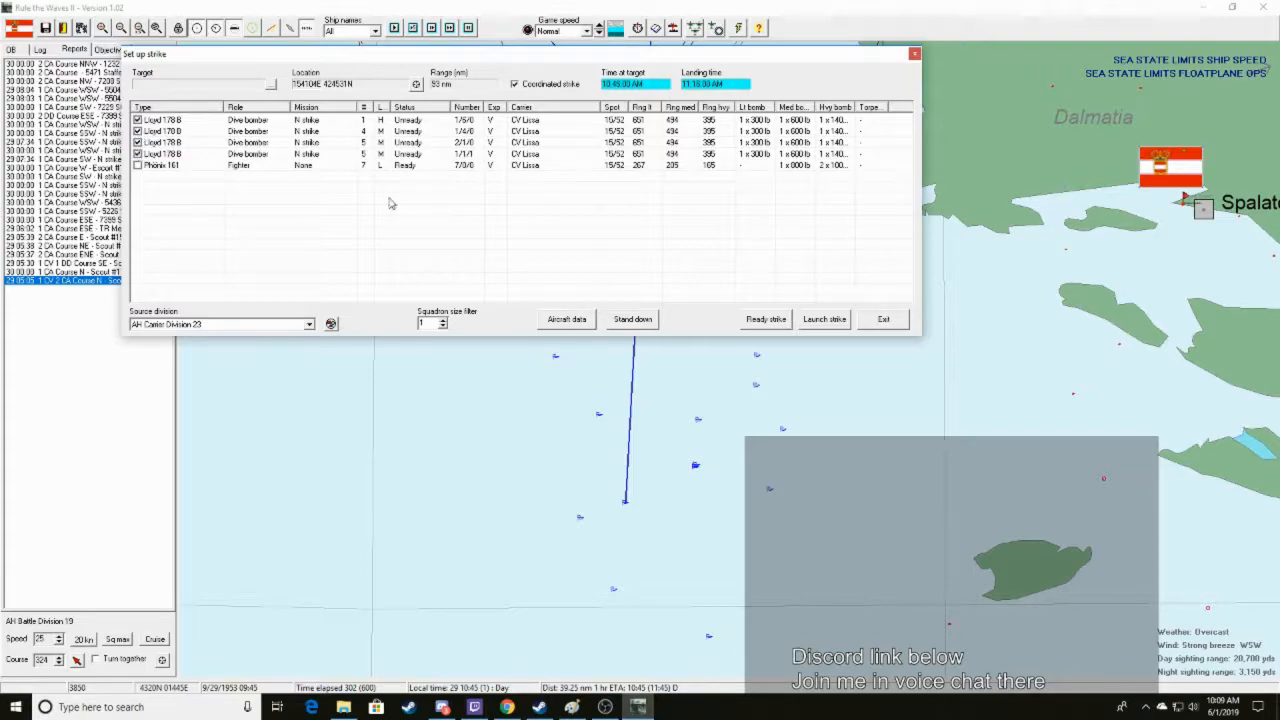
click(823, 318)
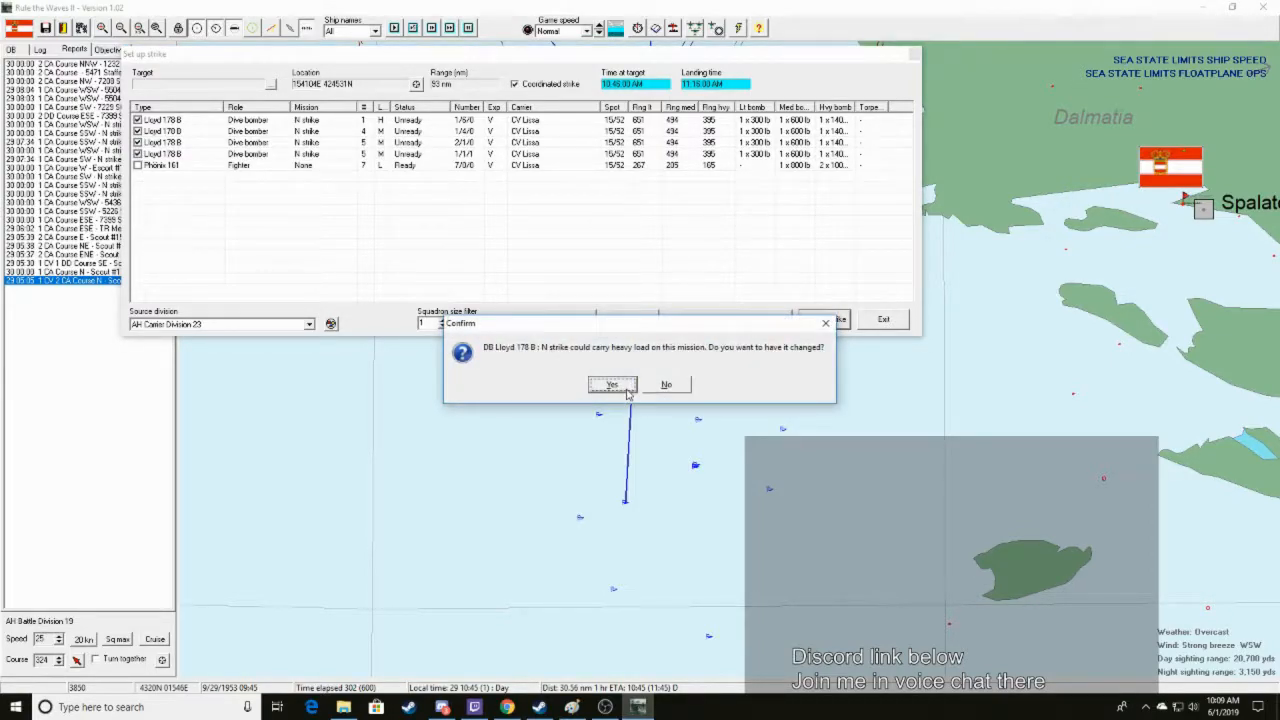
click(611, 384)
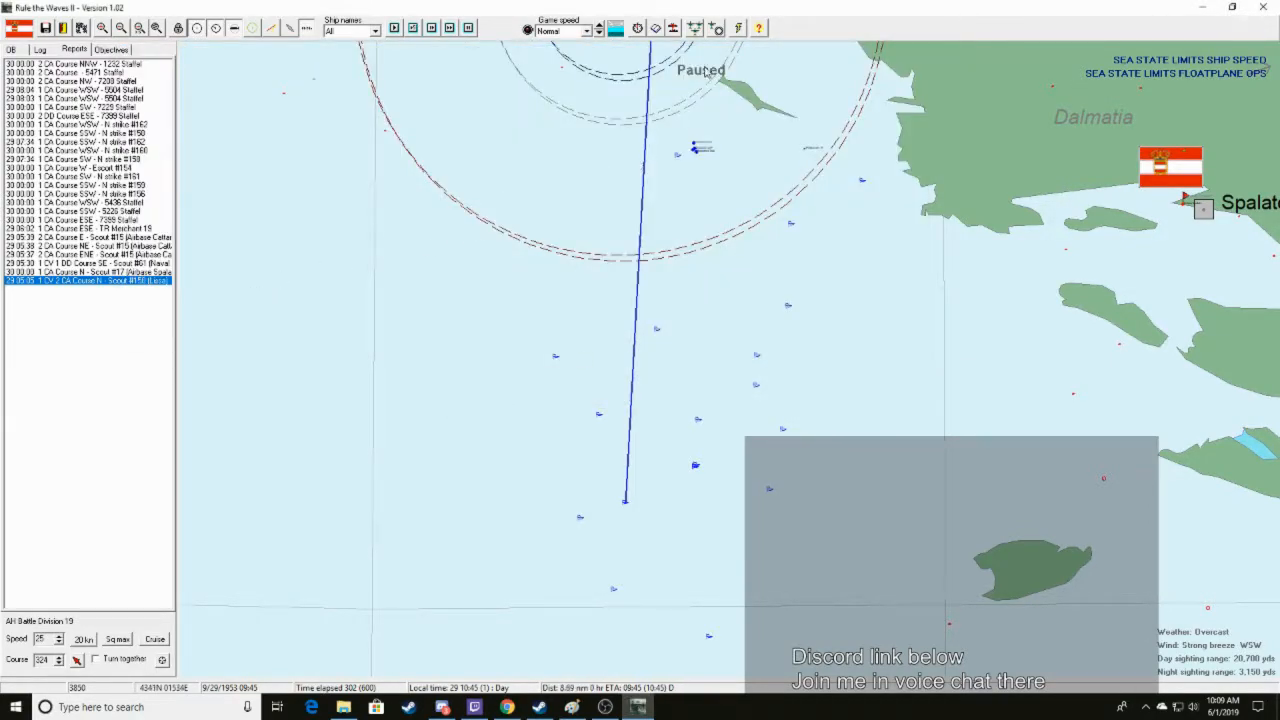
click(309, 324)
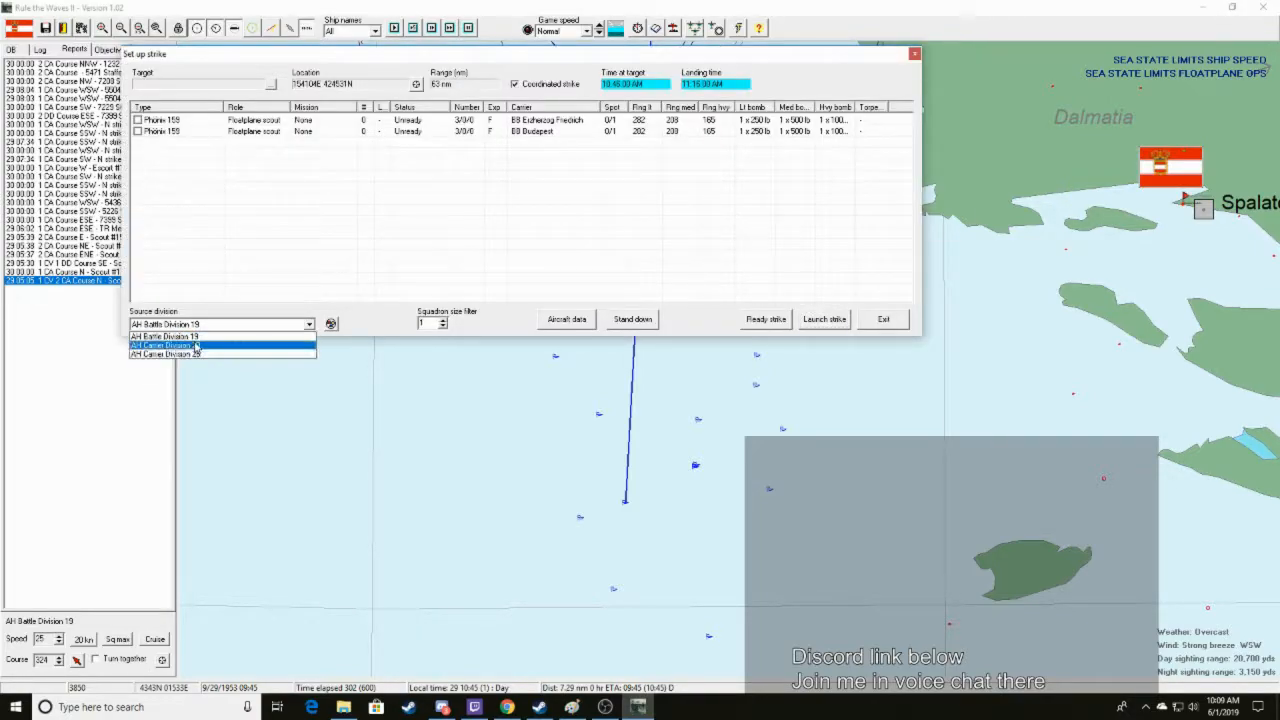
click(165, 345)
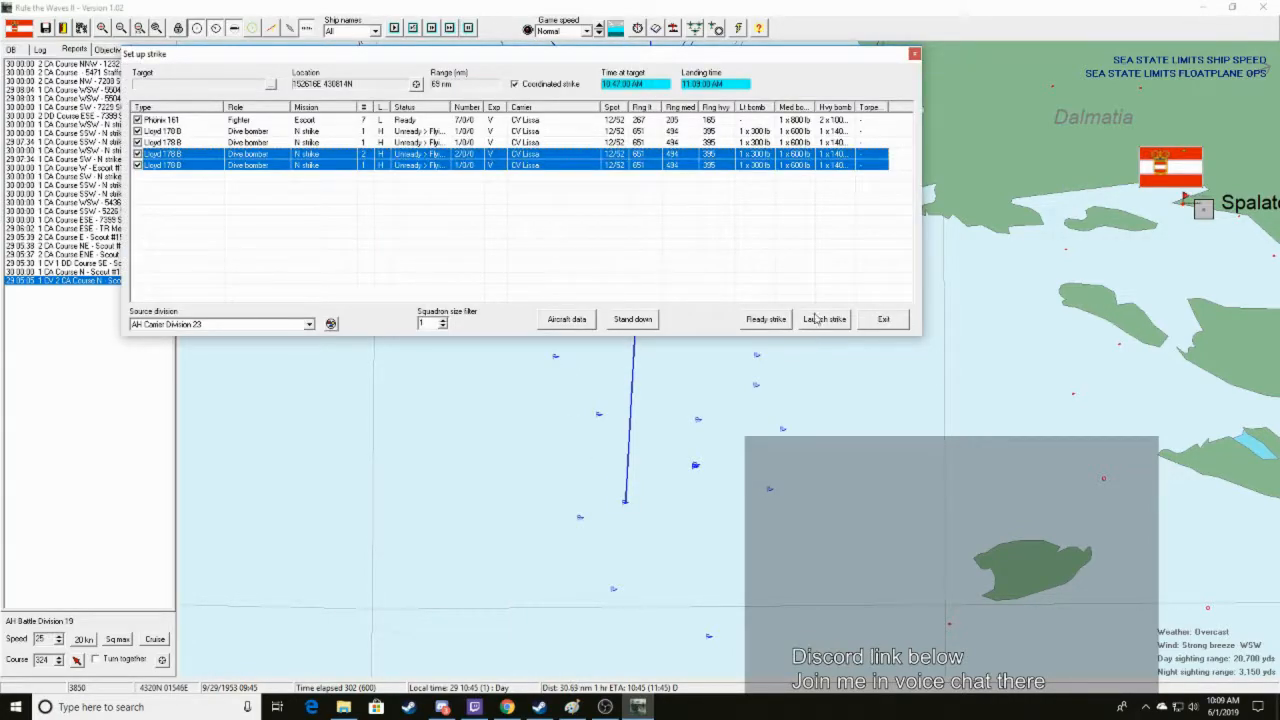
click(824, 318)
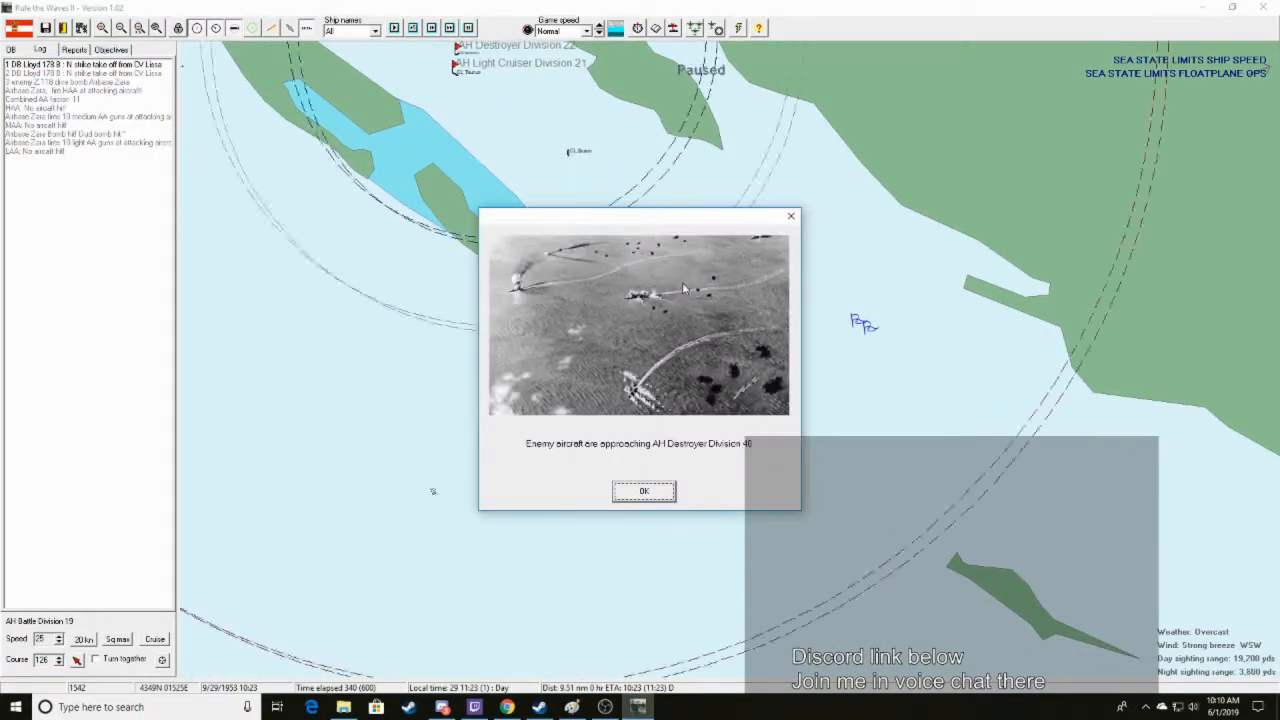
Acknowledge the Berg 175, Phönix 171 and Lloyd 178 B approach reports and two torpedo hits
click(644, 491)
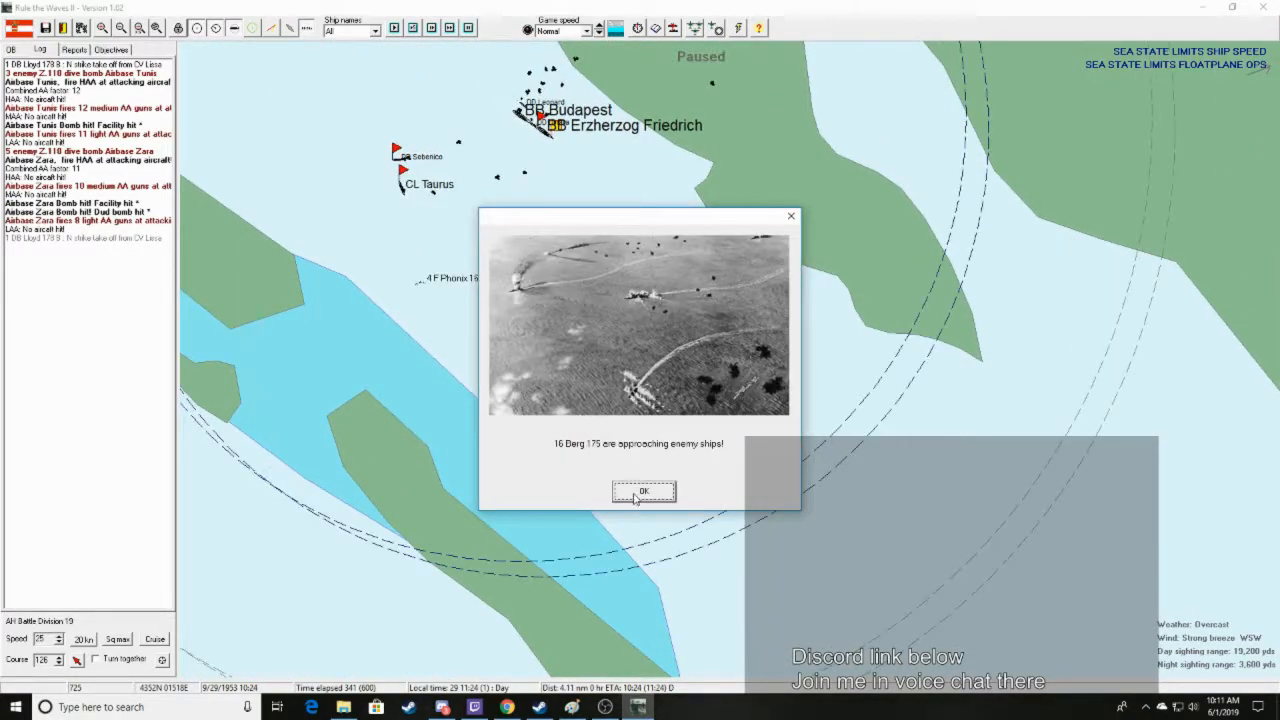
click(643, 491)
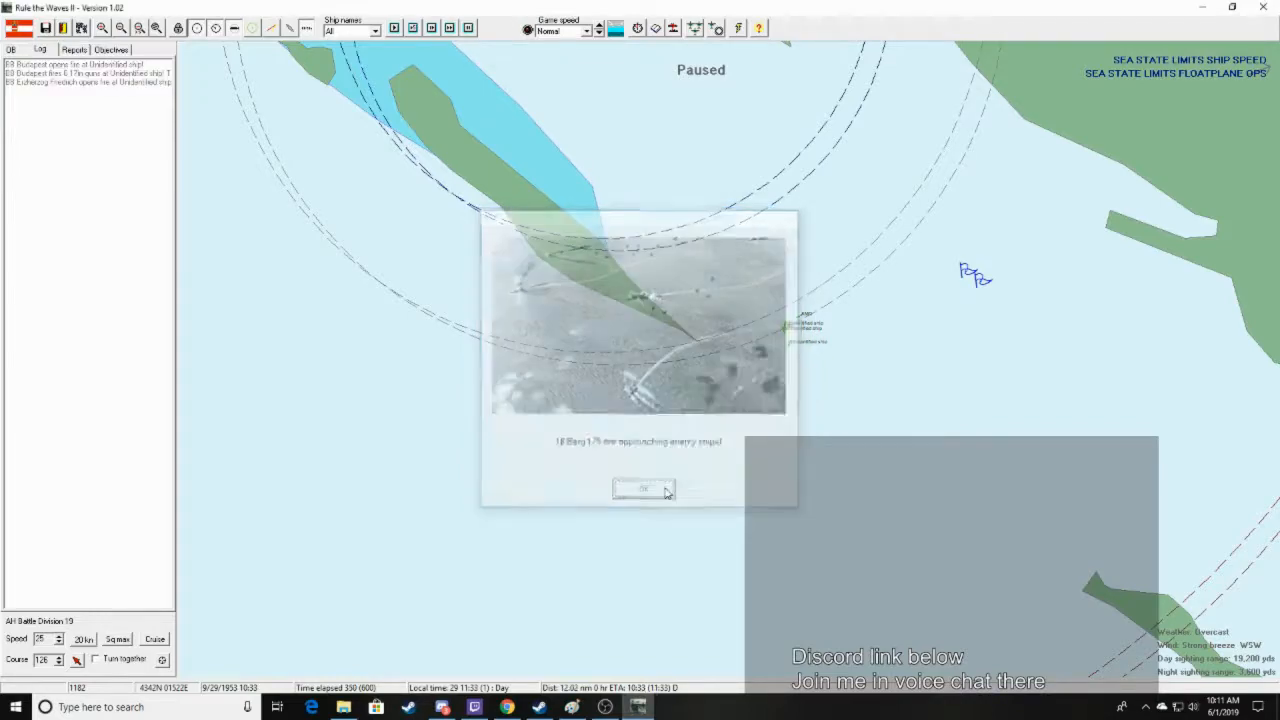
click(643, 489)
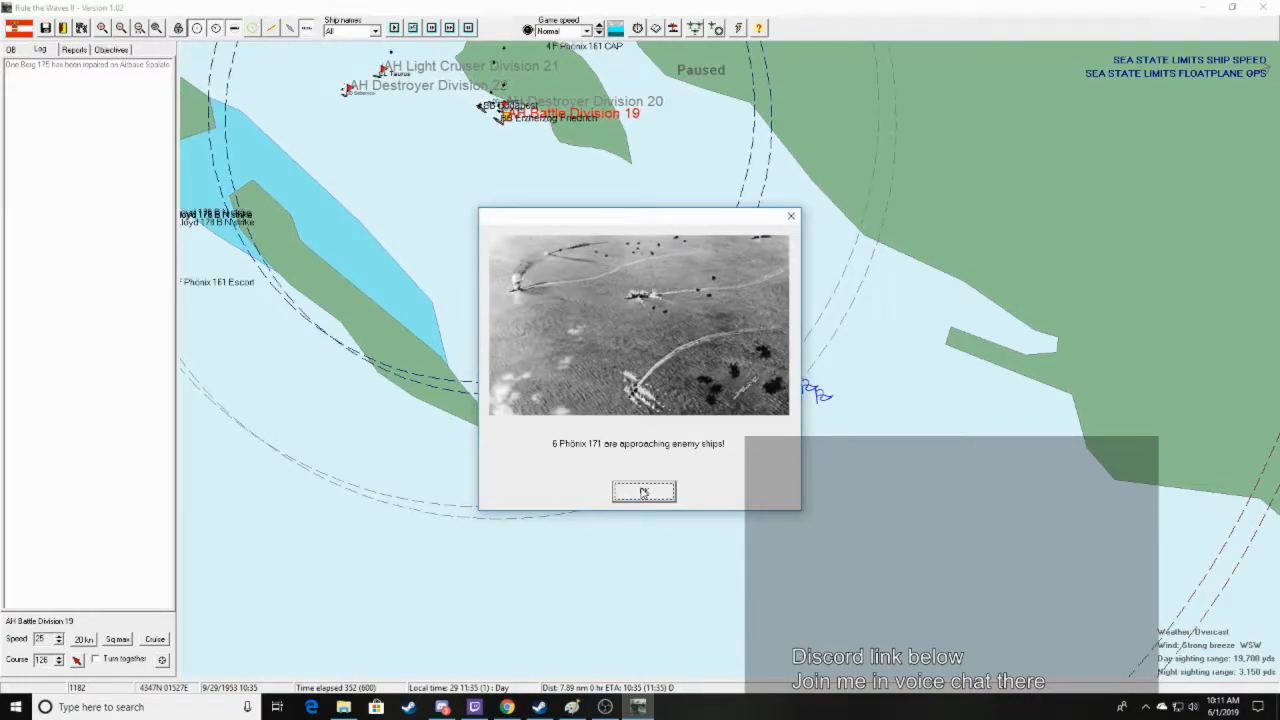
click(643, 491)
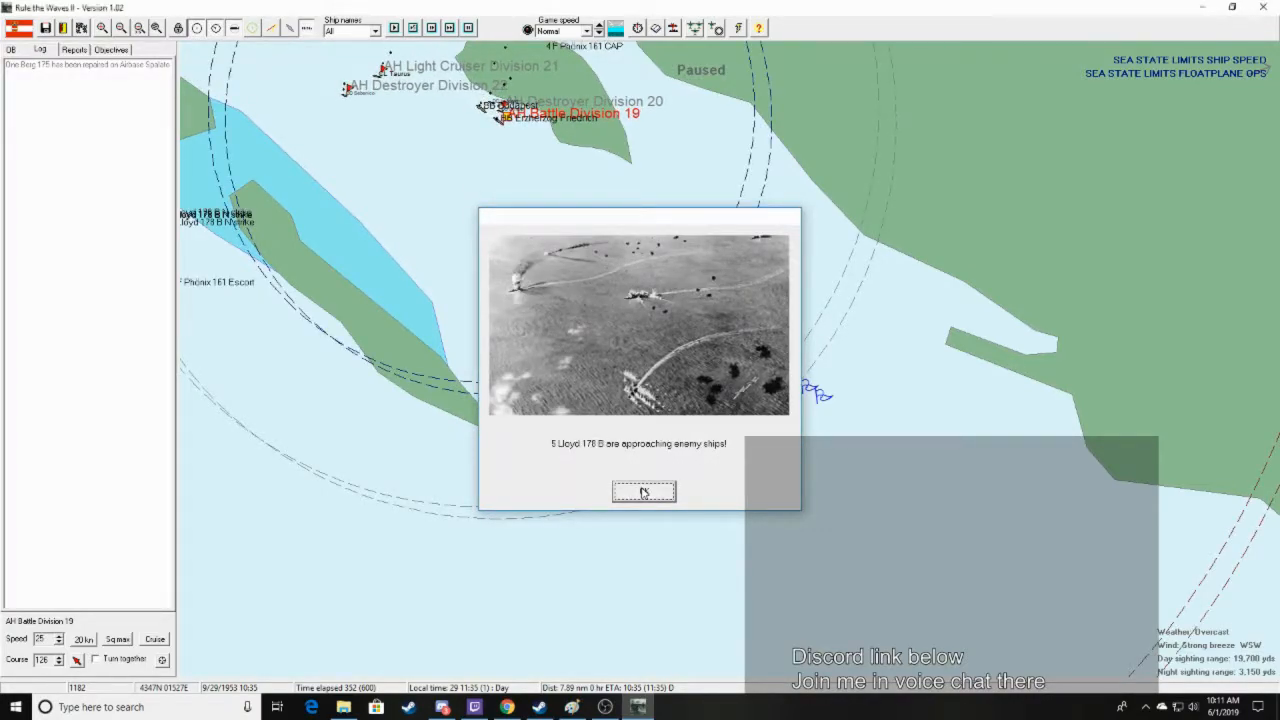
click(643, 491)
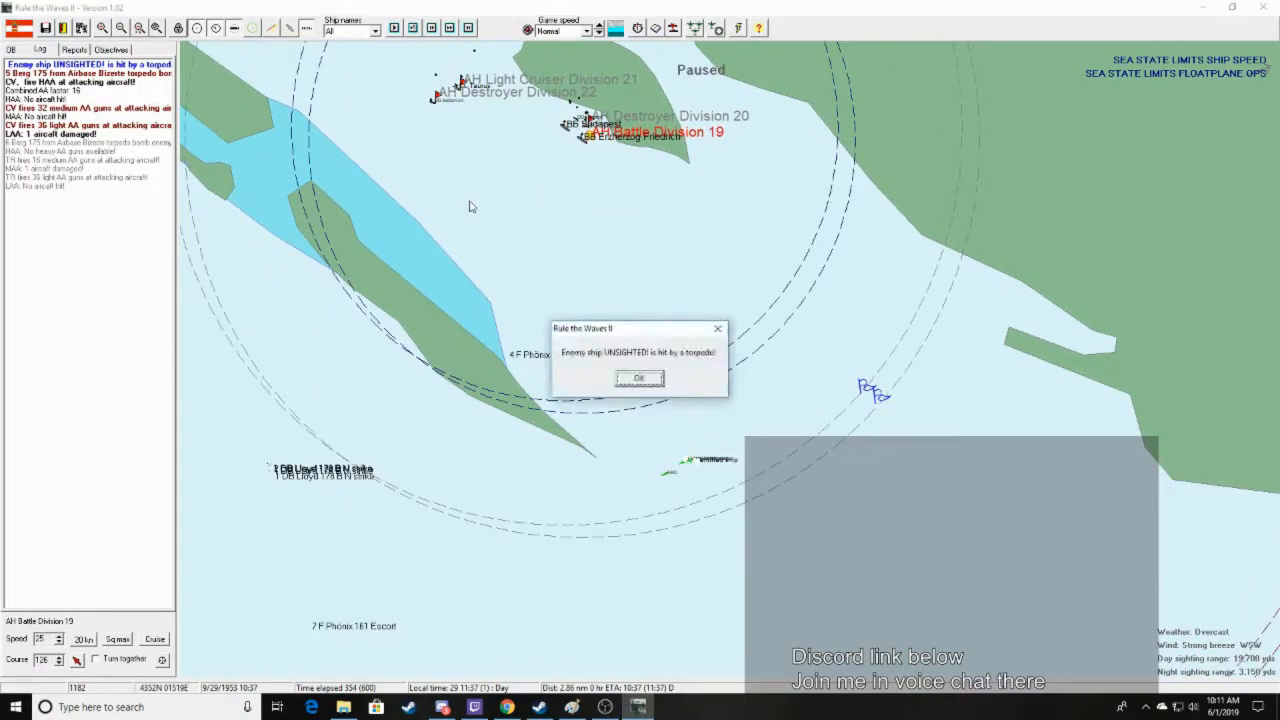
click(638, 378)
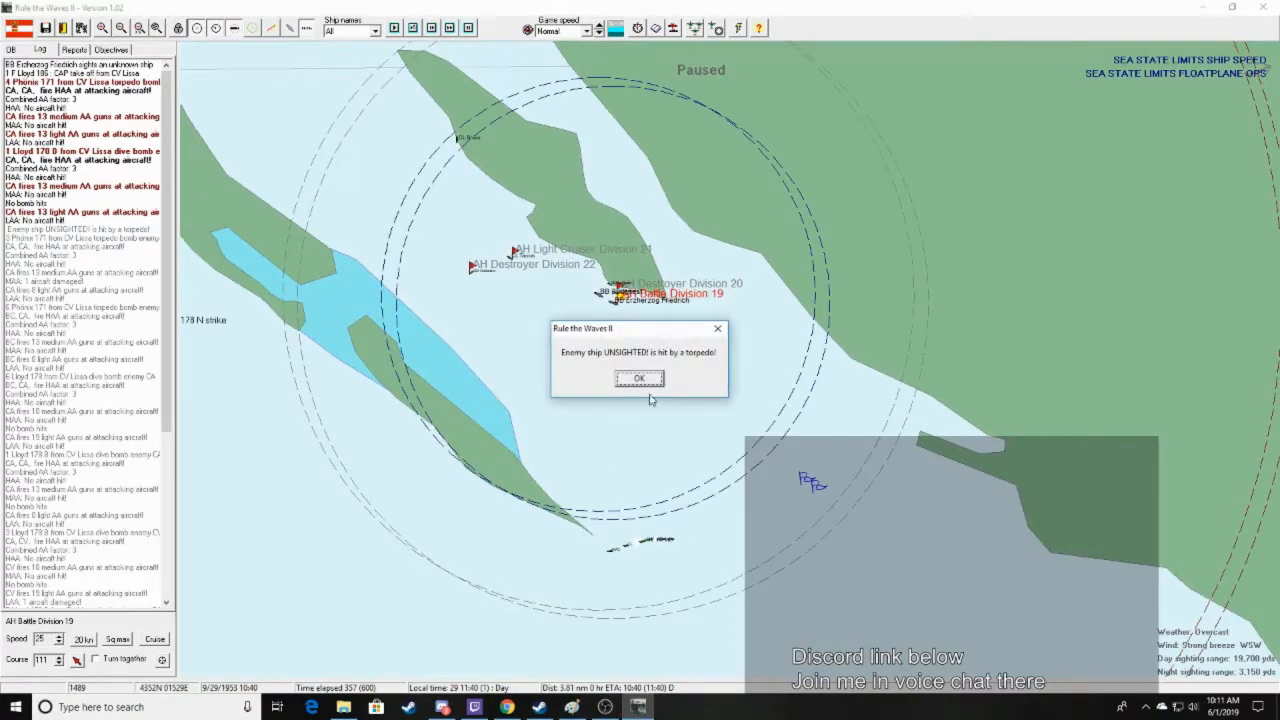
click(638, 378)
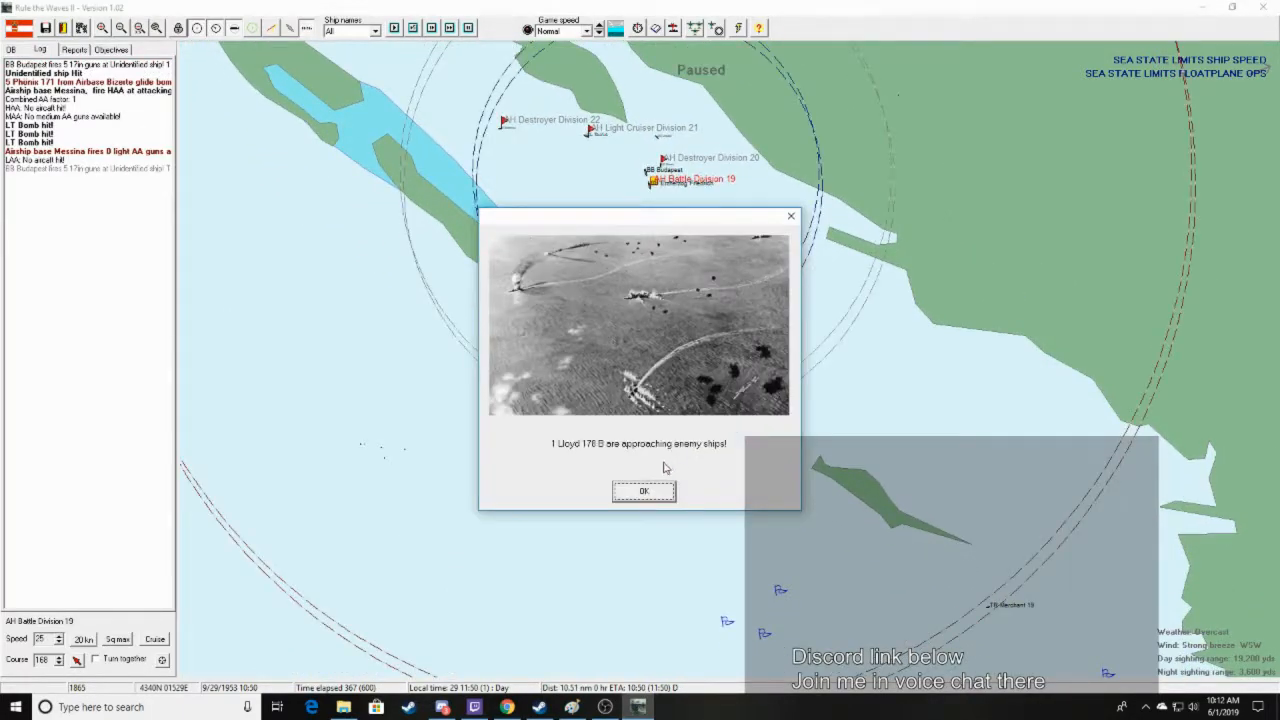
click(644, 491)
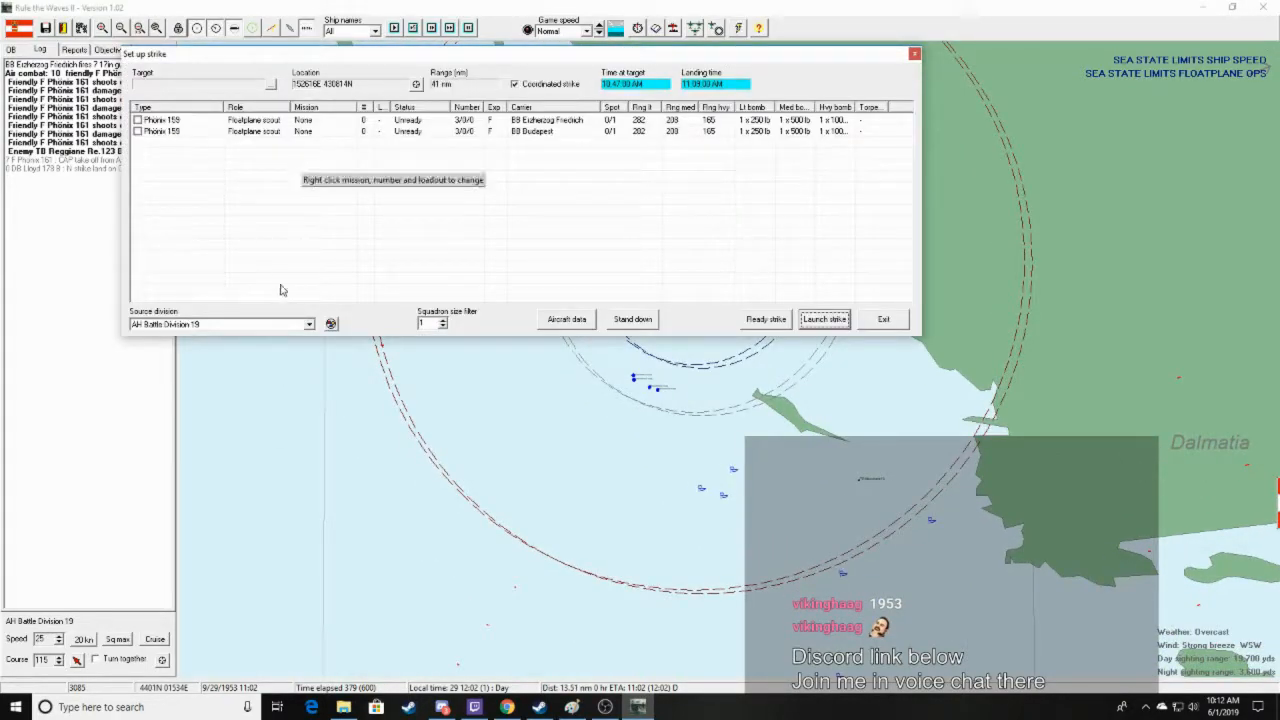
Launch a heavy-loaded Lloyd 178 and 178 B strike, keeping Light Cruiser Division 25 out of Zara
click(308, 323)
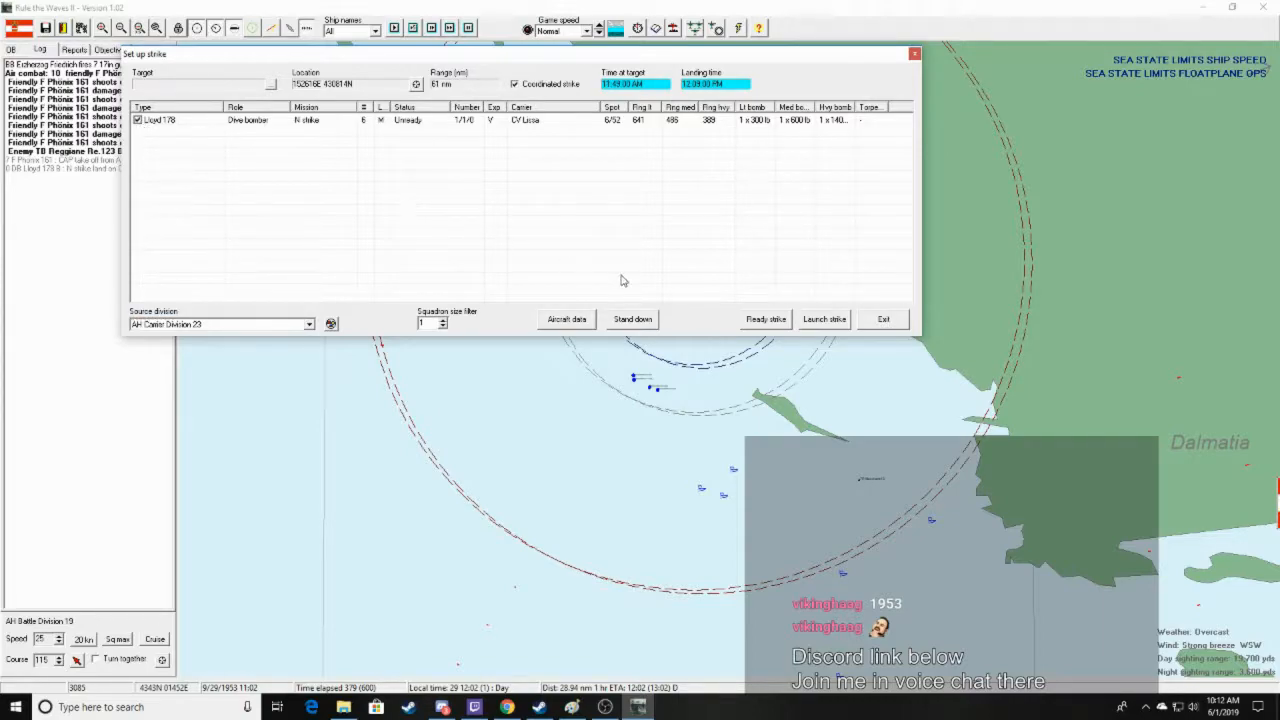
click(765, 319)
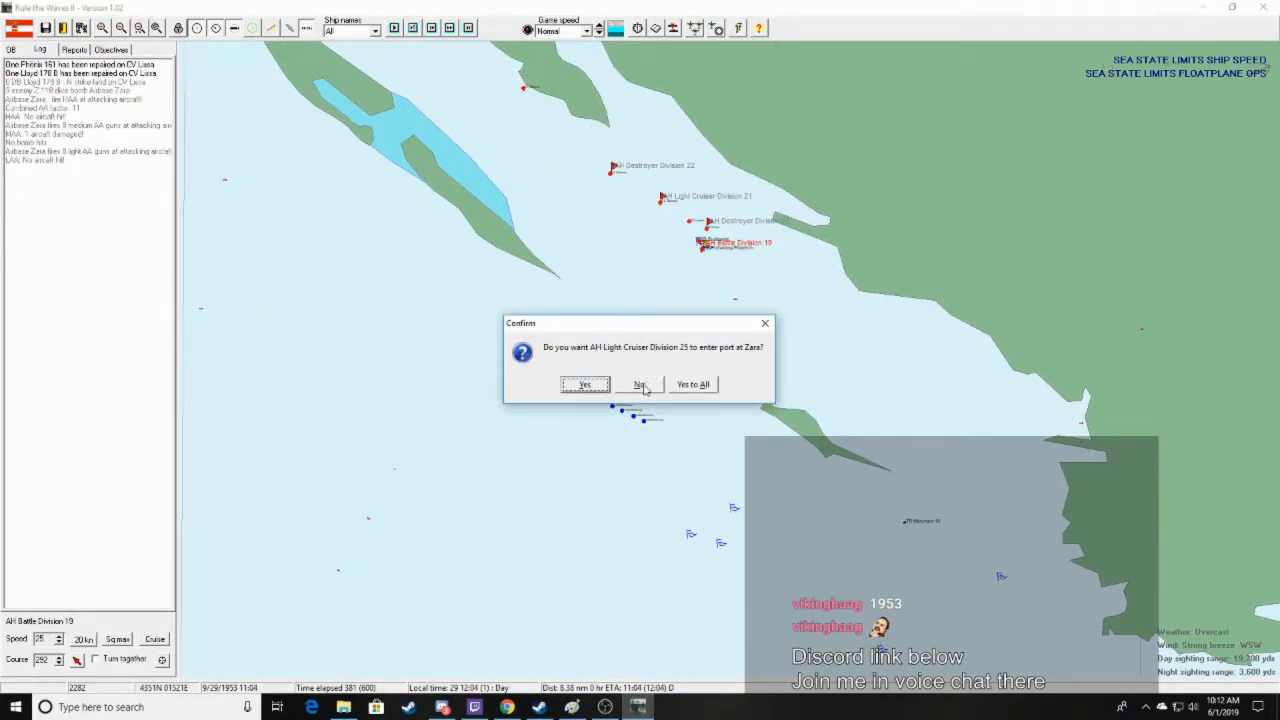
click(638, 384)
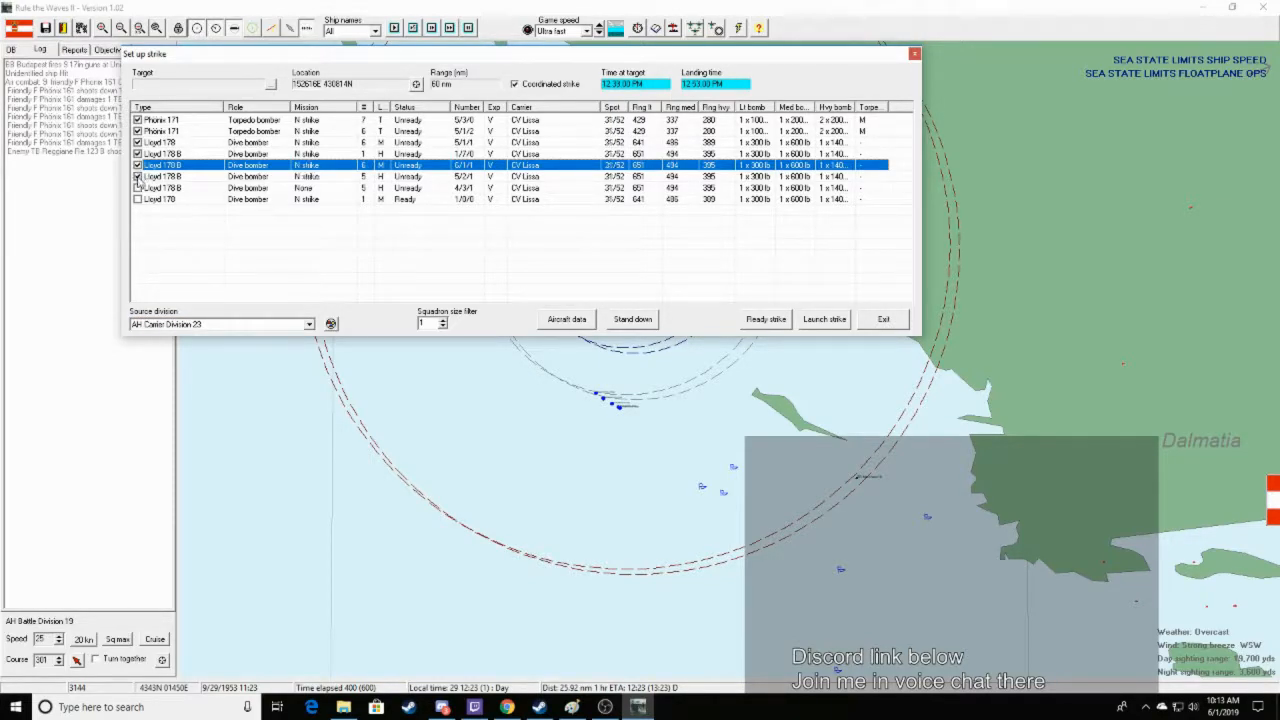
click(883, 318)
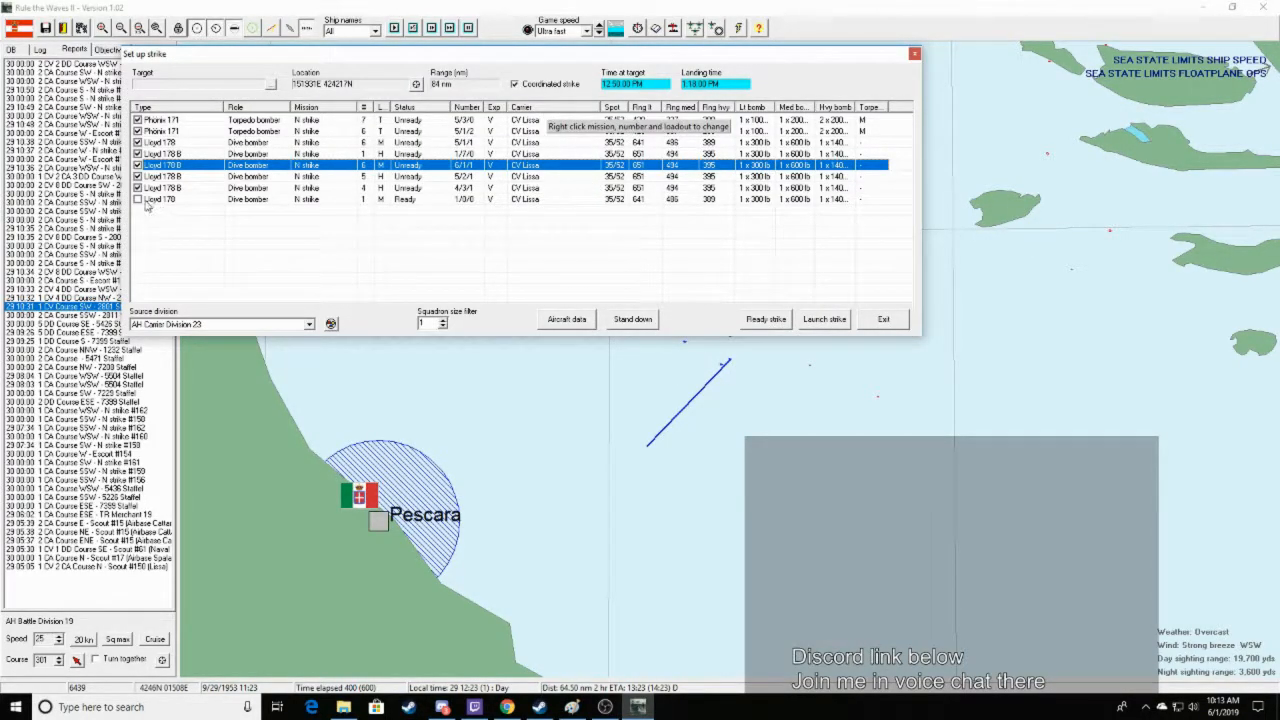
click(823, 319)
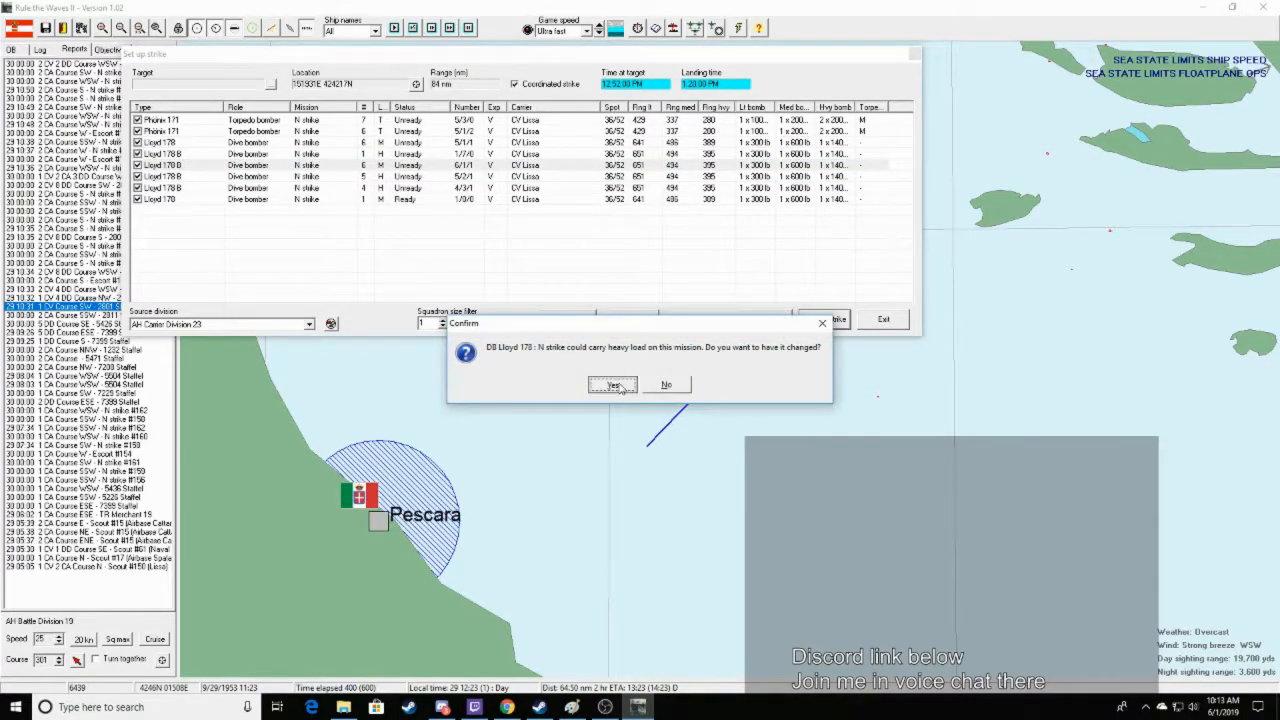
click(612, 385)
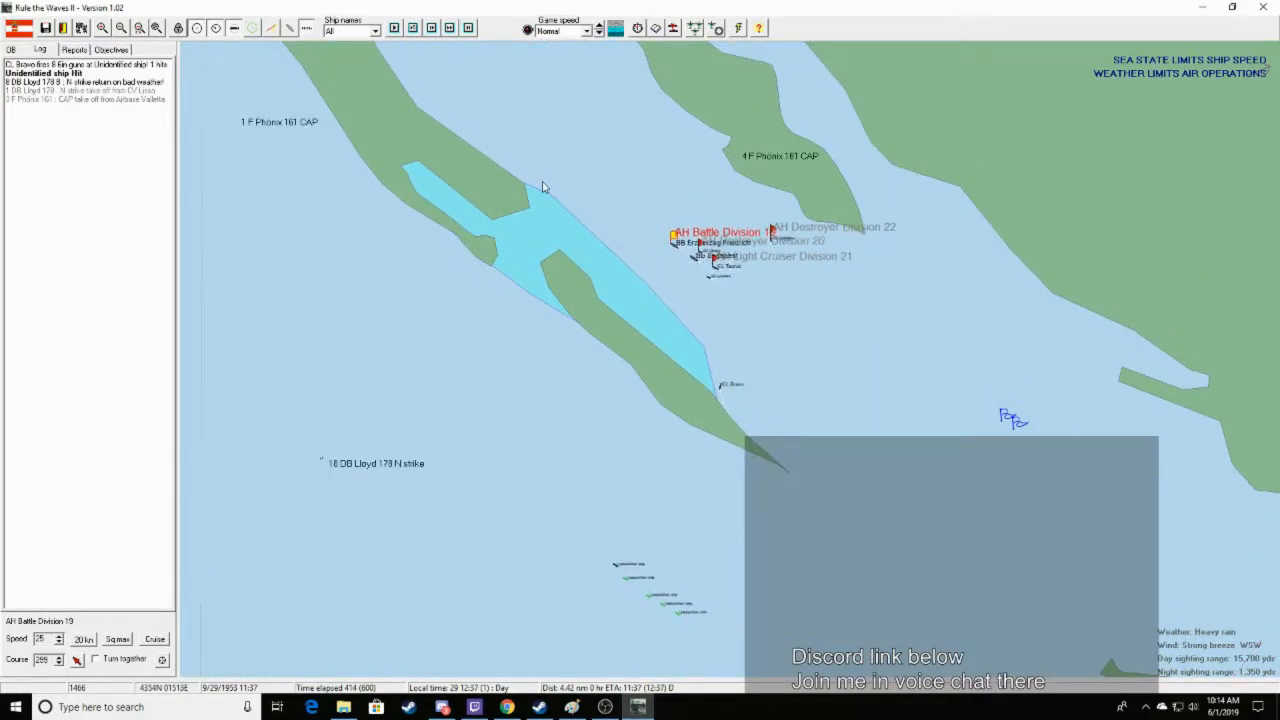
Set Ultra fast speed and answer the Destroyer Division 27 port and TR Merchant 30 rescue prompts
click(588, 31)
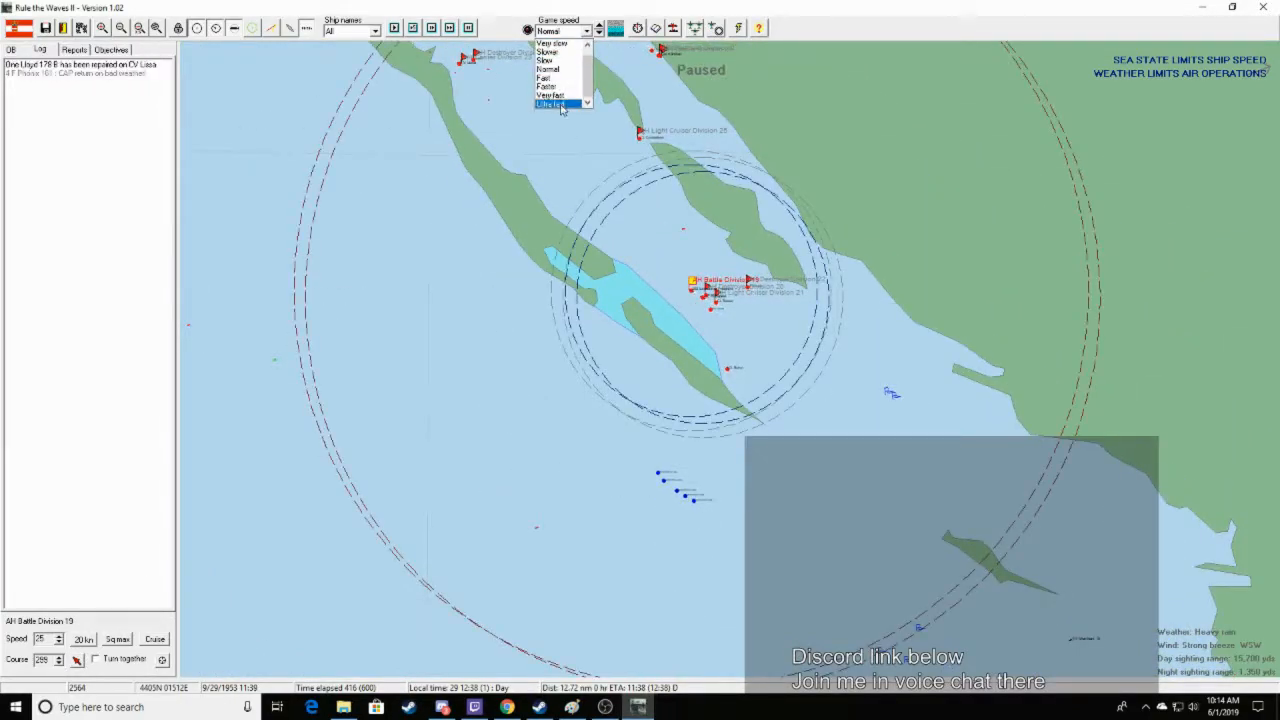
click(551, 104)
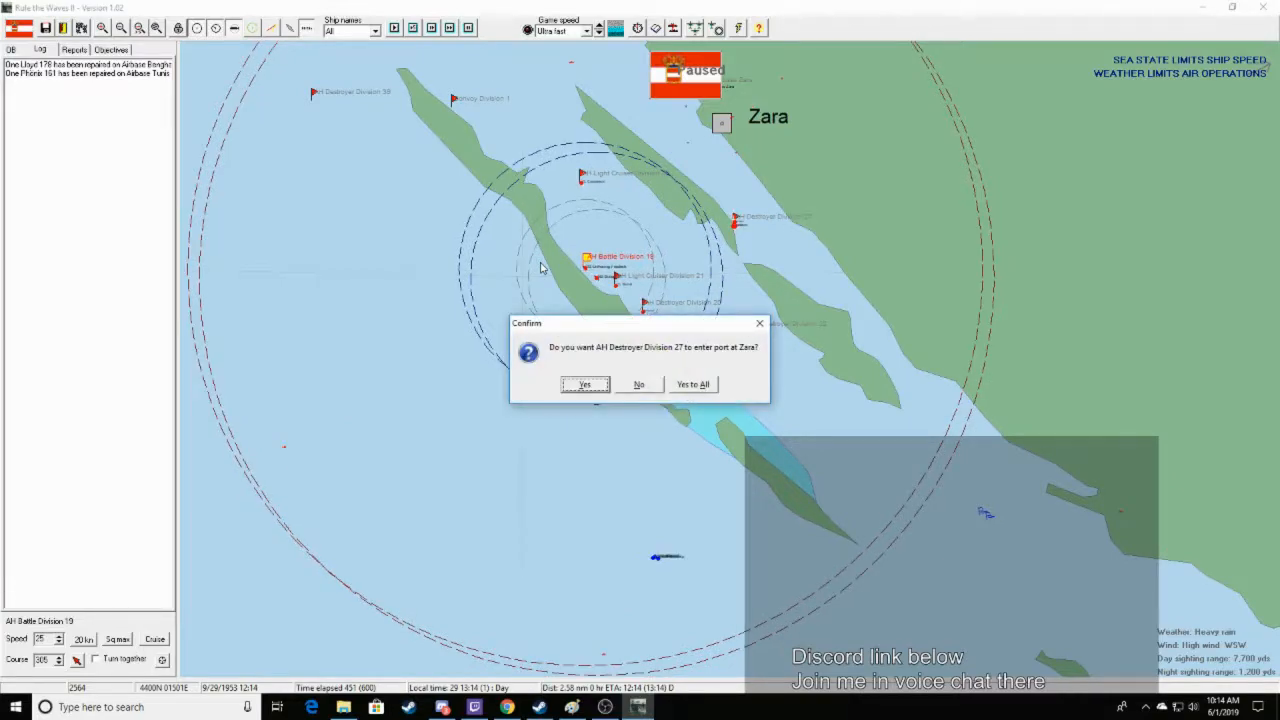
click(585, 384)
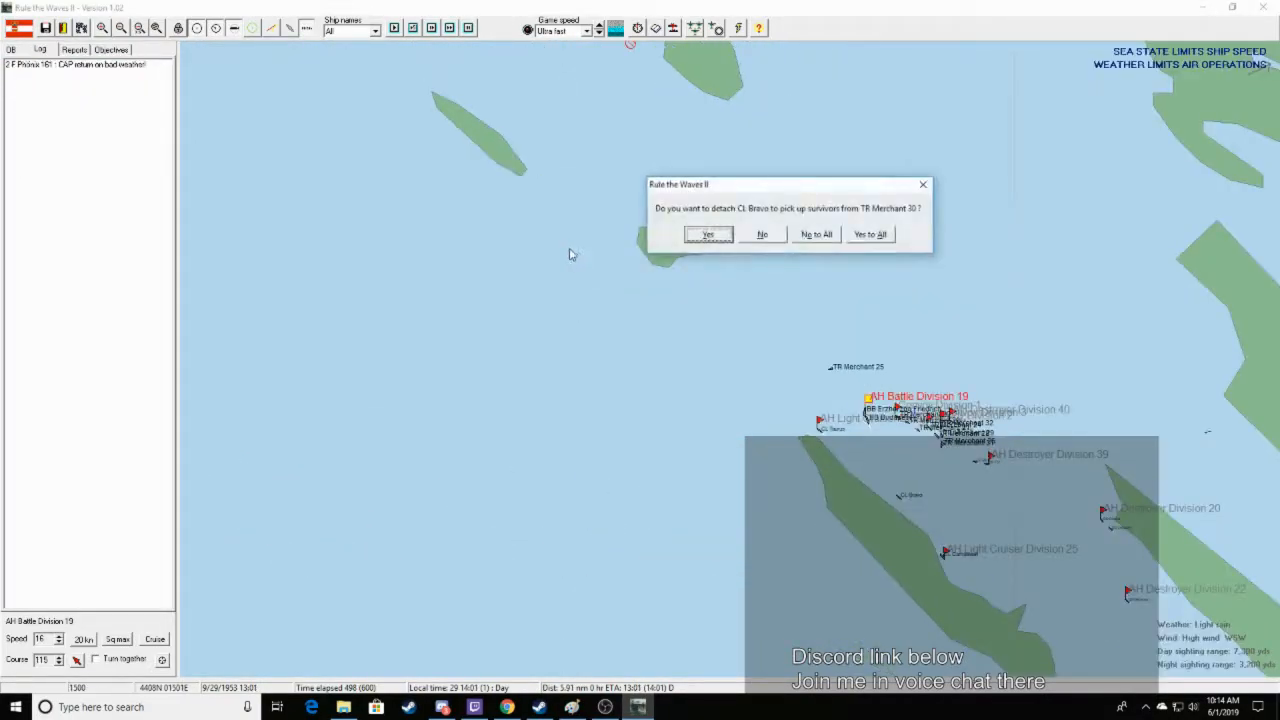
click(707, 234)
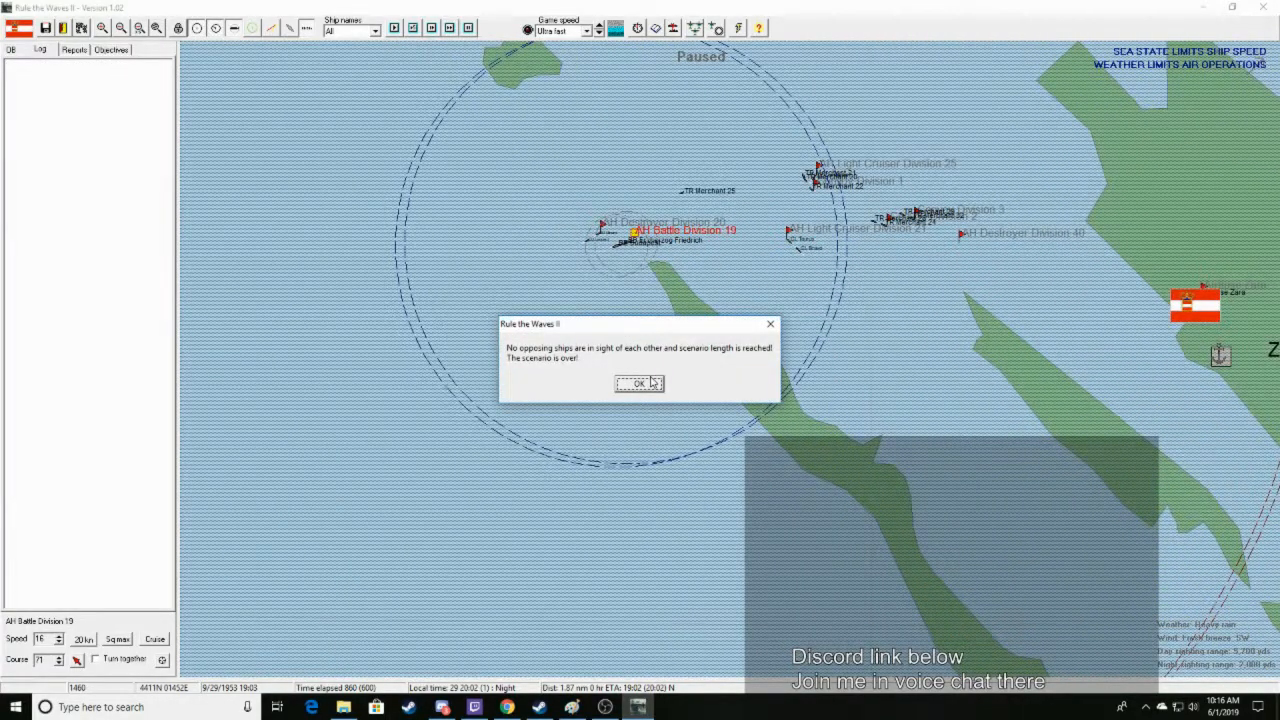
Acknowledge the scenario-over notice and open the per-ship Statistics list
click(639, 384)
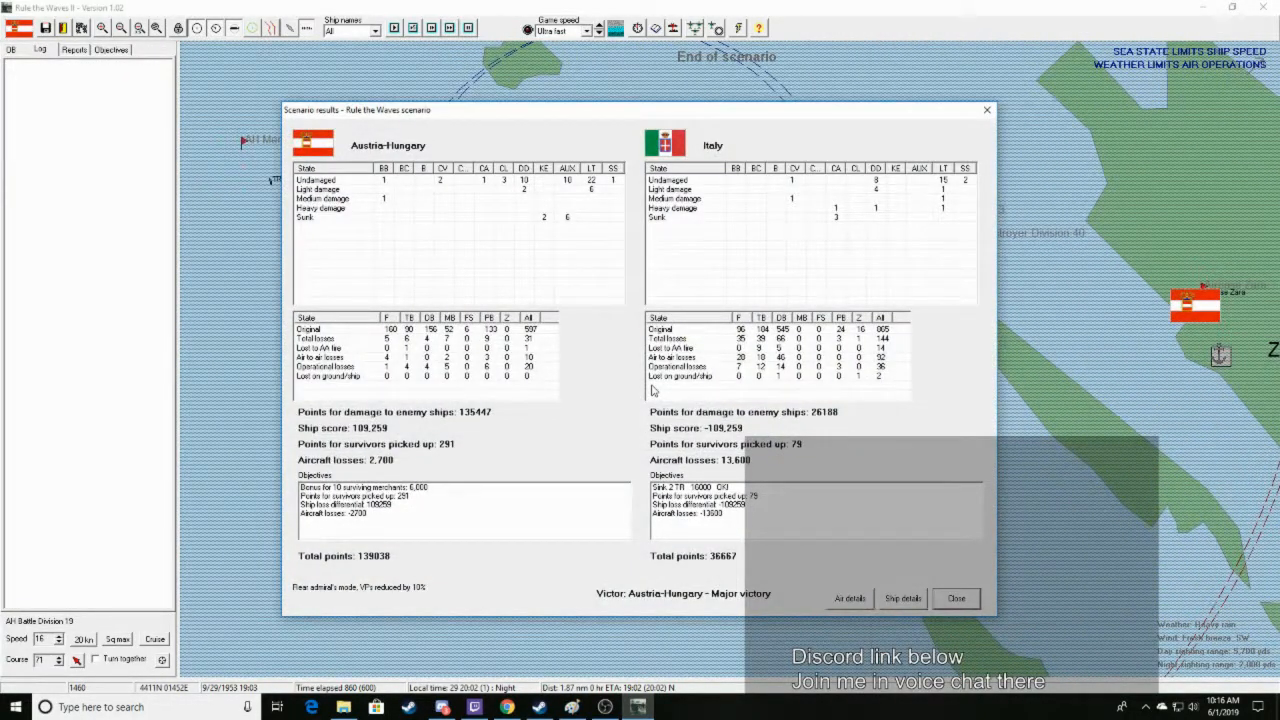
mouse_move(570, 229)
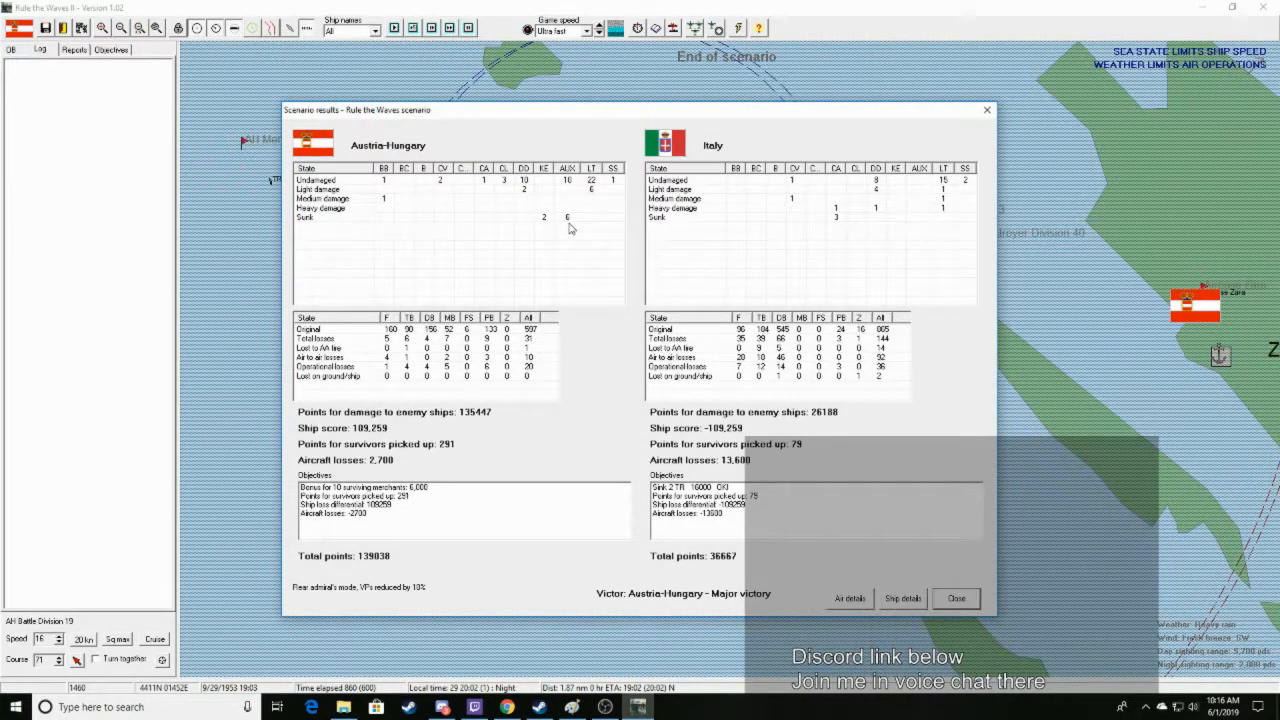
mouse_move(845, 222)
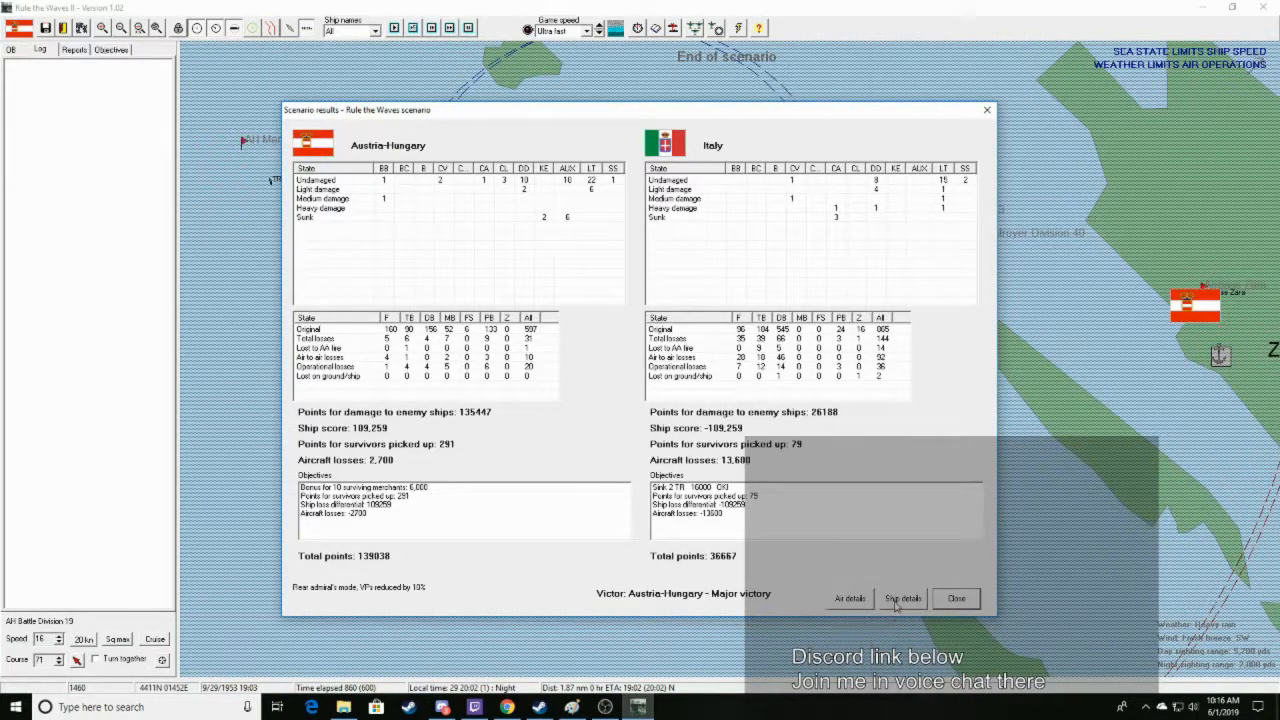
click(901, 598)
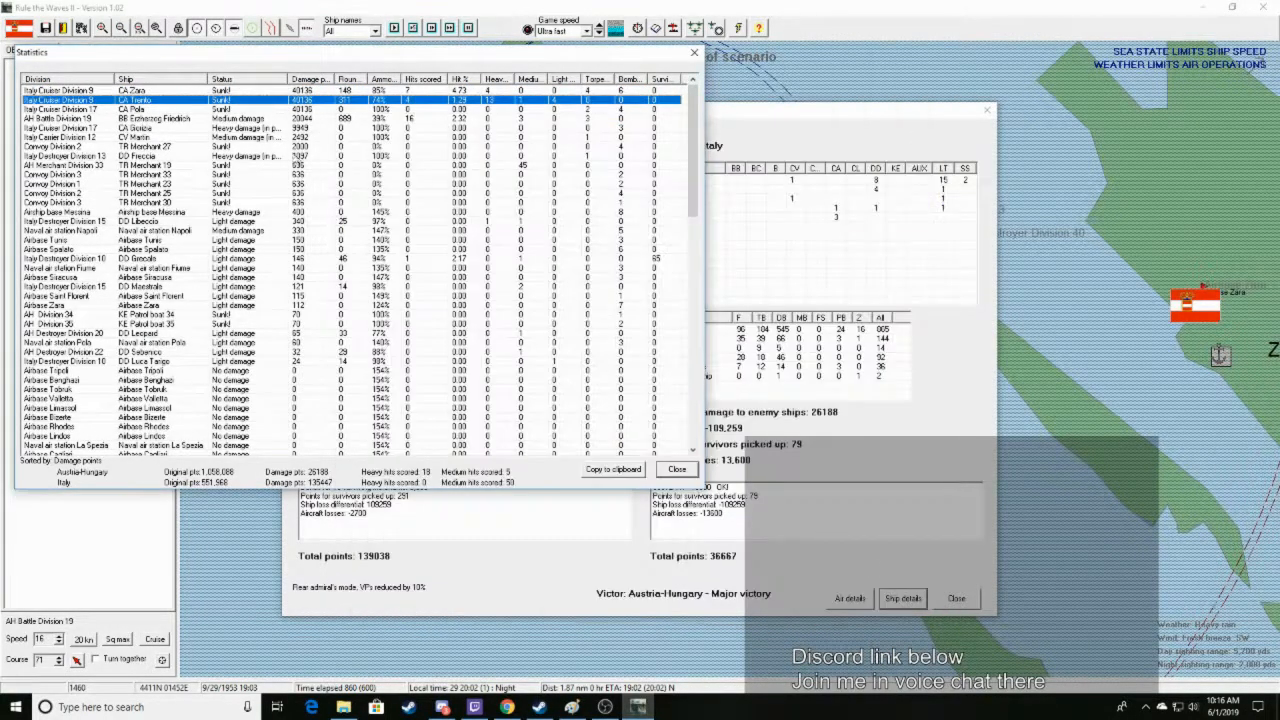
Inspect cruiser Gorizia's details, then leave the scenario and acknowledge the major victory
click(130, 109)
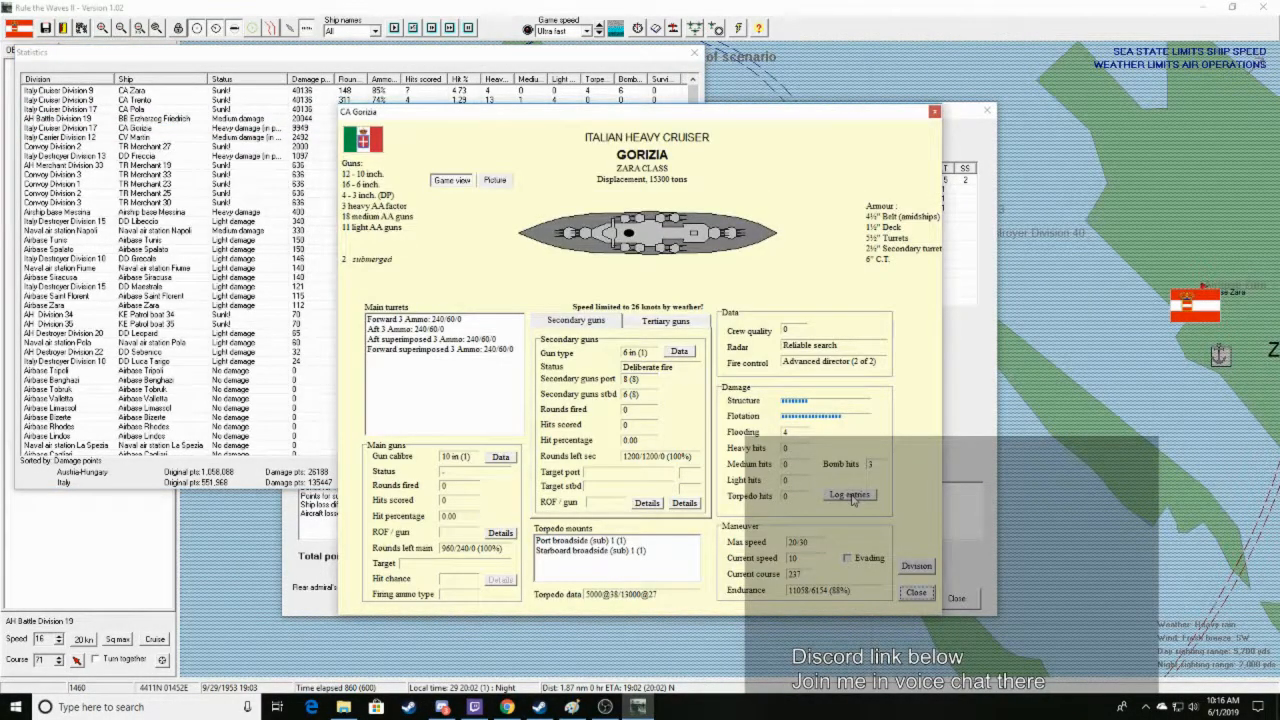
click(849, 494)
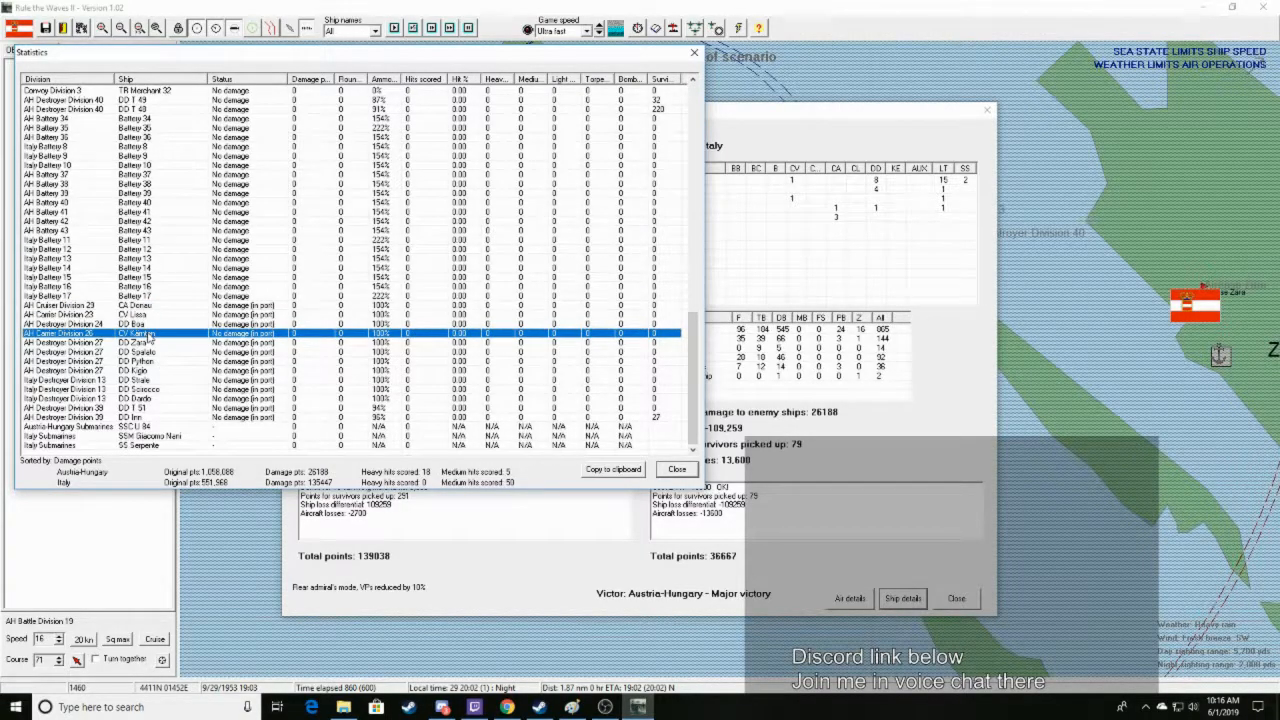
click(130, 314)
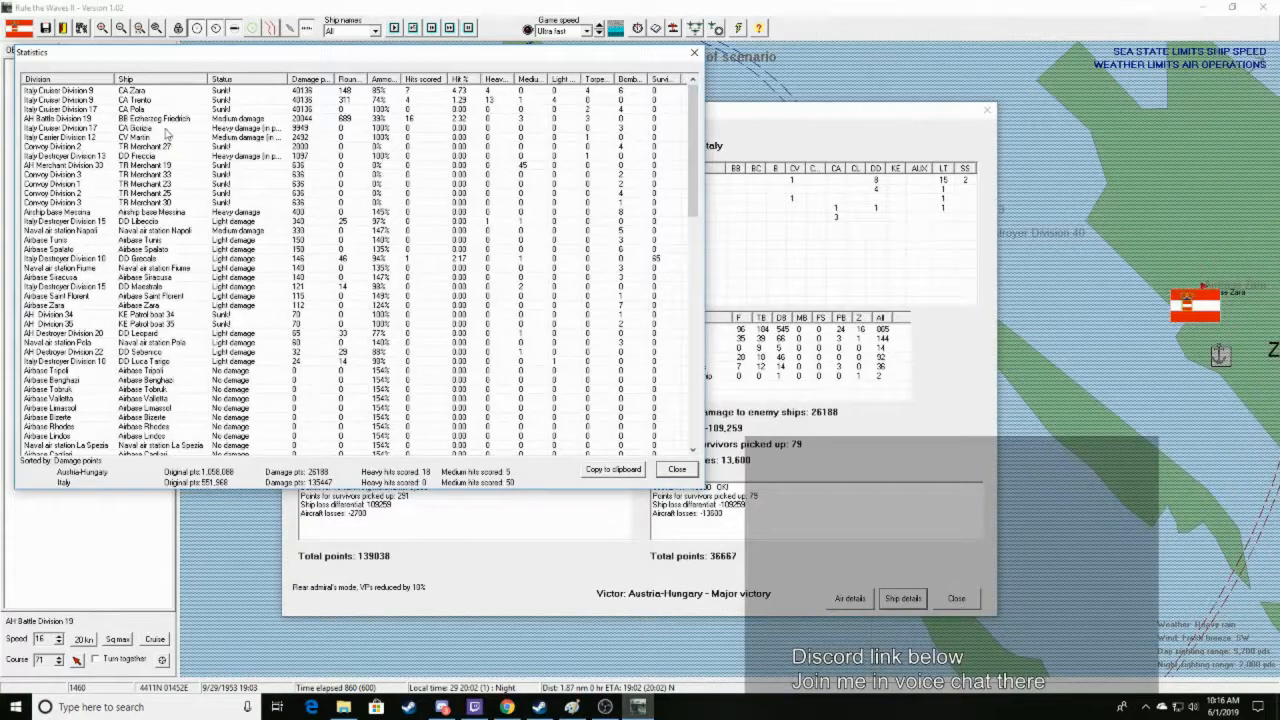
scroll(down, 3)
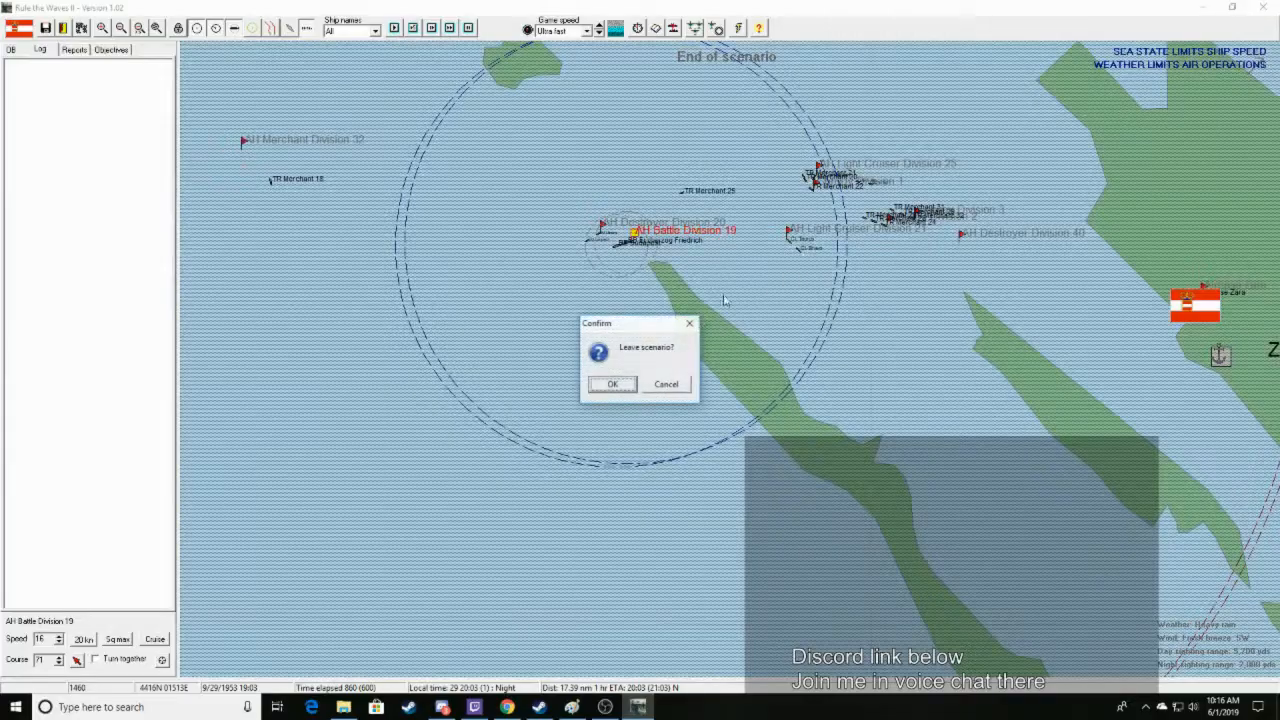
click(612, 384)
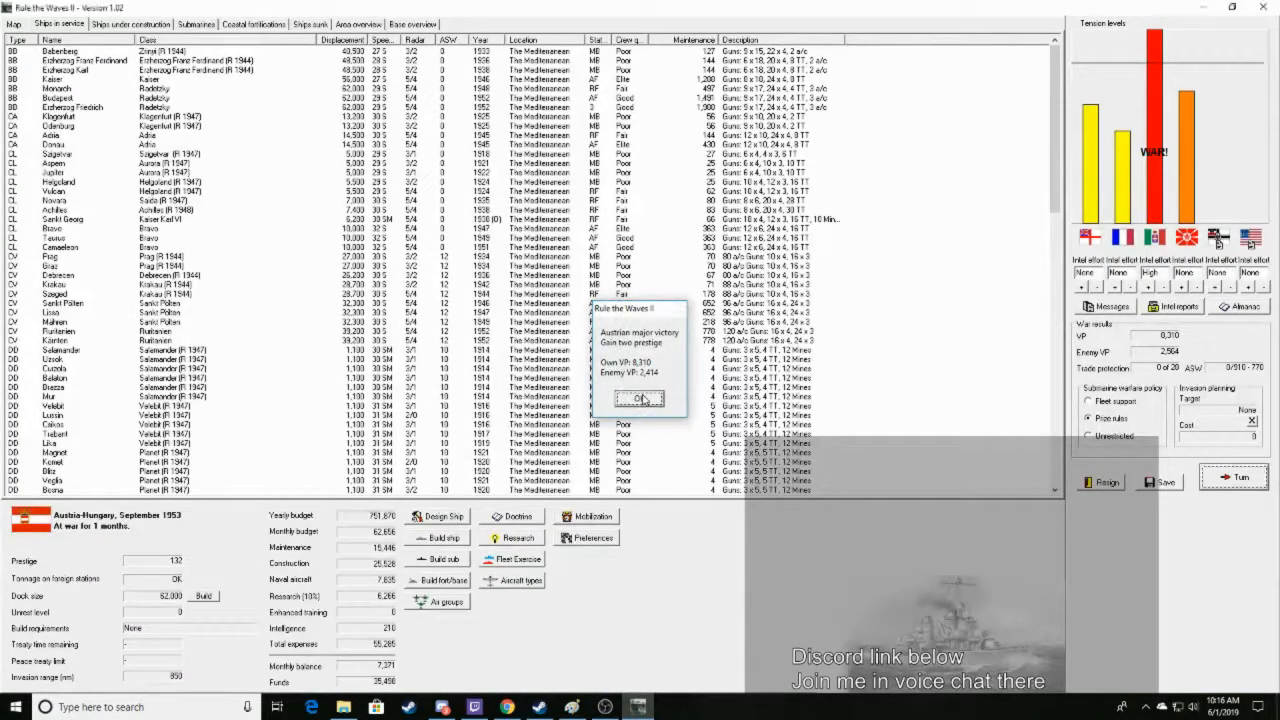
click(638, 398)
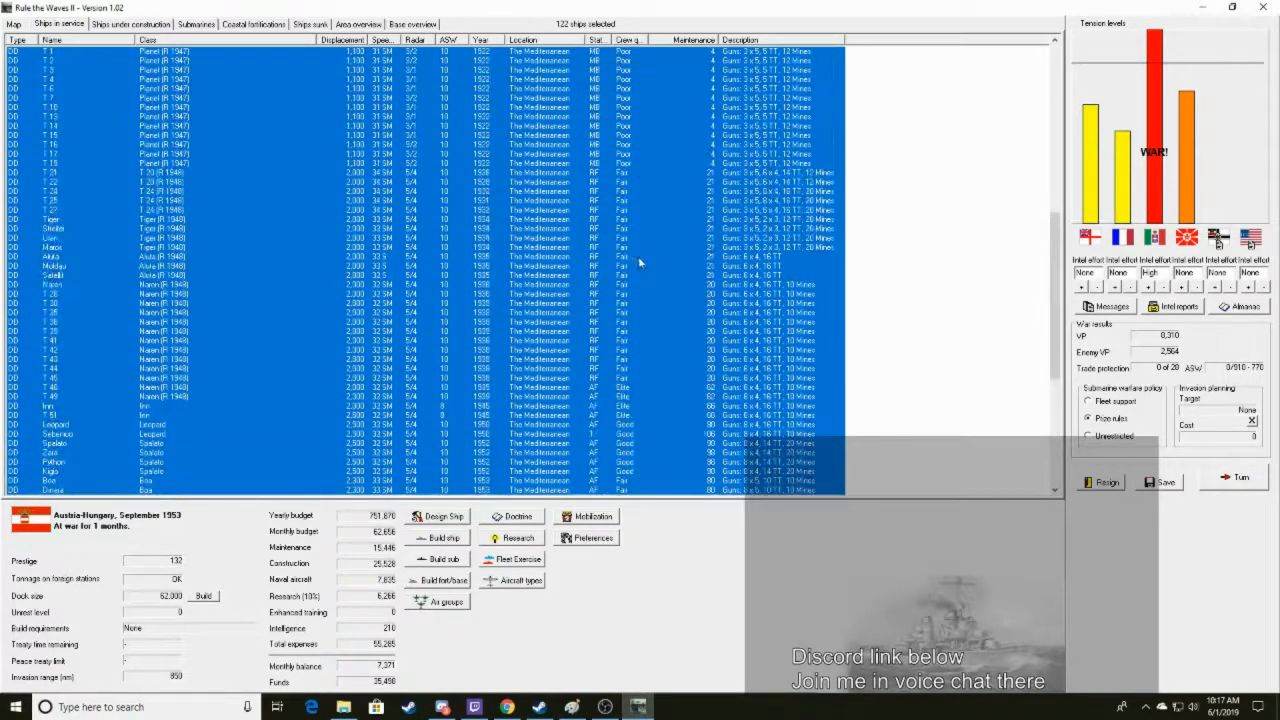
Set all ships in service to Active Fleet and show ships under construction
right_click(605, 150)
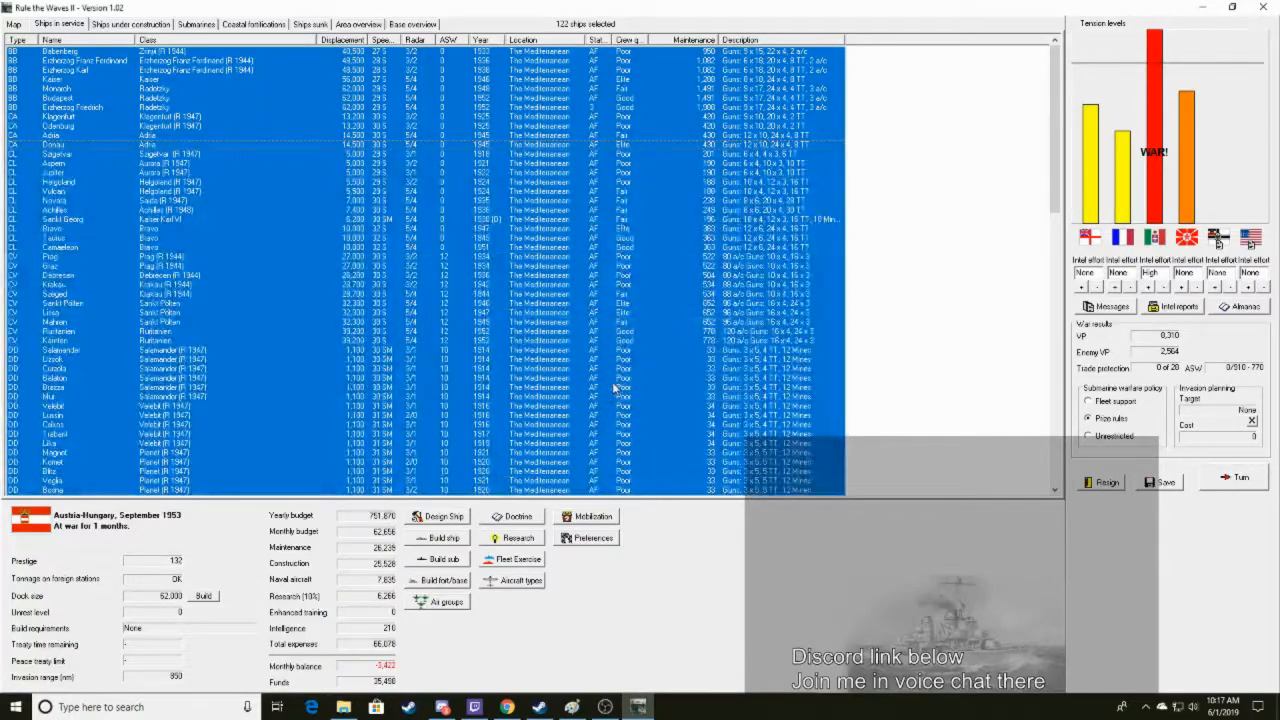
click(130, 23)
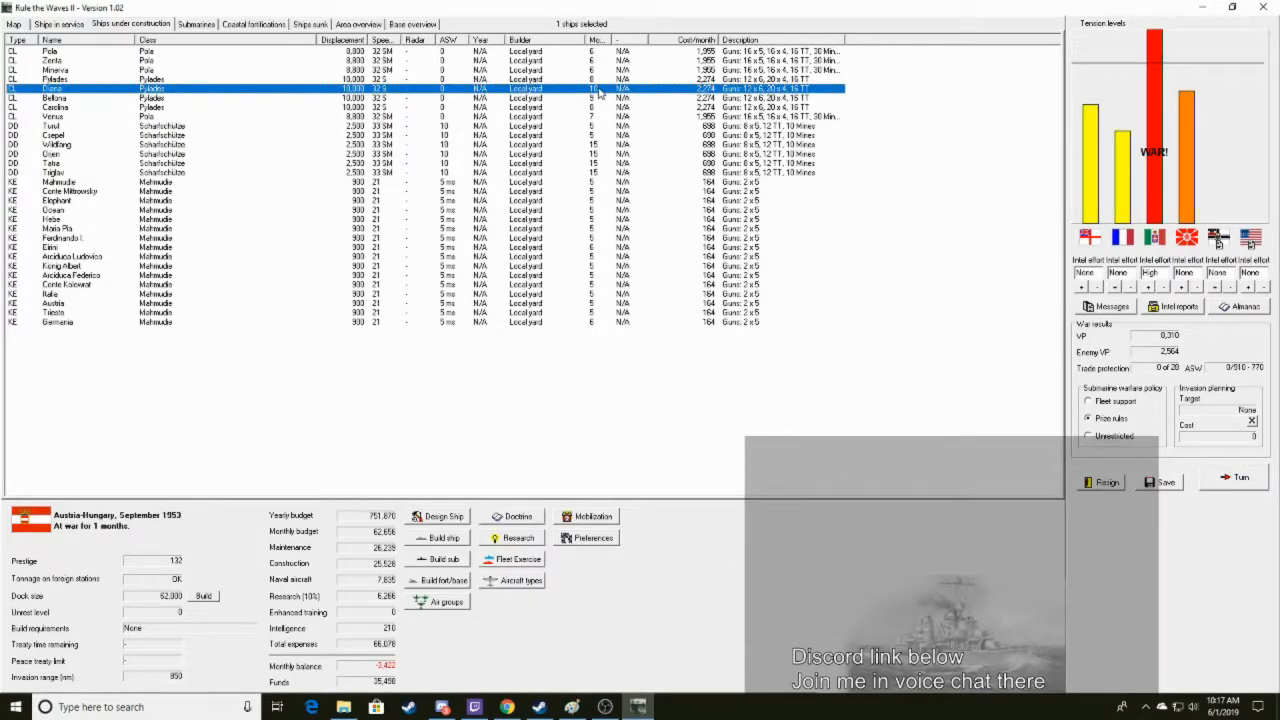
Review destroyer Wolfgang, another destroyer and escort Ozean, then open Italy's Nation Data
click(53, 116)
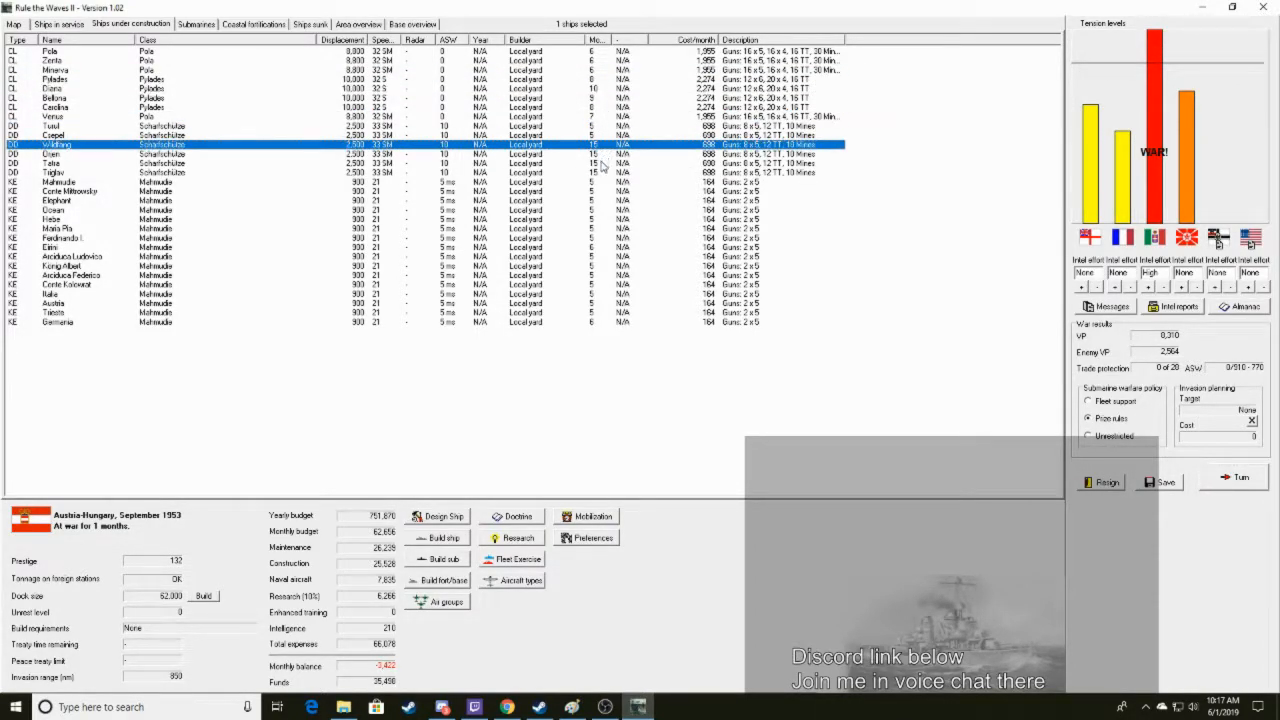
click(55, 172)
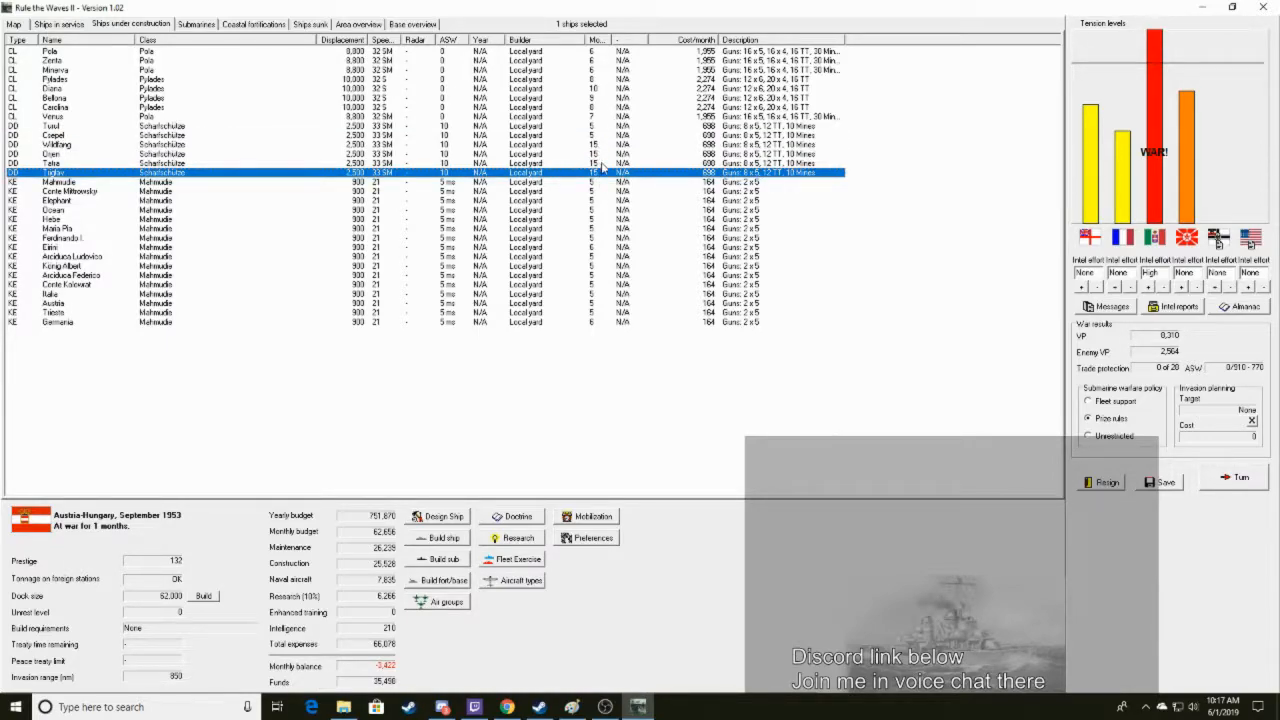
click(60, 210)
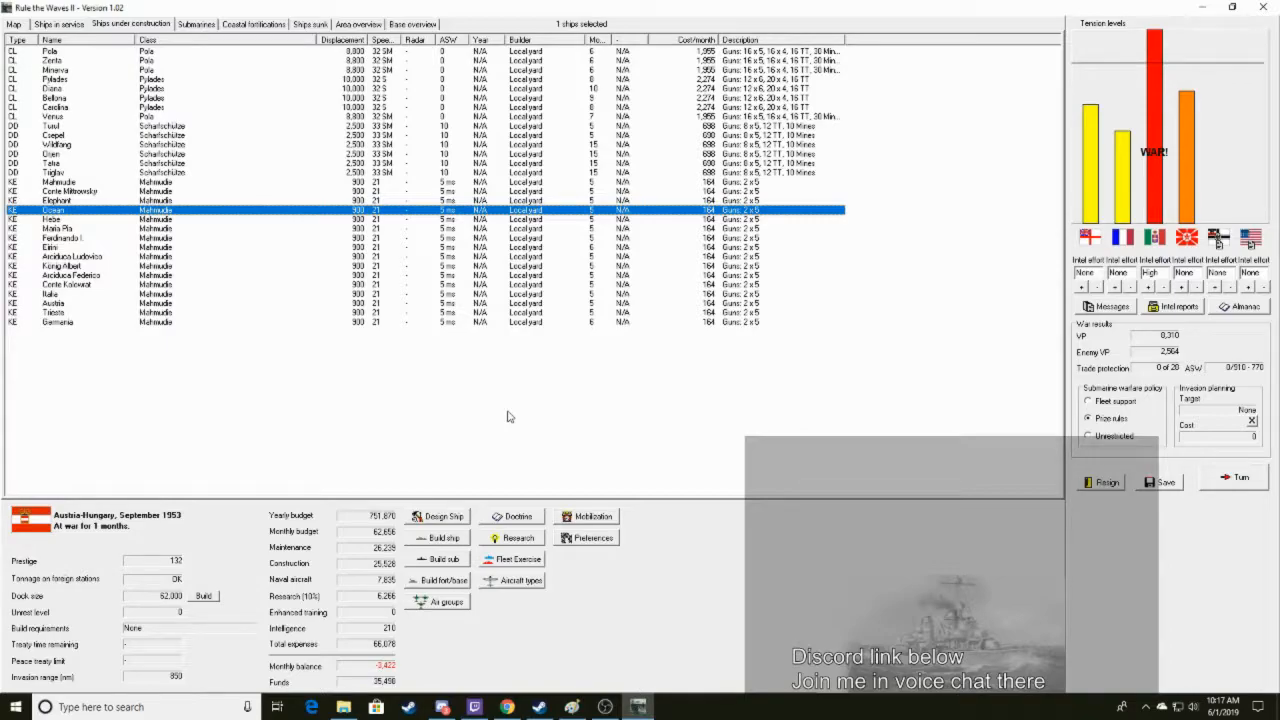
click(1155, 237)
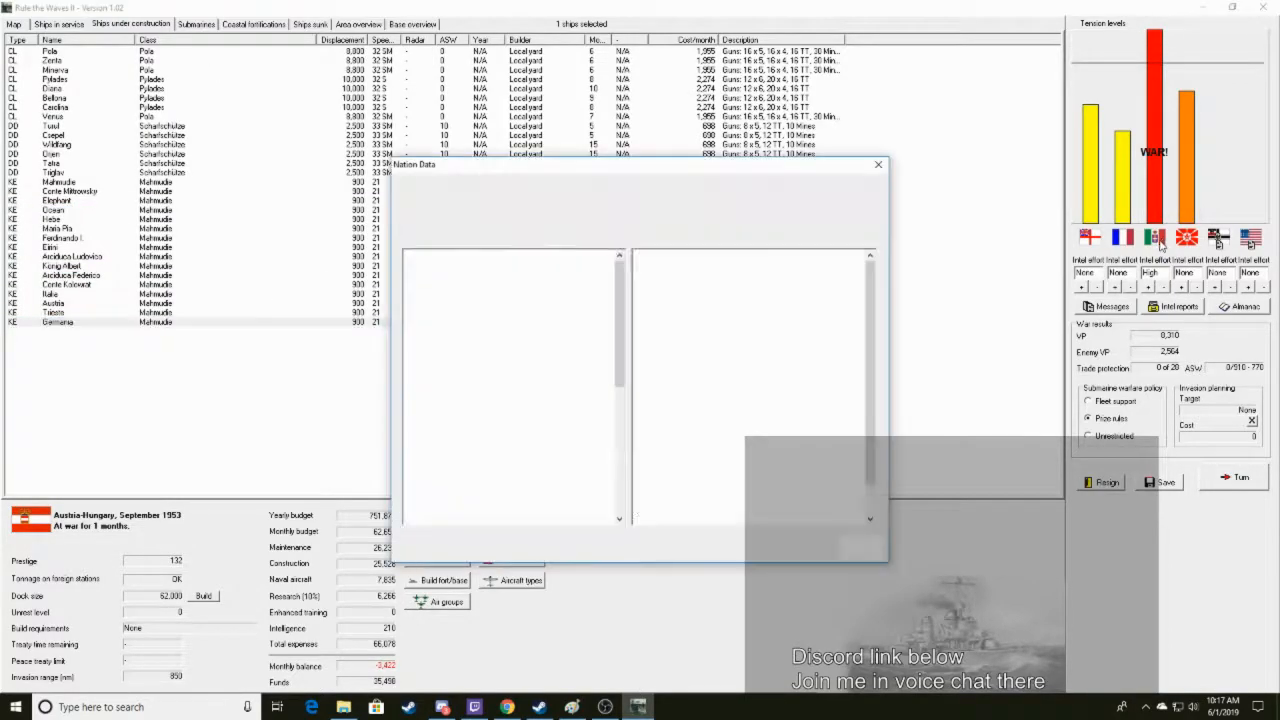
View Italy's nation data, switch to Austria-Hungary's, then close the window
click(661, 197)
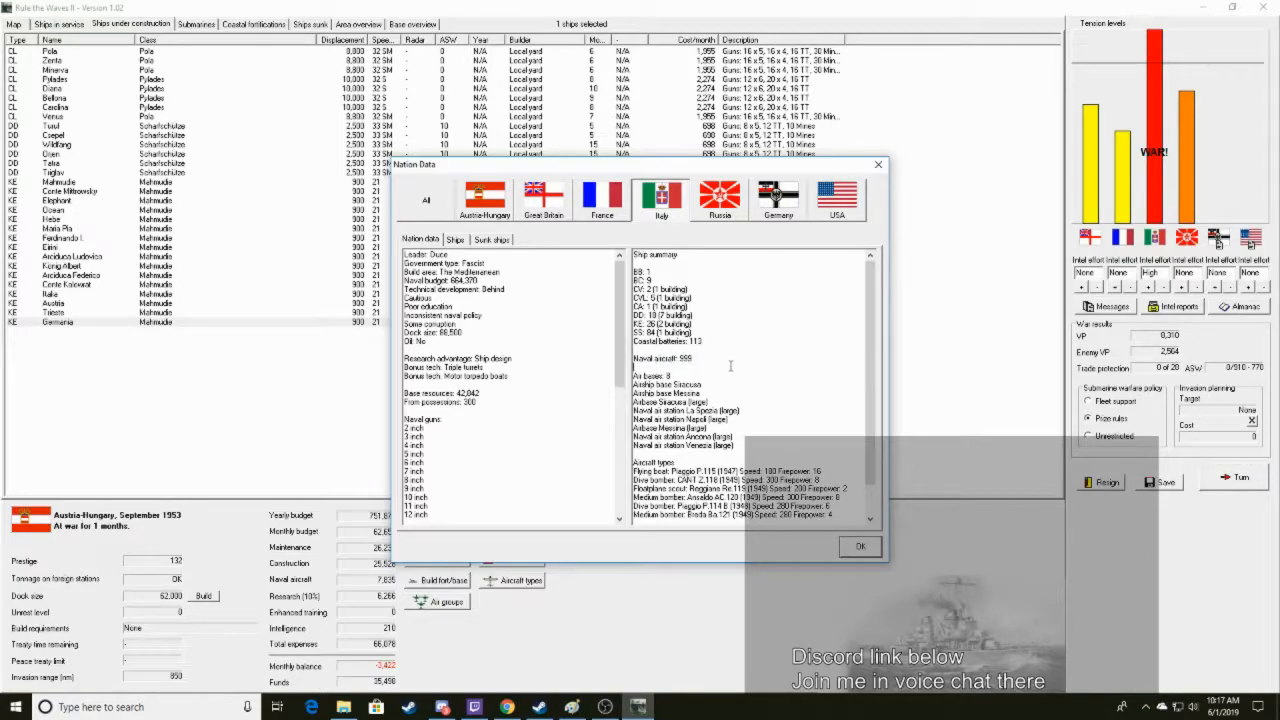
click(485, 197)
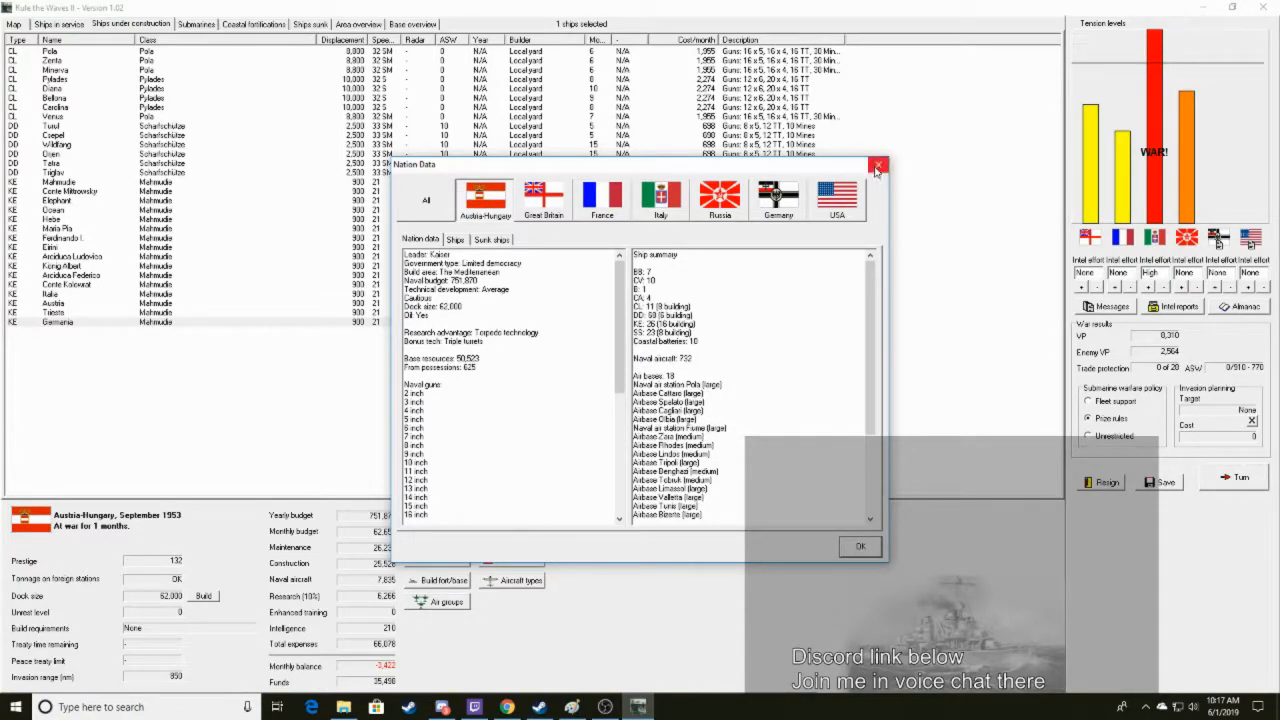
click(878, 165)
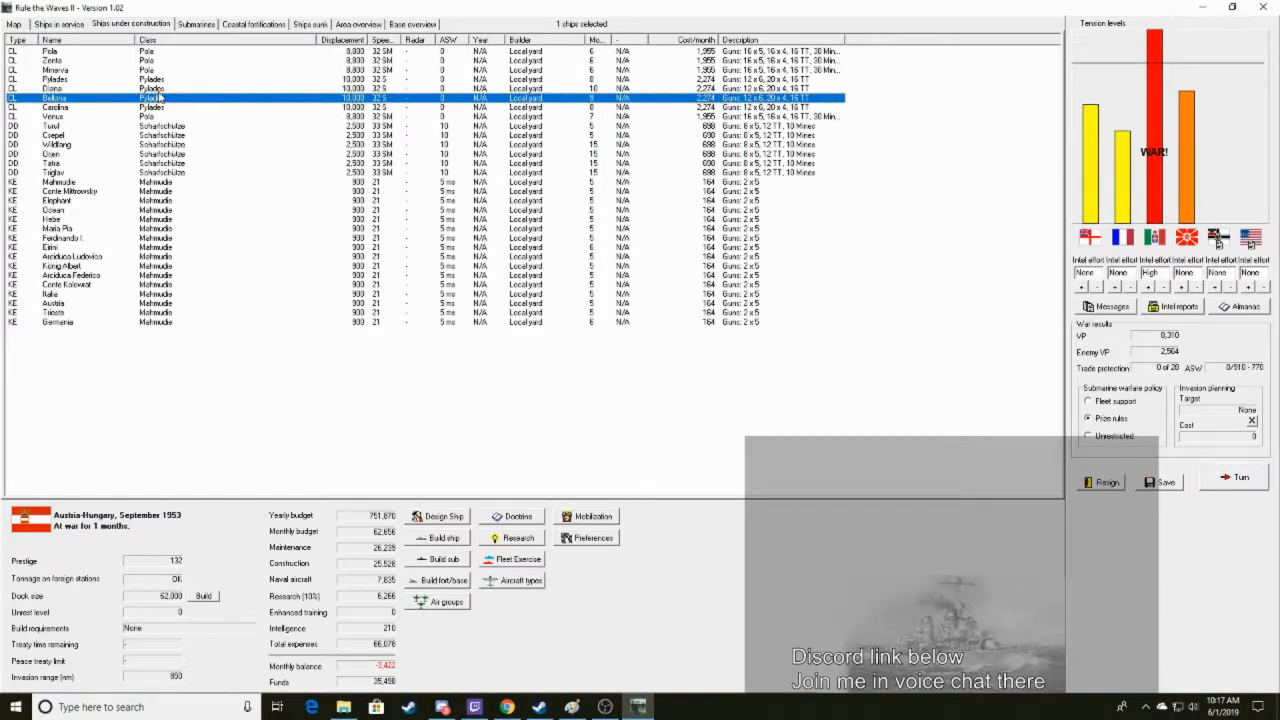
Scrap the unfinished Pylades-class light cruisers Diana and Bellona
right_click(150, 88)
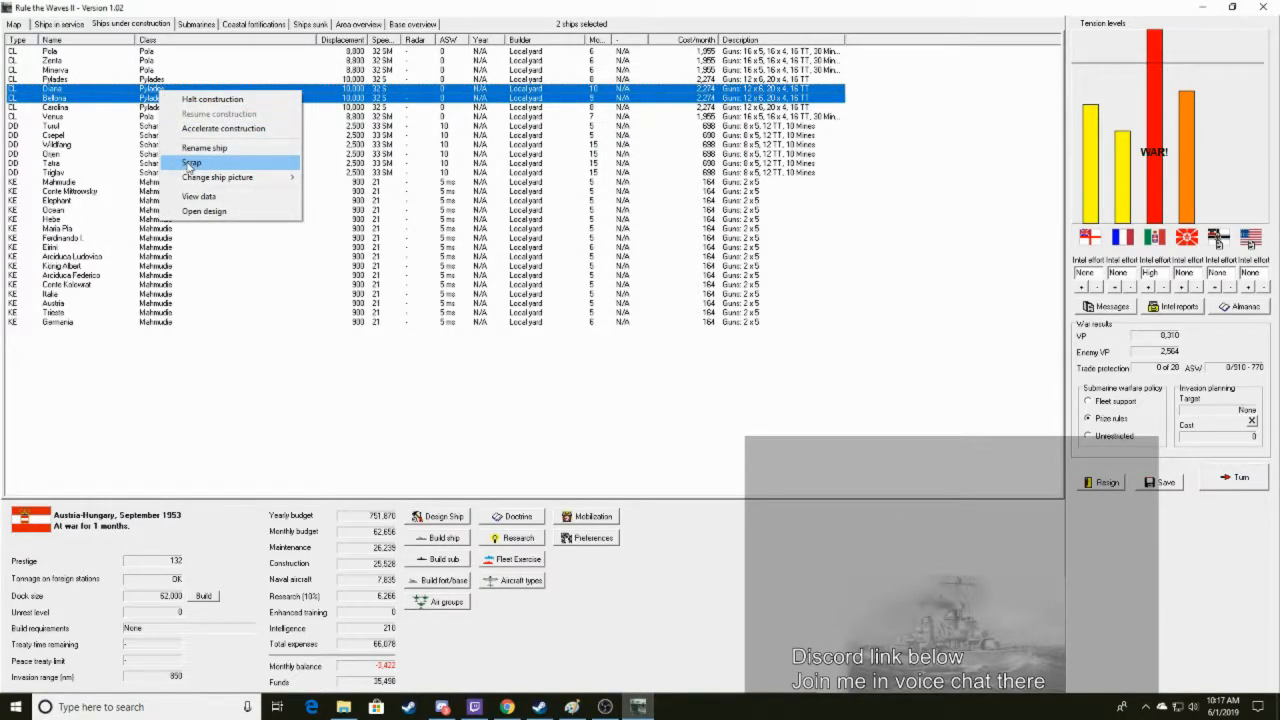
click(191, 163)
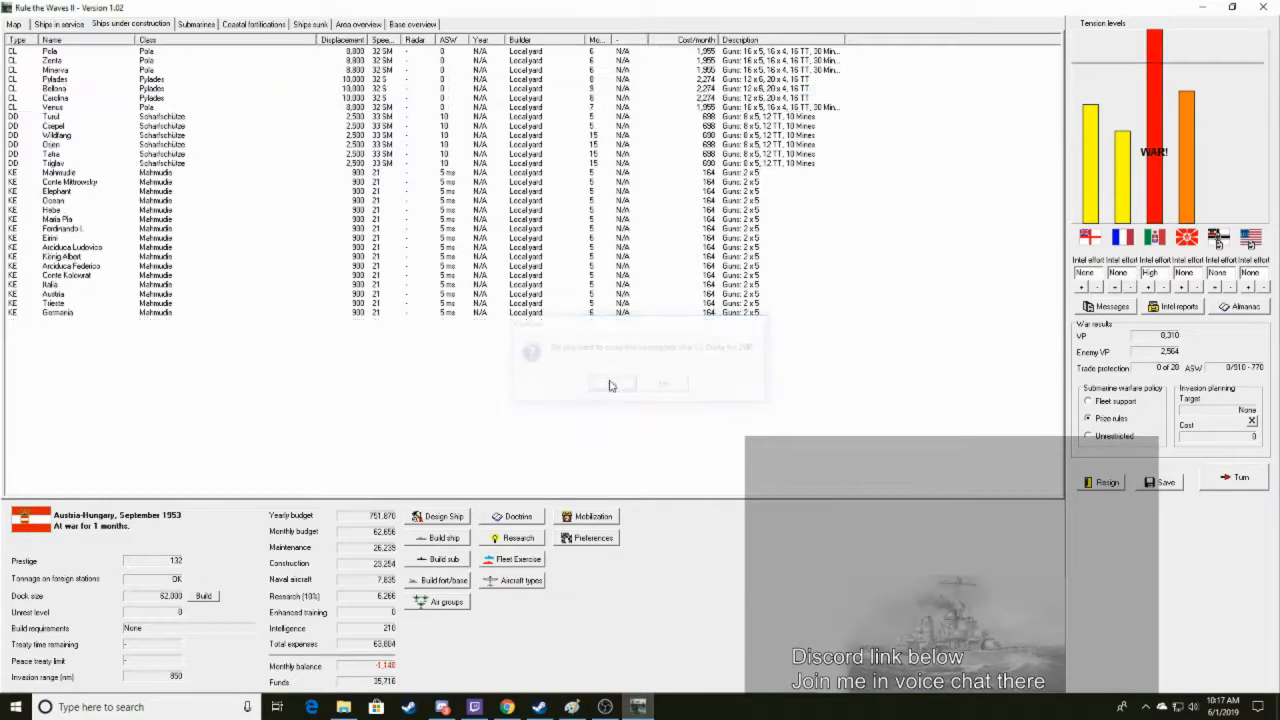
click(610, 383)
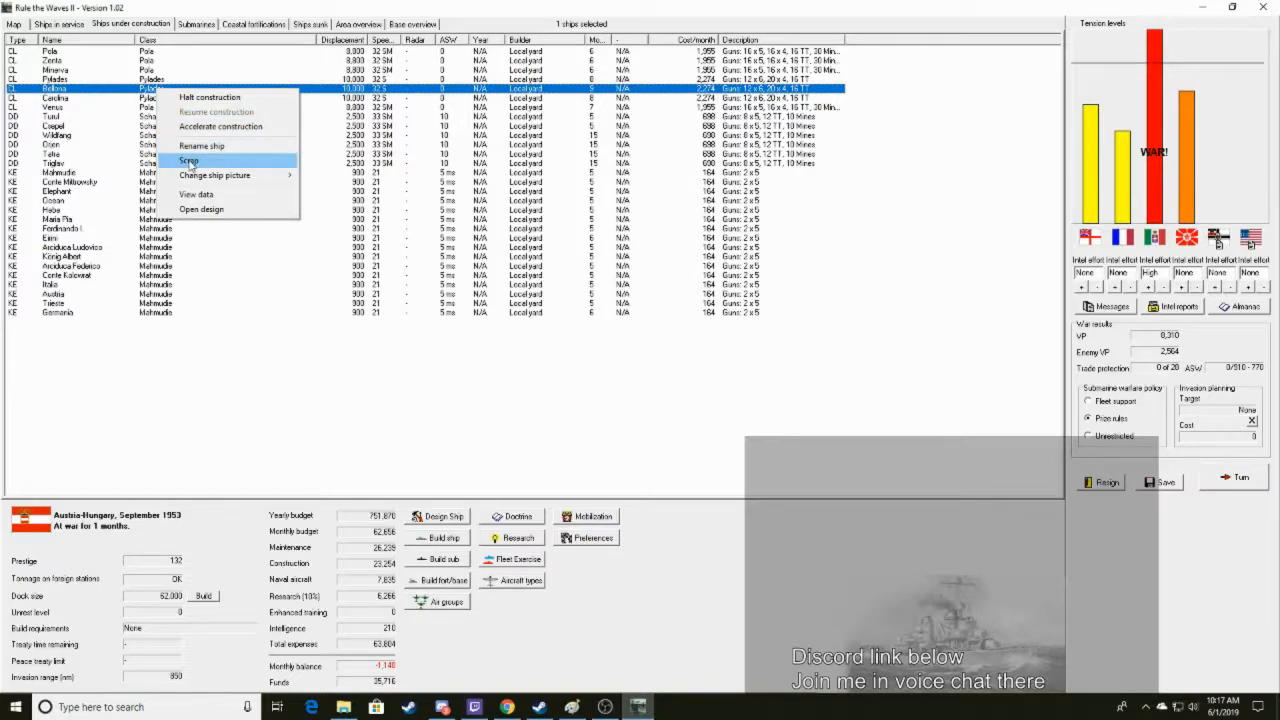
click(189, 161)
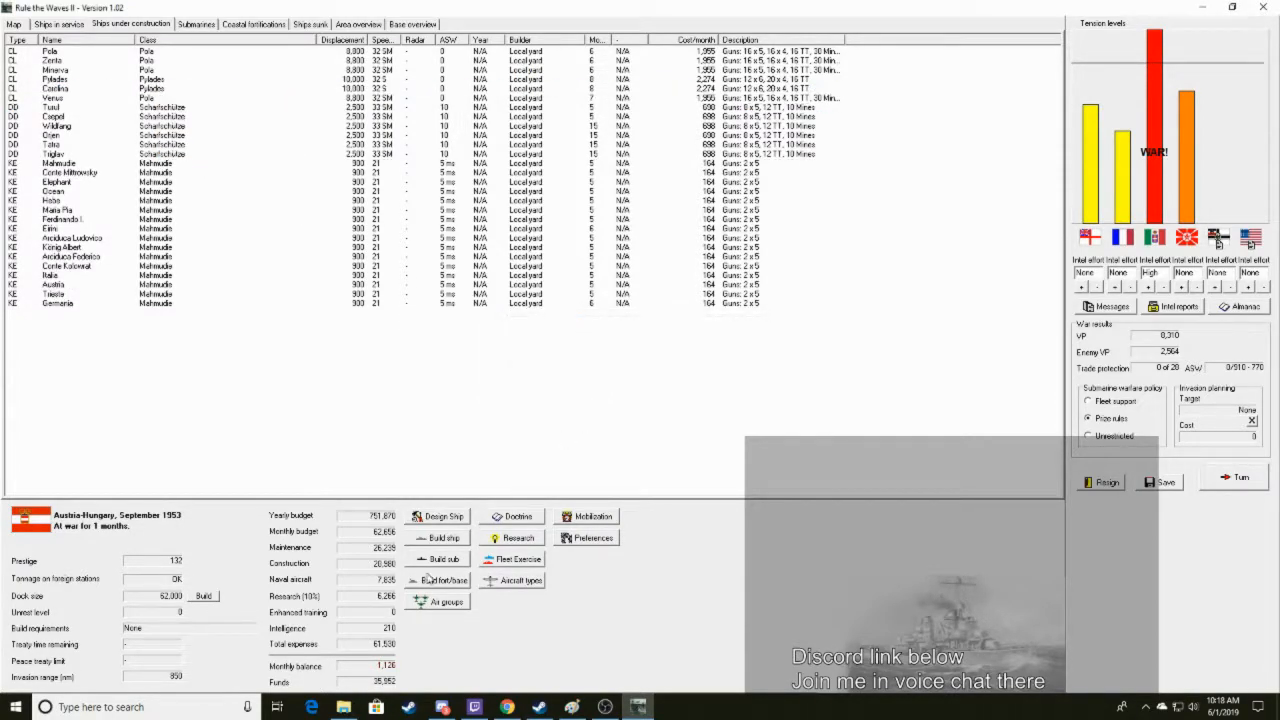
mouse_move(245, 120)
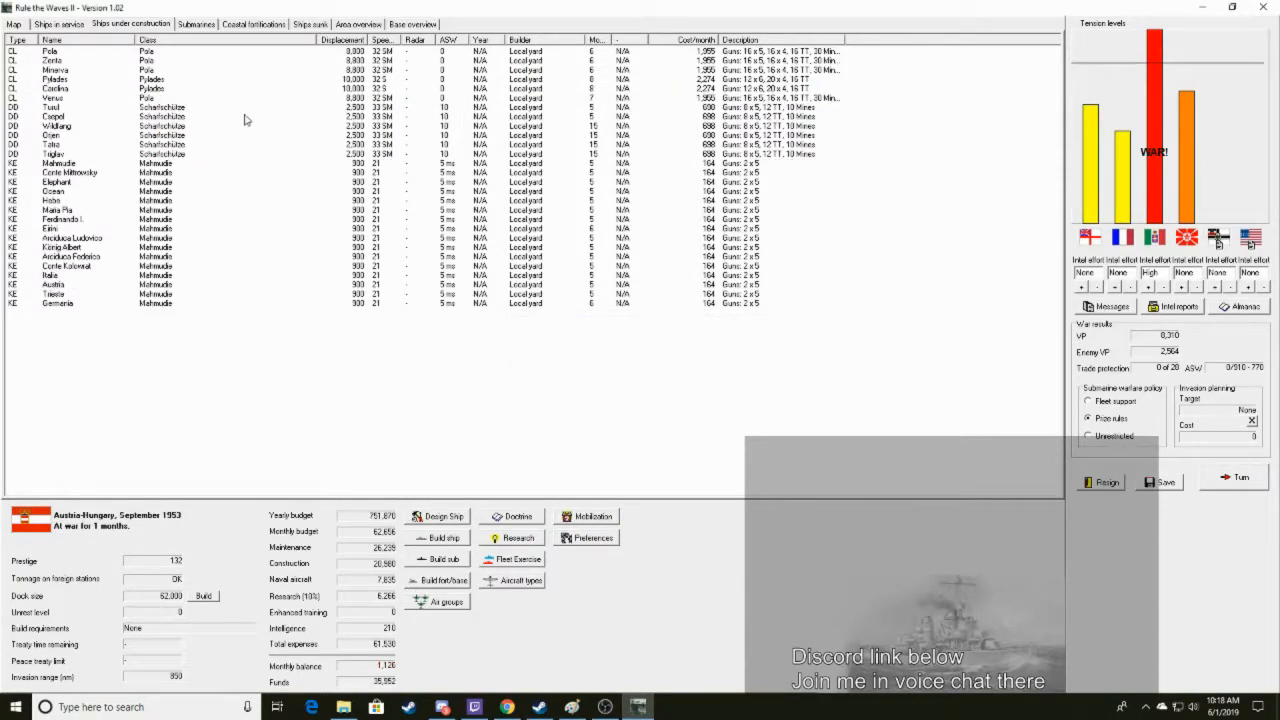
View the submarine list, then open Air Group Management
click(196, 24)
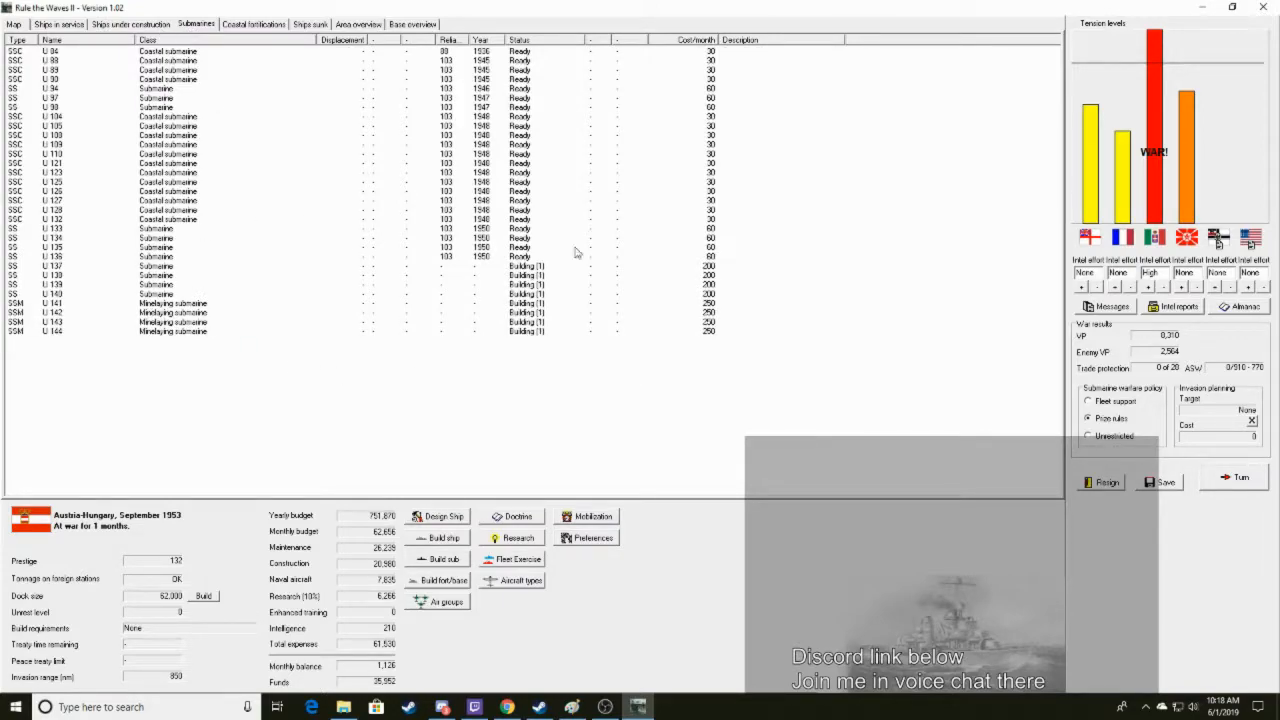
click(58, 24)
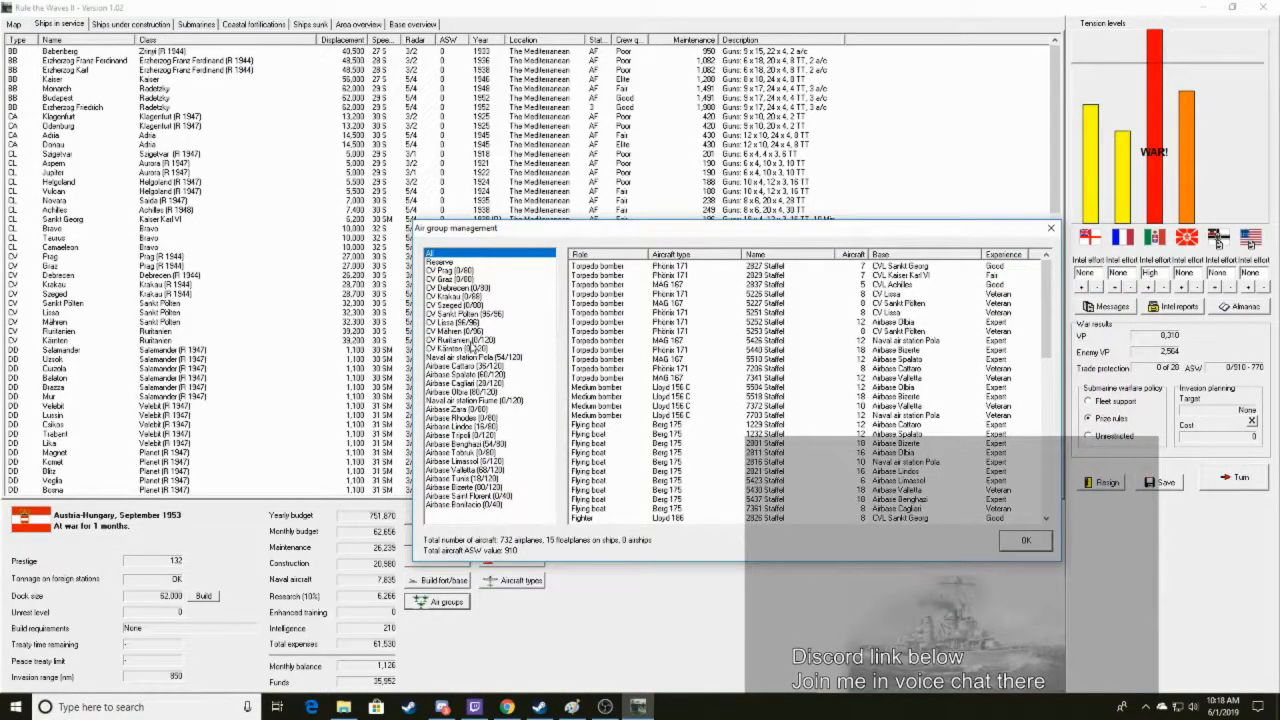
Check carrier Sankt Pölten's air group and add new squadrons to Airbase Saint Florent
click(465, 314)
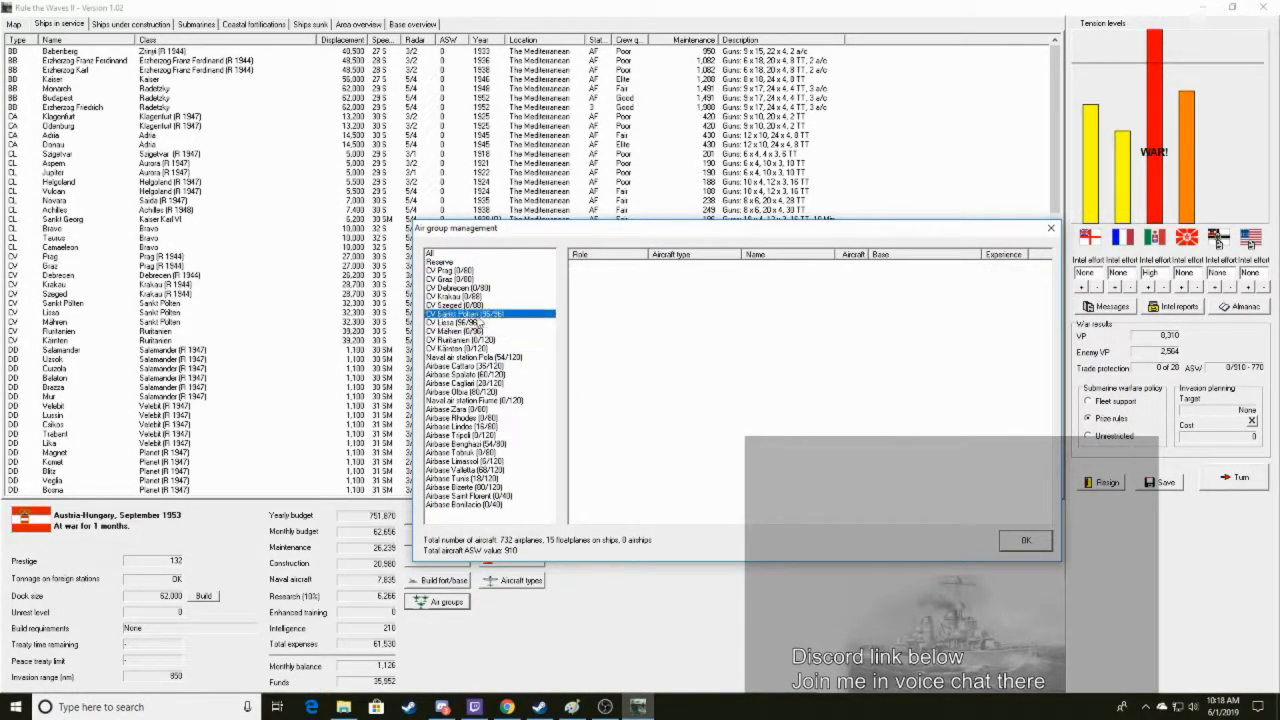
click(460, 331)
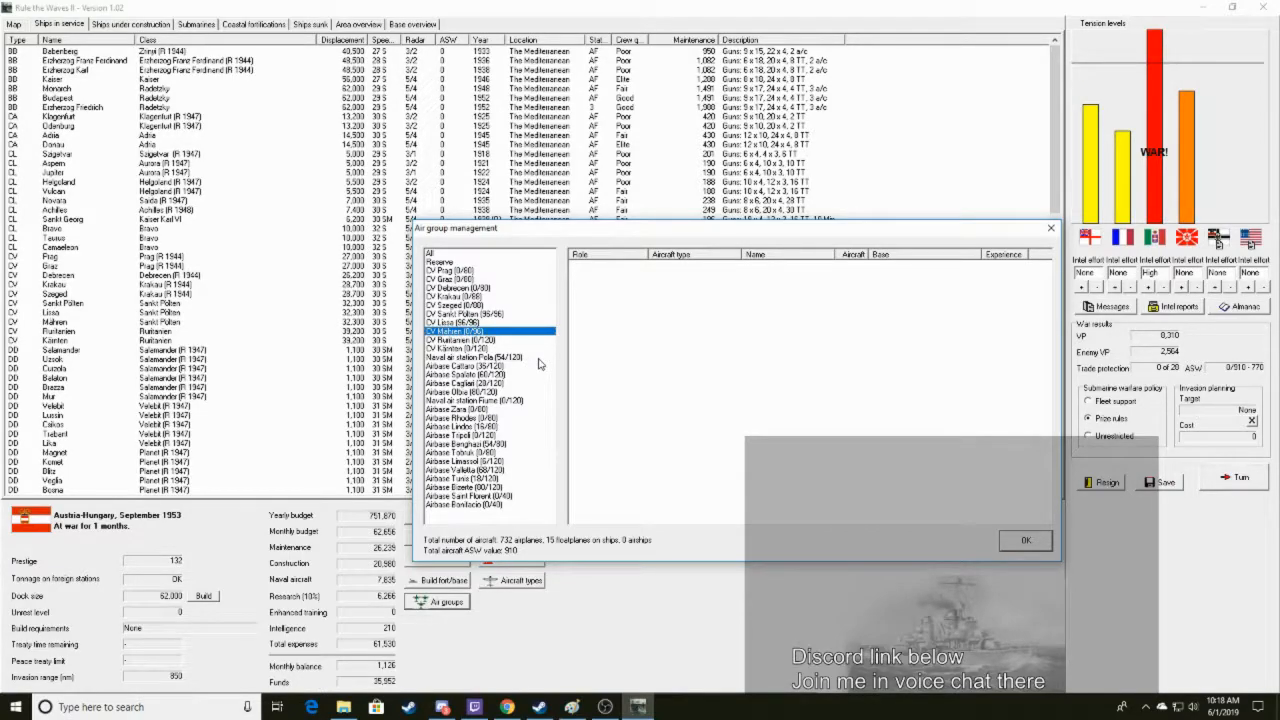
right_click(468, 503)
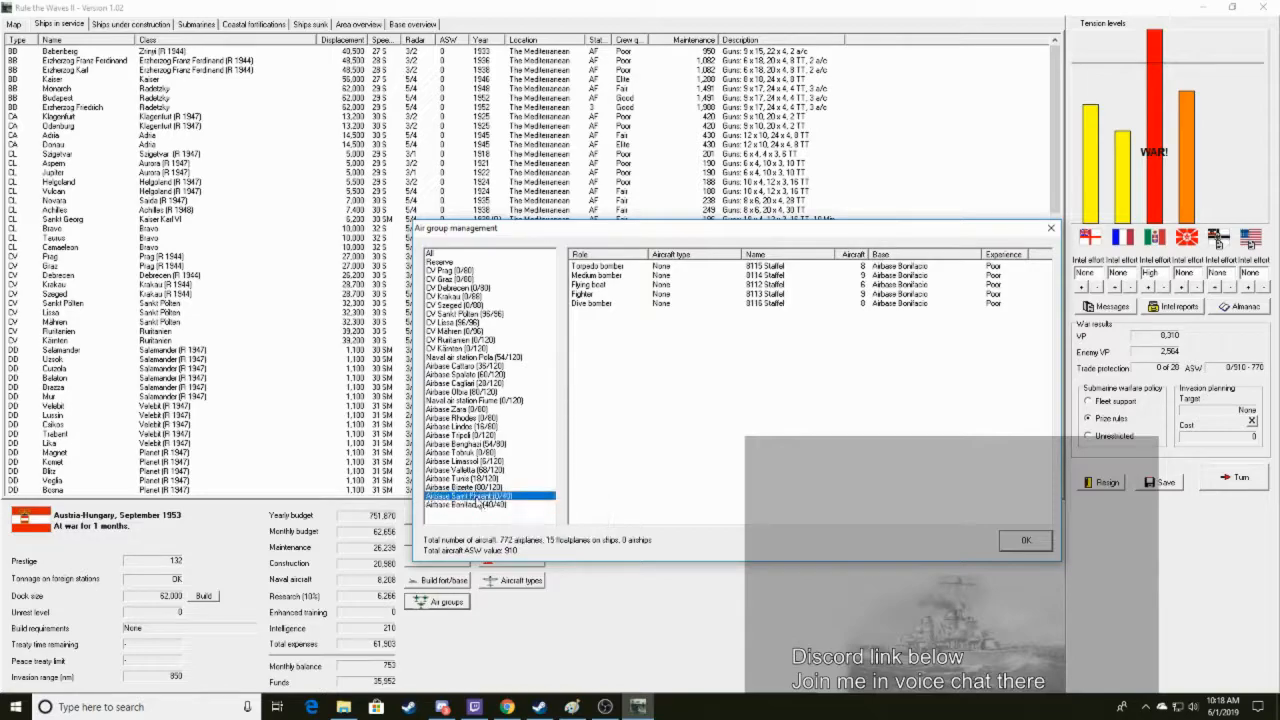
click(470, 495)
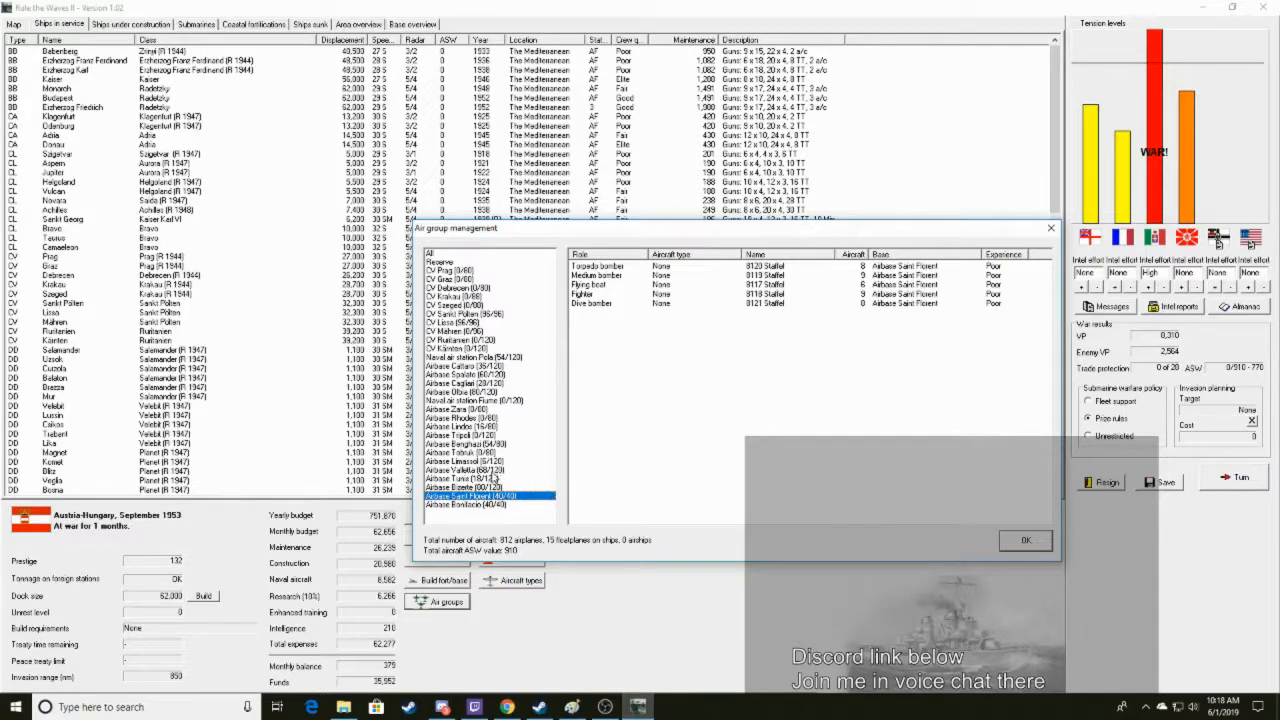
Add new squadrons to Airbase Cattaro, starting with a dive bomber mission
right_click(463, 367)
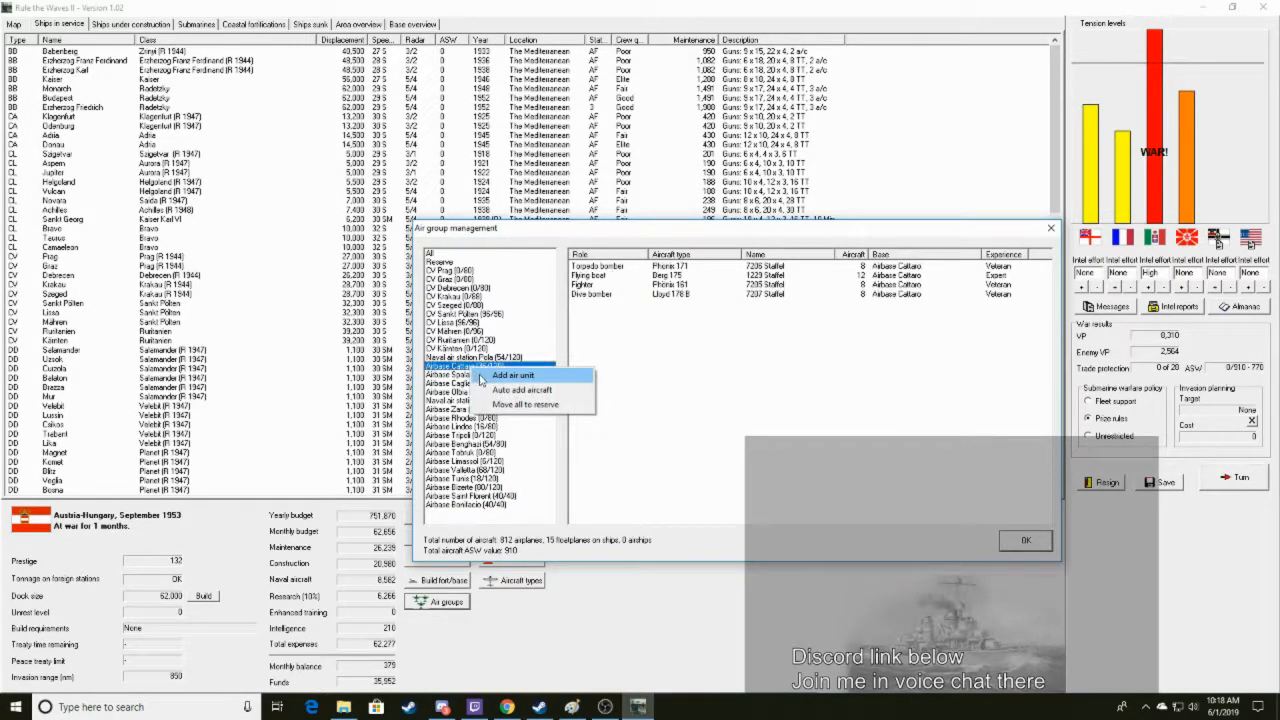
click(513, 374)
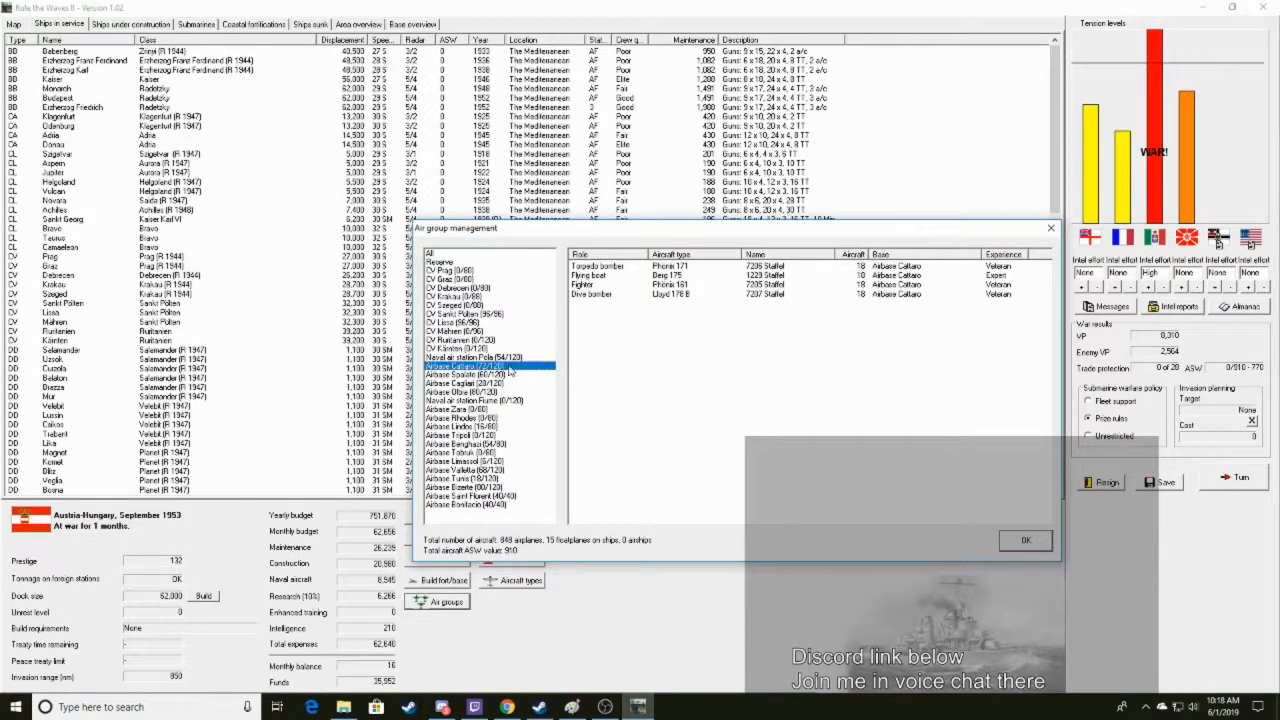
right_click(490, 366)
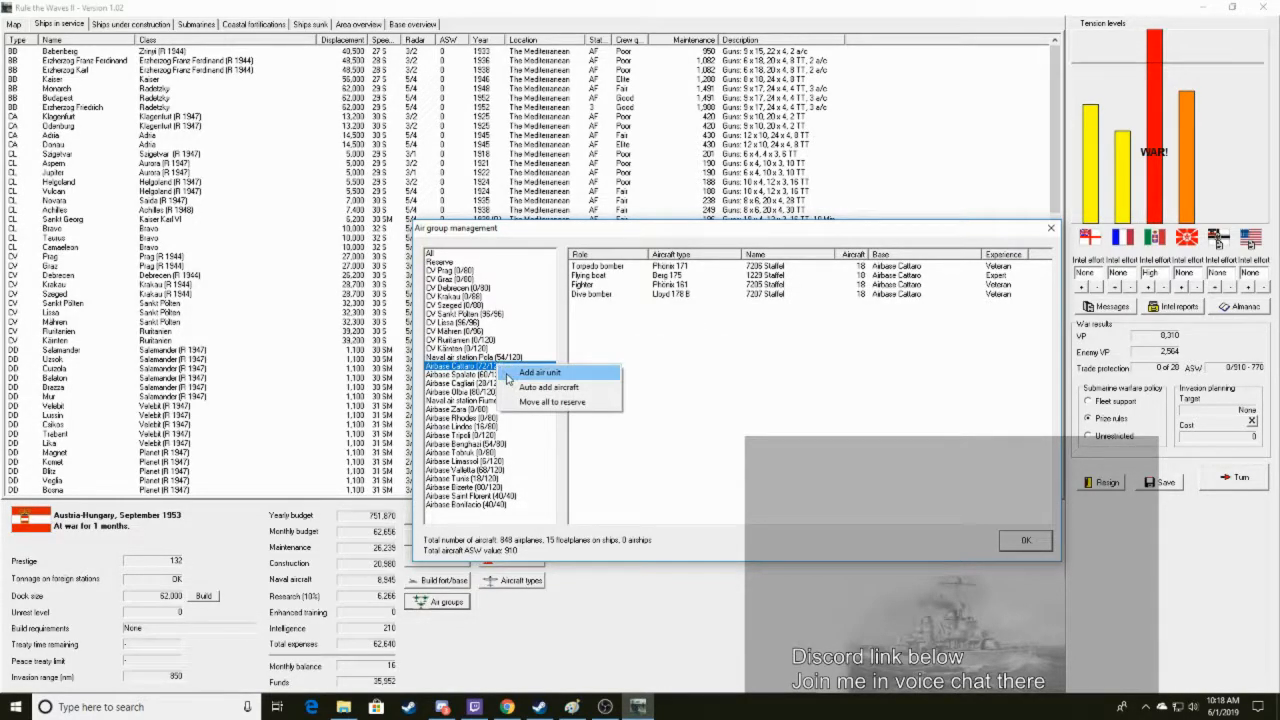
click(540, 372)
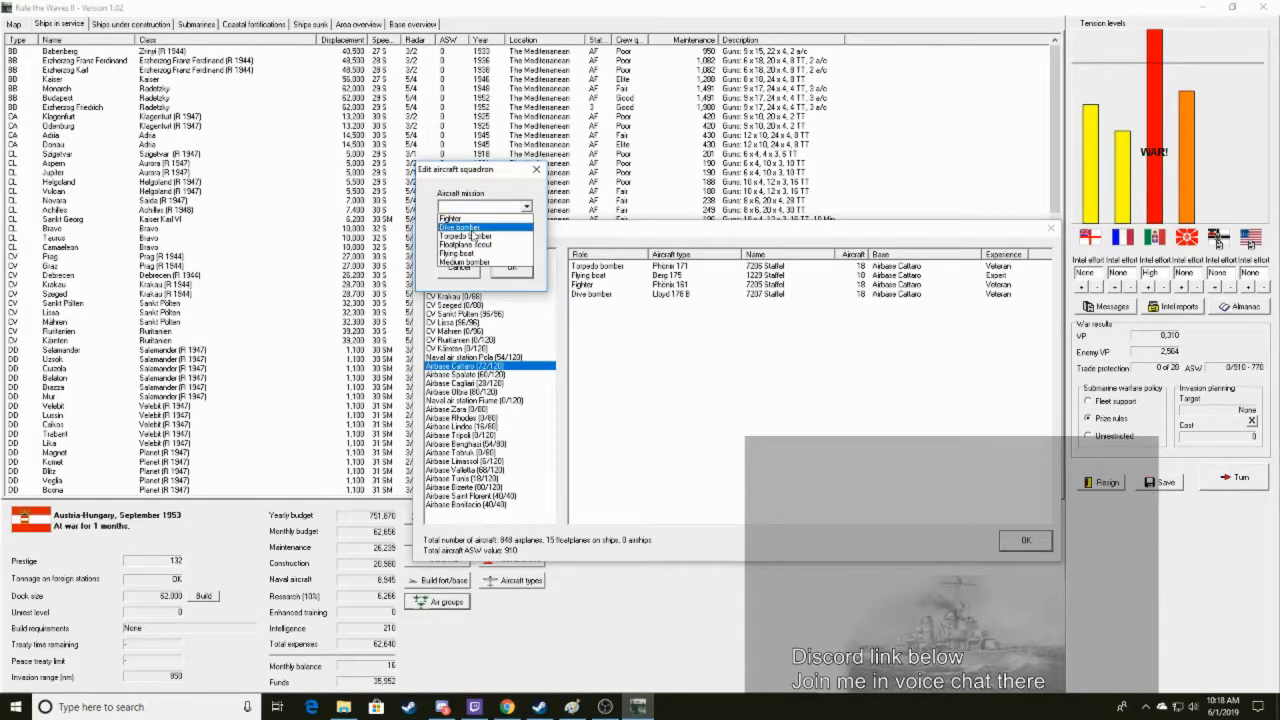
click(460, 225)
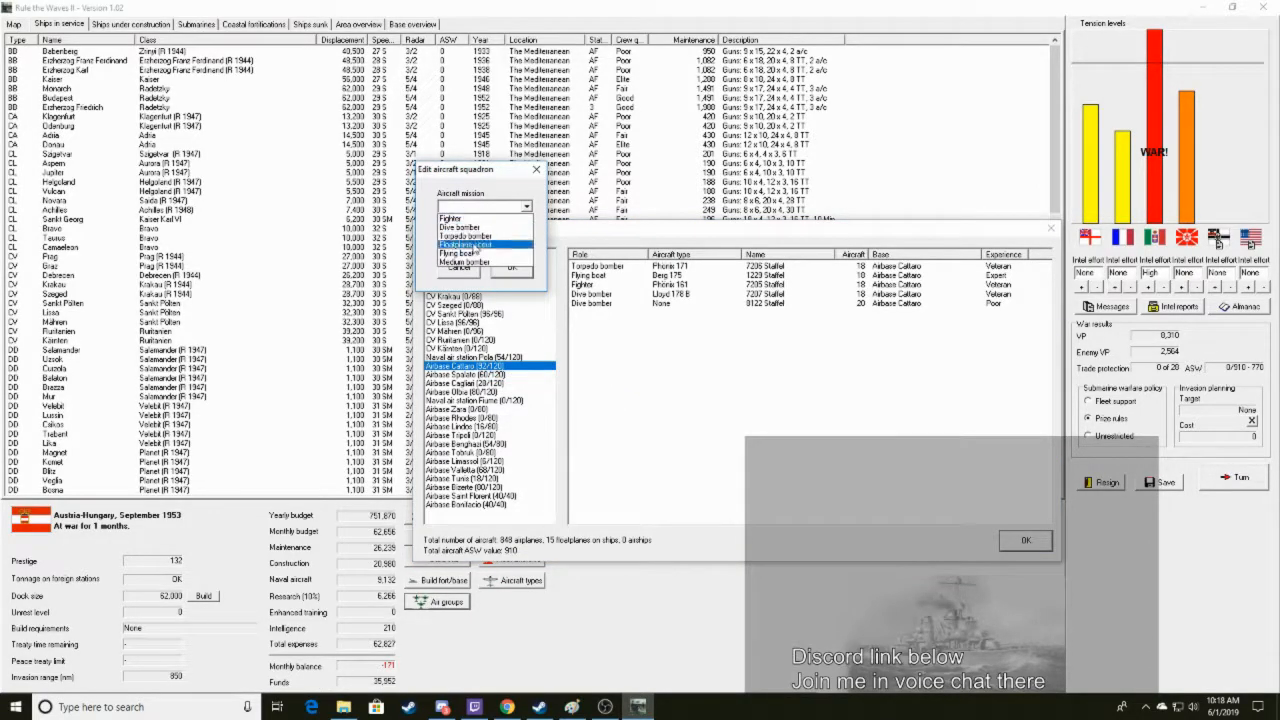
click(465, 261)
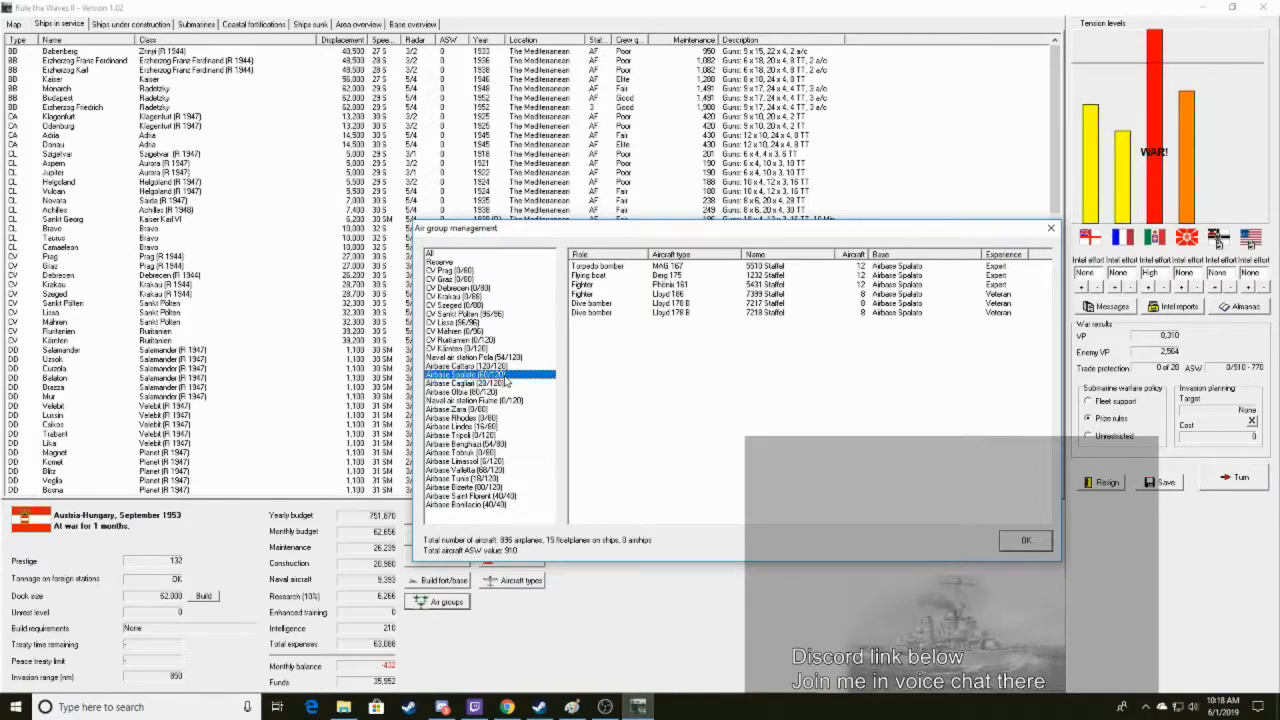
click(465, 357)
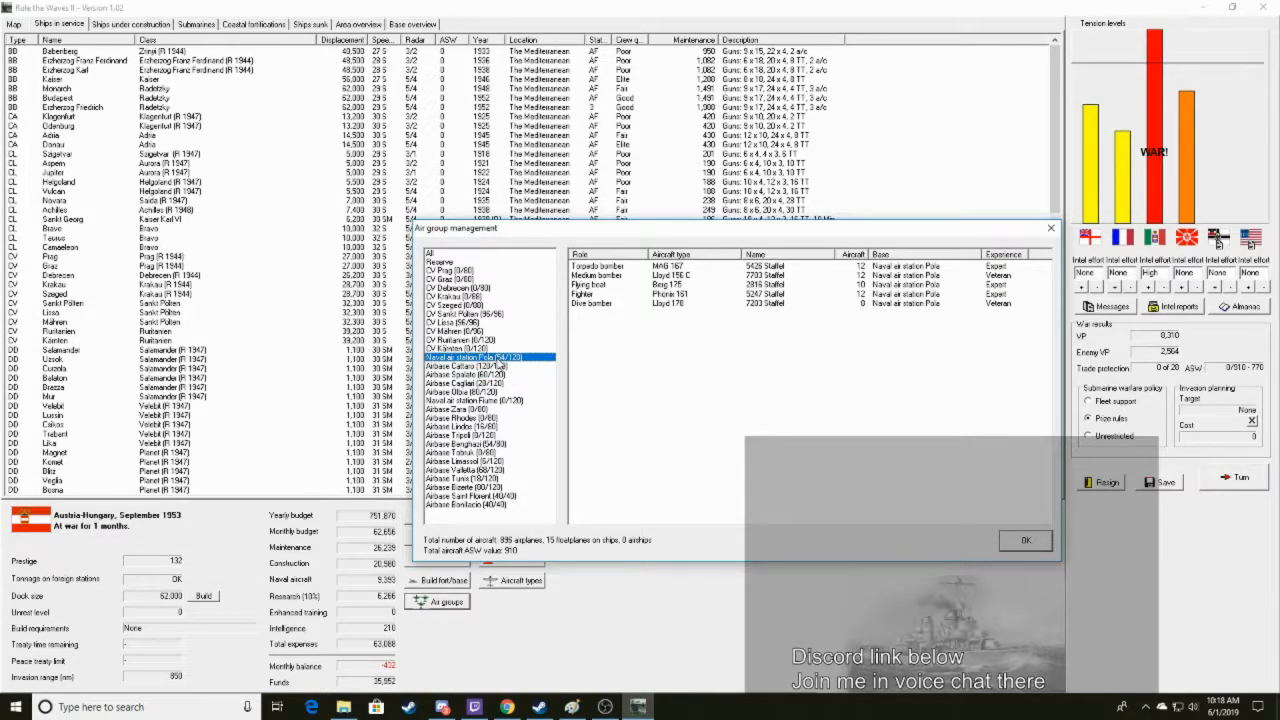
click(460, 270)
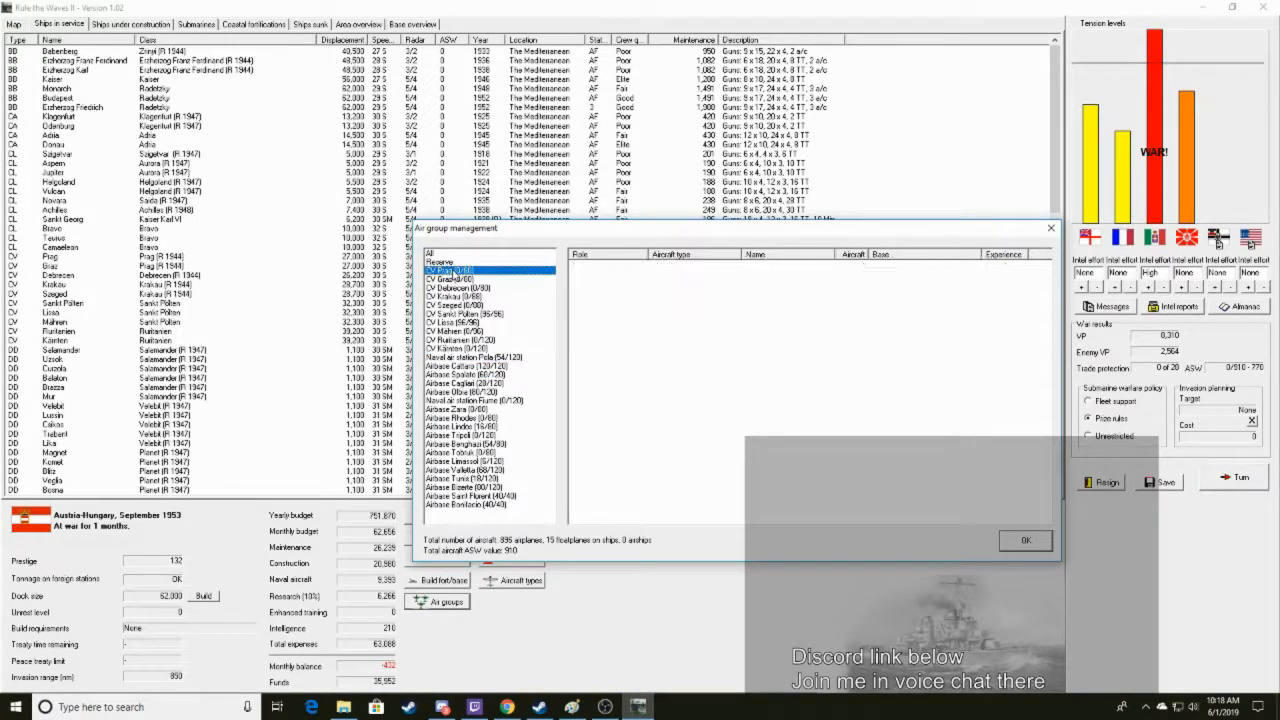
right_click(488, 331)
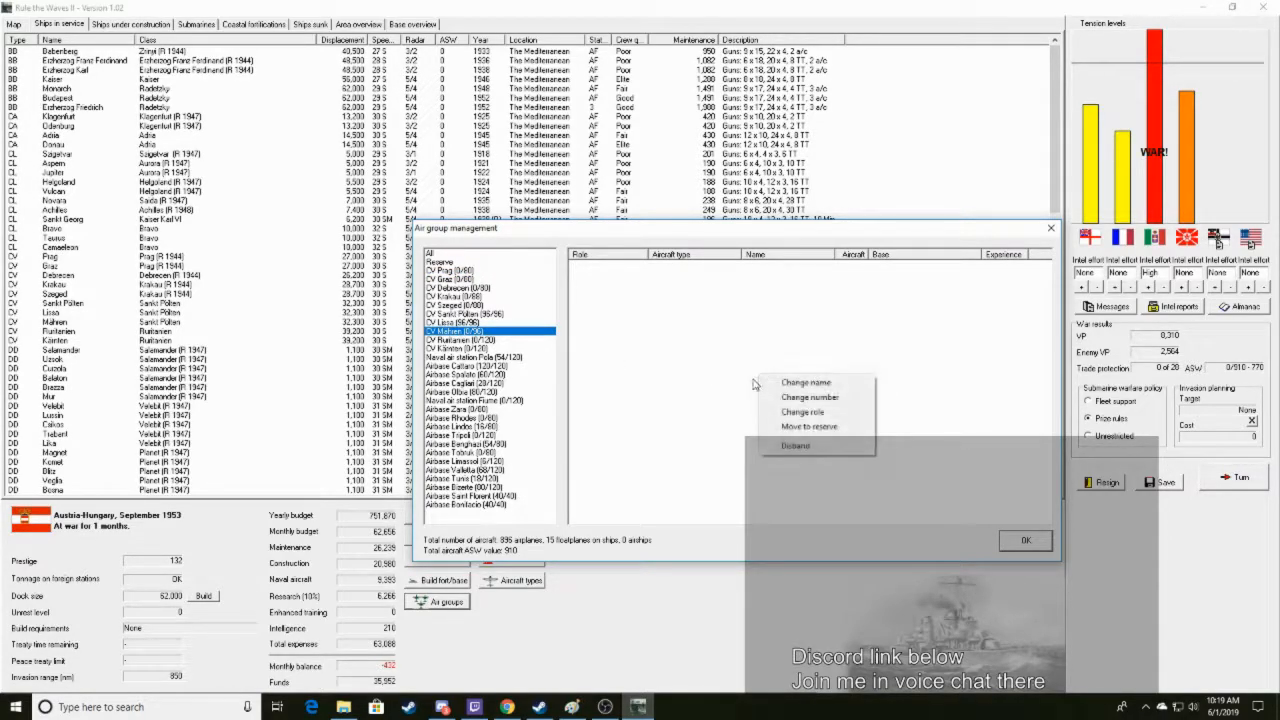
click(460, 340)
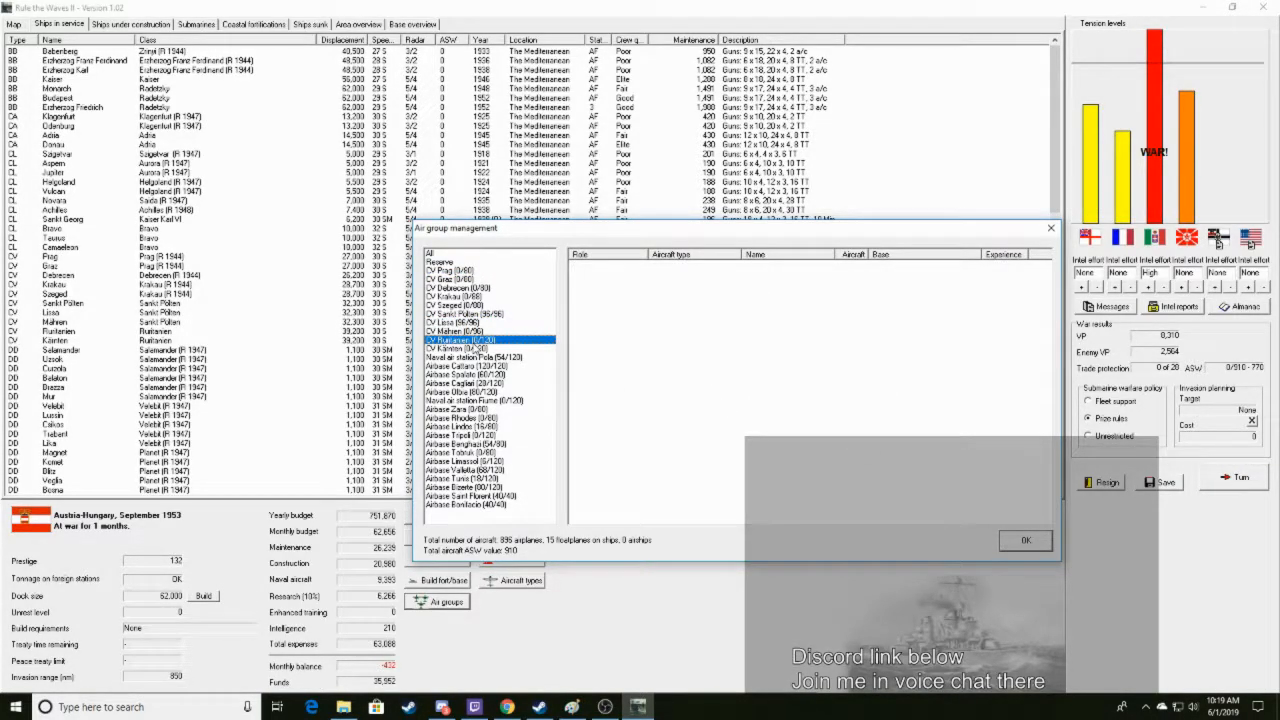
click(470, 313)
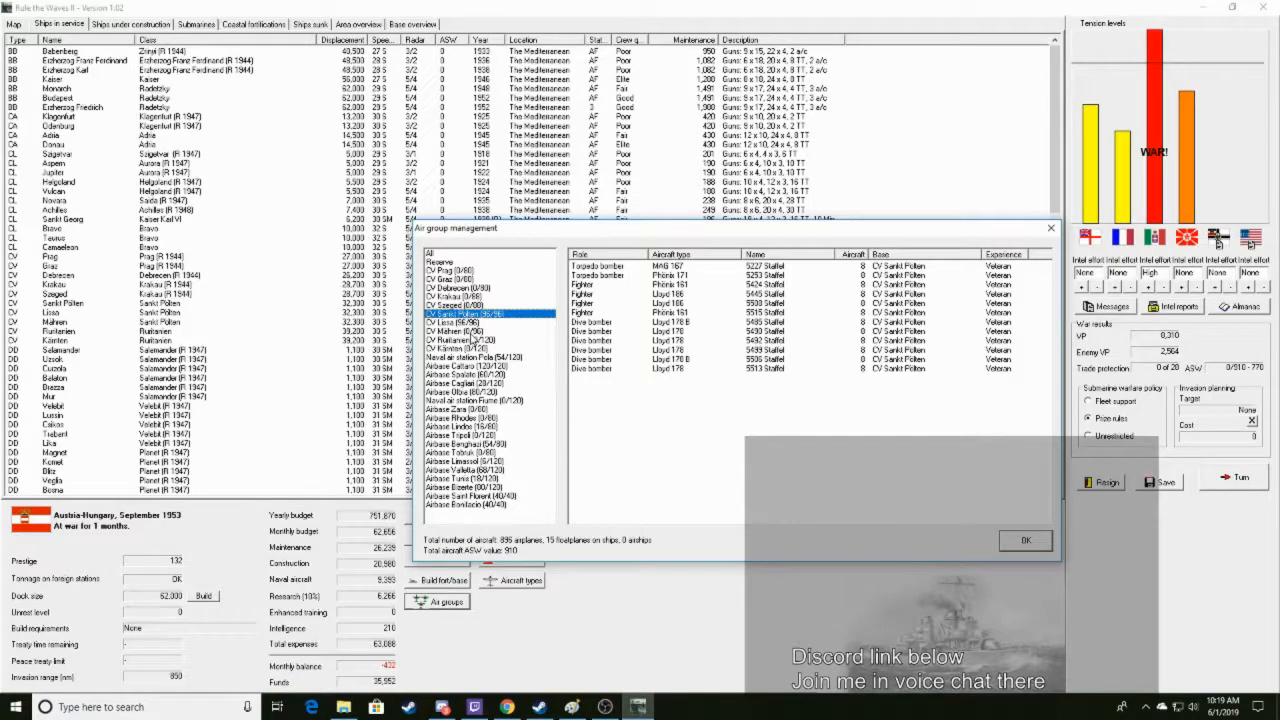
Add fighter, torpedo bomber and dive bomber squadrons of eight aircraft to CV Mahren
right_click(460, 332)
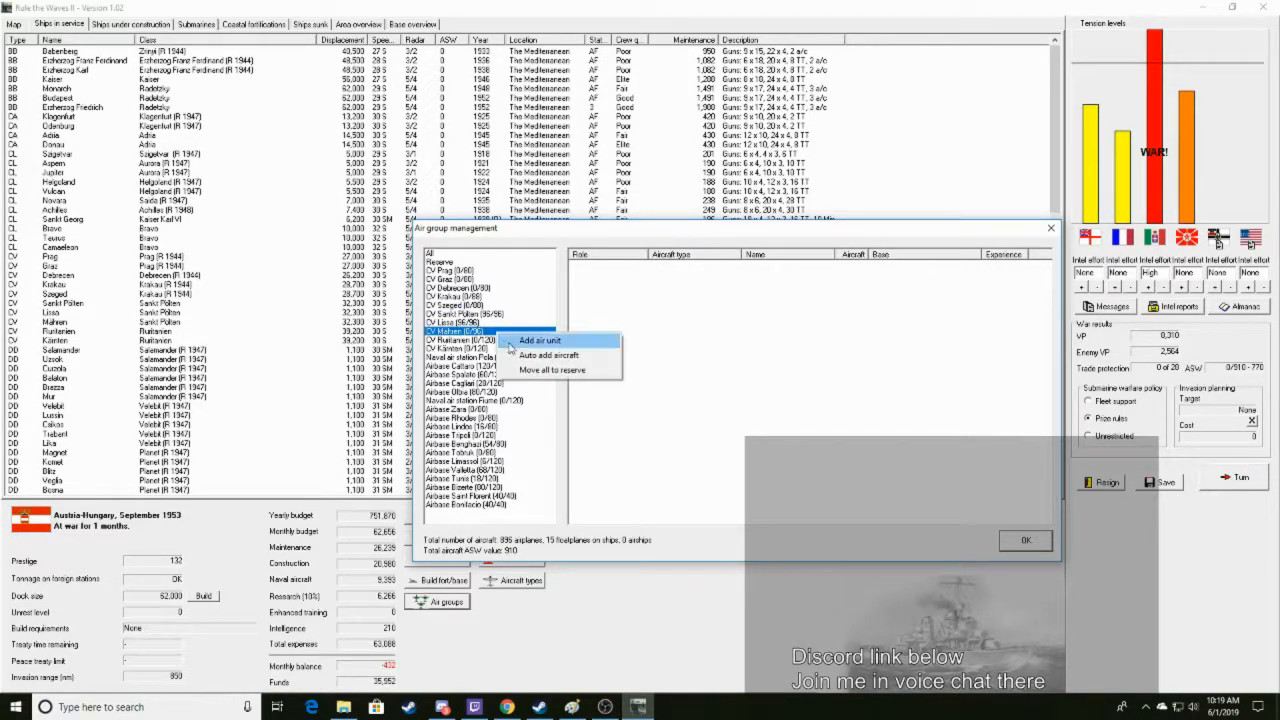
click(539, 340)
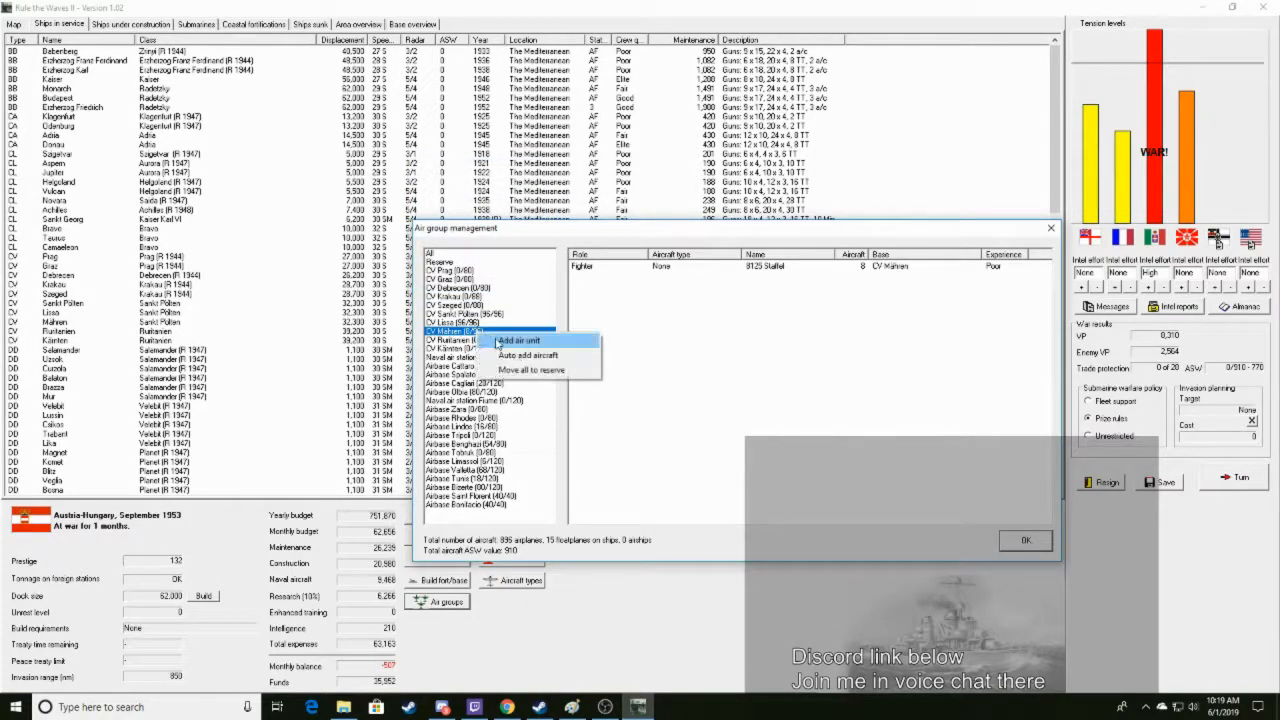
click(518, 340)
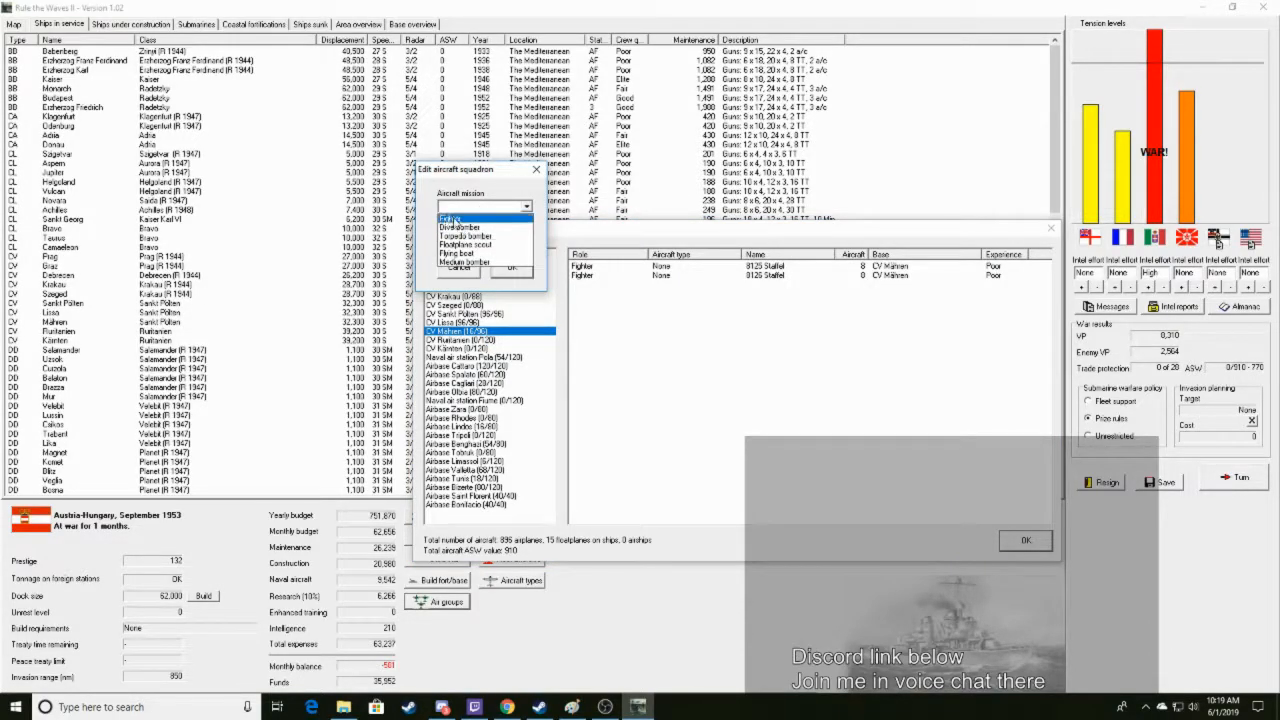
right_click(460, 331)
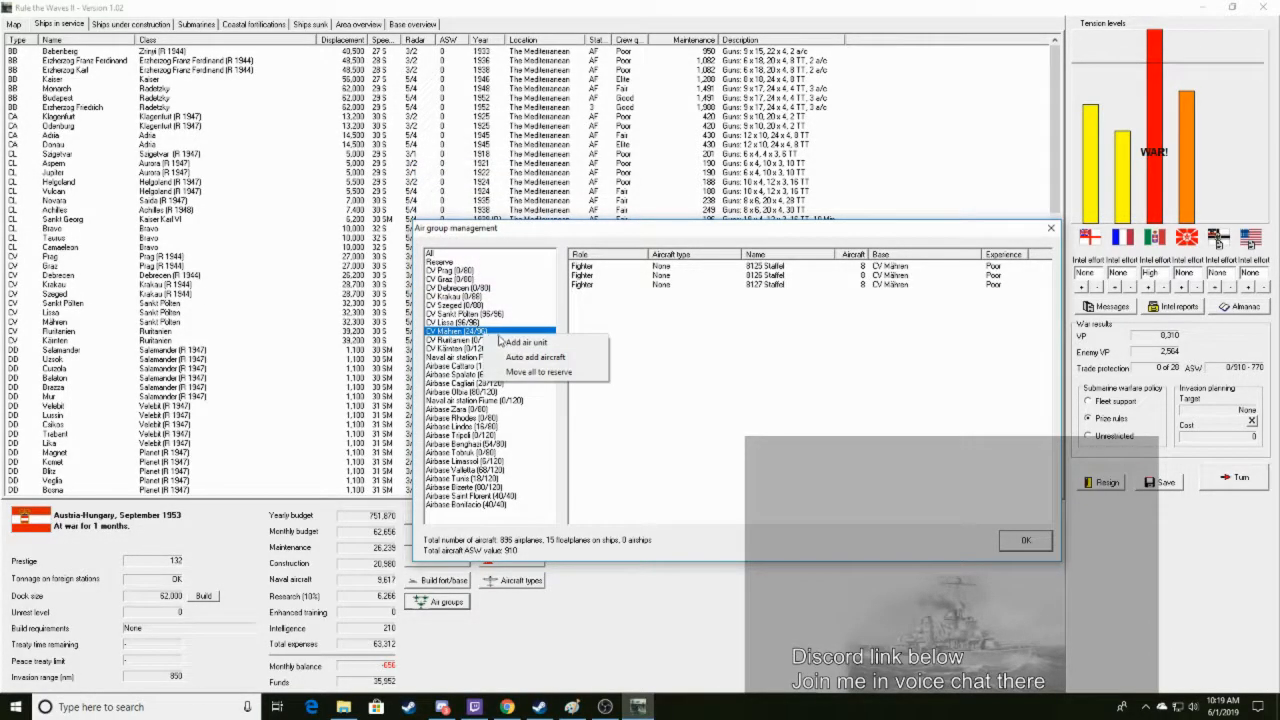
click(524, 342)
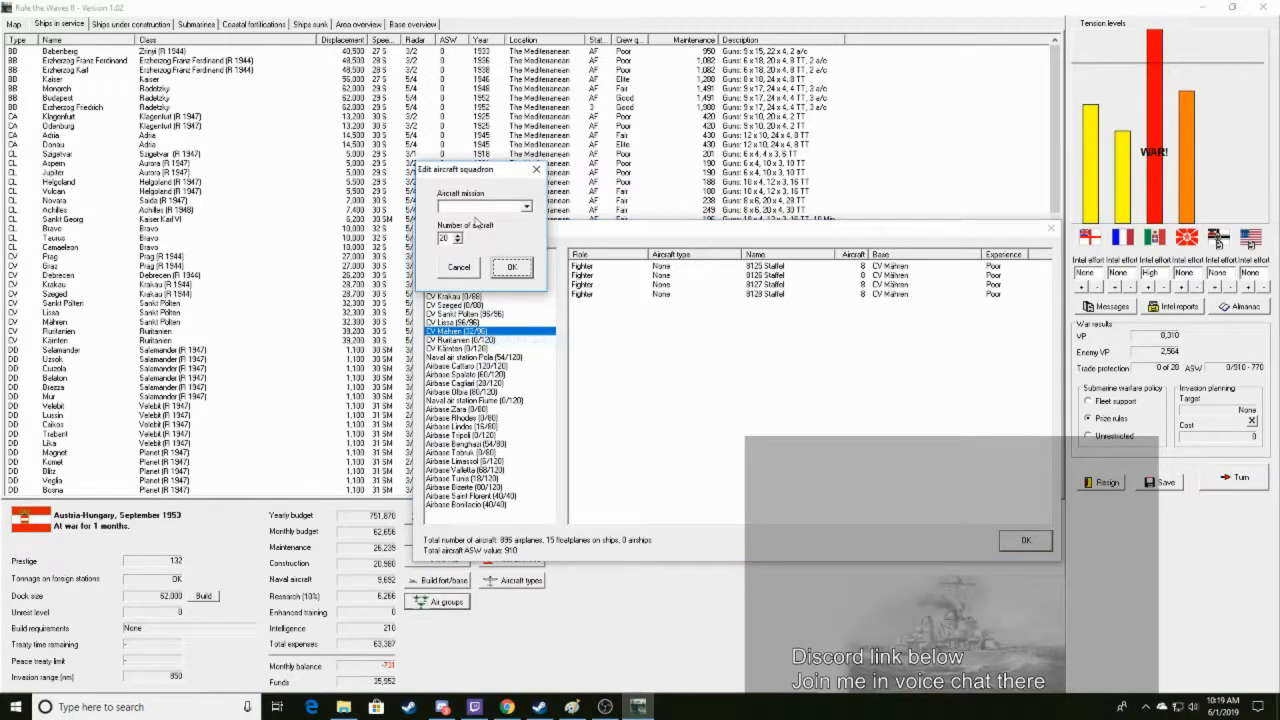
click(485, 206)
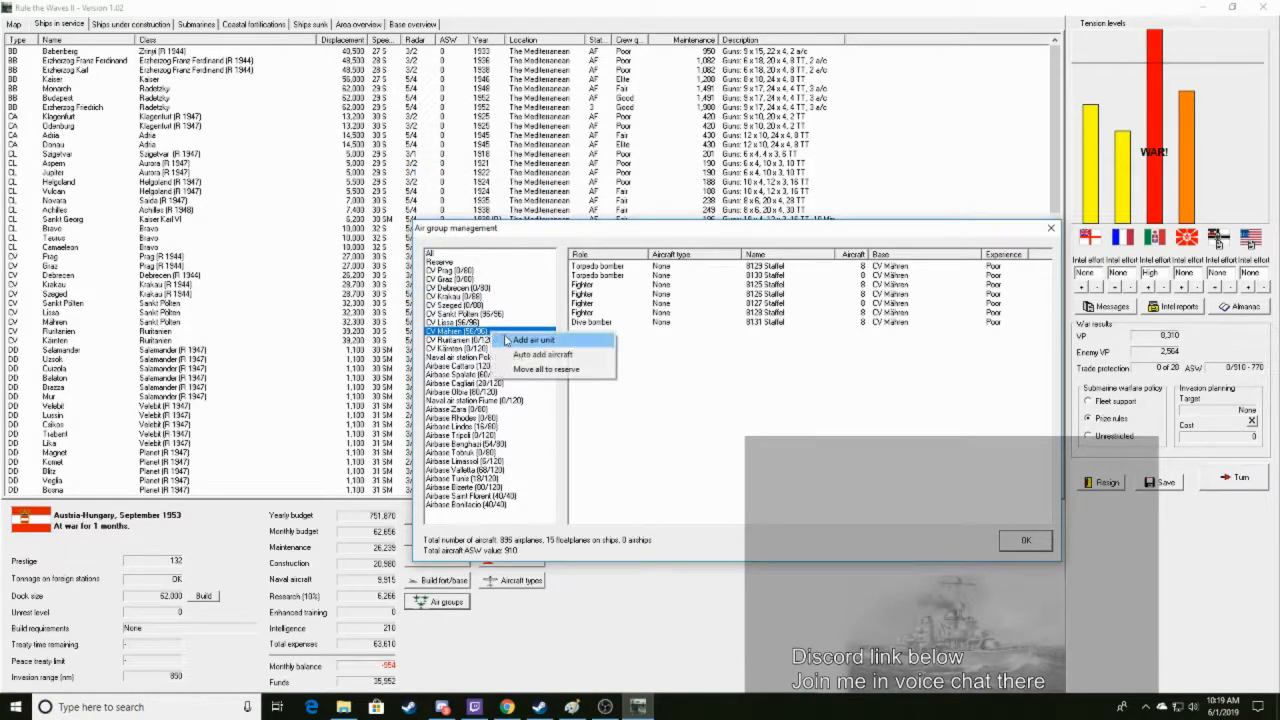
click(533, 340)
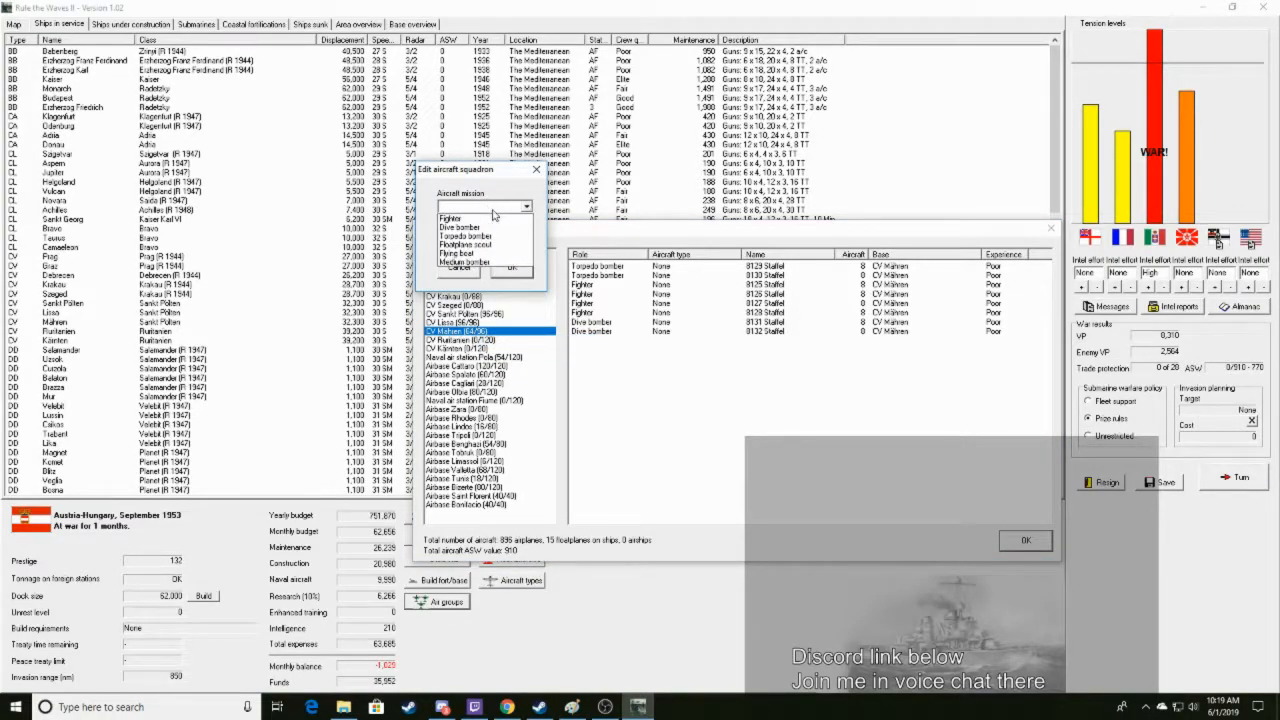
click(460, 227)
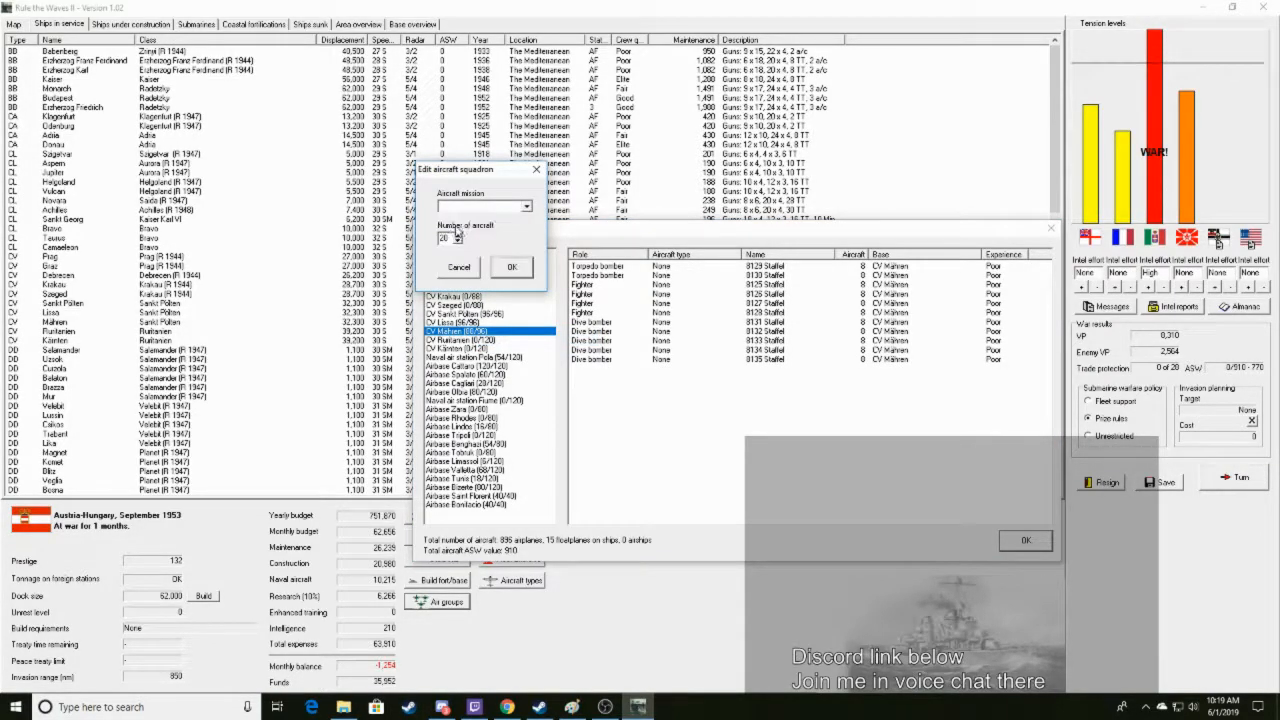
click(511, 267)
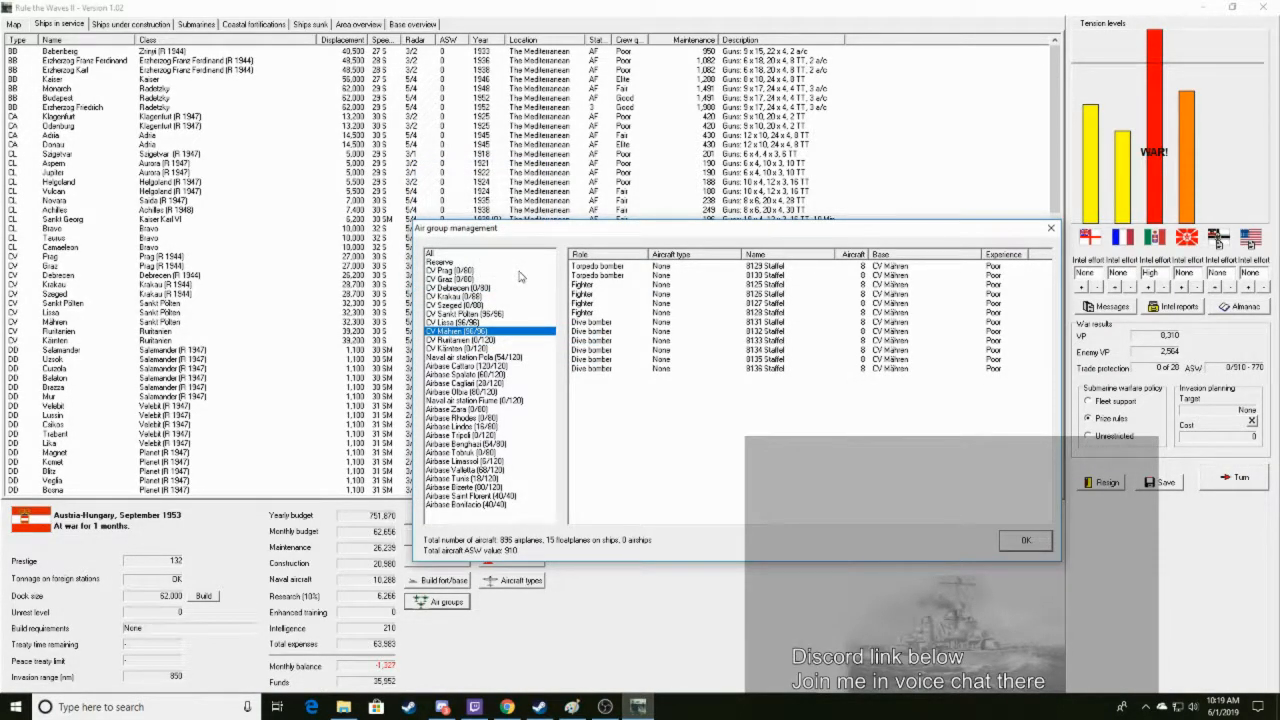
mouse_move(510, 268)
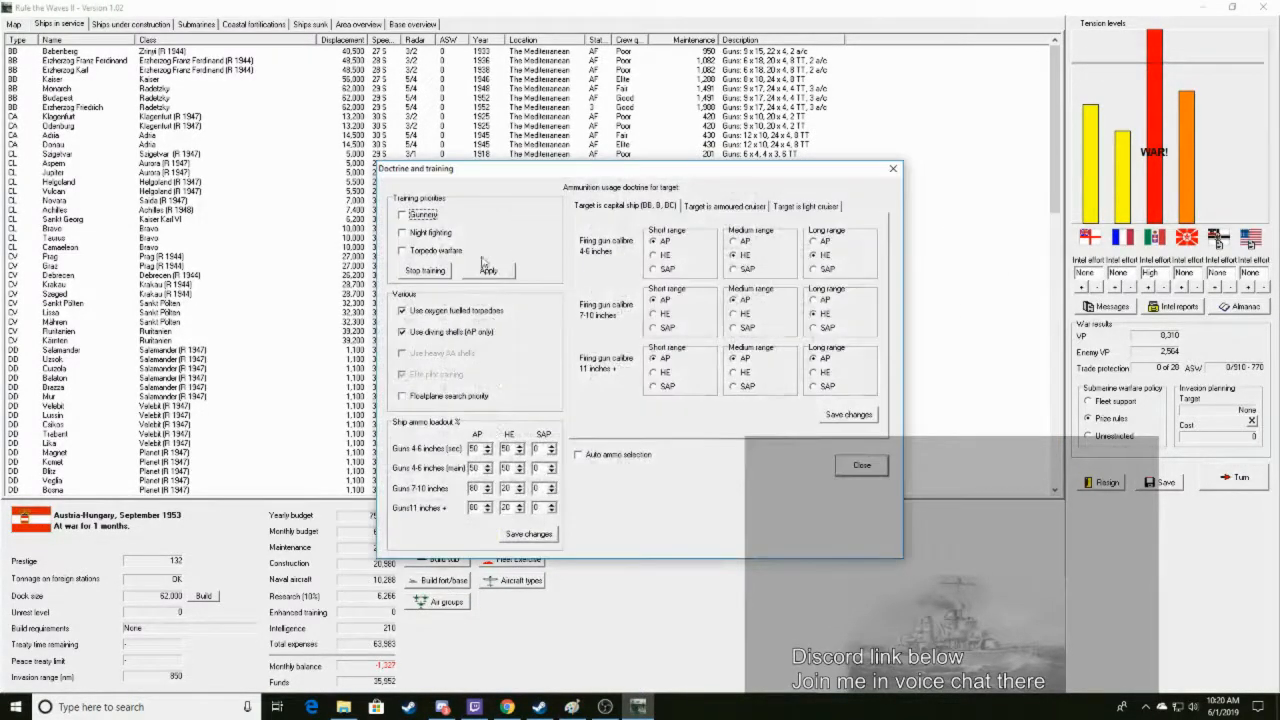
Prioritise gunnery and night fighting training, accept the 5,524 monthly cost, and list ships under construction
click(403, 215)
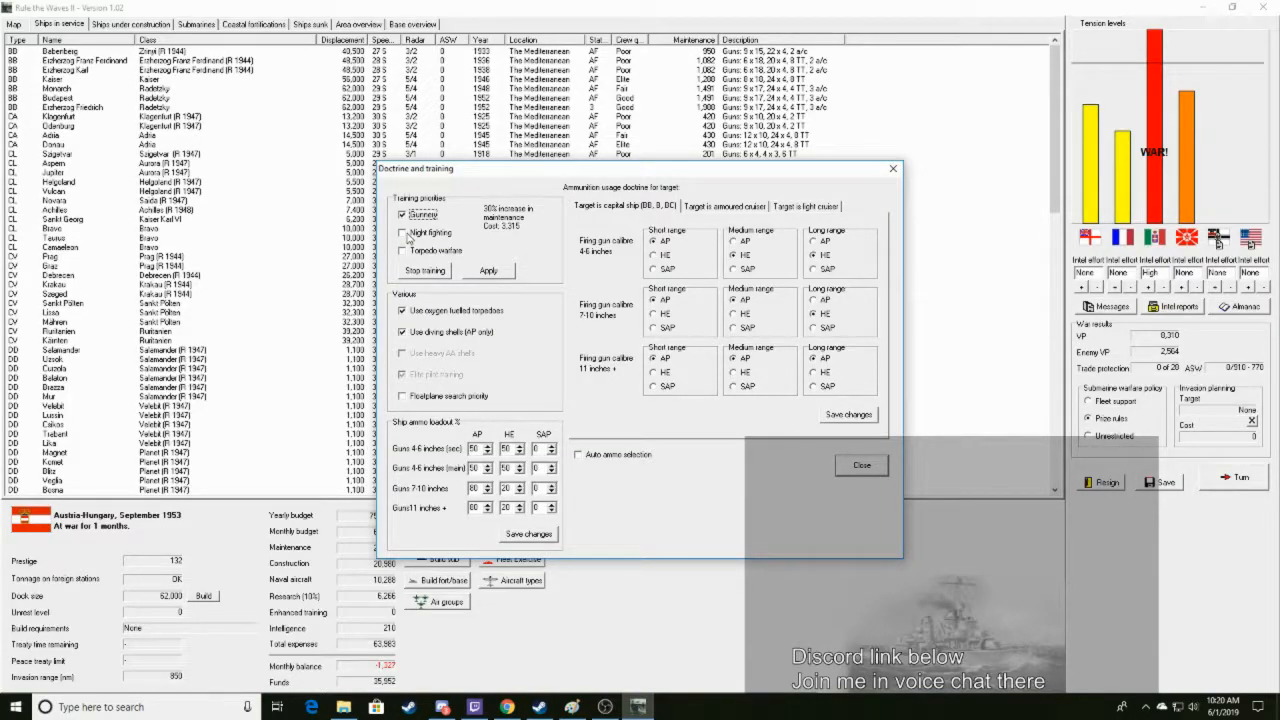
click(404, 233)
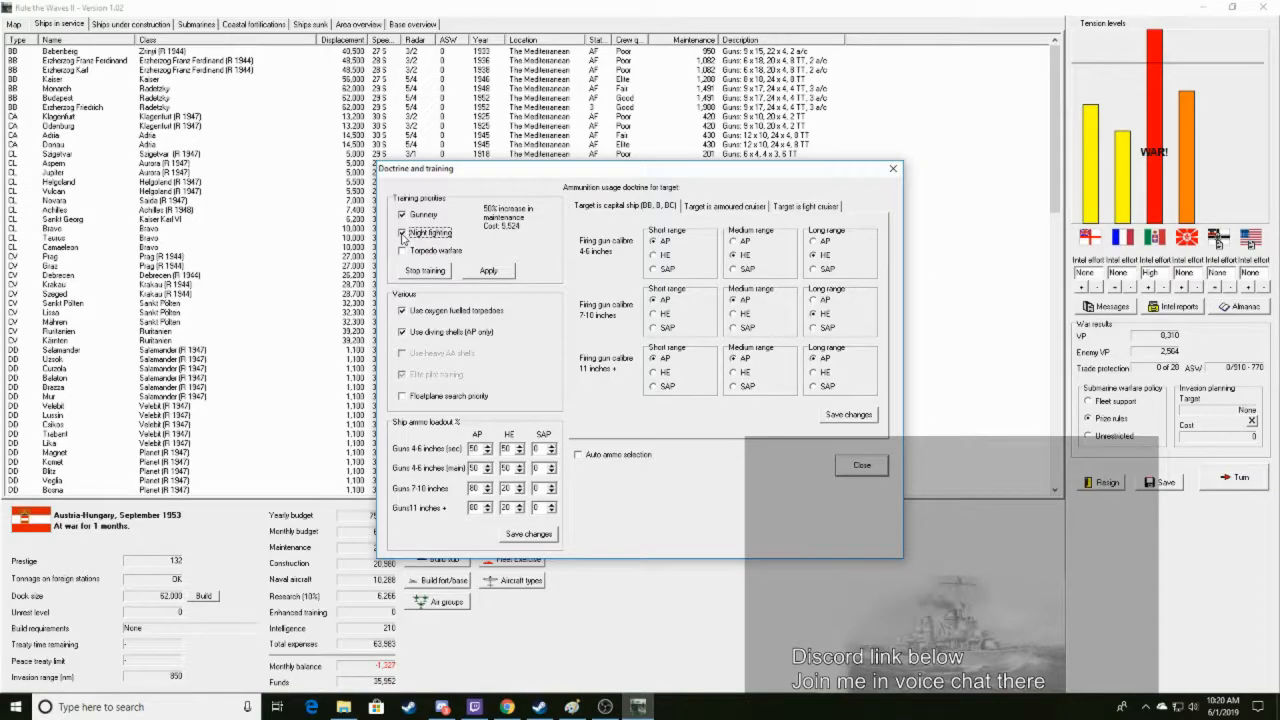
click(488, 270)
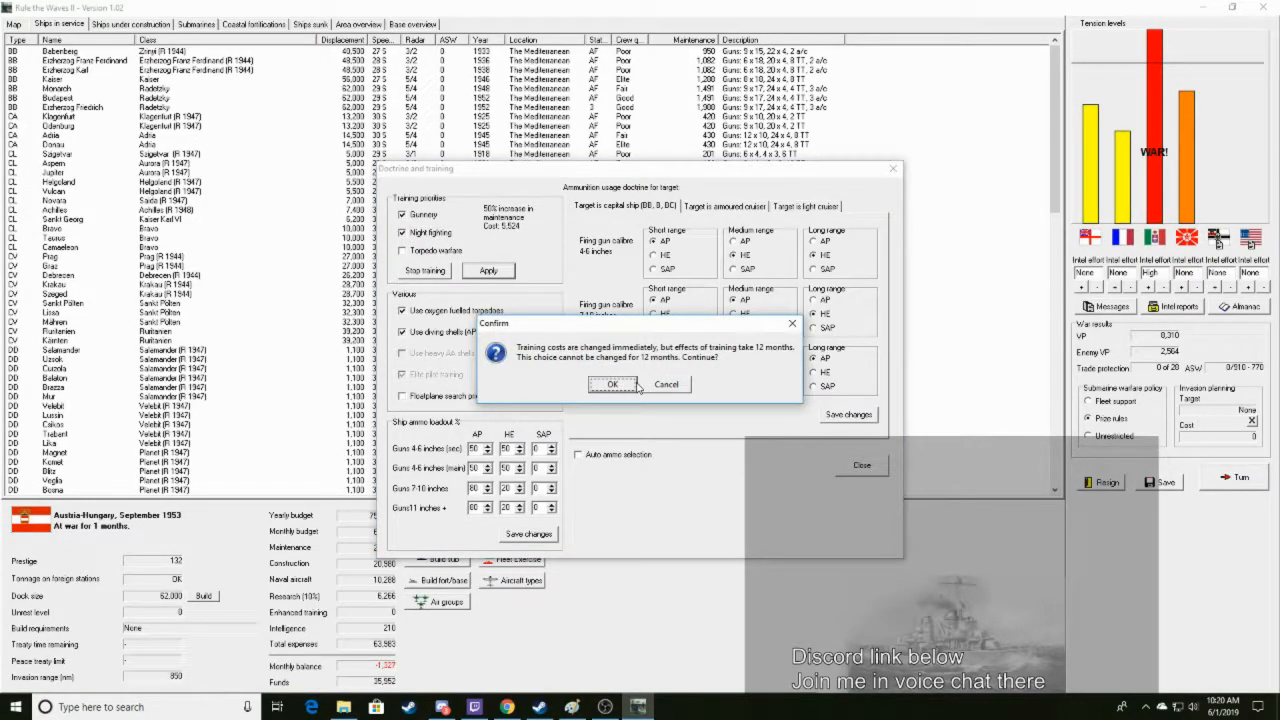
click(613, 384)
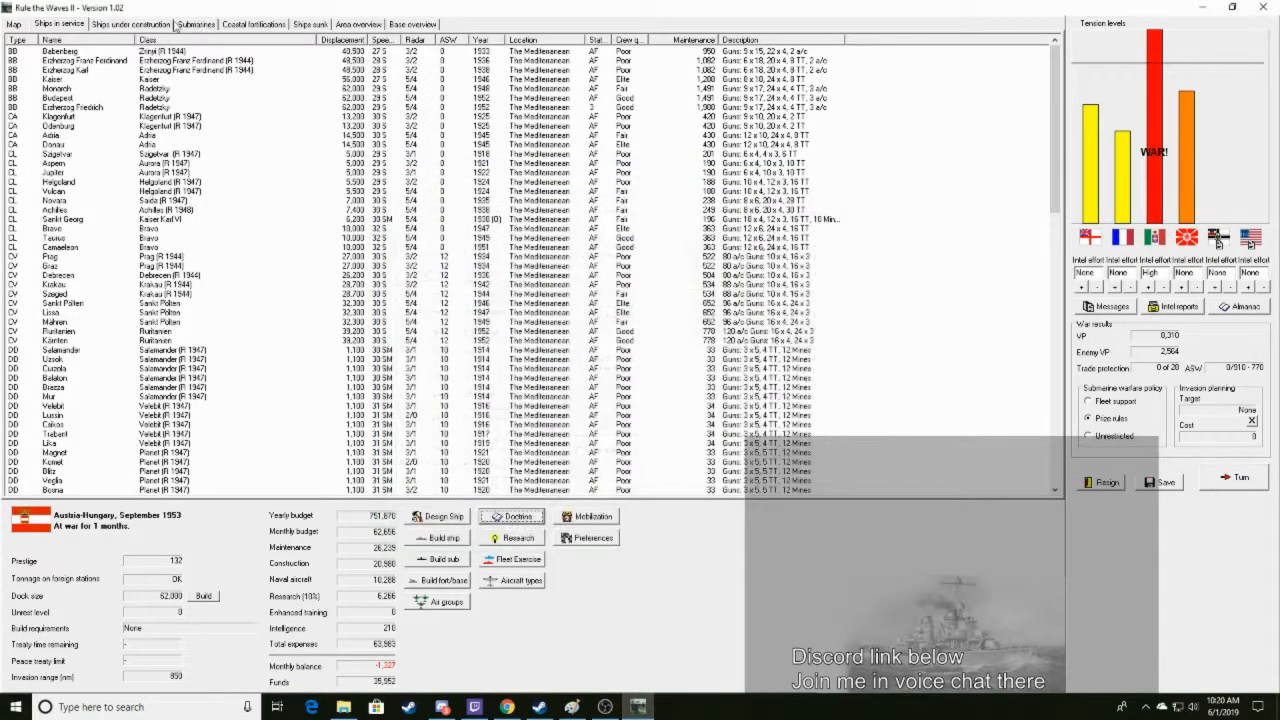
click(130, 24)
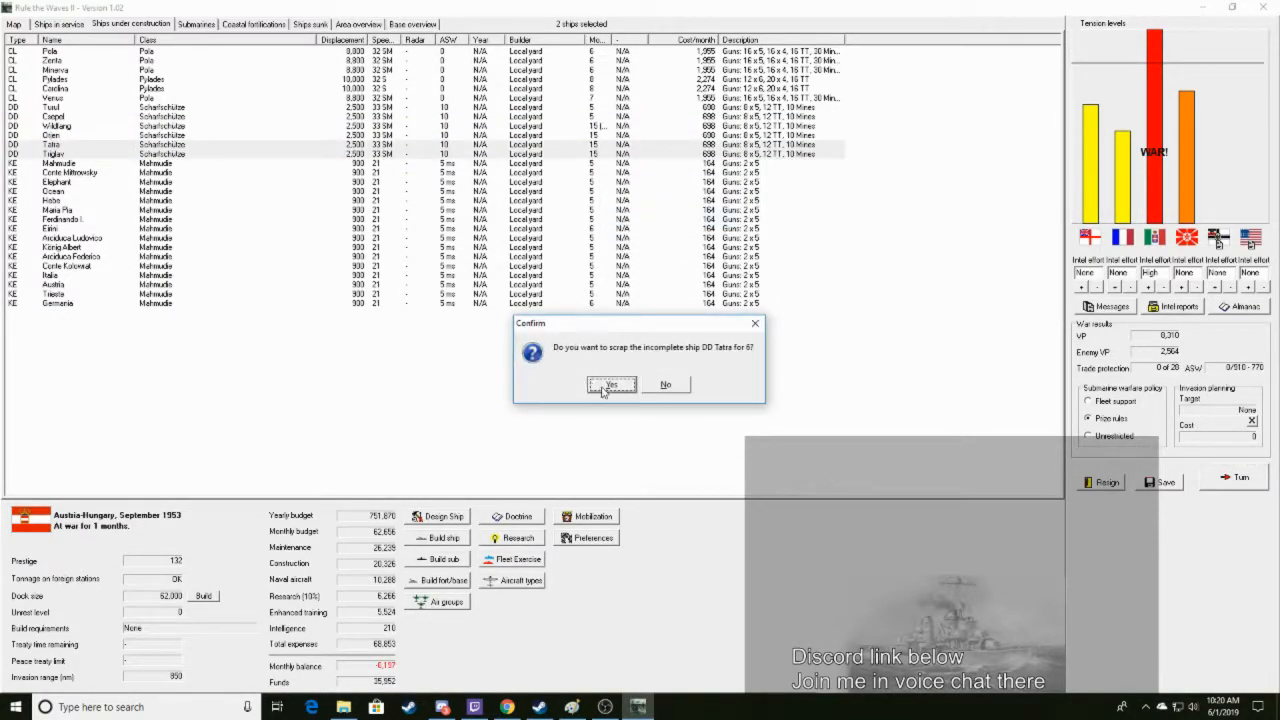
Scrap destroyers Tatra and Taglav, resume Wildfang's construction, and return to air groups
click(611, 385)
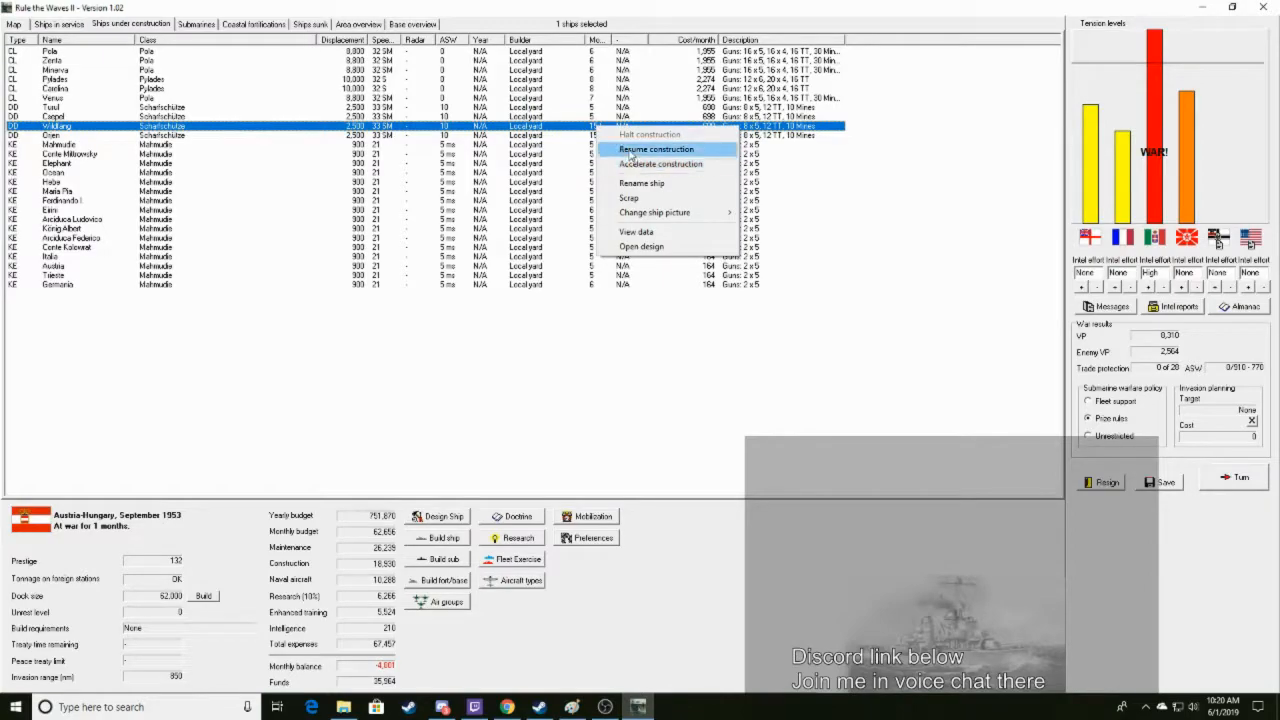
click(655, 149)
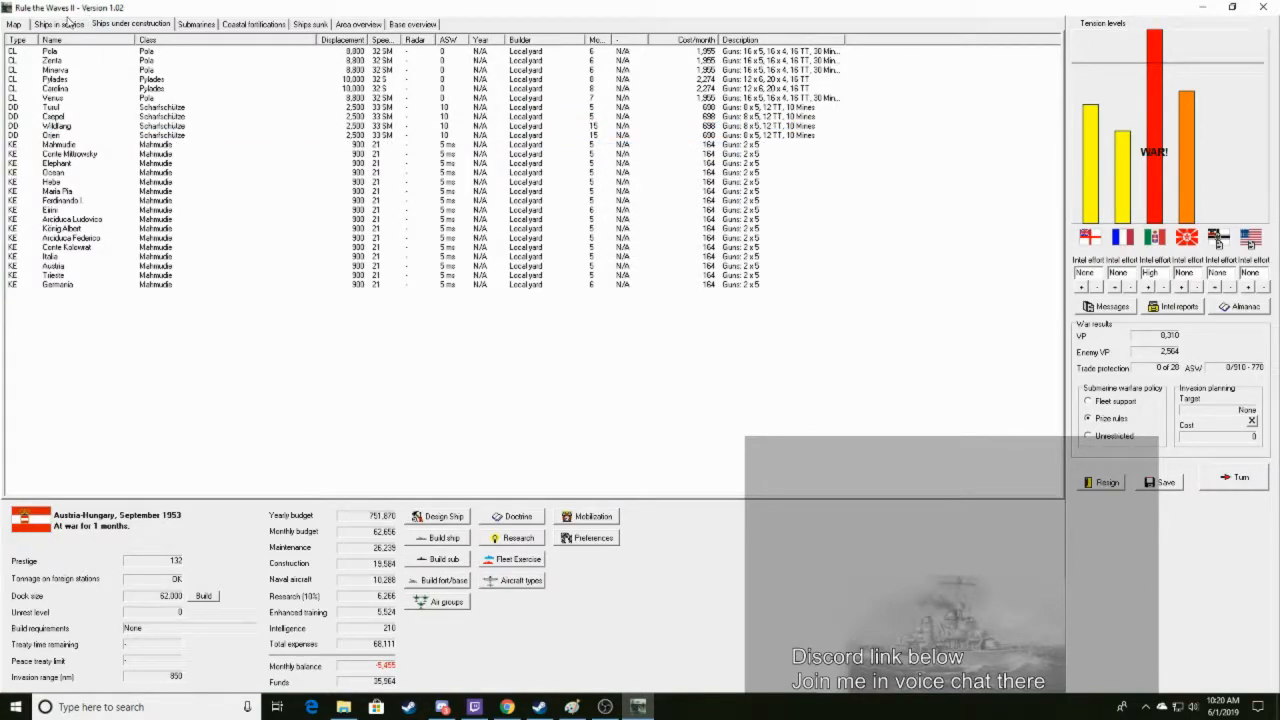
click(443, 601)
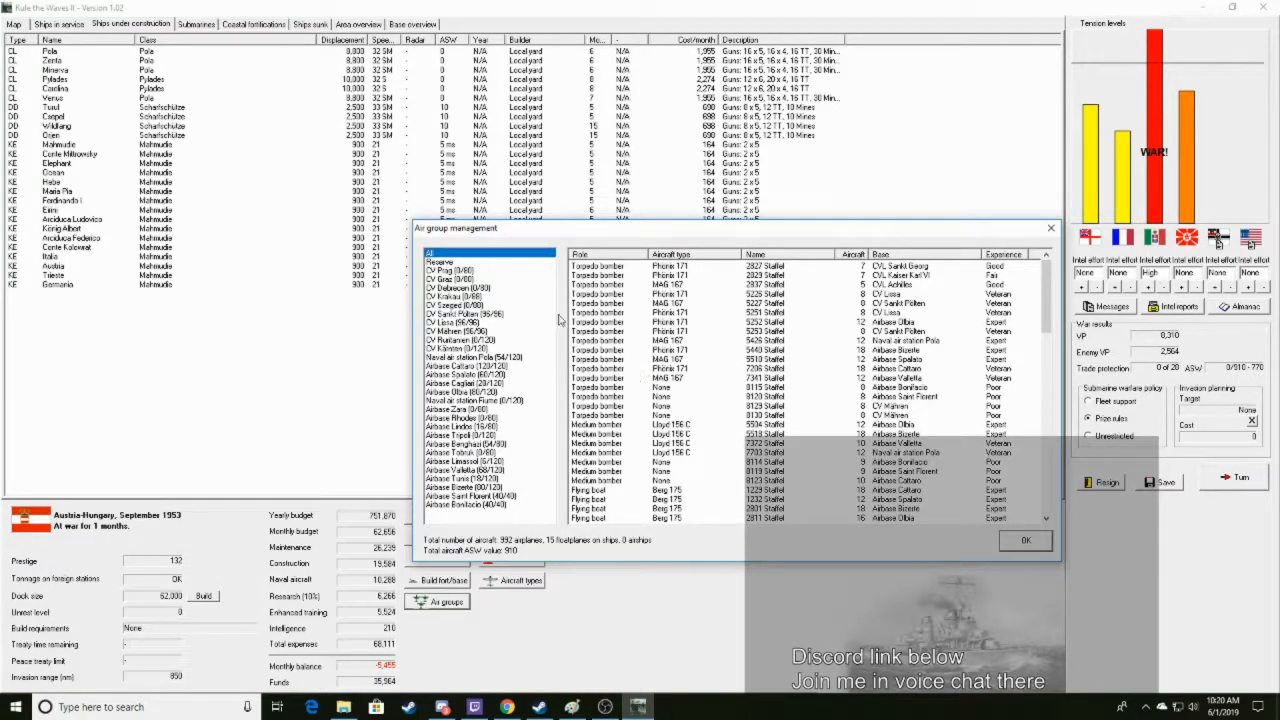
Add a 20-aircraft fighter squadron to the carrier's empty air group
click(460, 347)
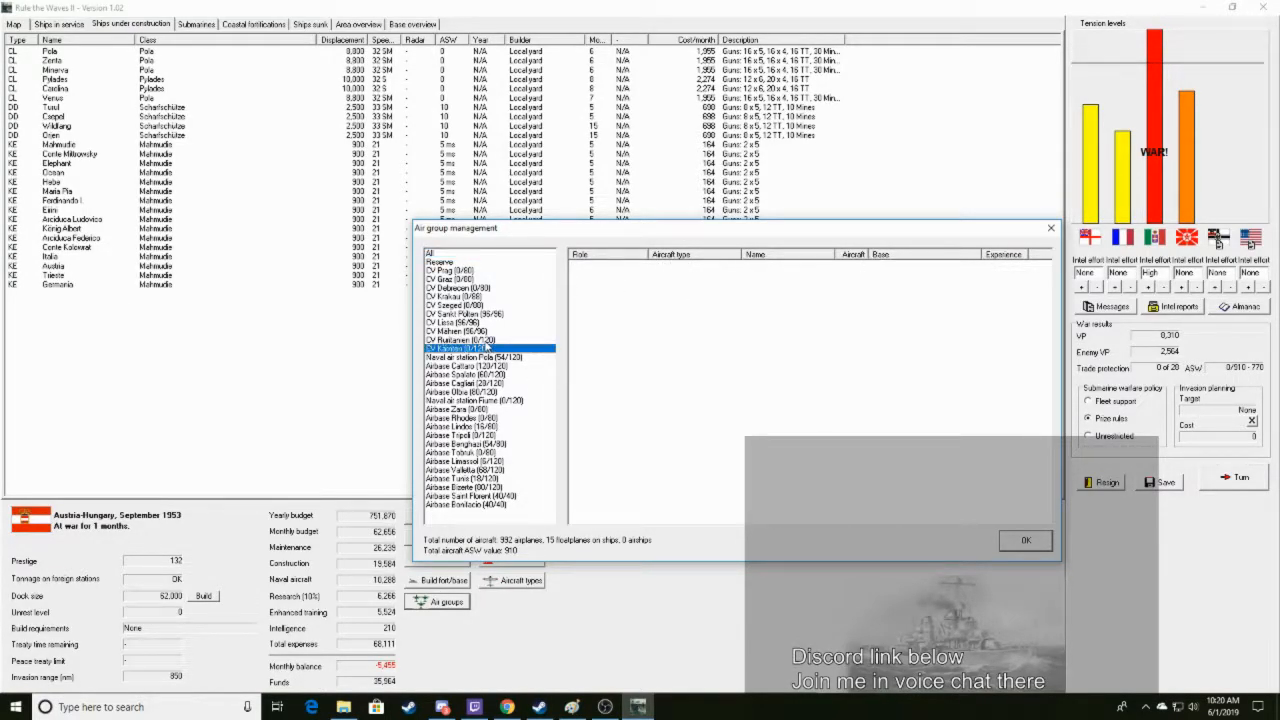
right_click(470, 340)
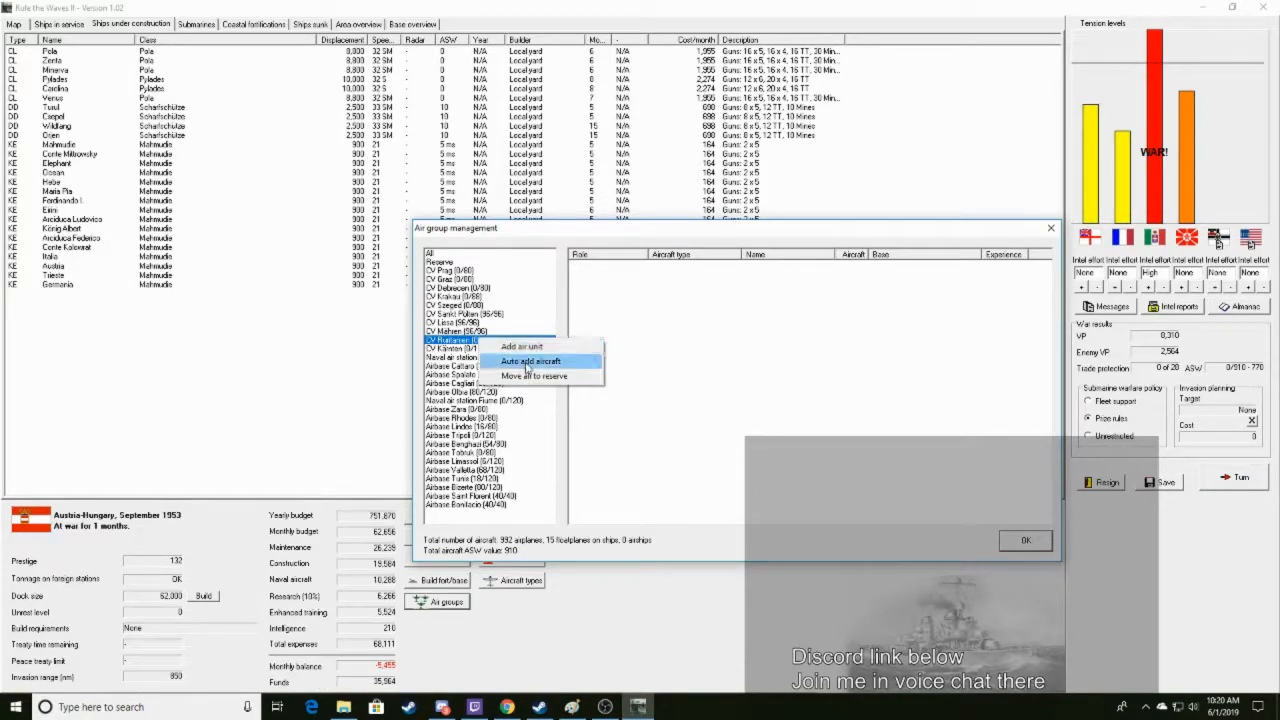
click(521, 346)
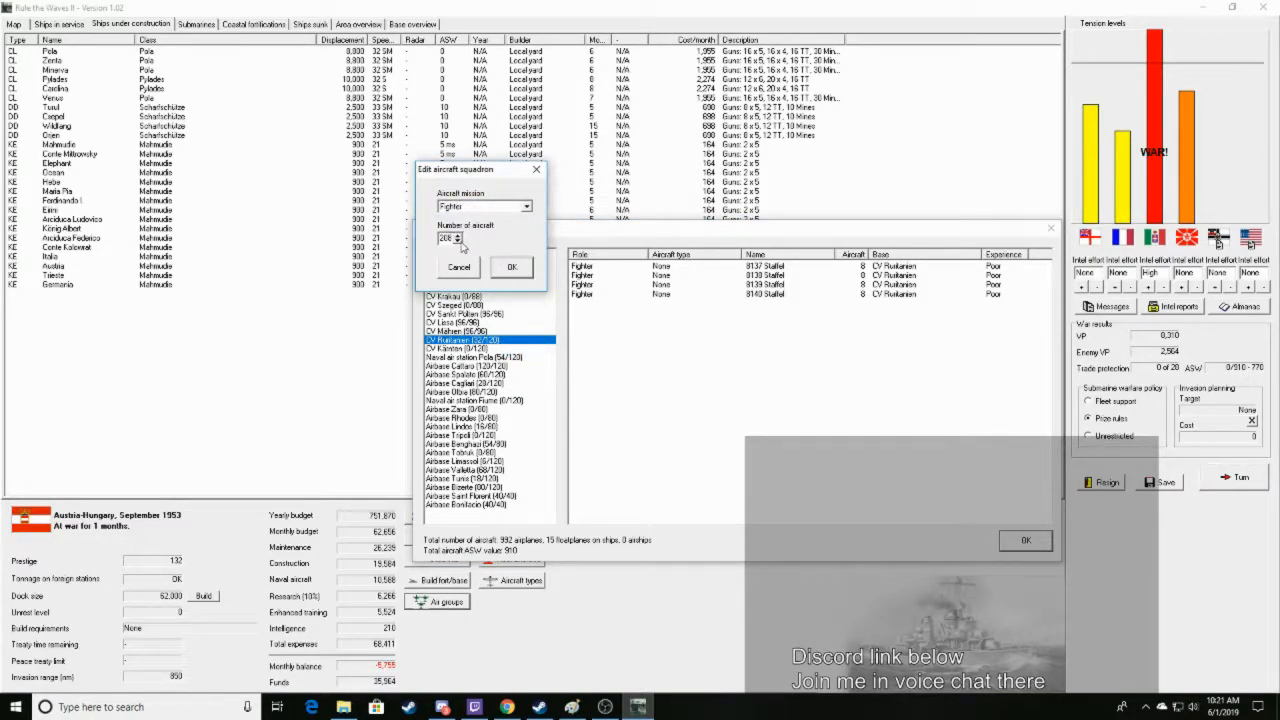
click(511, 266)
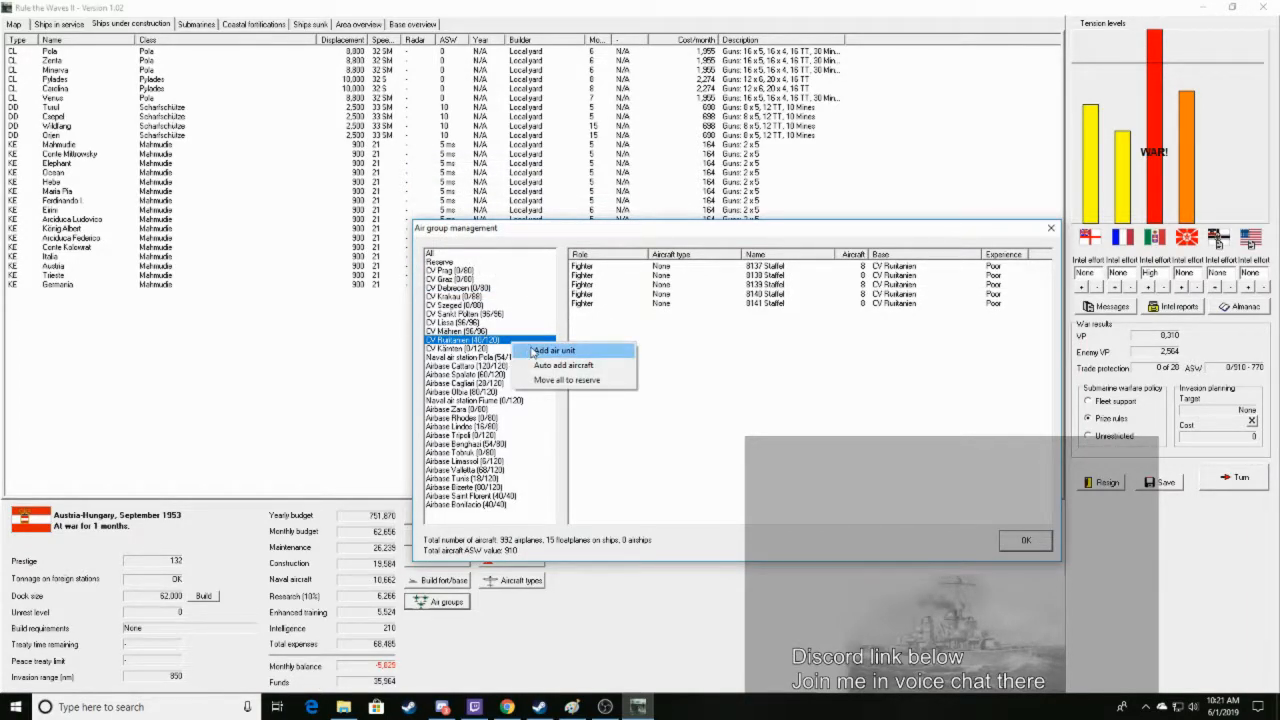
Add a 20-aircraft torpedo bomber squadron to the carrier
click(553, 350)
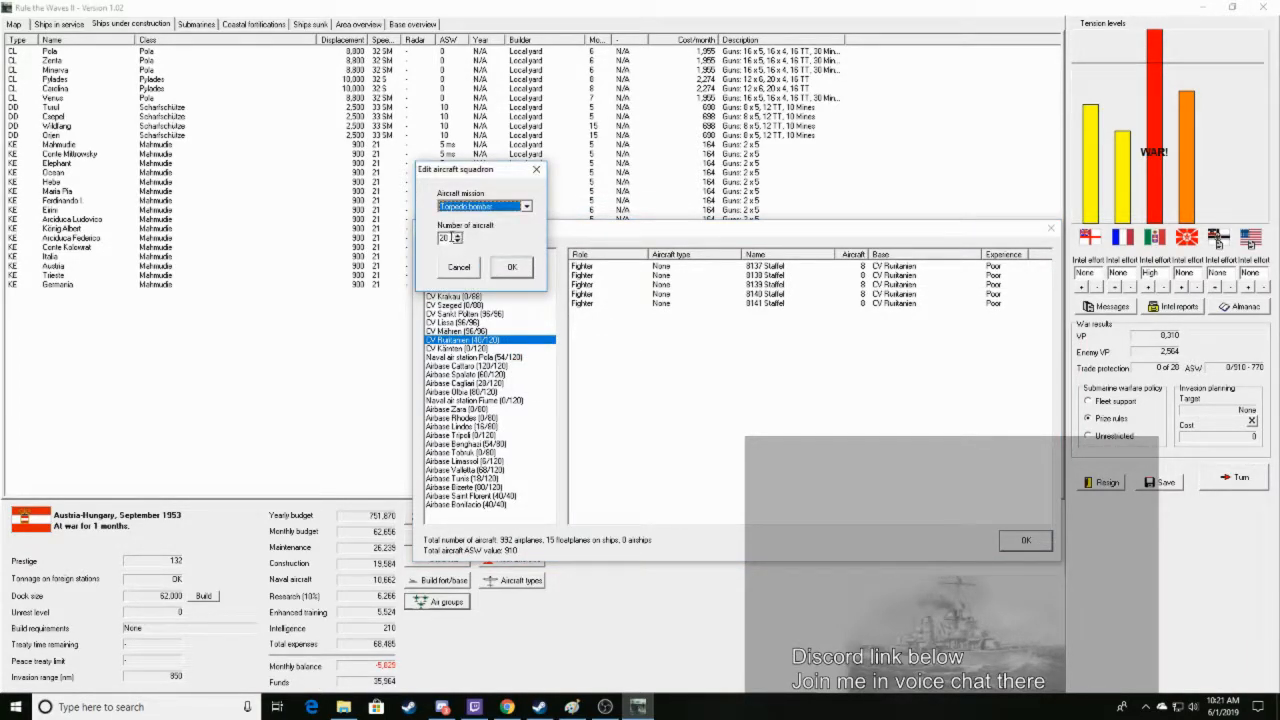
right_click(480, 347)
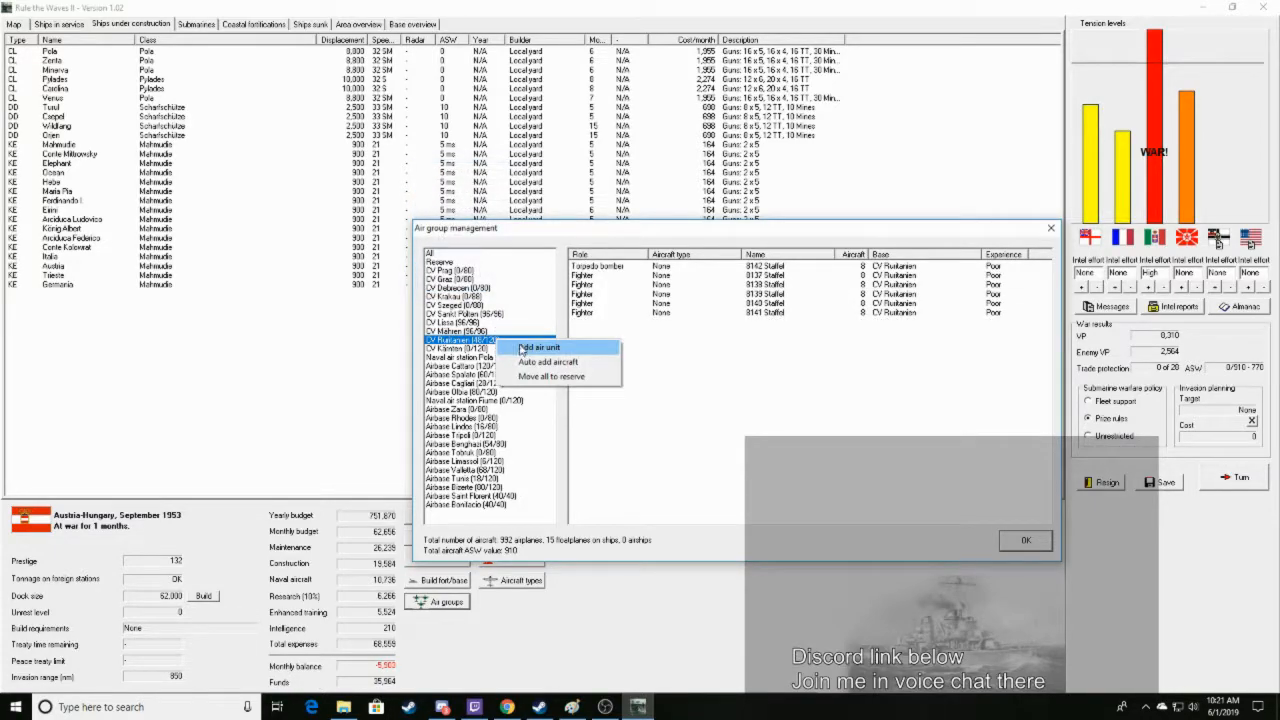
click(538, 347)
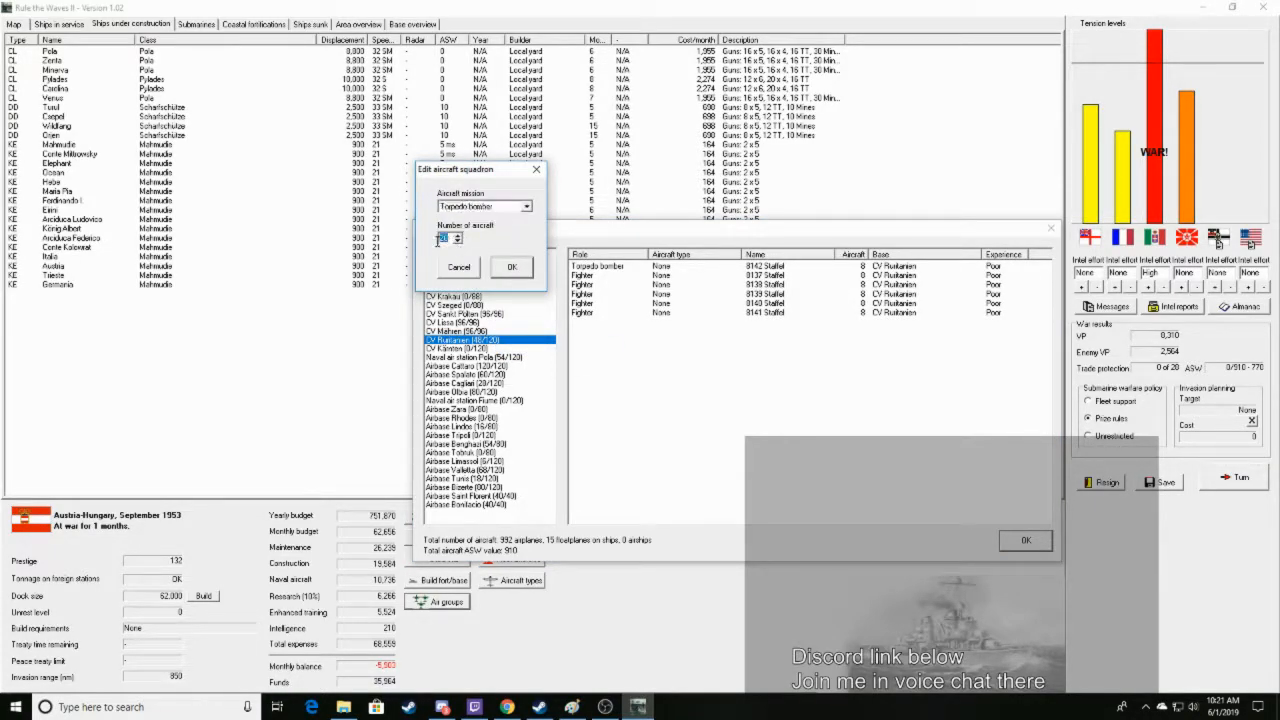
click(526, 207)
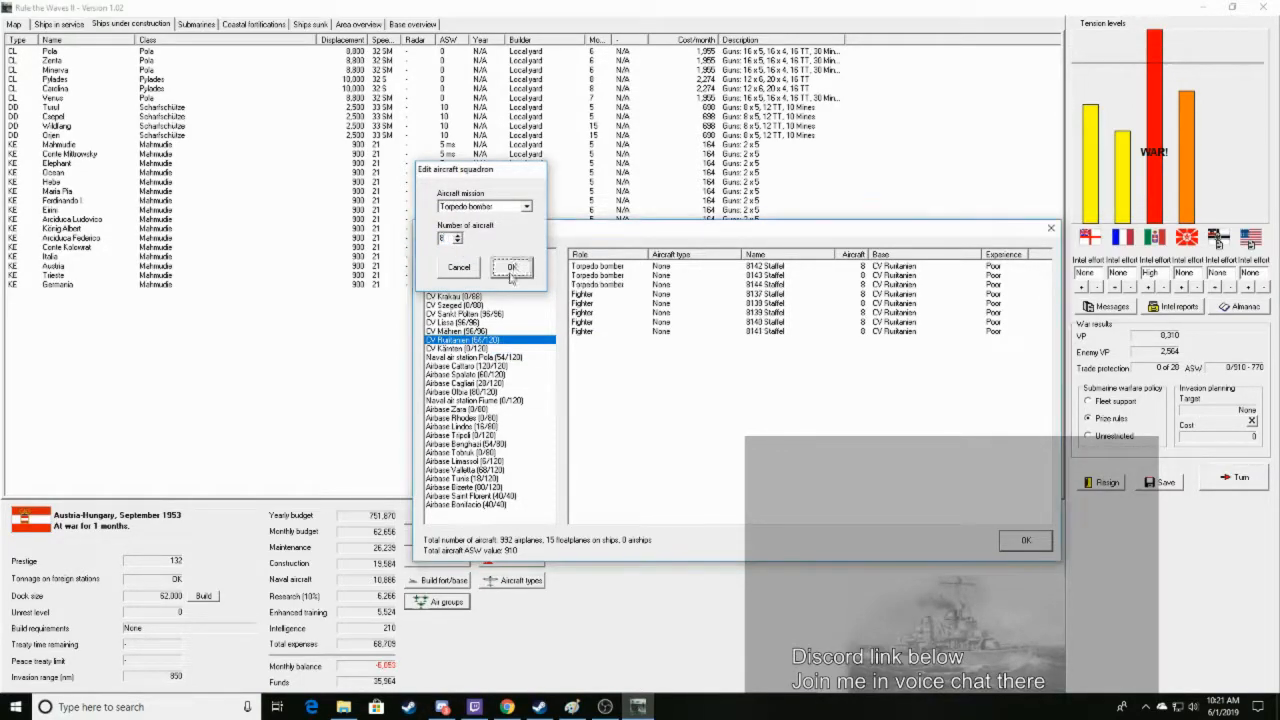
click(526, 206)
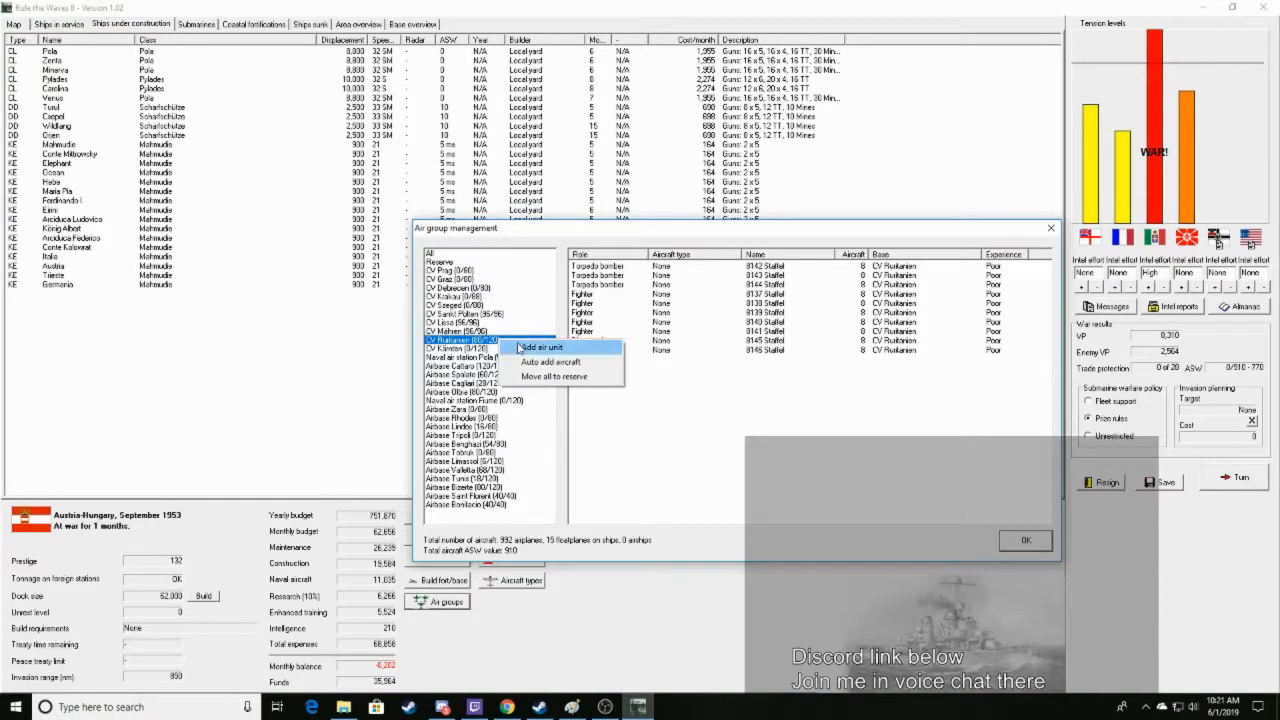
Add a 20-aircraft dive bomber squadron, filling CV Ruritanien to 120
click(539, 347)
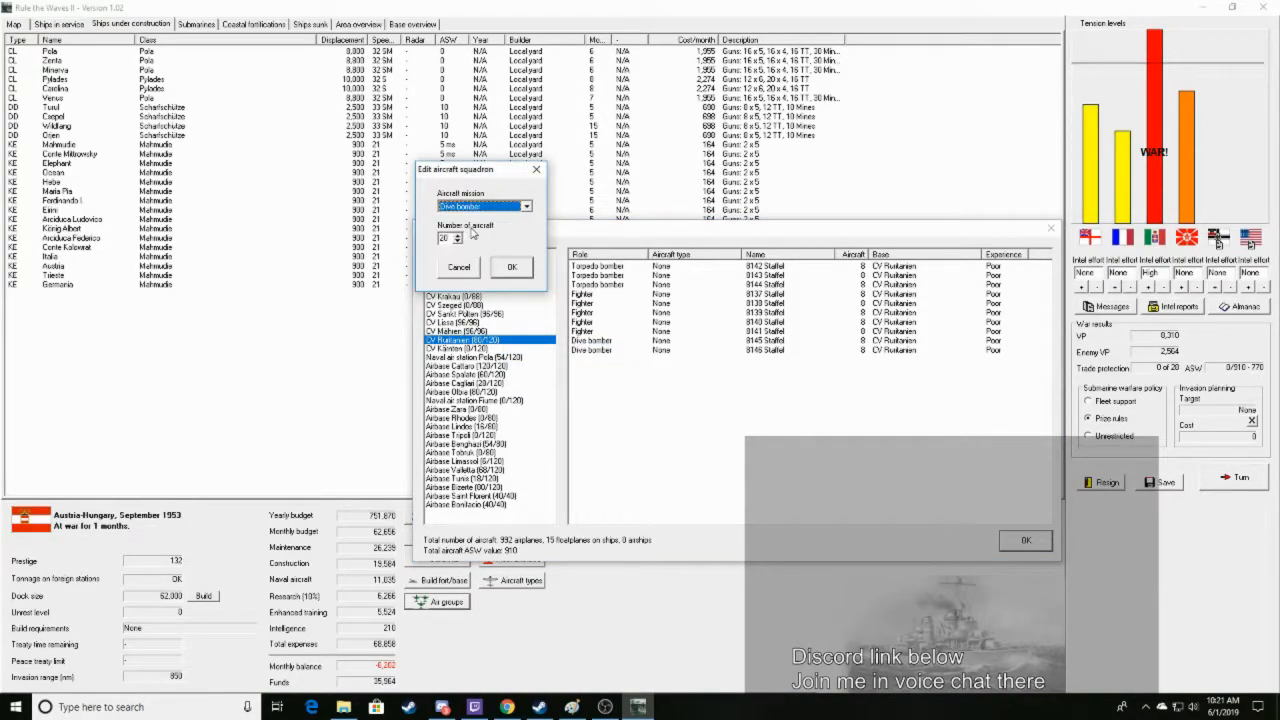
click(511, 266)
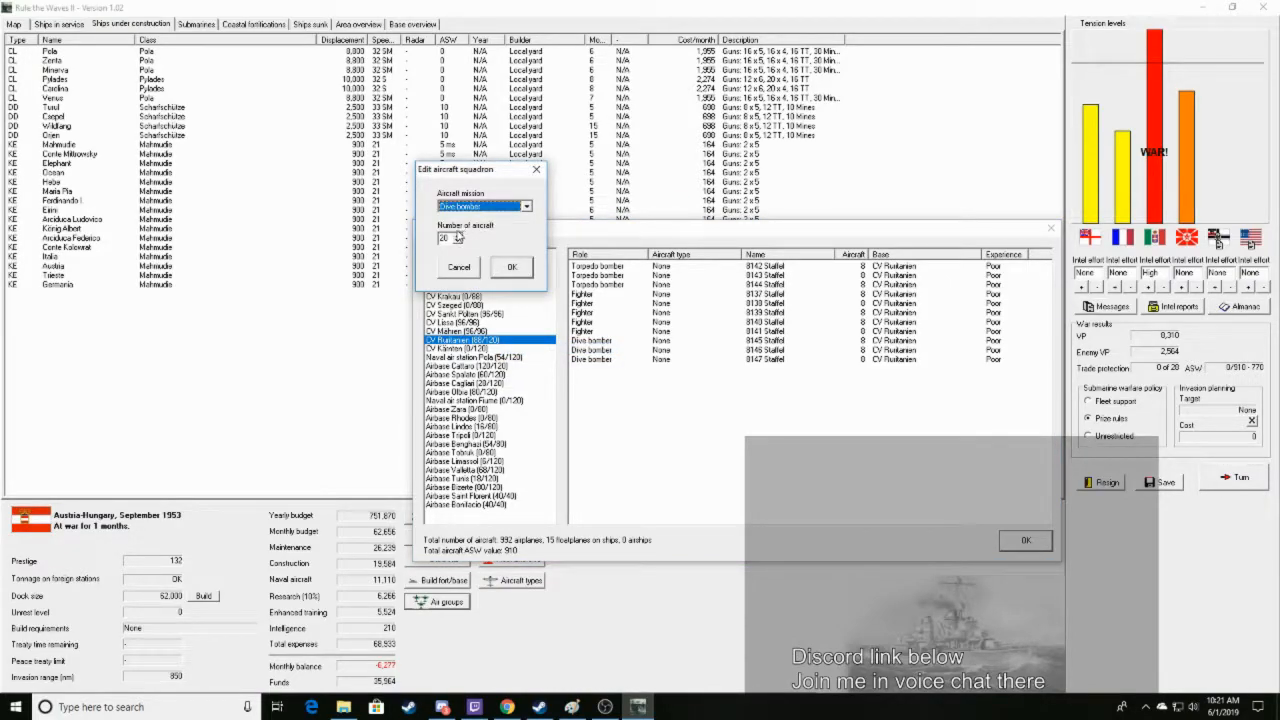
click(511, 267)
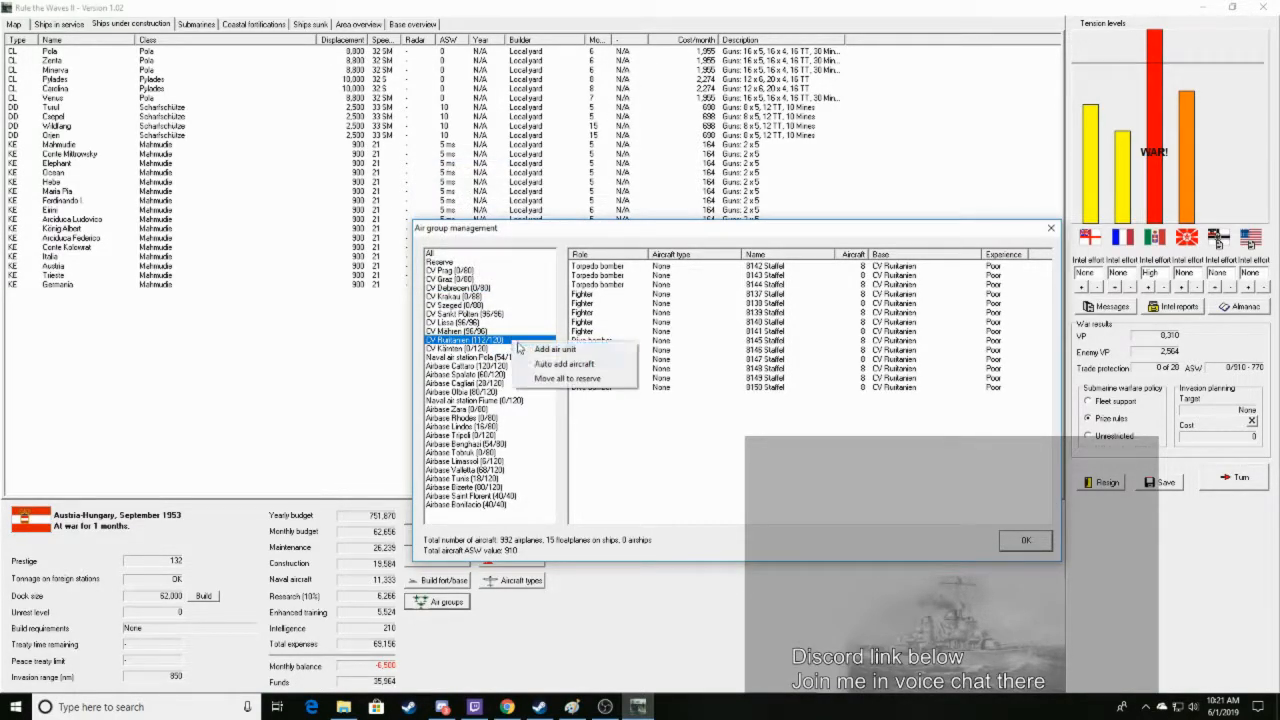
click(552, 349)
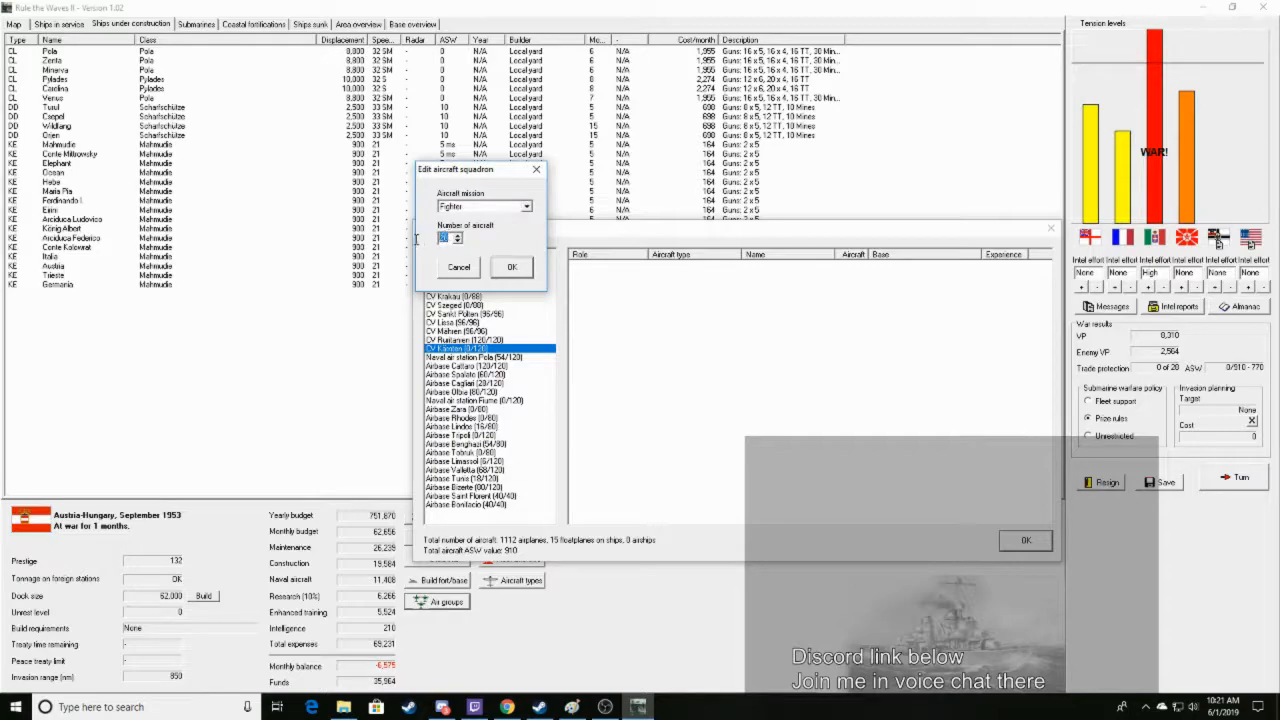
Add fighter squadrons to CV Kärnten's air group
click(511, 267)
text(20)
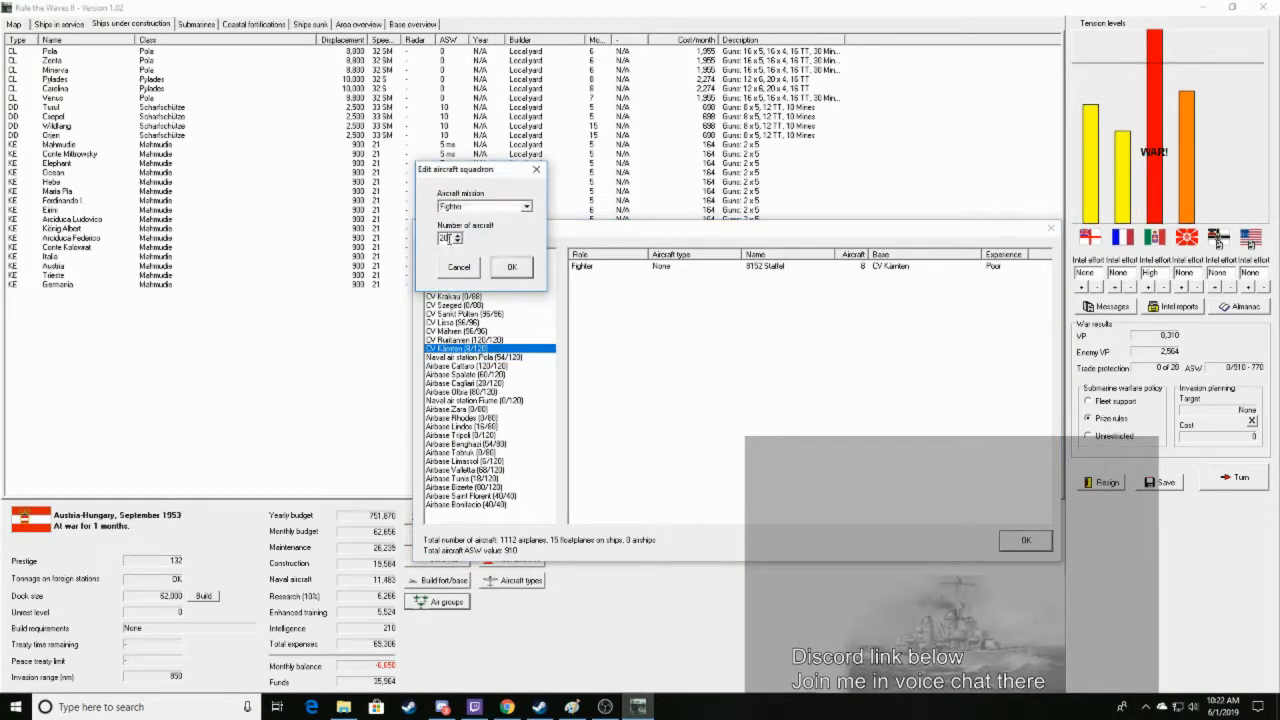
click(511, 267)
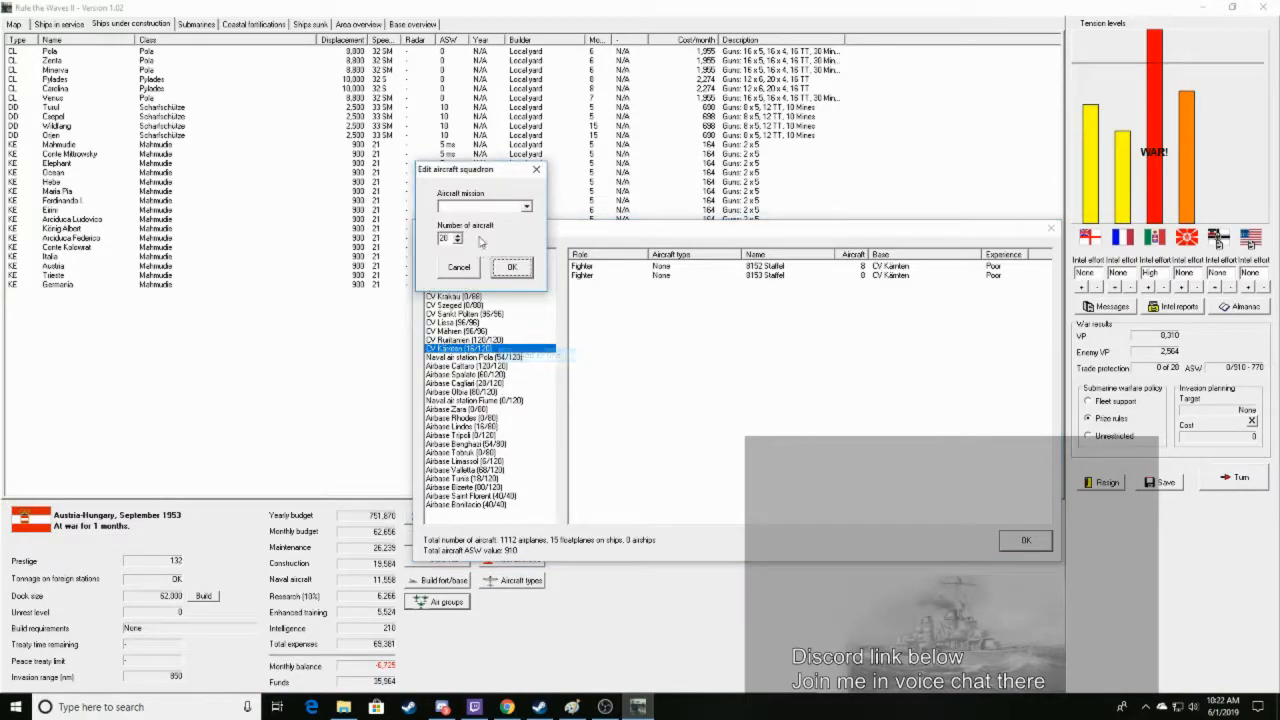
click(512, 267)
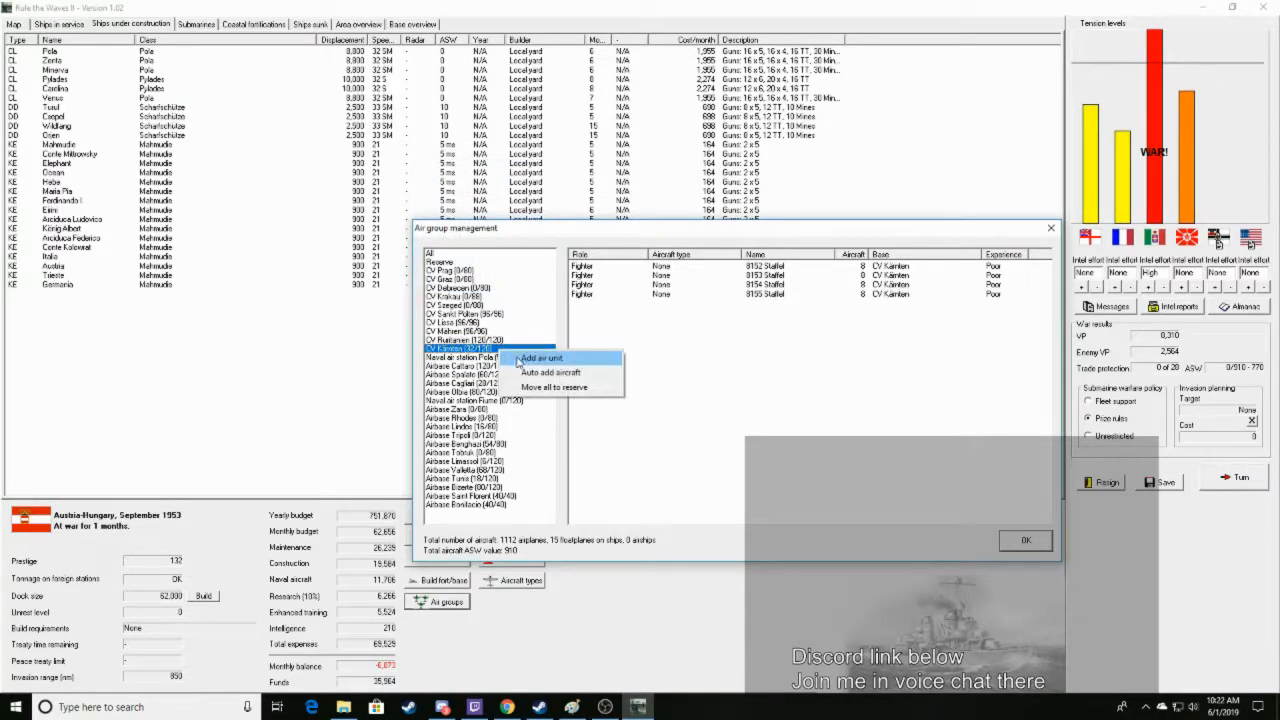
click(541, 358)
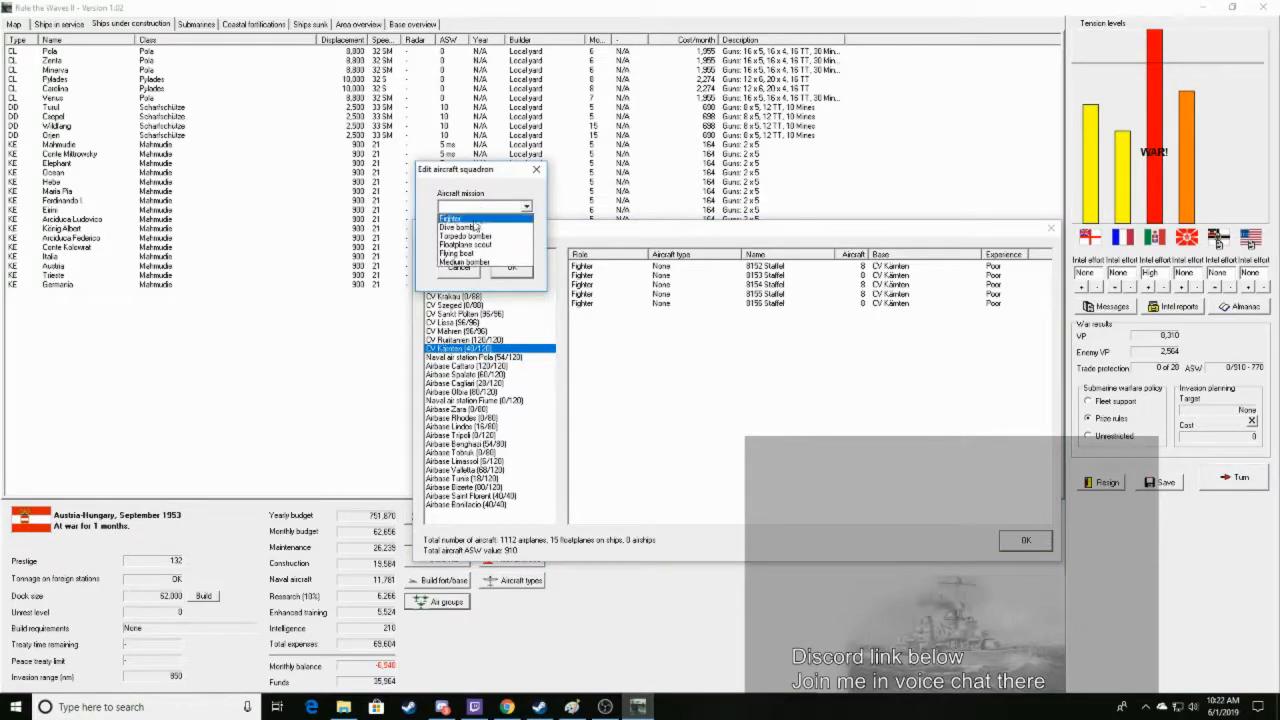
Add torpedo bomber and dive bomber squadrons to CV Kärnten
click(467, 236)
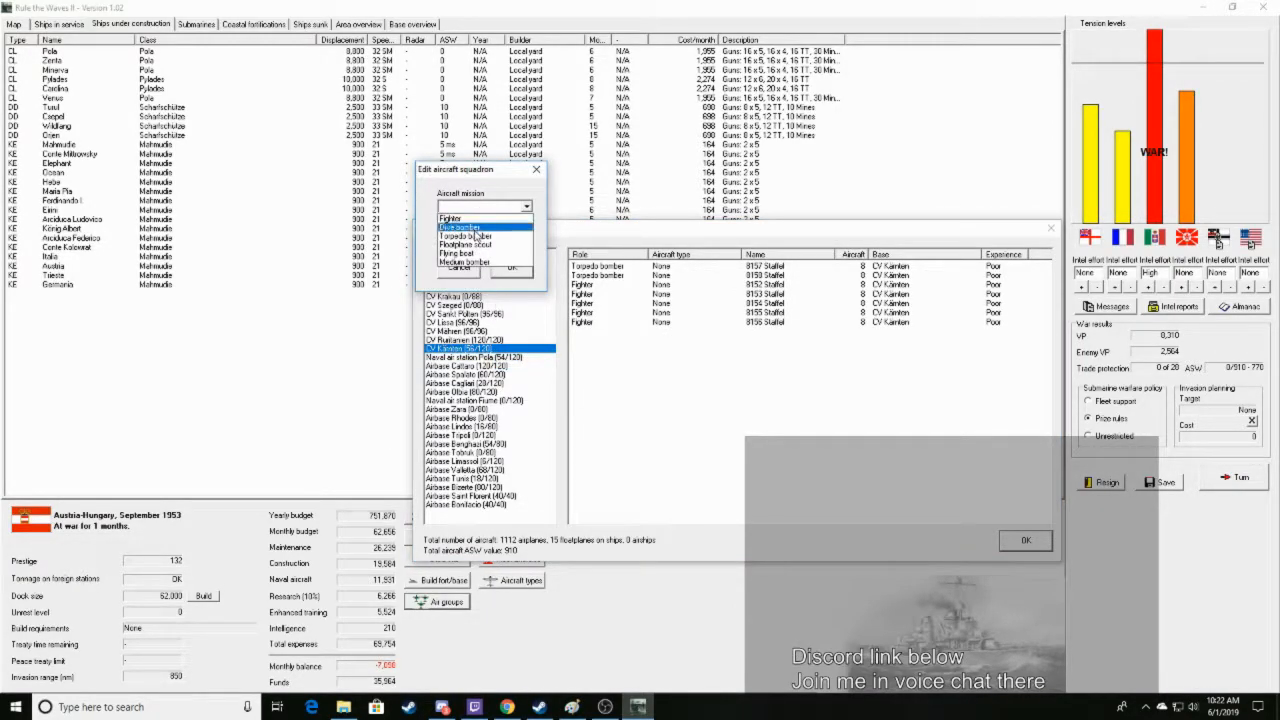
click(480, 235)
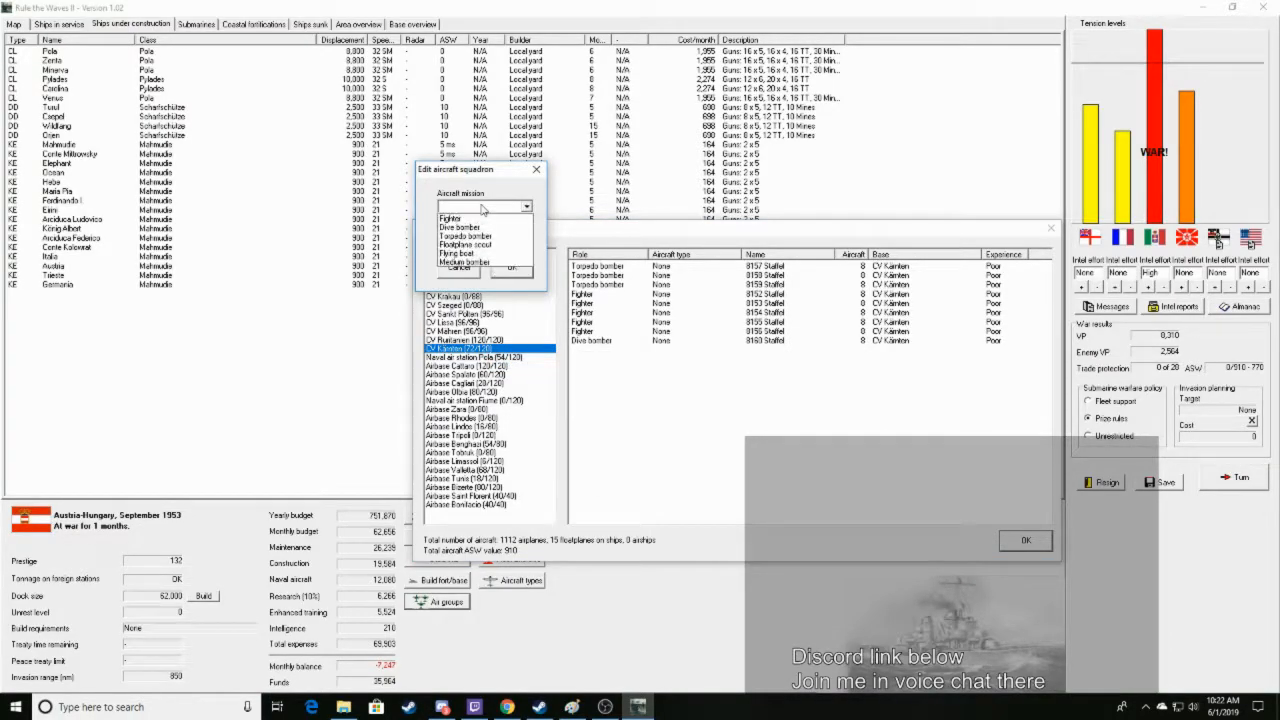
click(460, 228)
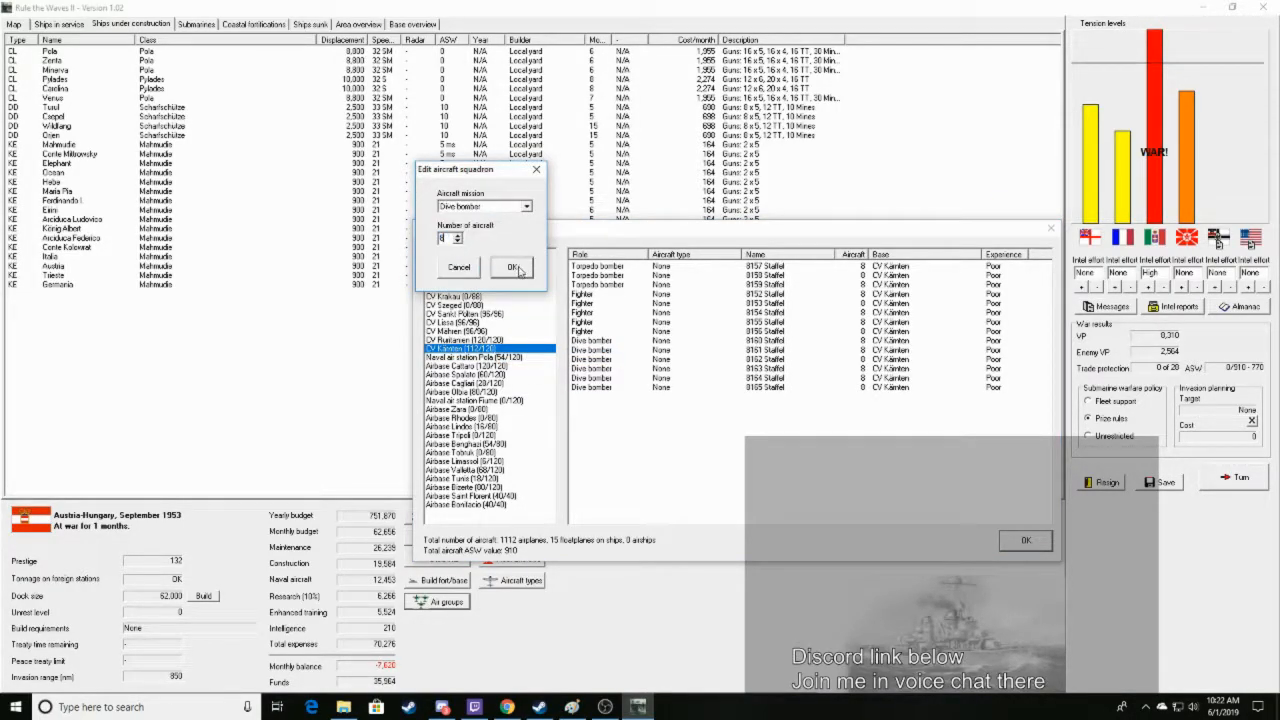
click(513, 267)
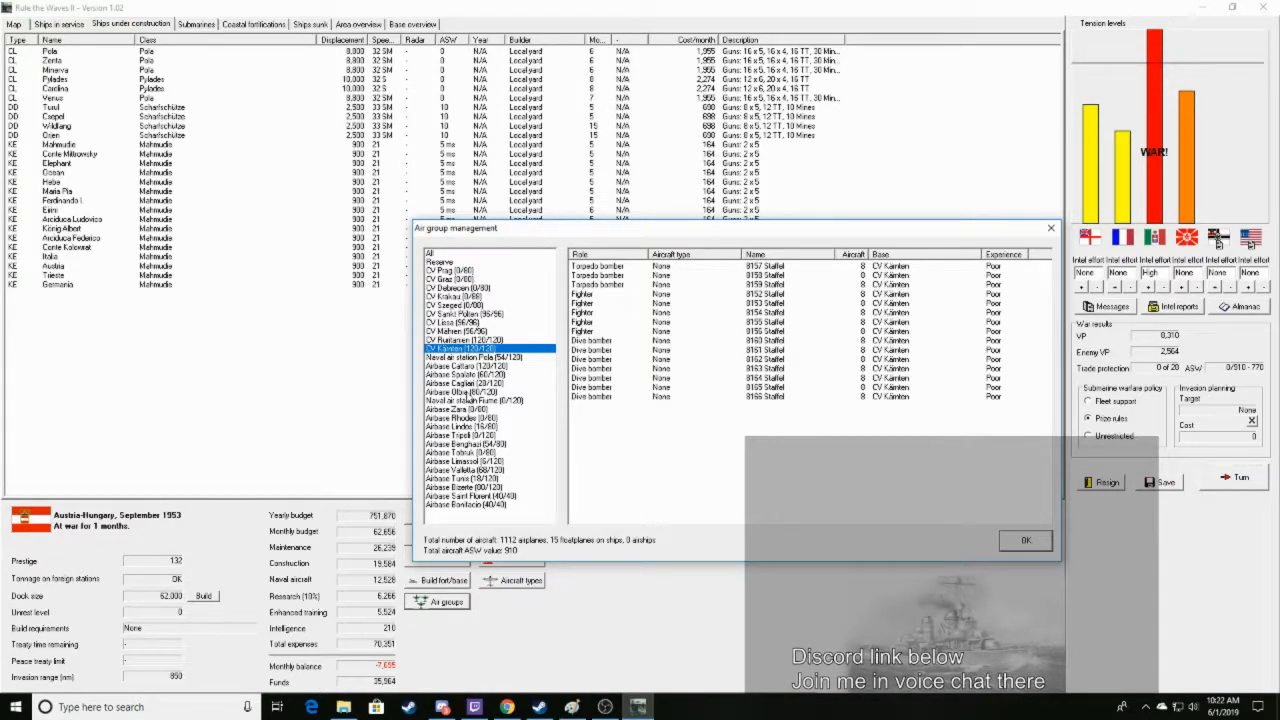
mouse_move(618, 390)
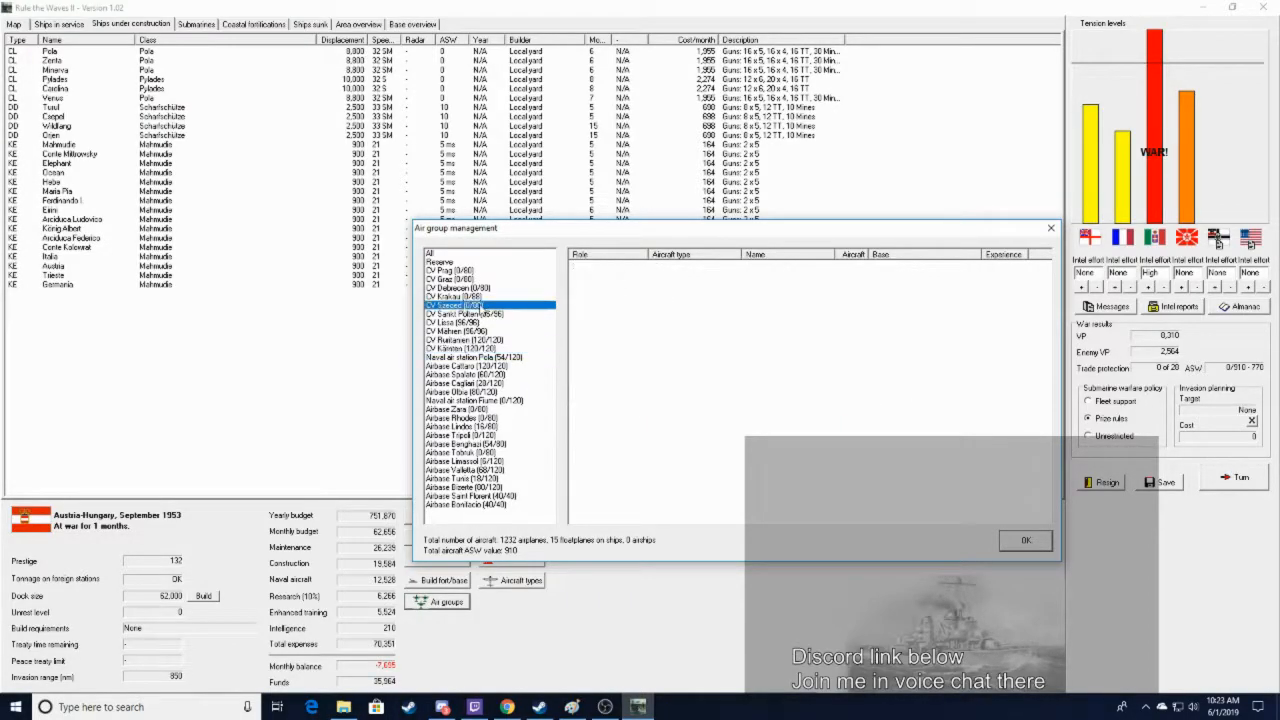
Add a fighter squadron to CV Prag's air group
click(450, 270)
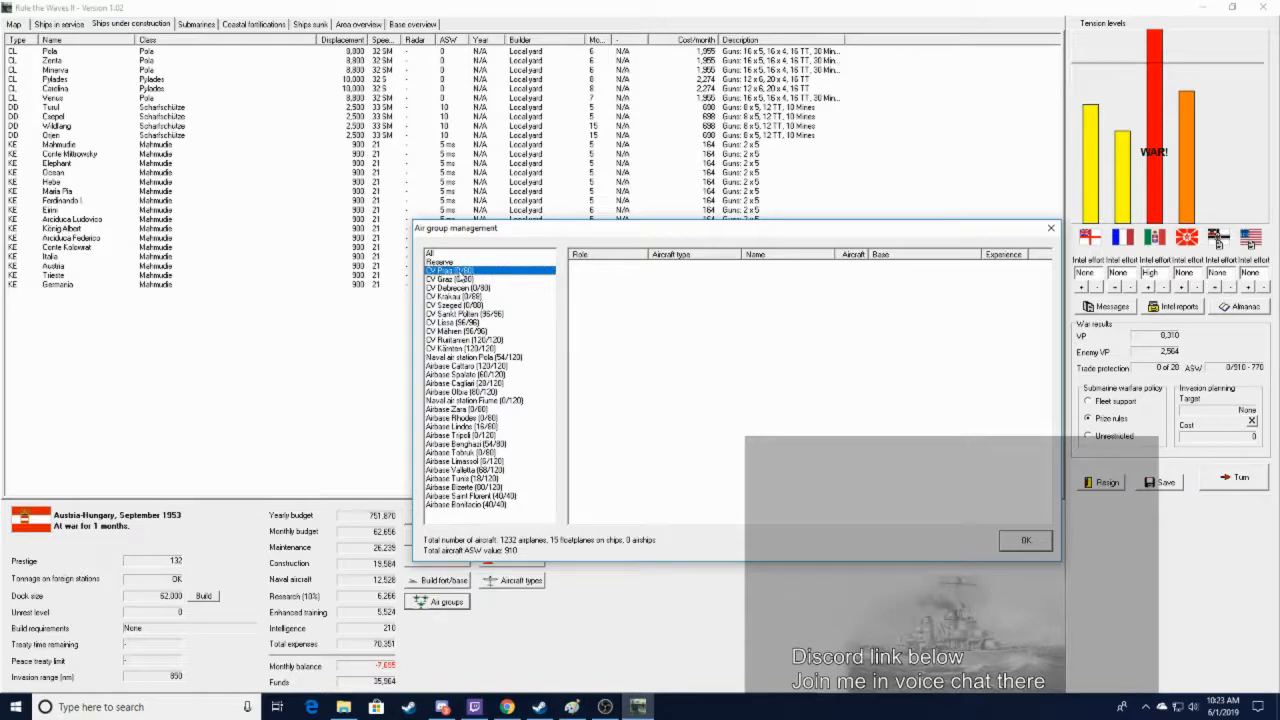
right_click(460, 270)
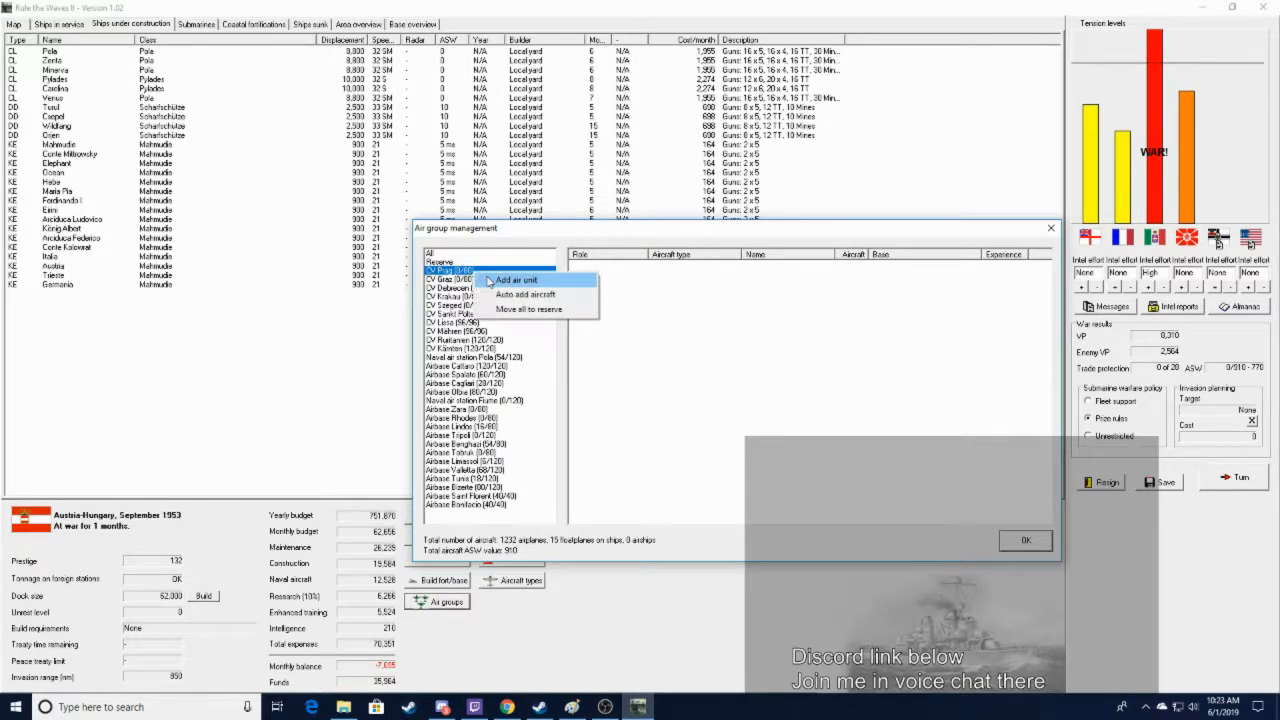
click(515, 280)
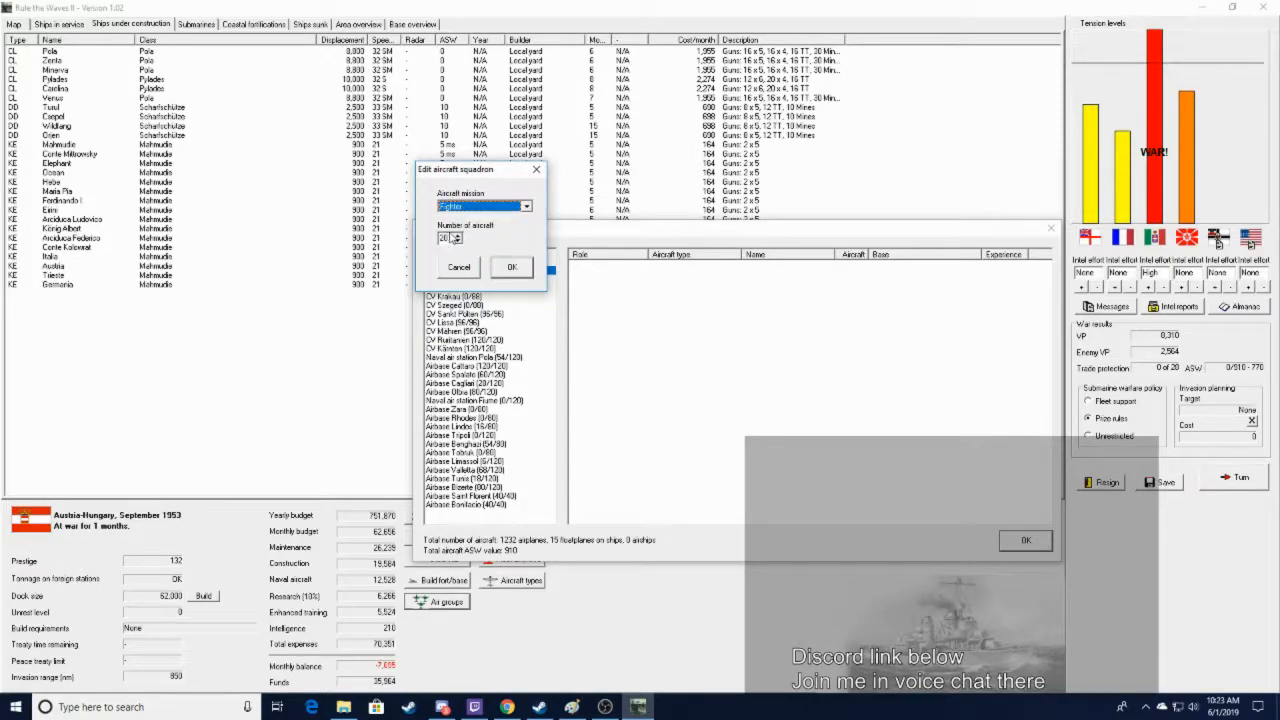
click(511, 267)
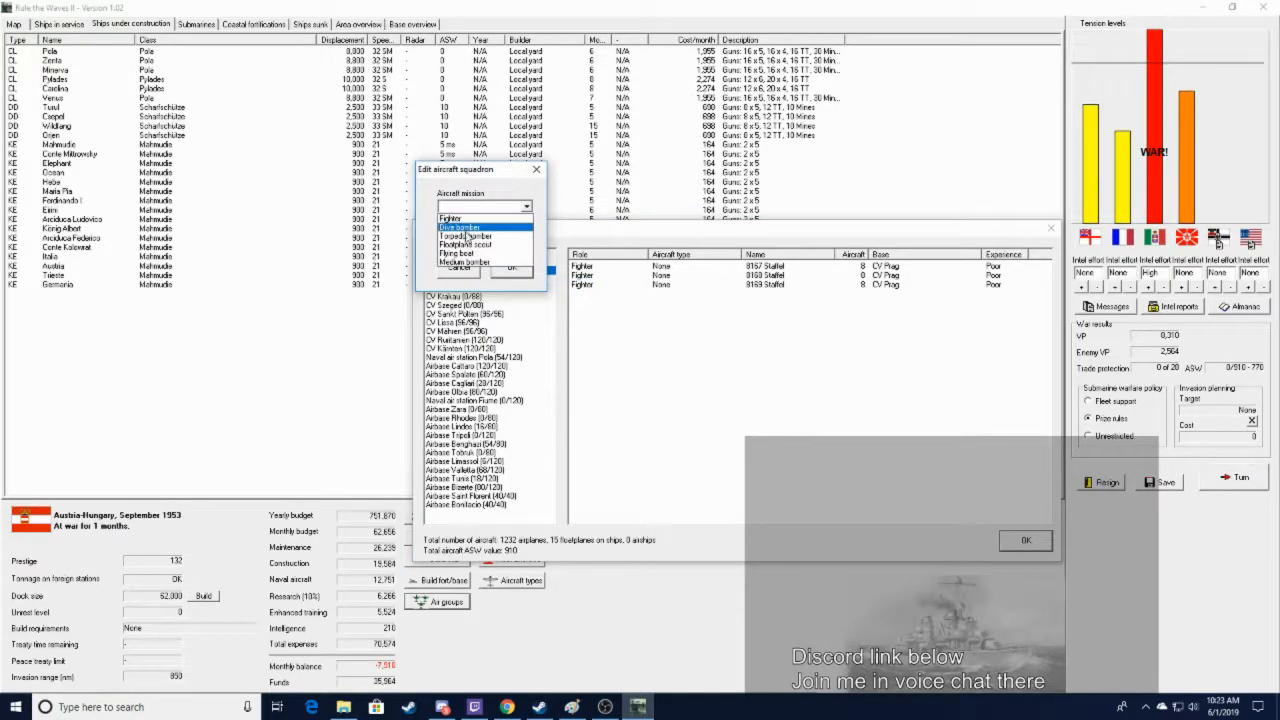
Add torpedo bomber and 20-aircraft dive bomber squadrons, bringing CV Prag to 80
click(475, 244)
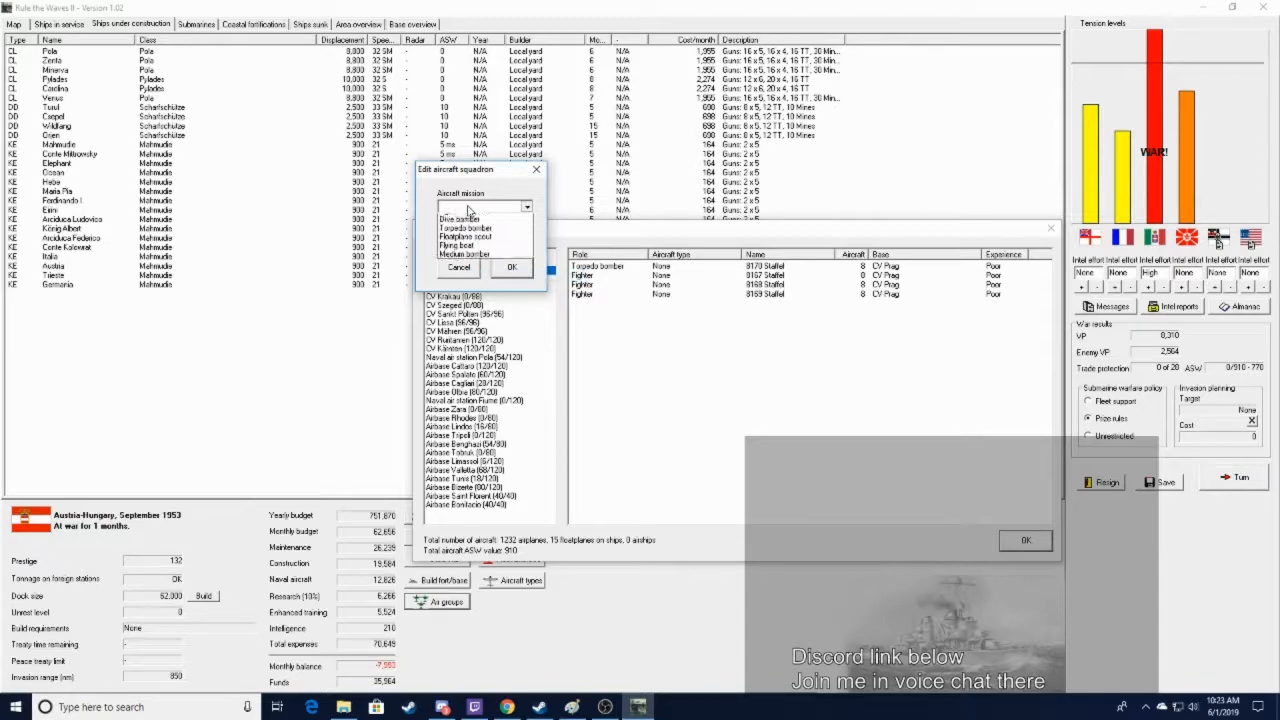
click(461, 221)
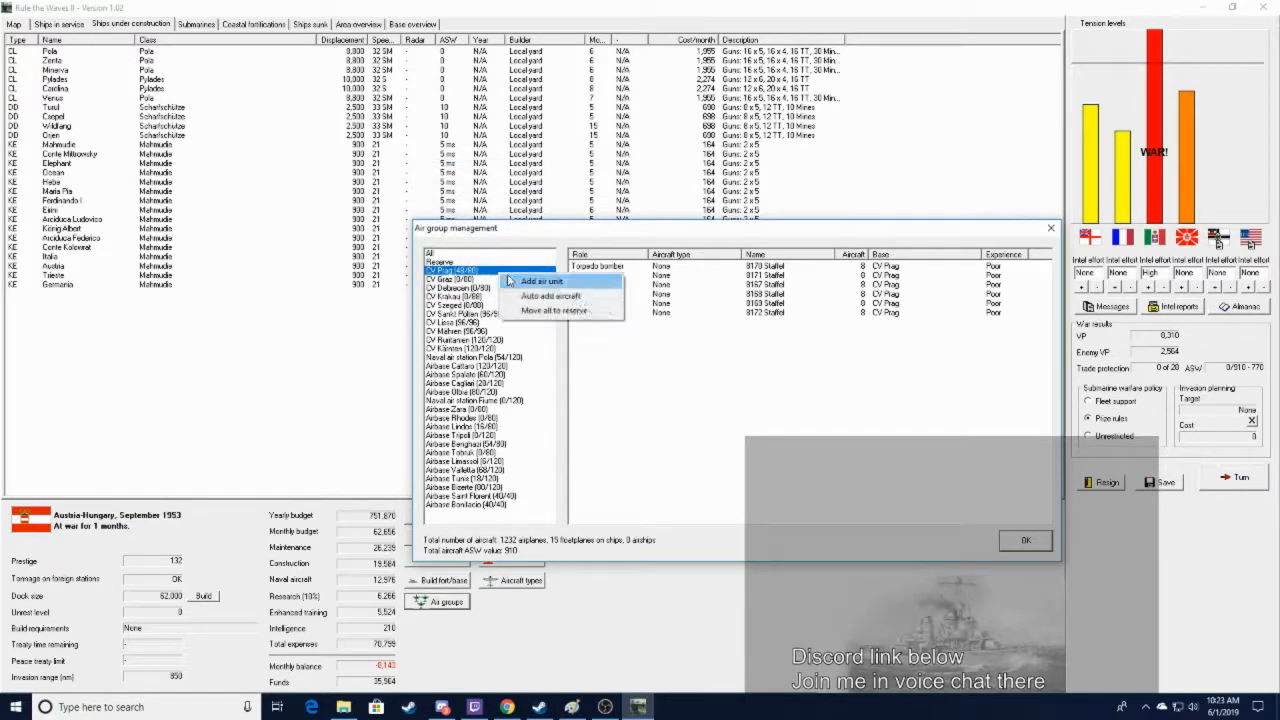
click(541, 280)
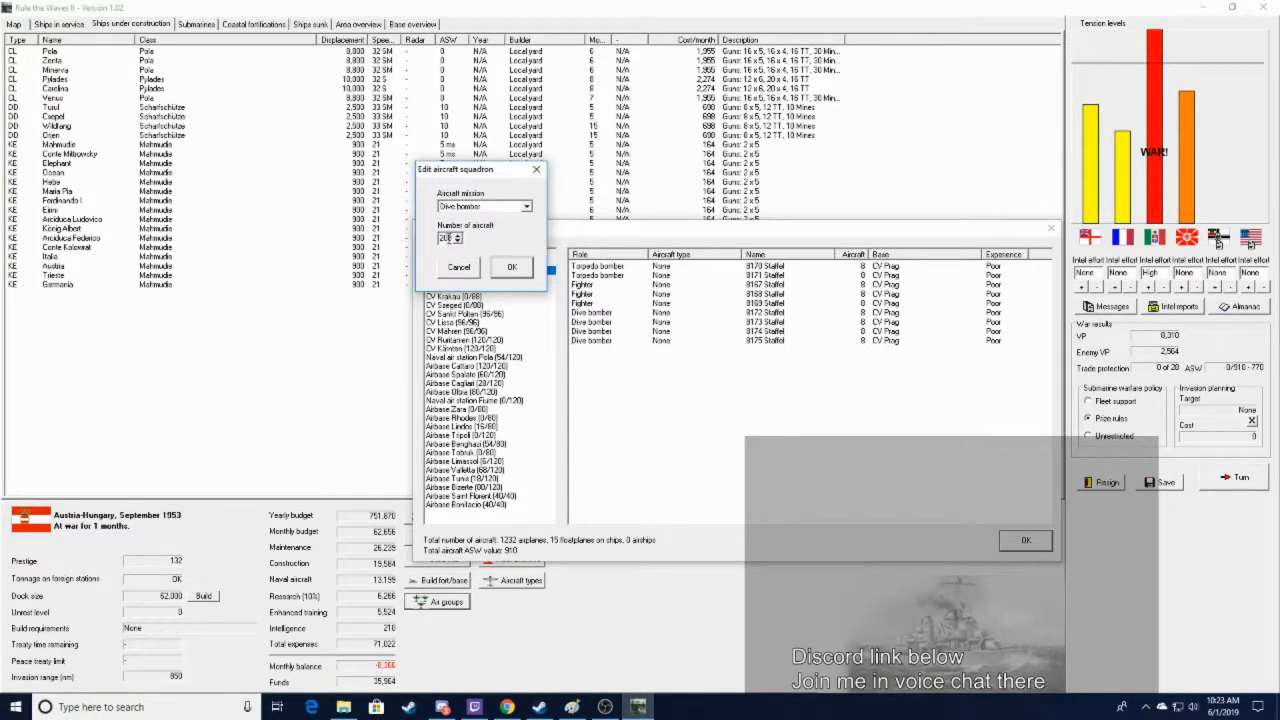
click(511, 267)
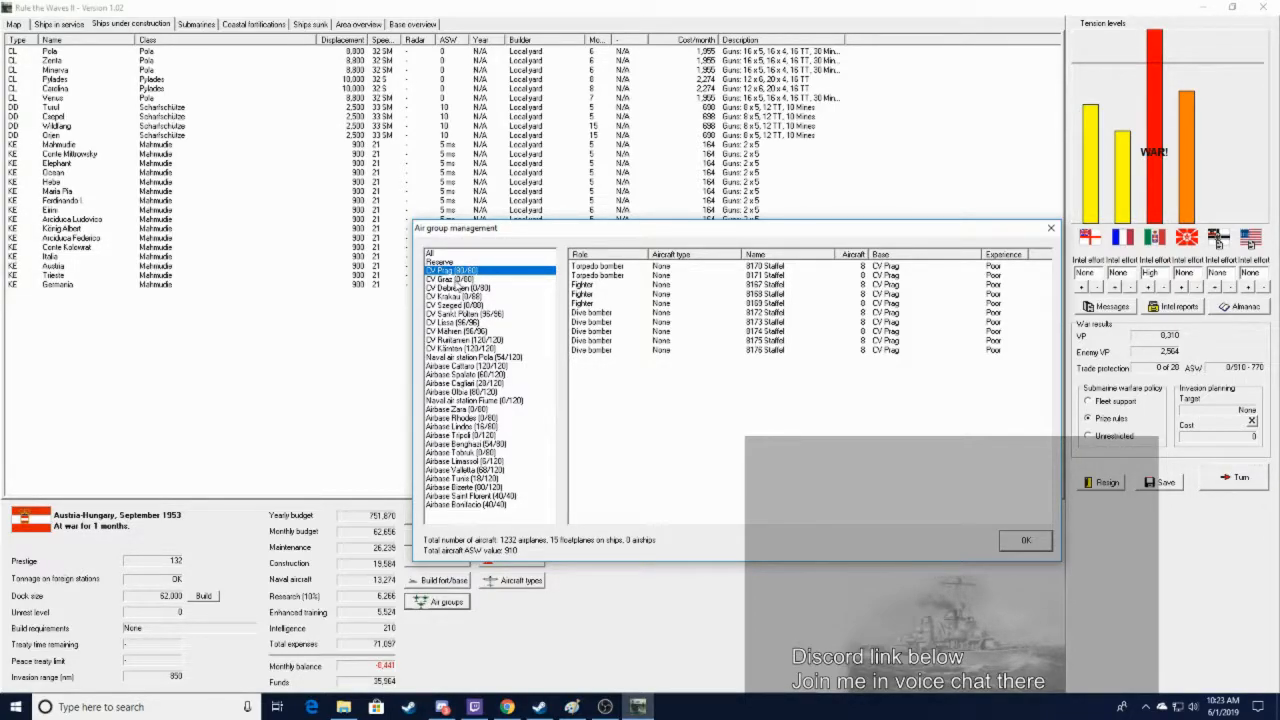
right_click(590, 350)
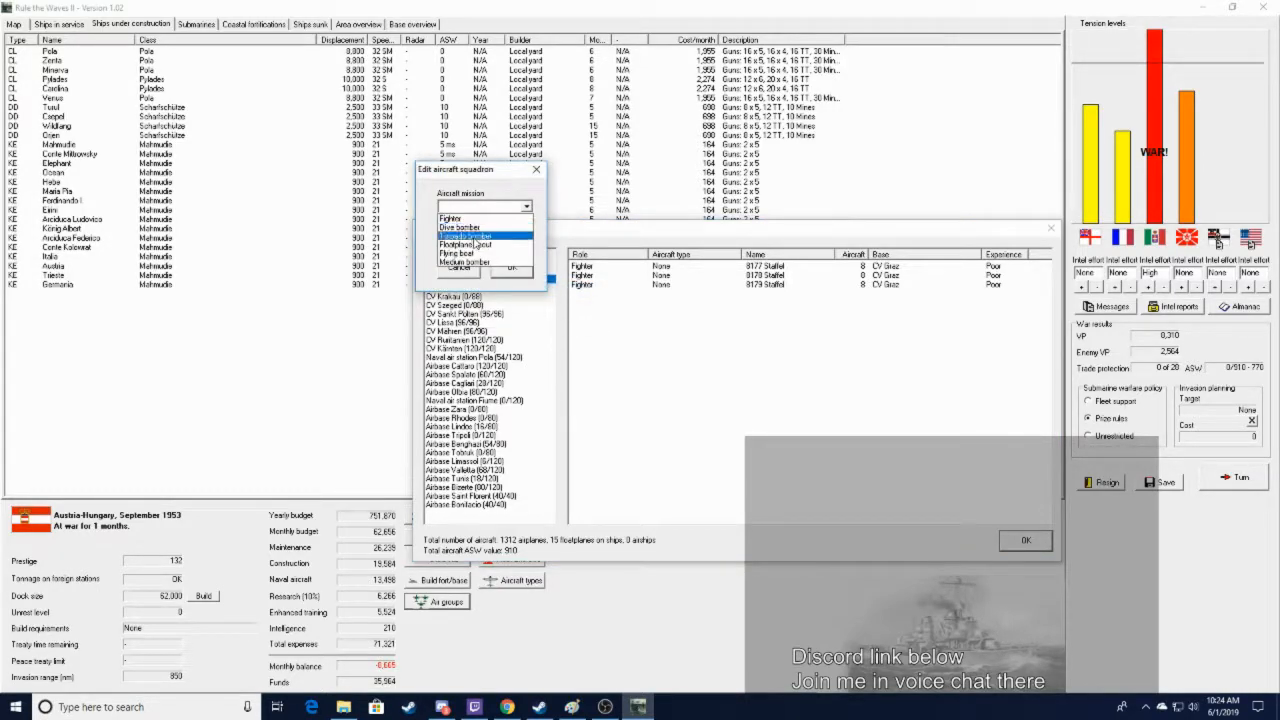
Finish CV Graz's 80-aircraft air group with torpedo bomber squadrons, then select CV Debrecen
click(465, 236)
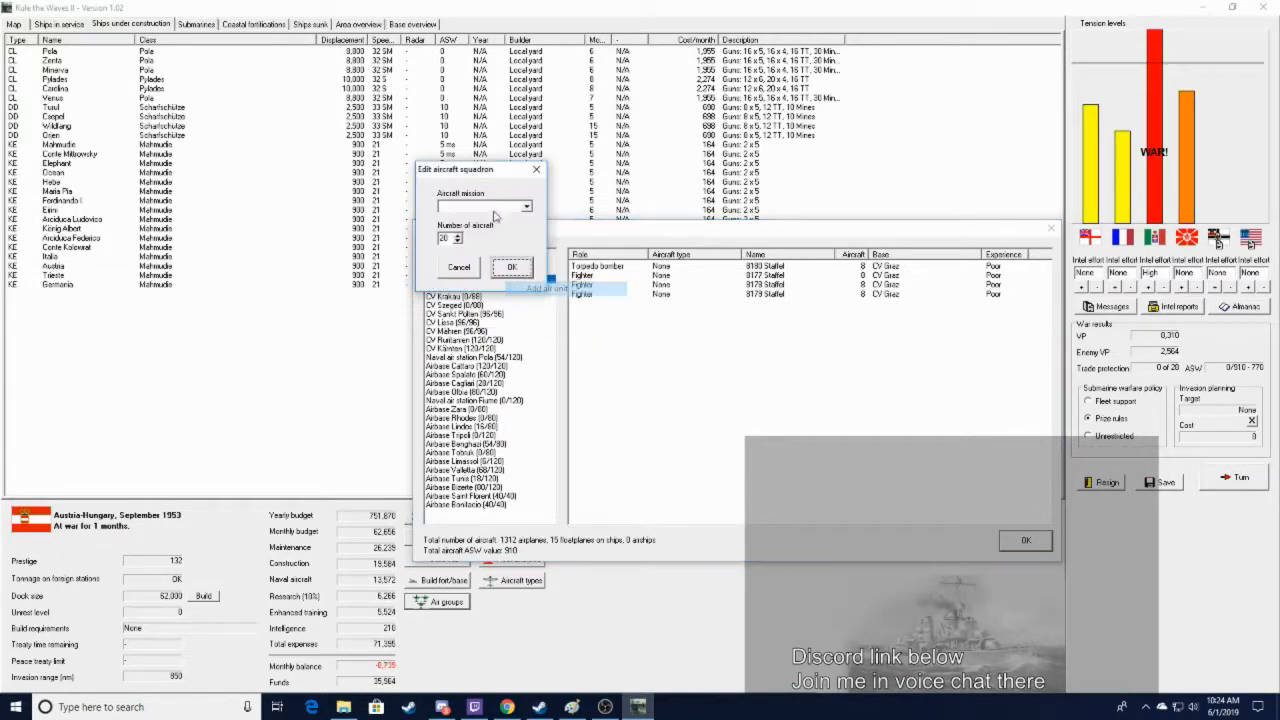
click(467, 206)
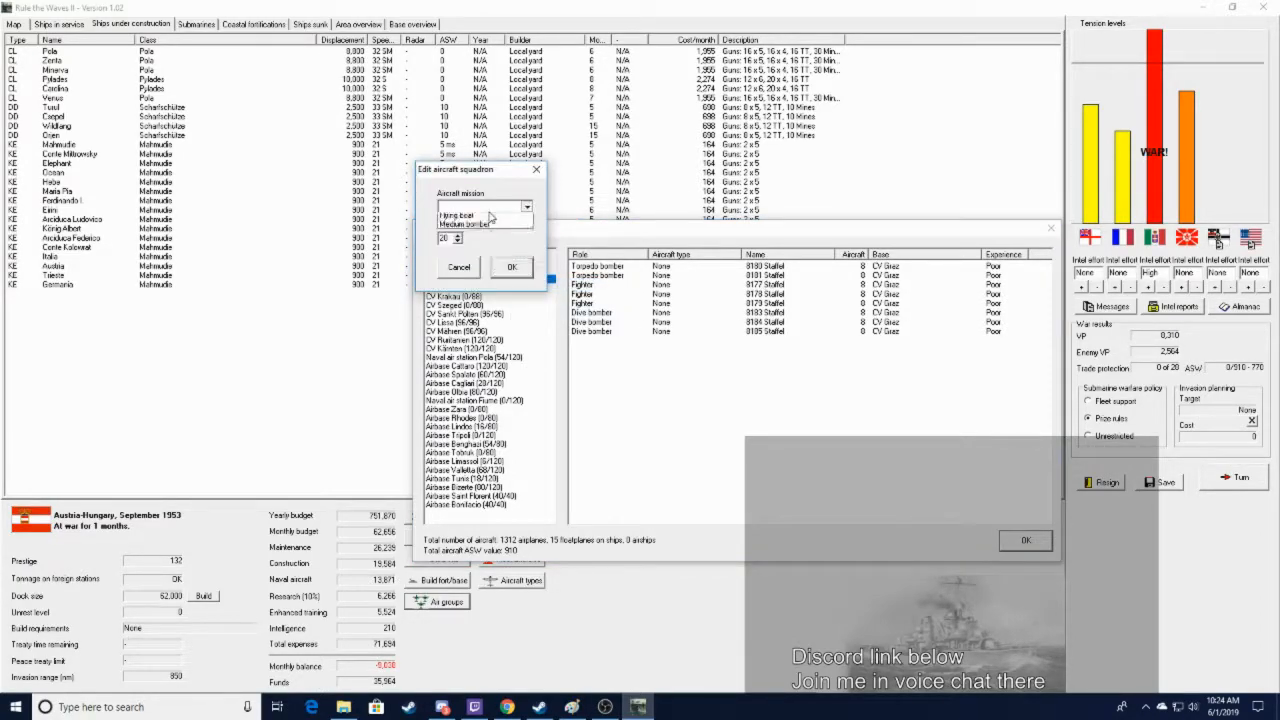
click(463, 224)
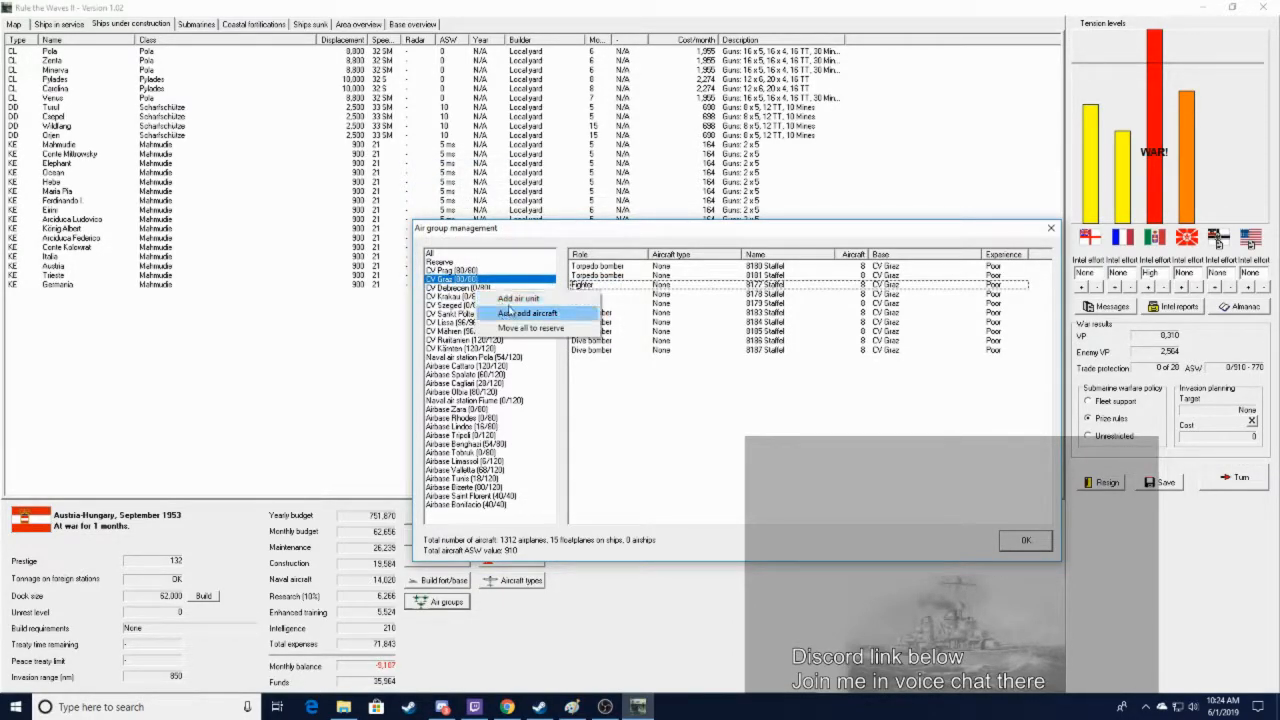
click(526, 313)
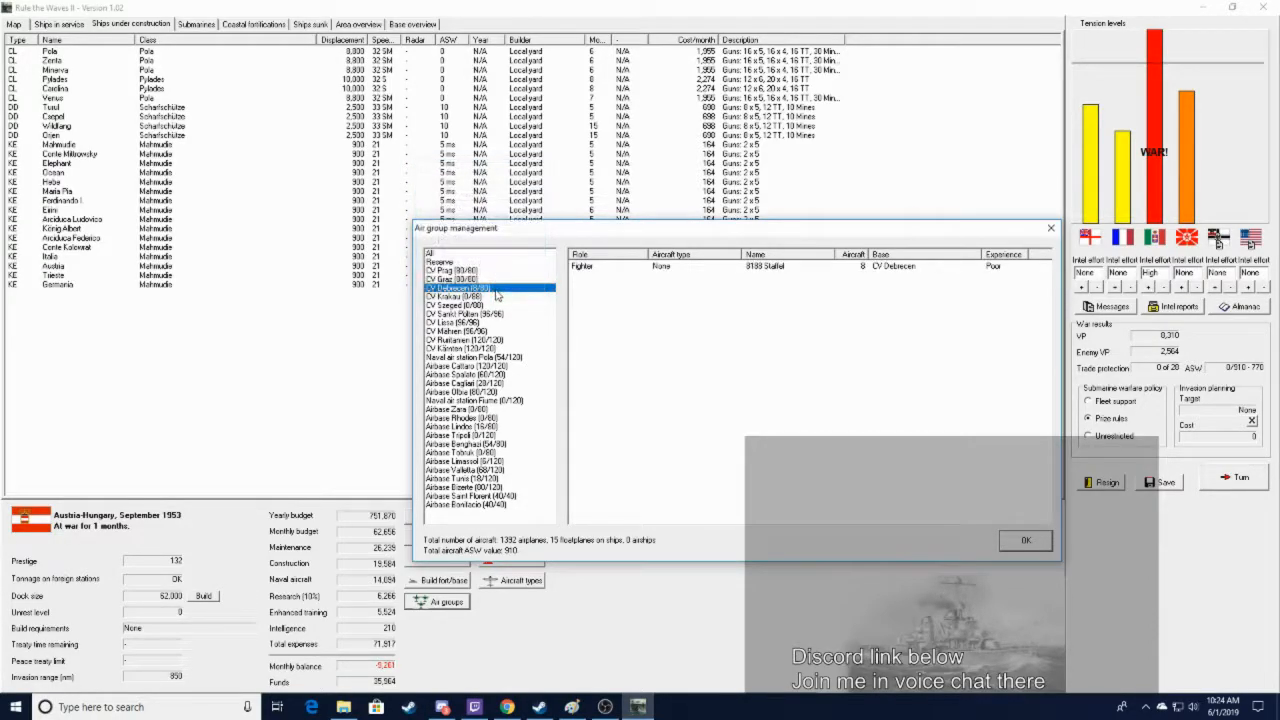
Add fighter, torpedo bomber and dive bomber units to CV Debrecen until 80/80
double_click(490, 289)
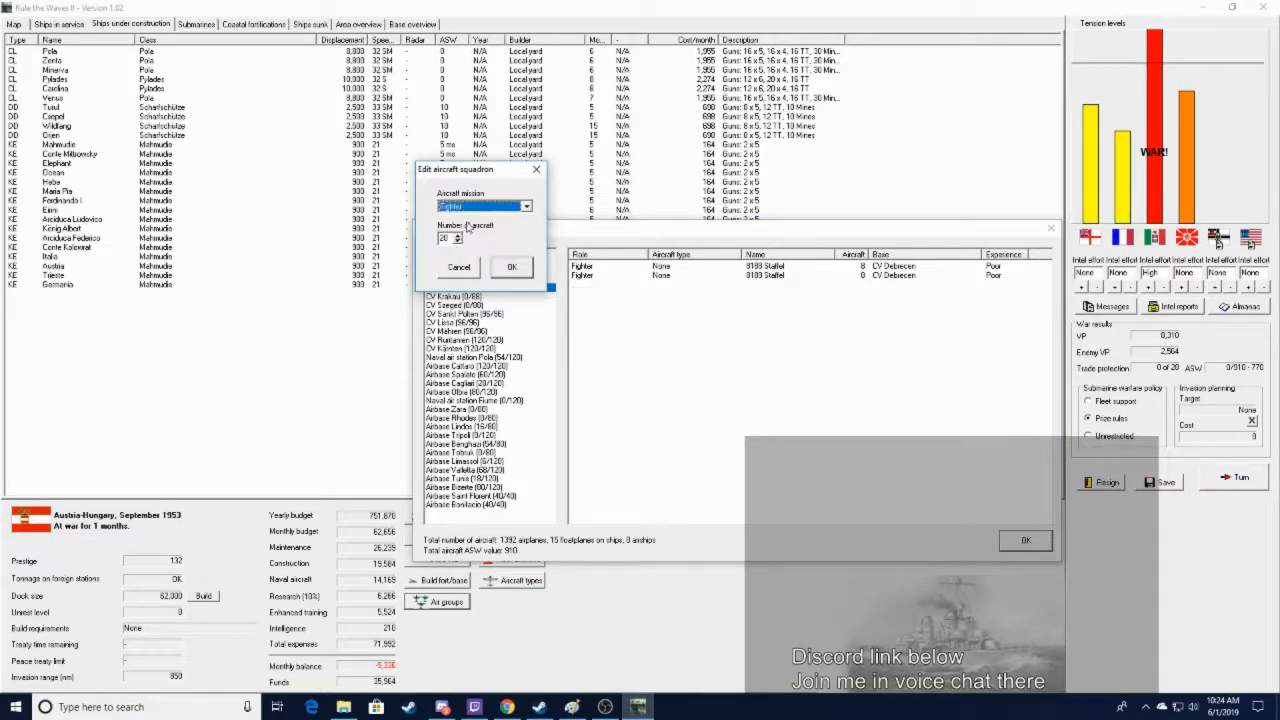
click(511, 267)
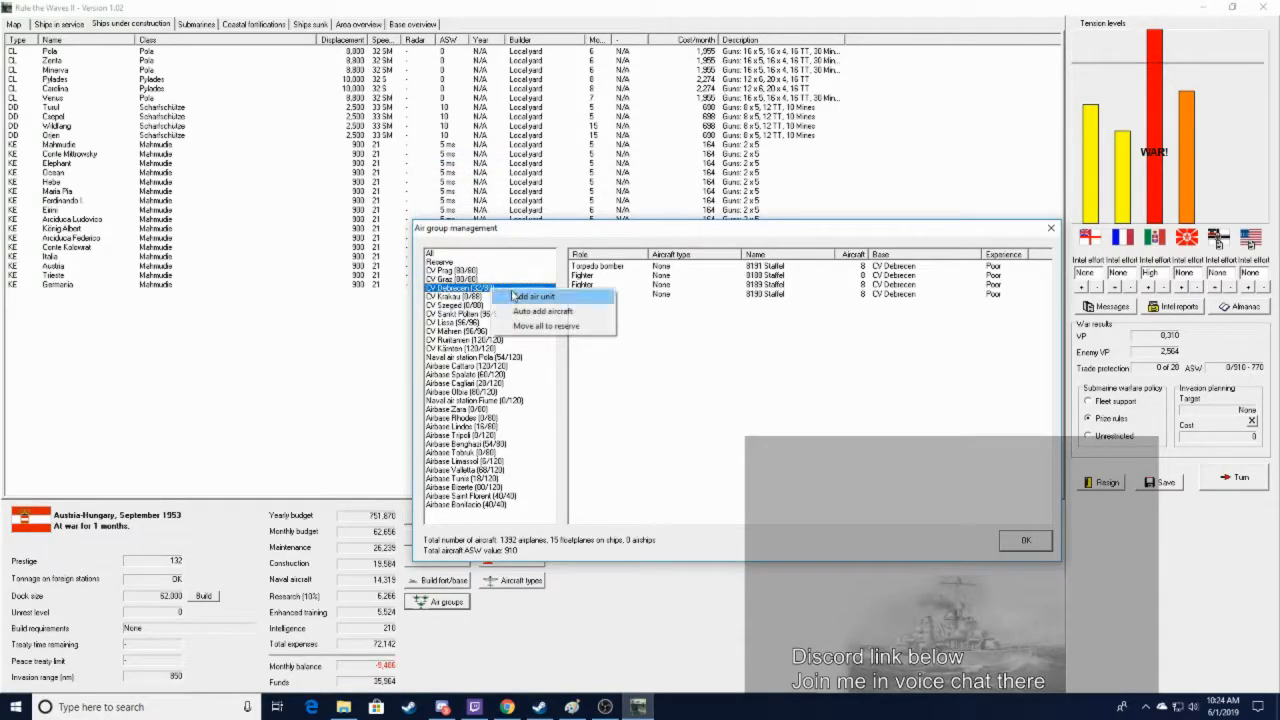
click(530, 296)
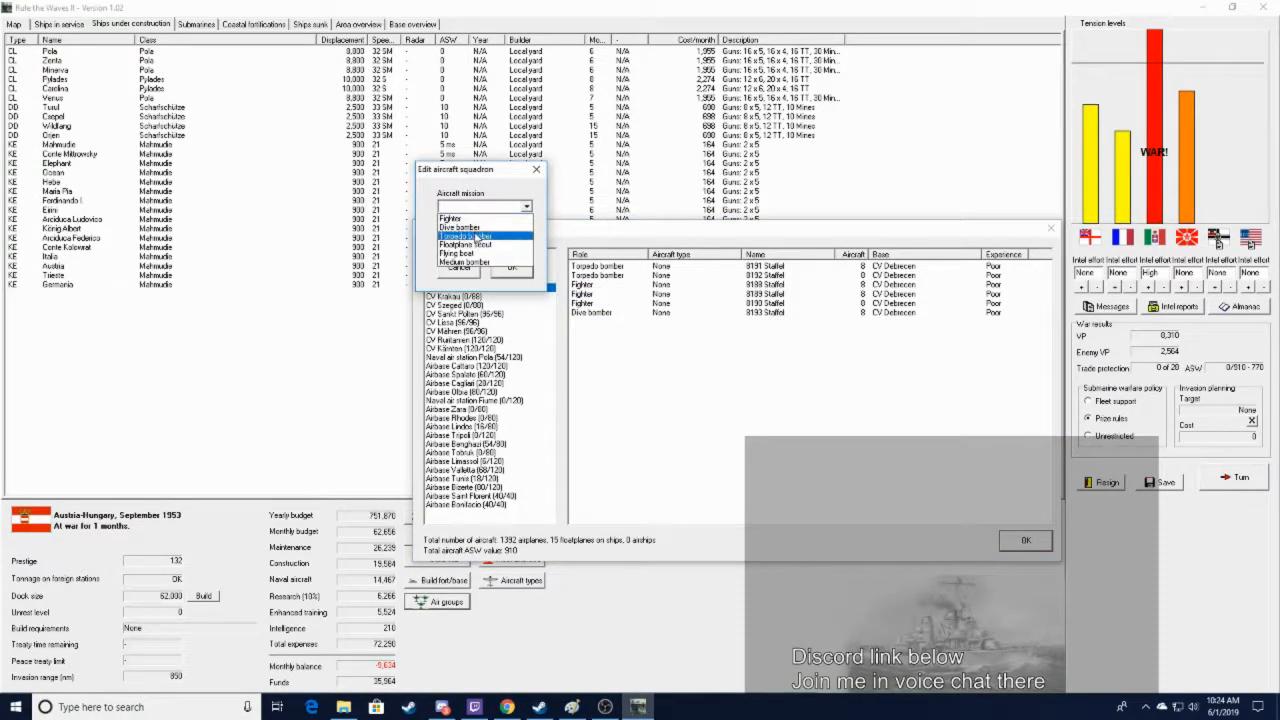
right_click(470, 289)
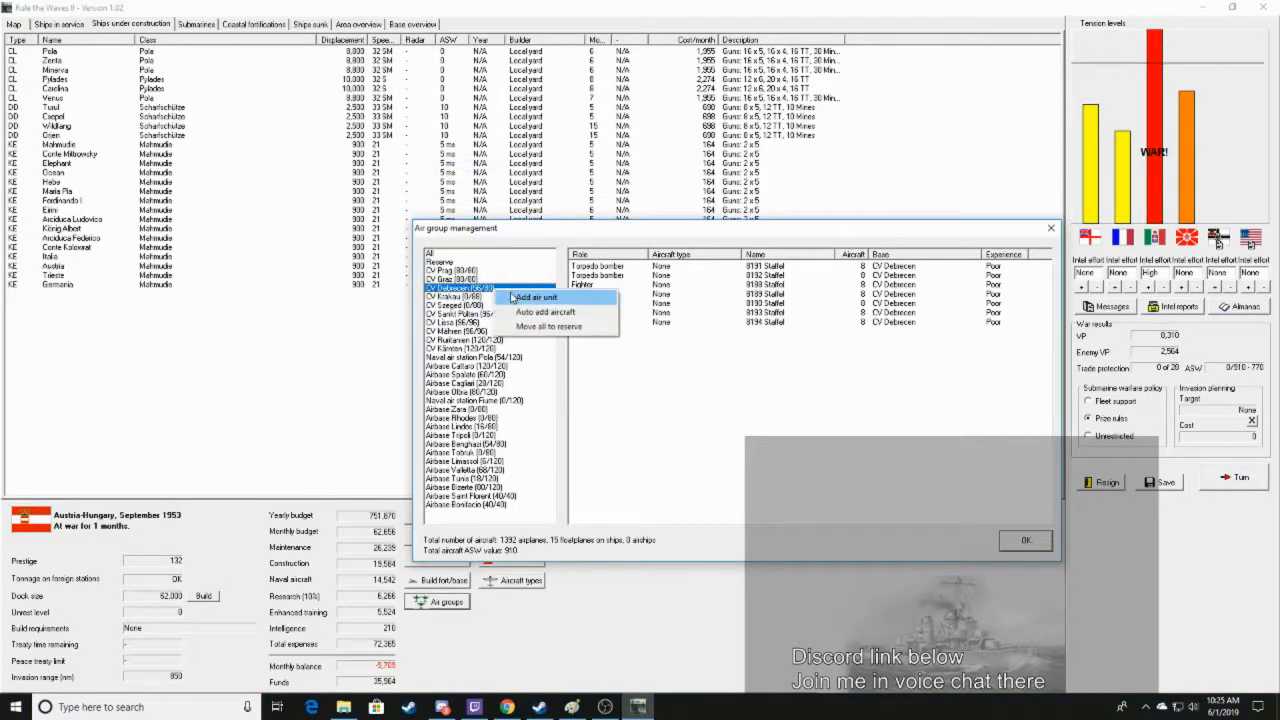
click(536, 297)
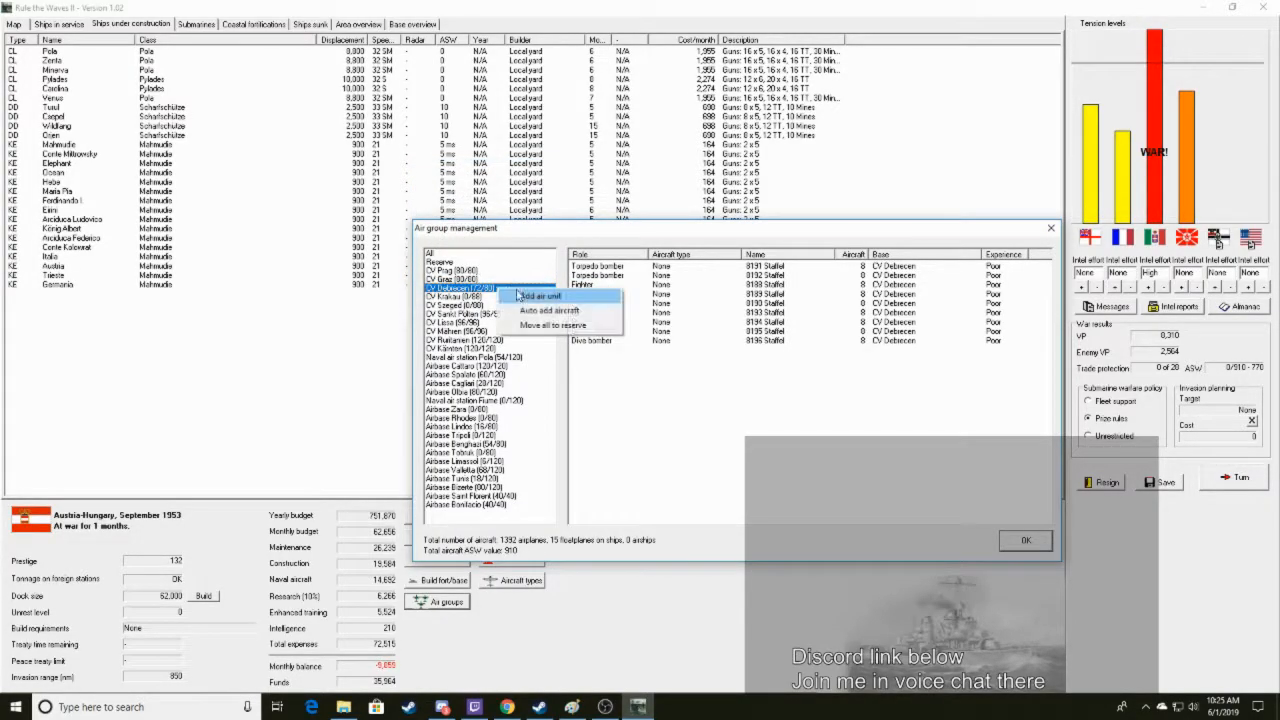
click(540, 296)
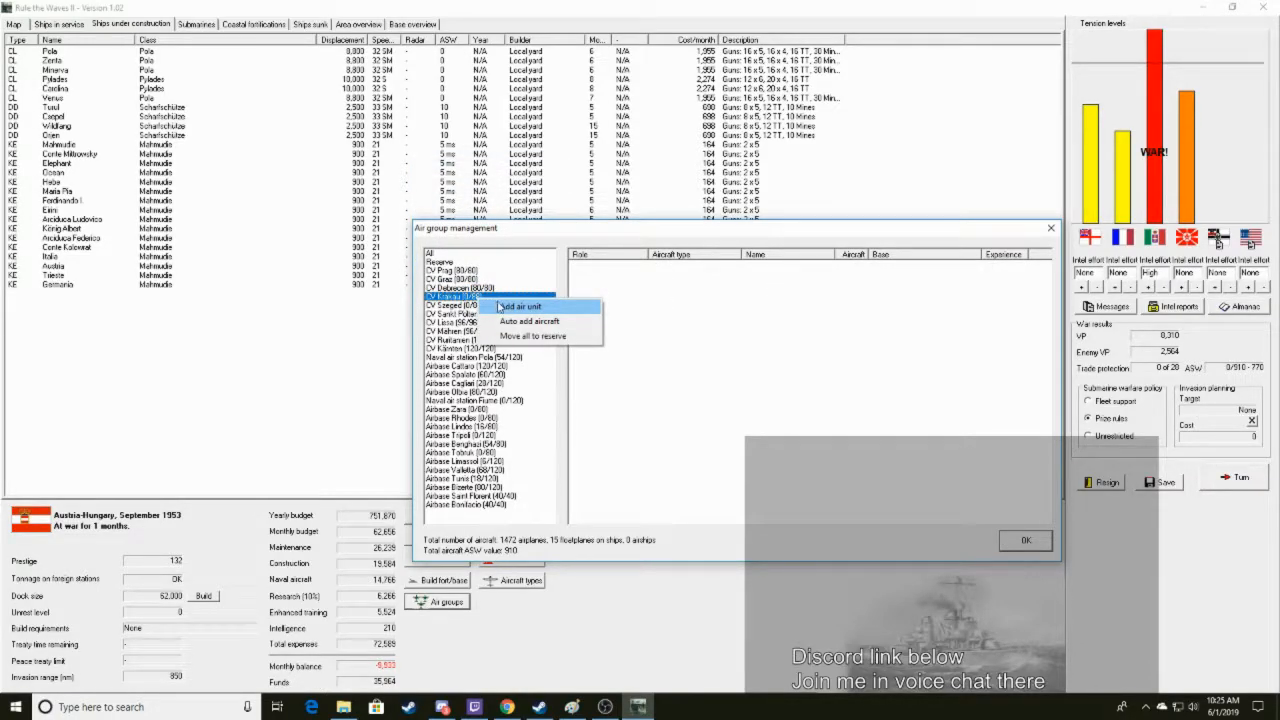
Add fighter and other air units to CV Krakau, entering 8 aircraft for a squadron
click(519, 306)
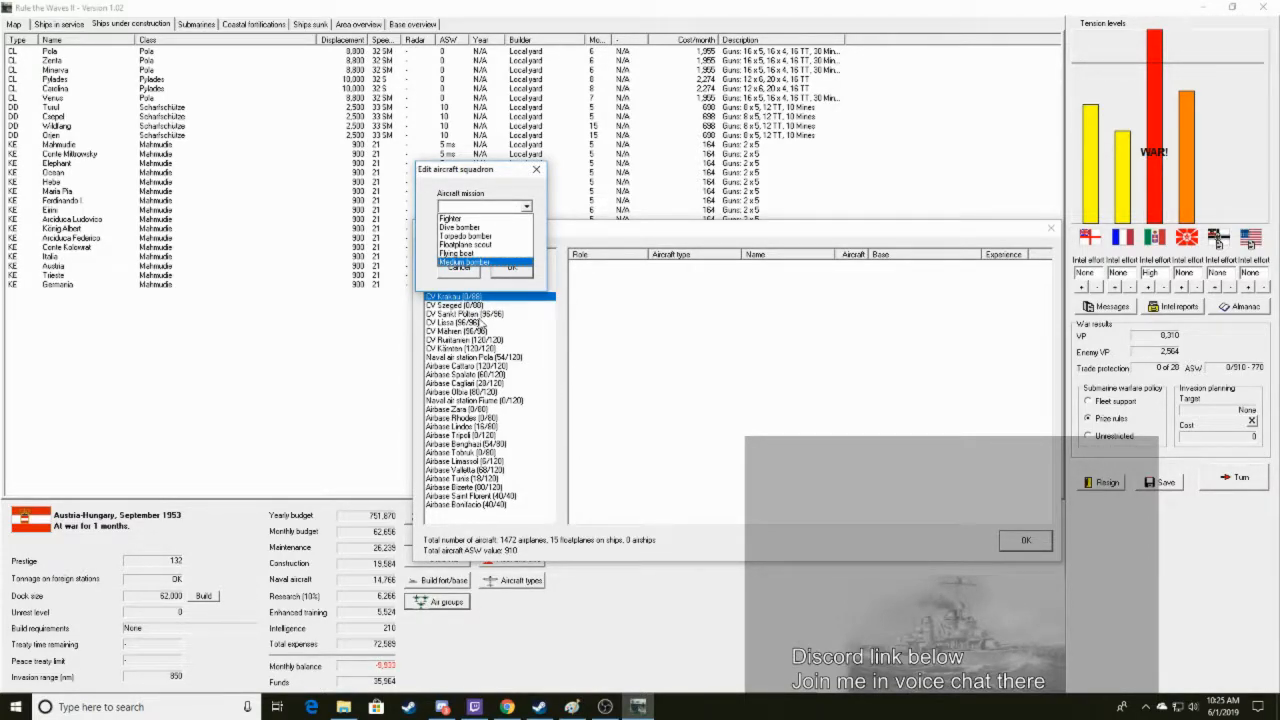
click(451, 218)
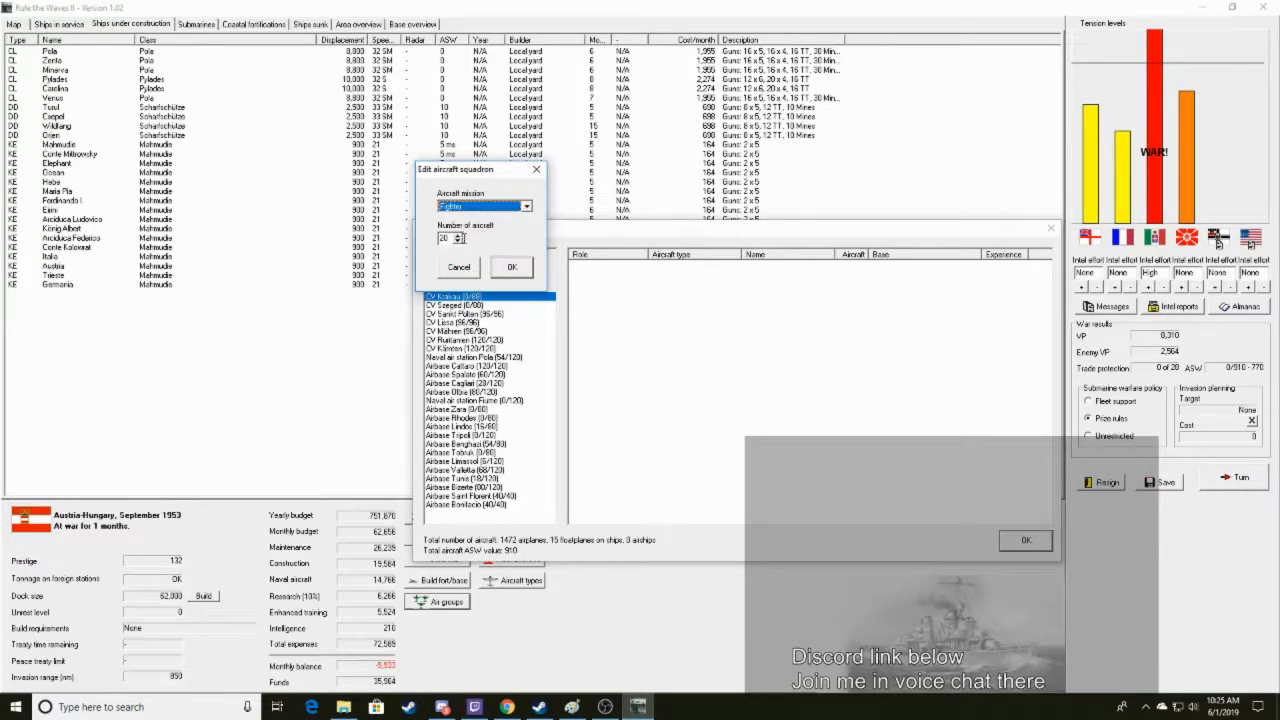
text(8)
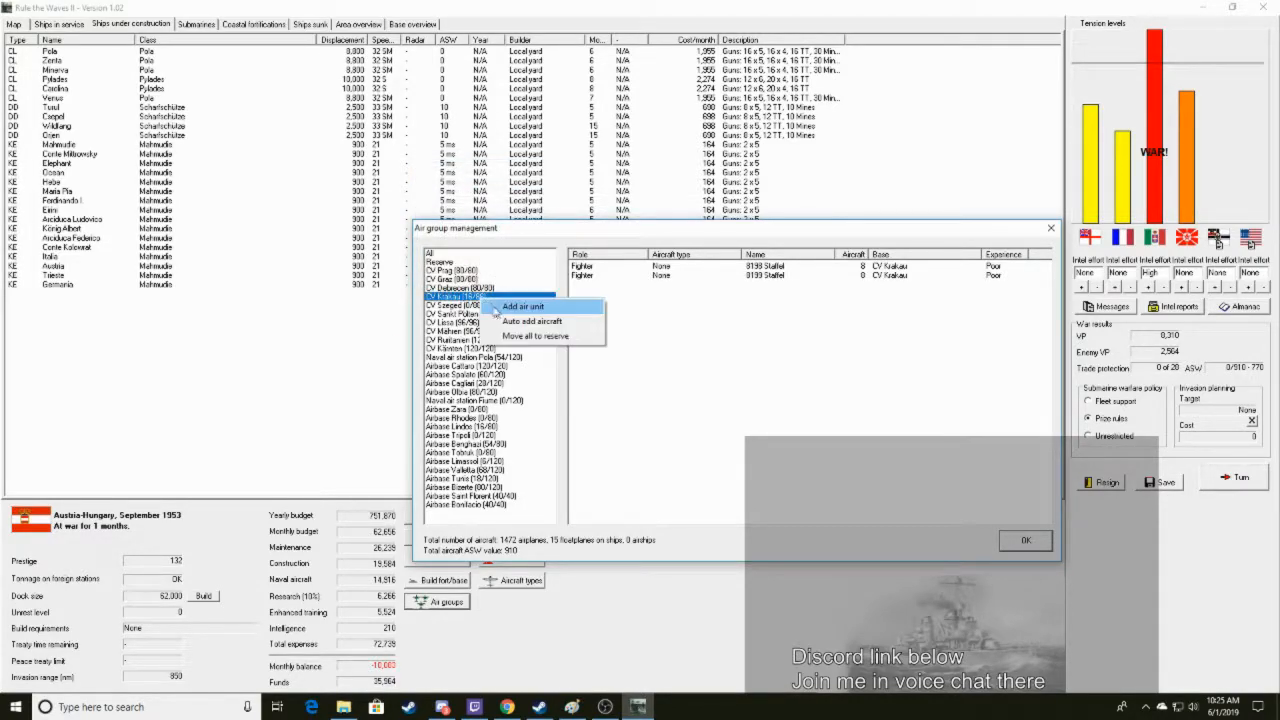
click(523, 306)
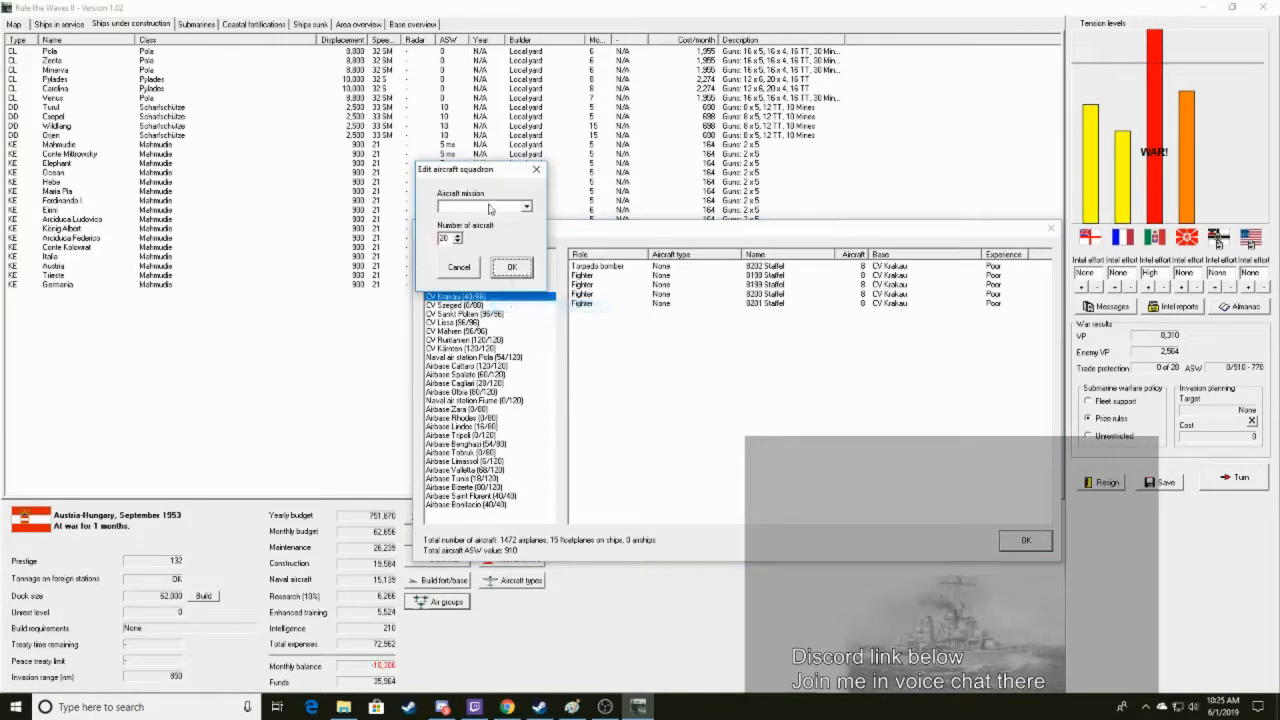
click(512, 267)
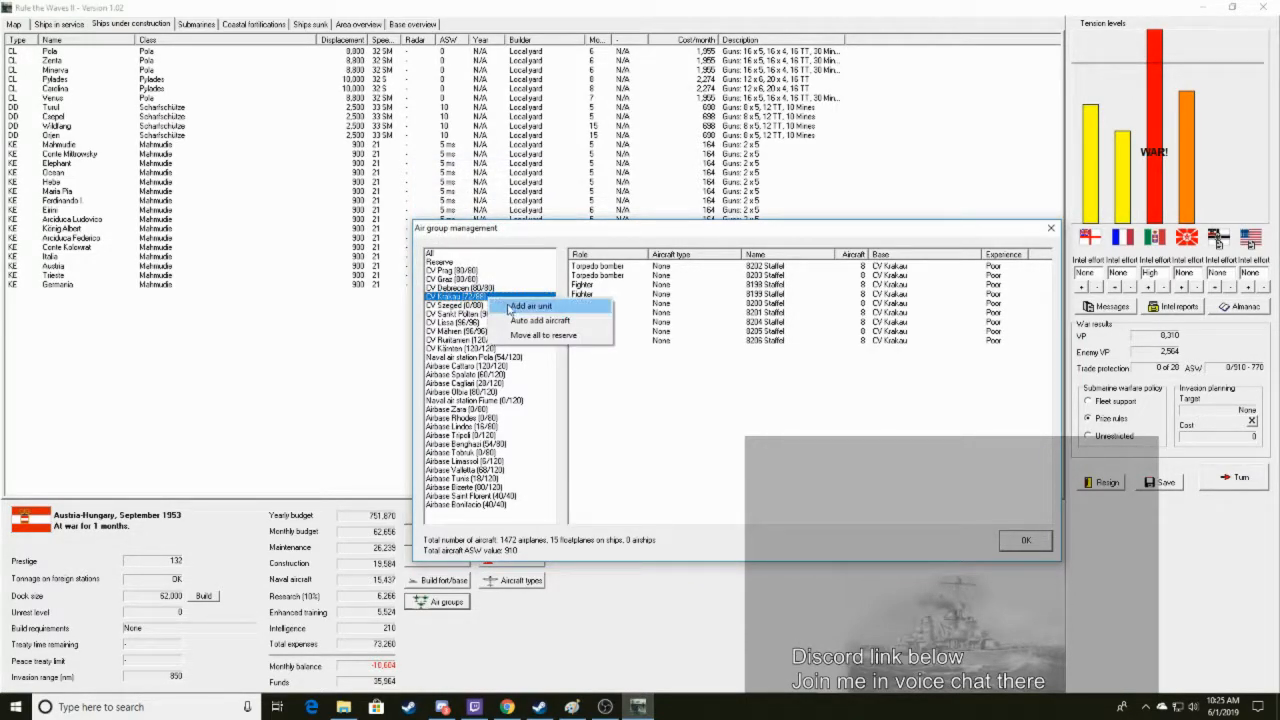
click(528, 305)
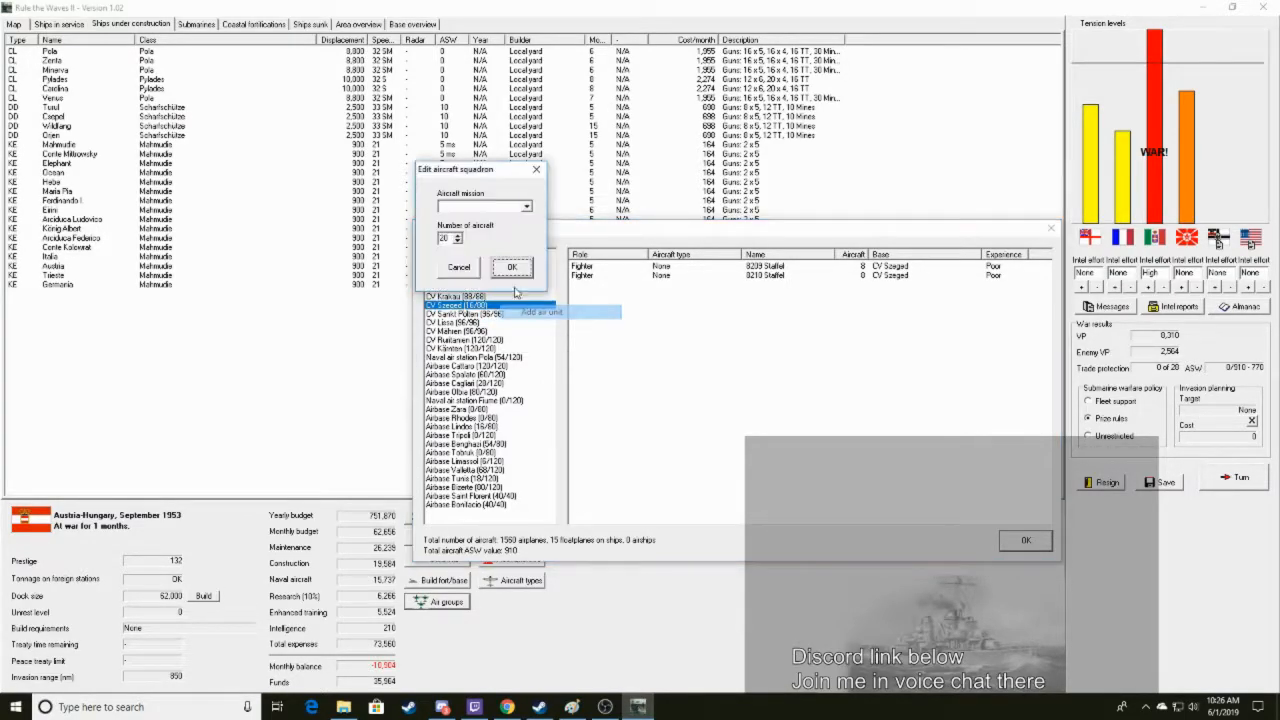
Add fighter, torpedo bomber and dive bomber squadrons to CV Szeged toward 80 aircraft
click(483, 206)
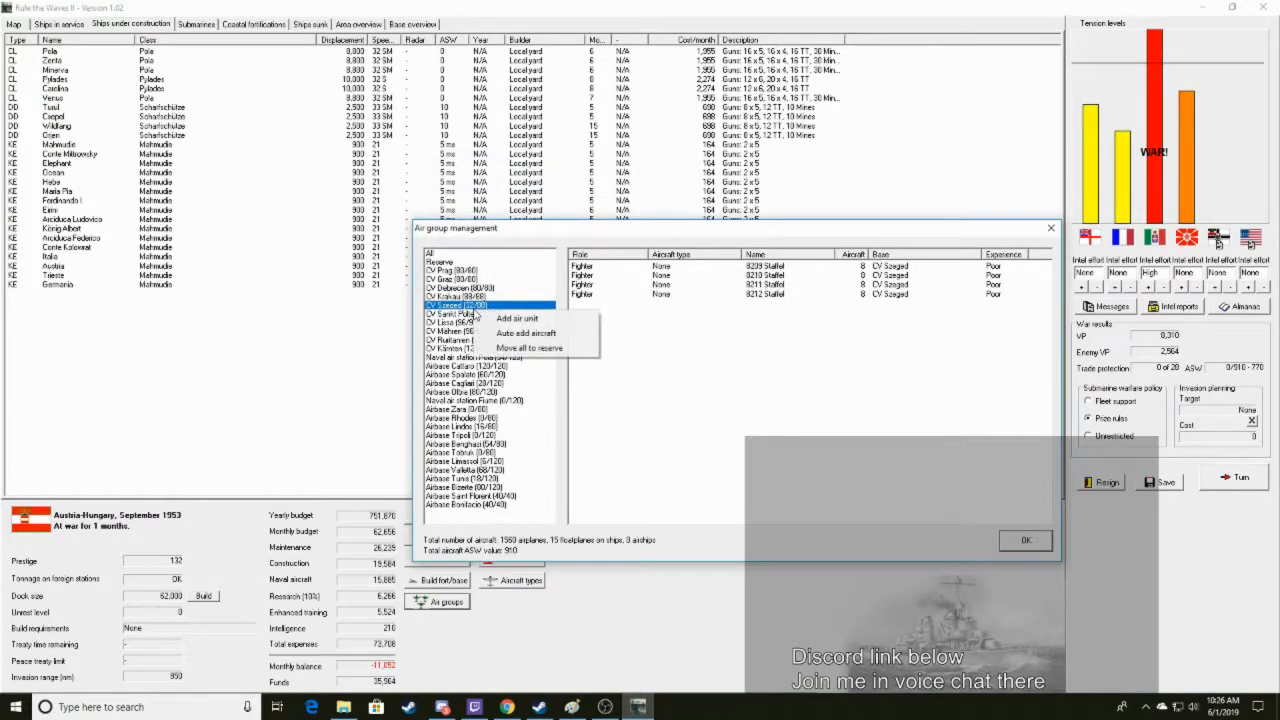
click(517, 318)
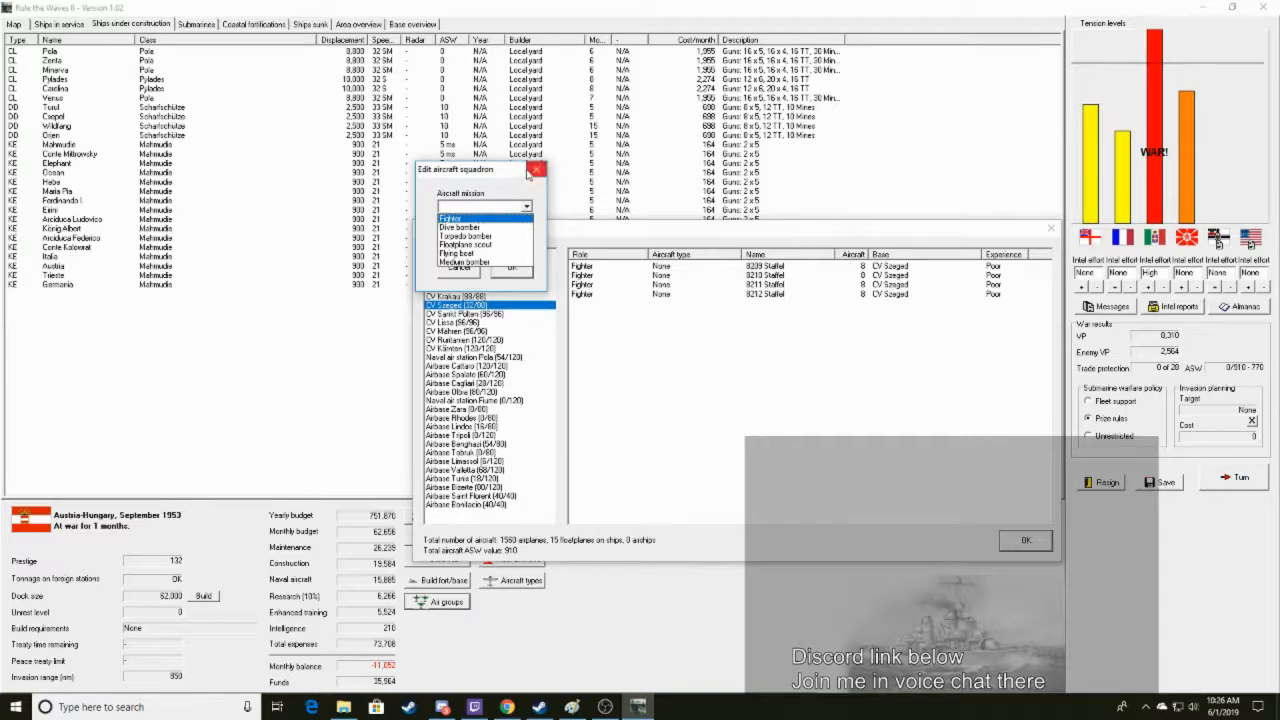
click(467, 236)
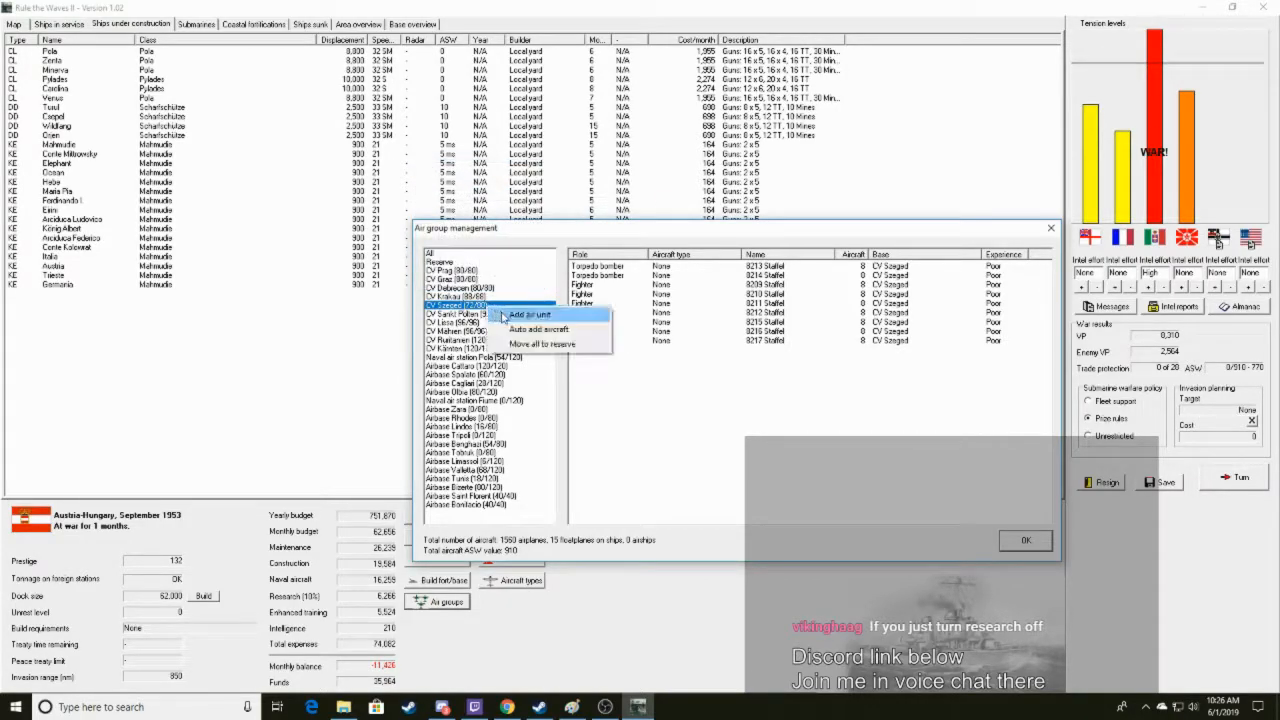
click(530, 314)
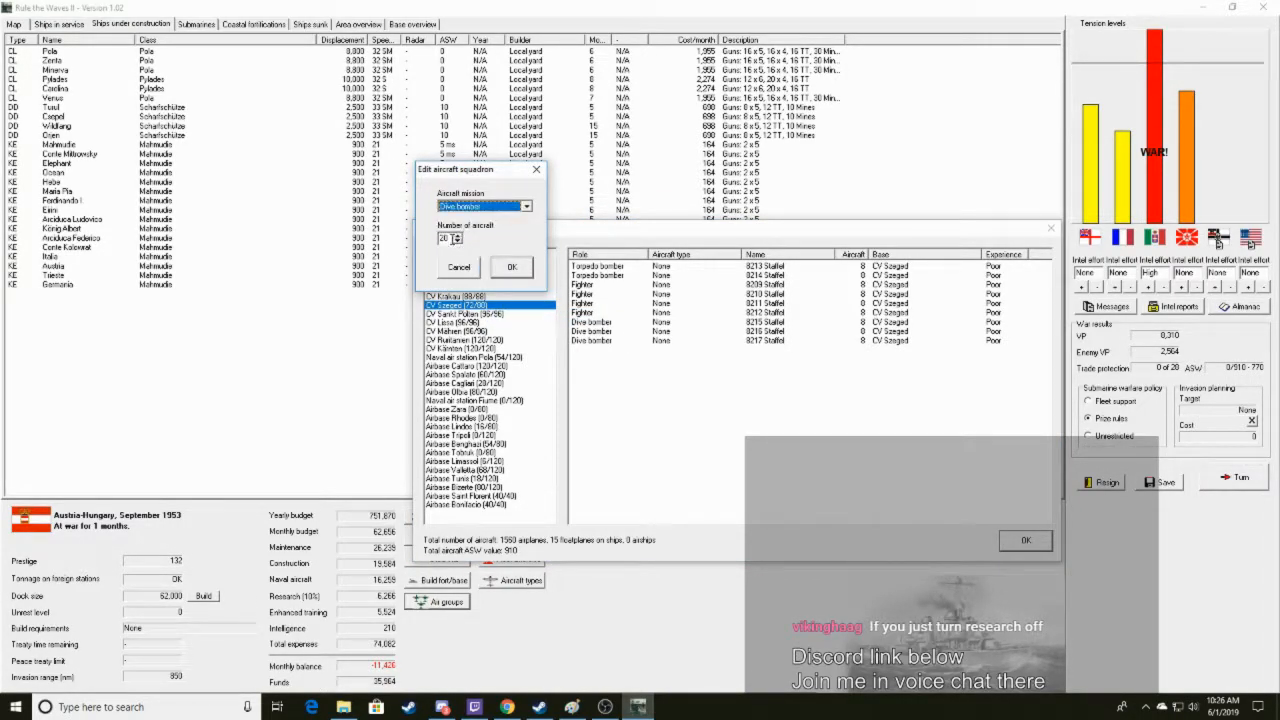
click(525, 206)
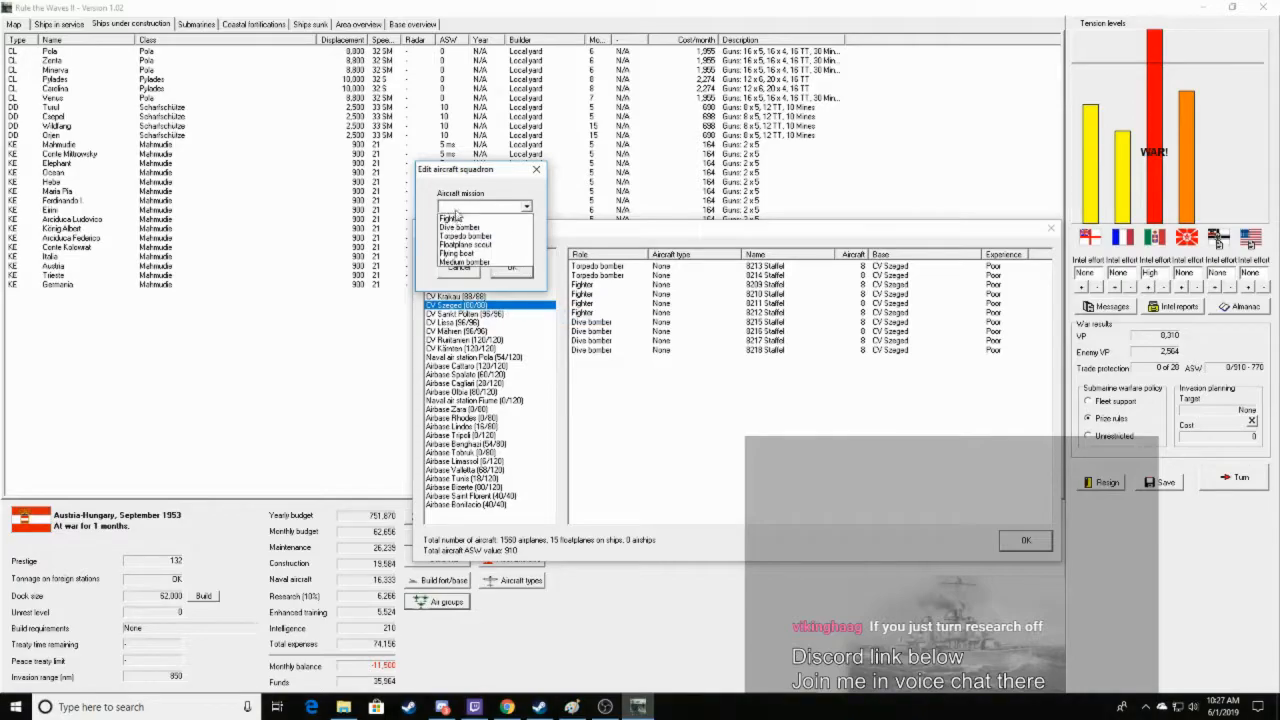
click(455, 227)
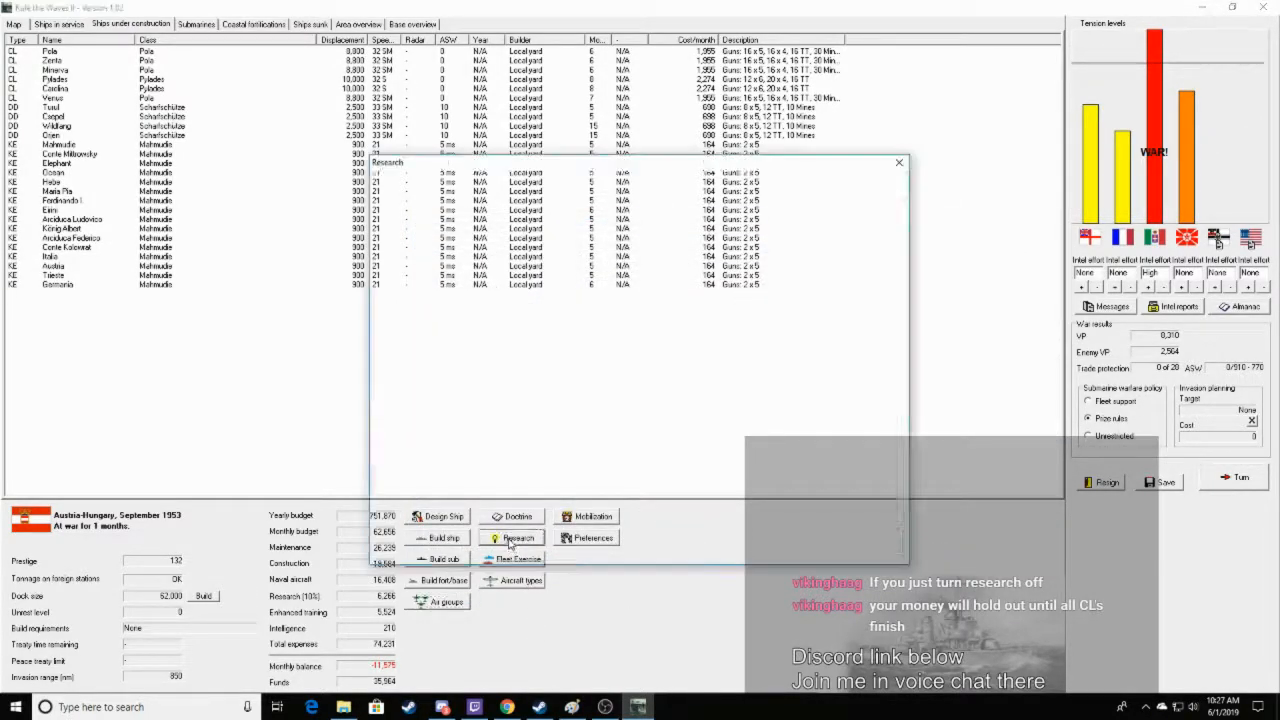
Lower the research budget to 2%, cutting the monthly deficit to 6,562
click(518, 538)
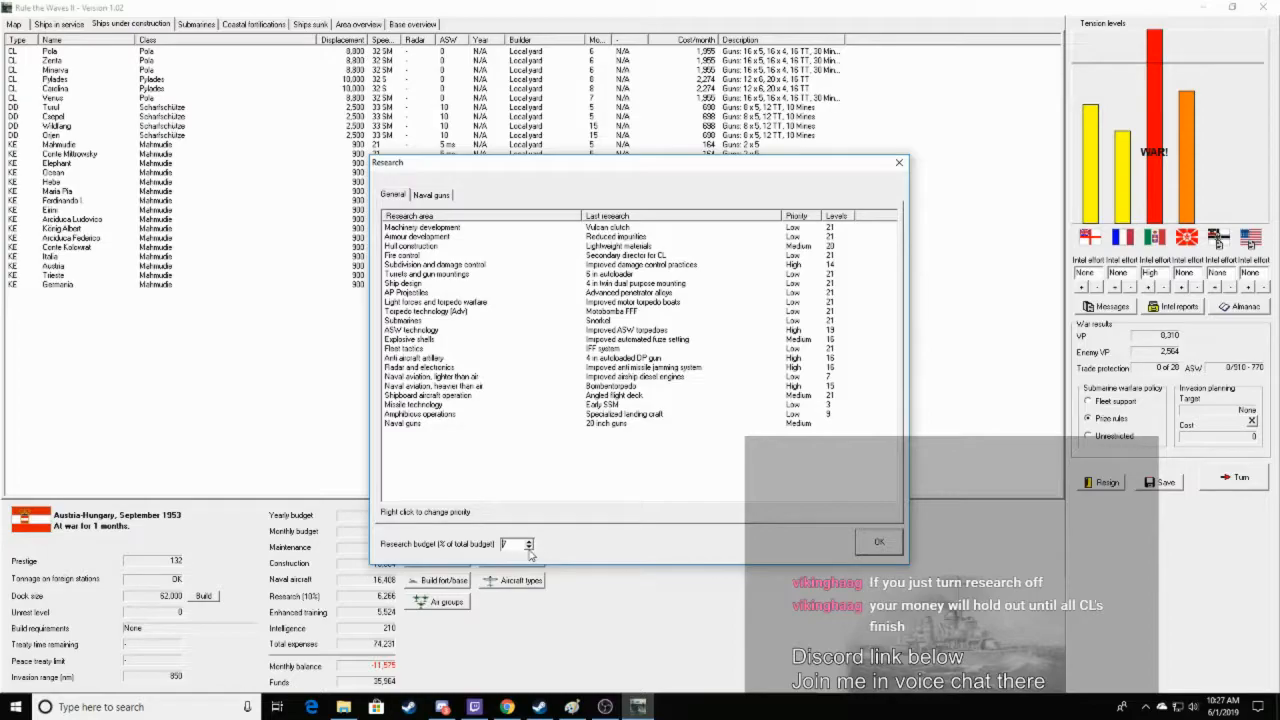
click(878, 541)
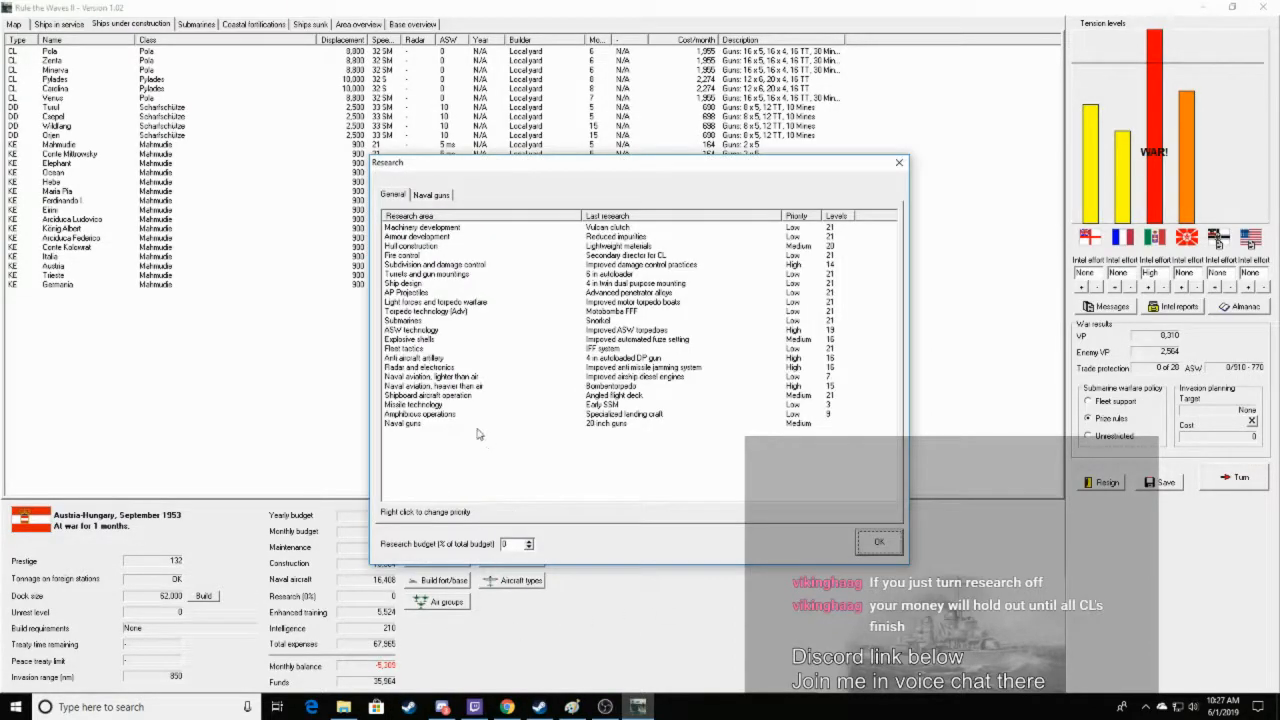
click(878, 541)
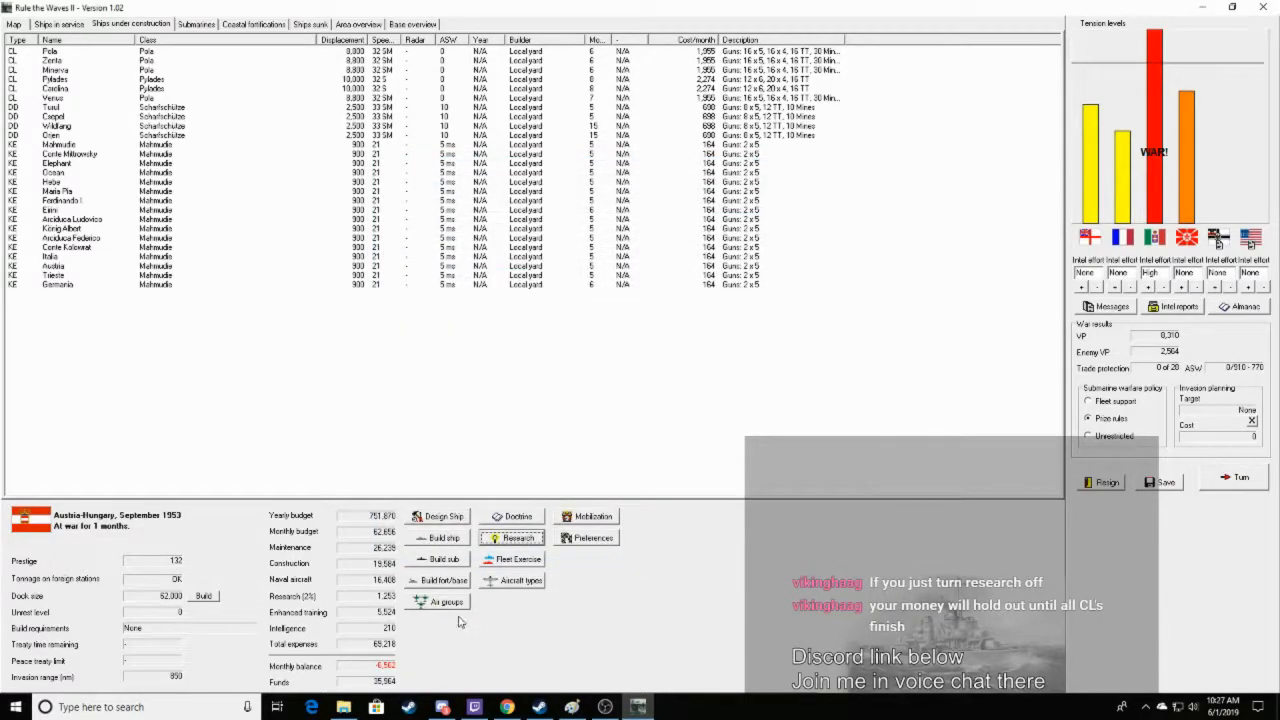
click(443, 601)
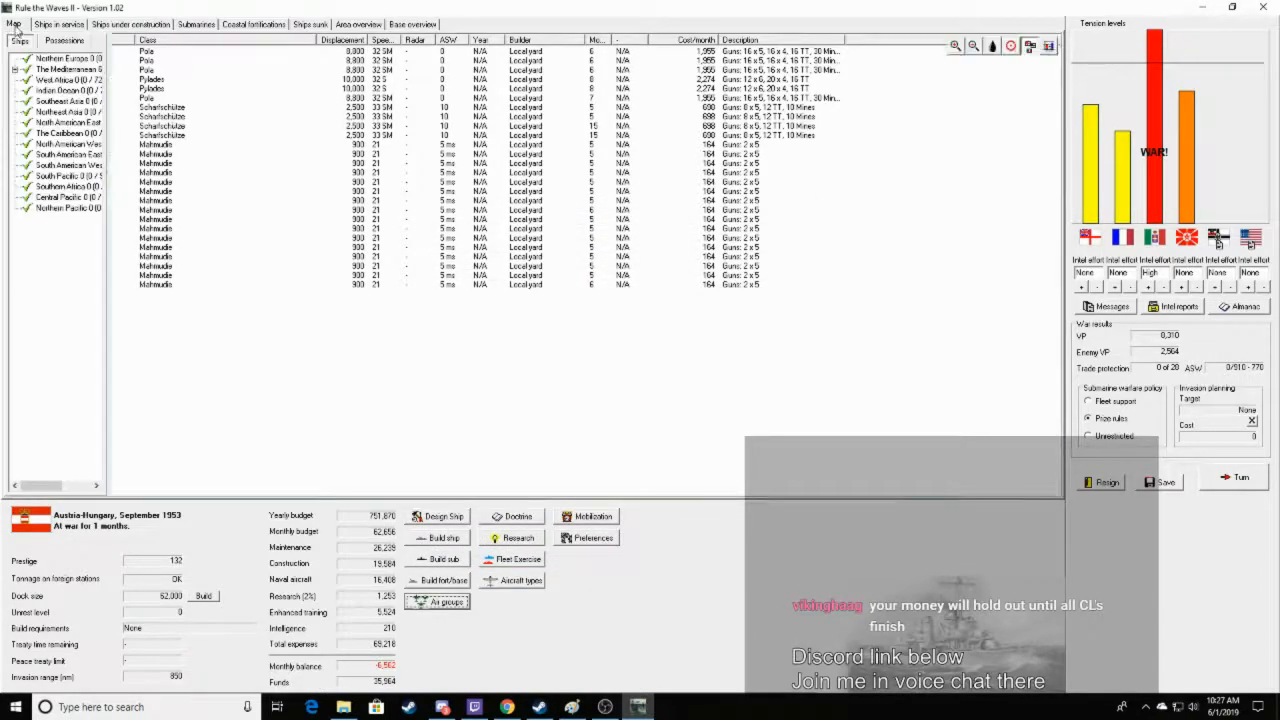
Show the Mediterranean map, reopen Air group management, and select Airbase Tunis
click(16, 40)
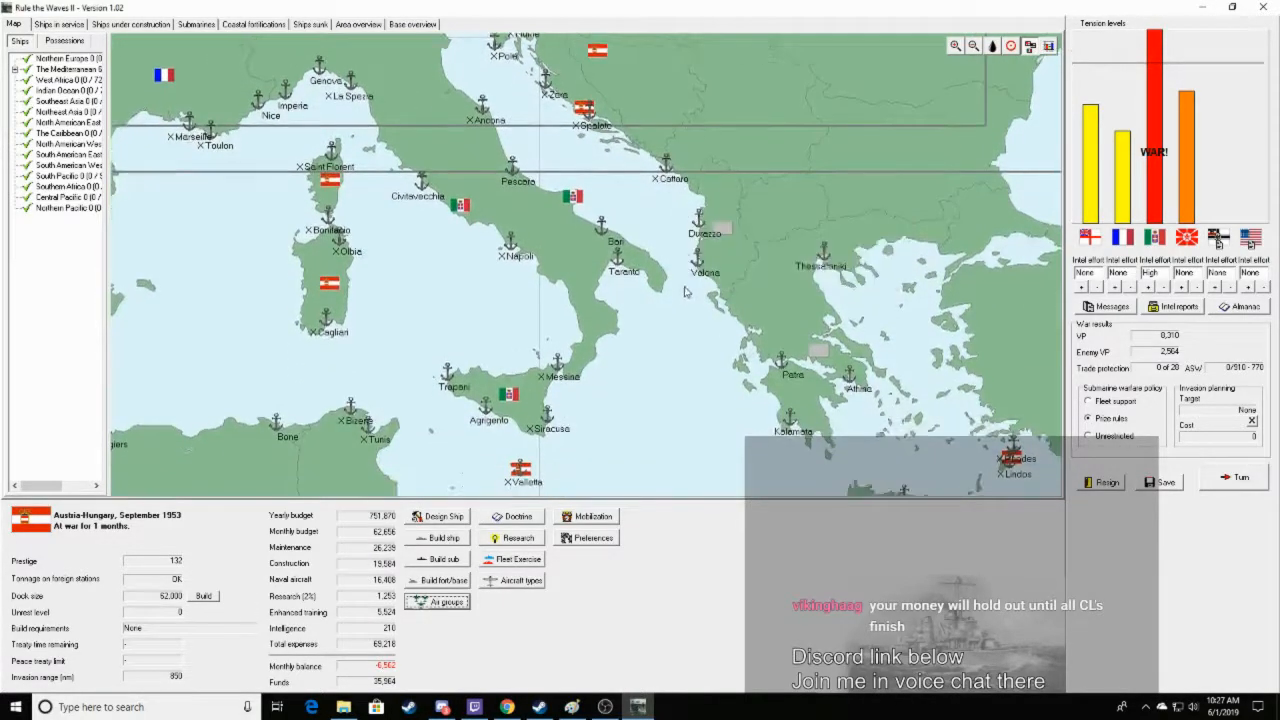
click(443, 601)
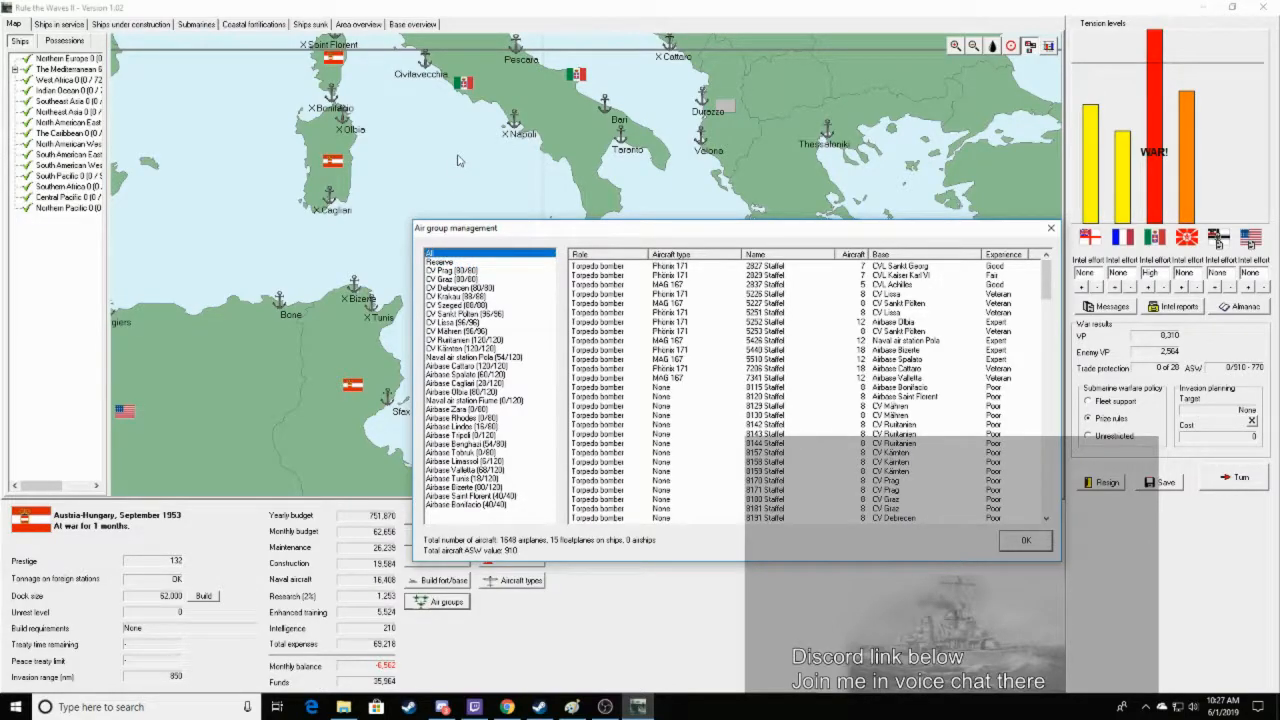
click(1024, 540)
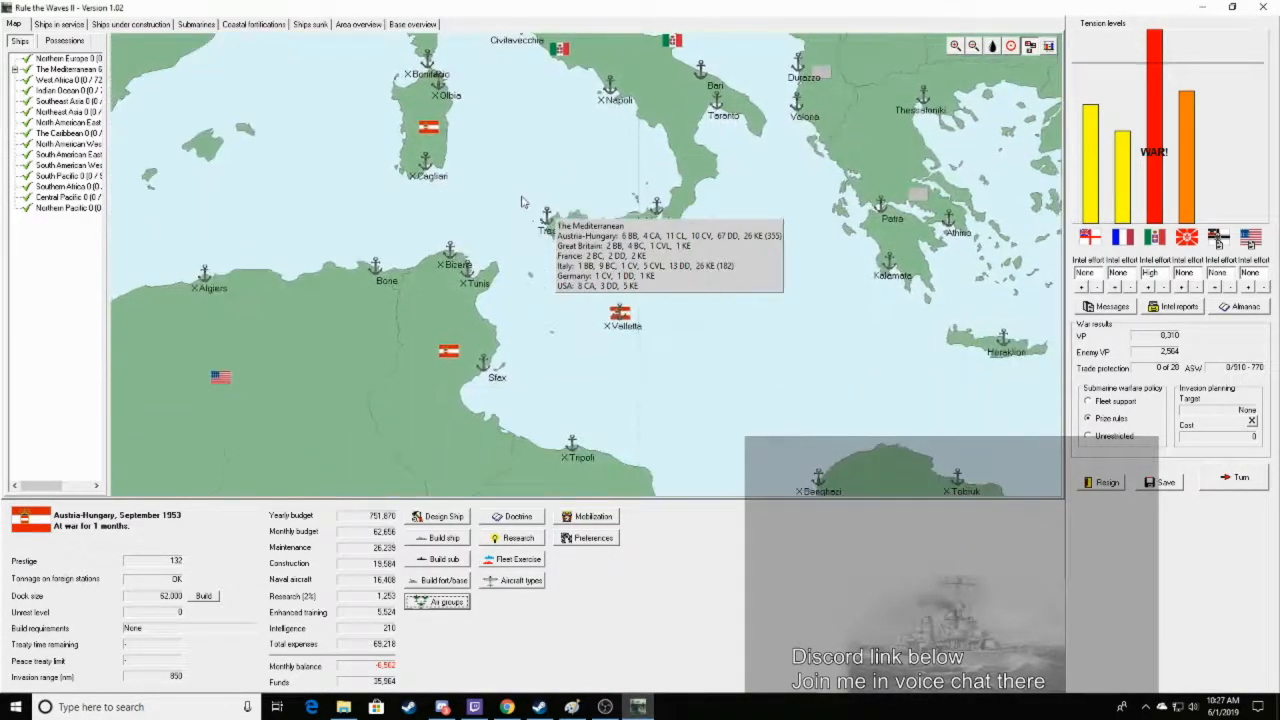
click(441, 601)
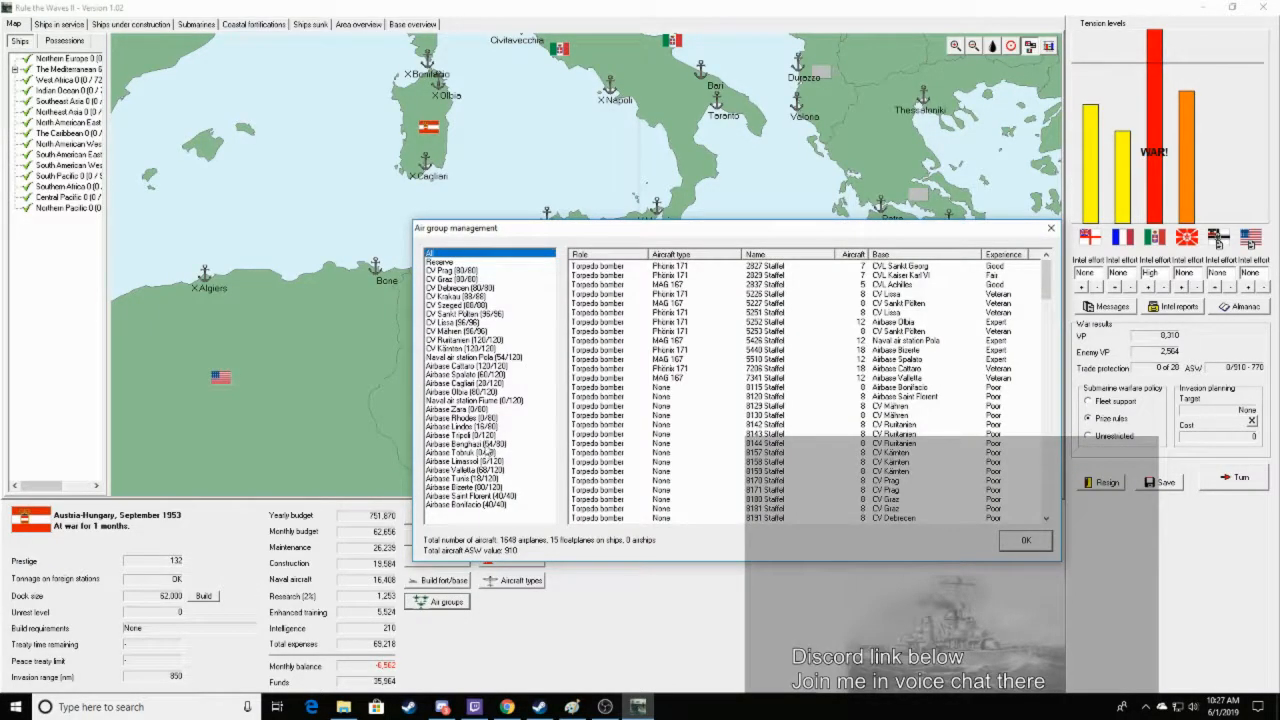
click(463, 477)
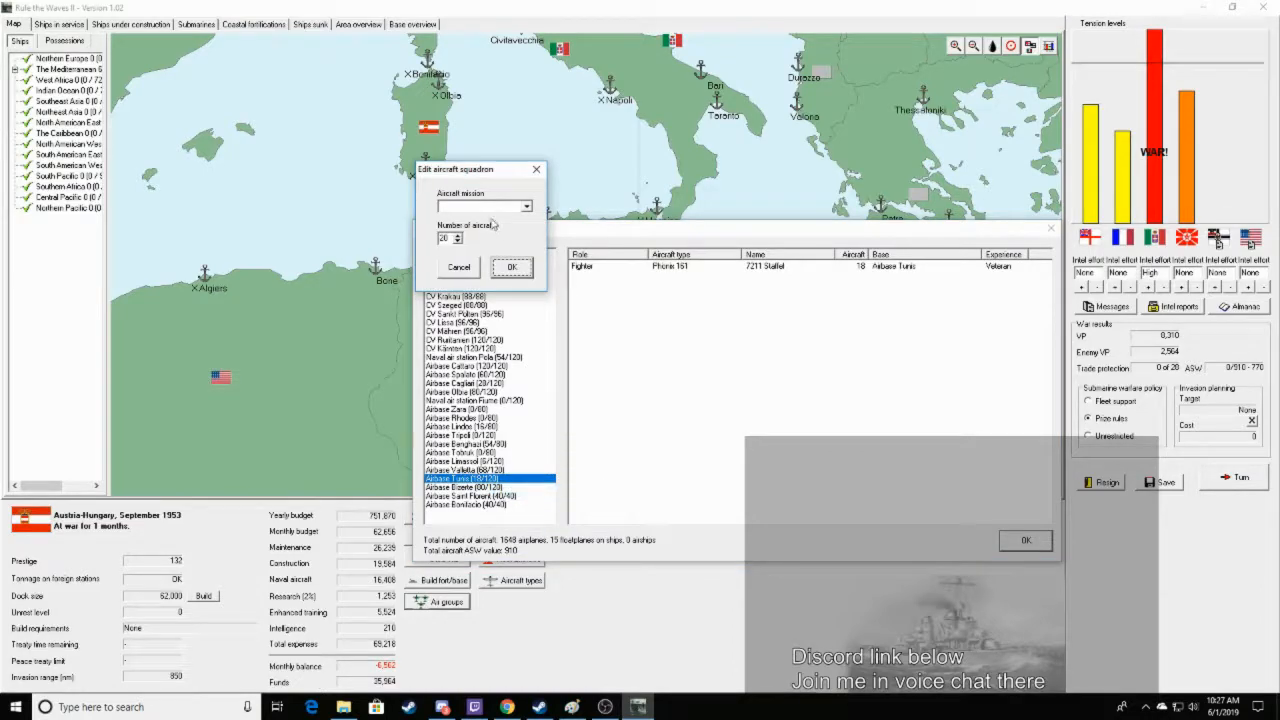
Add medium bomber and torpedo bomber squadrons to Airbase Tunis
click(511, 266)
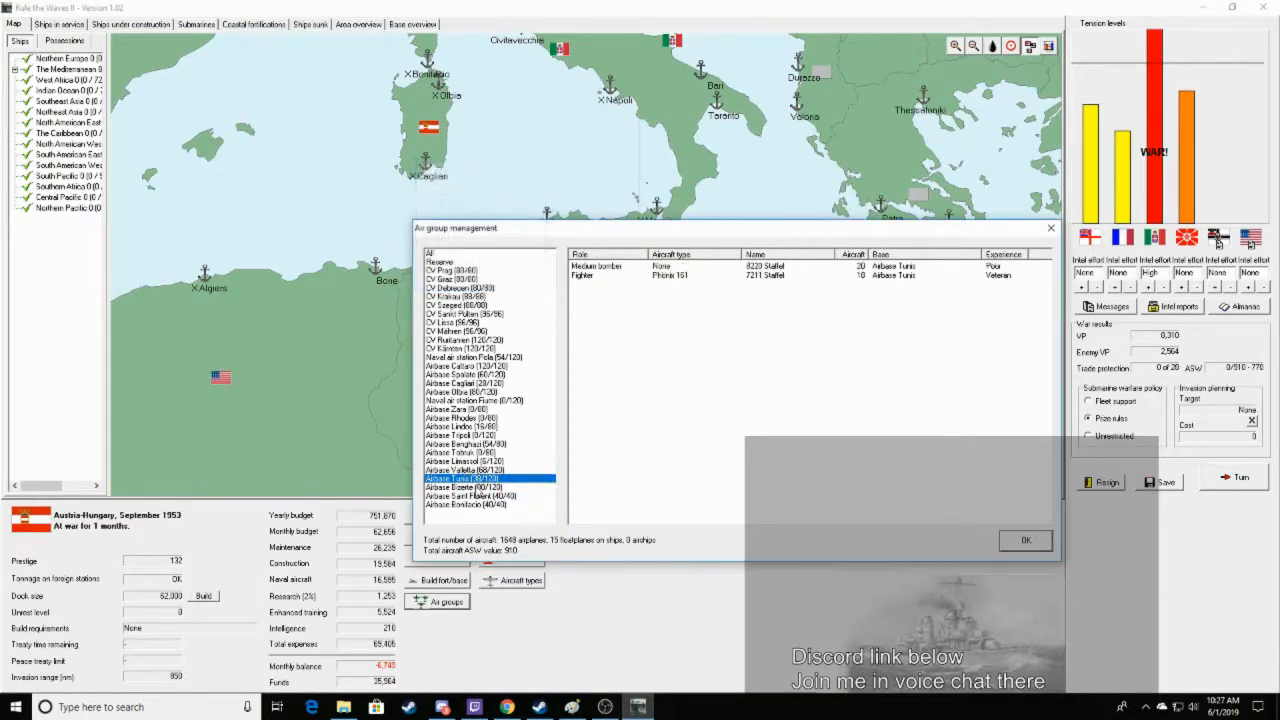
right_click(490, 478)
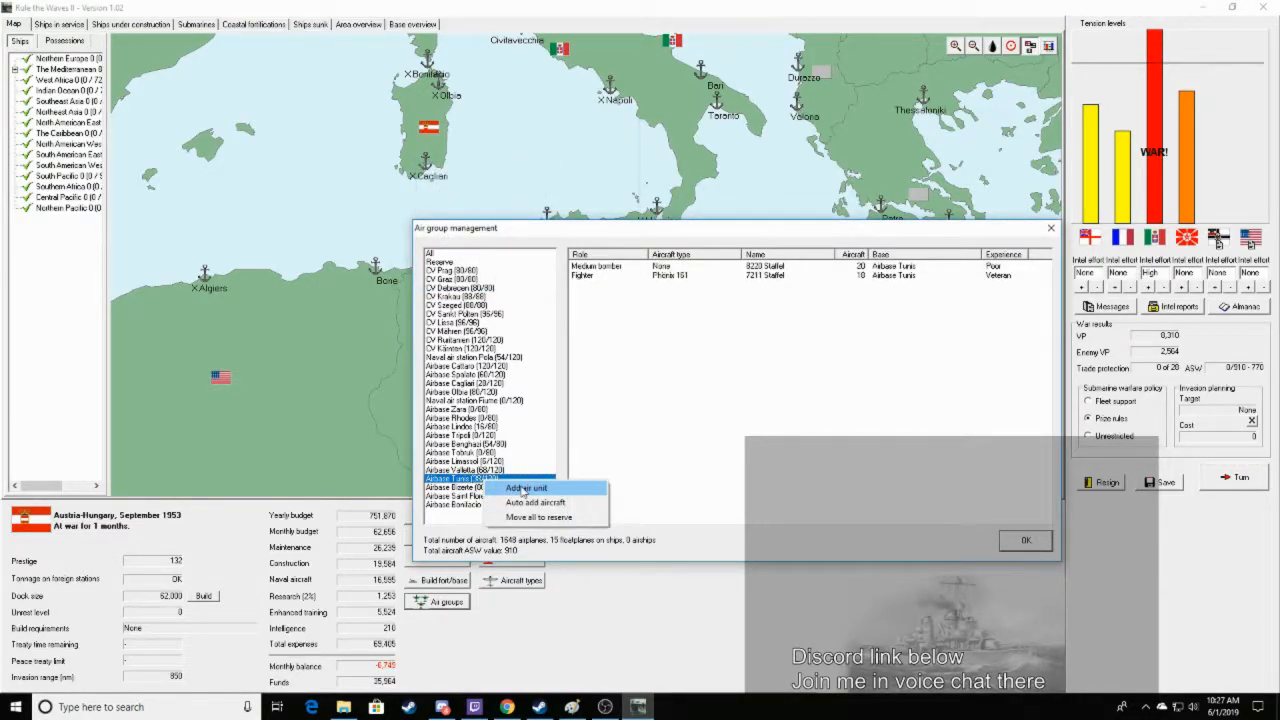
click(526, 488)
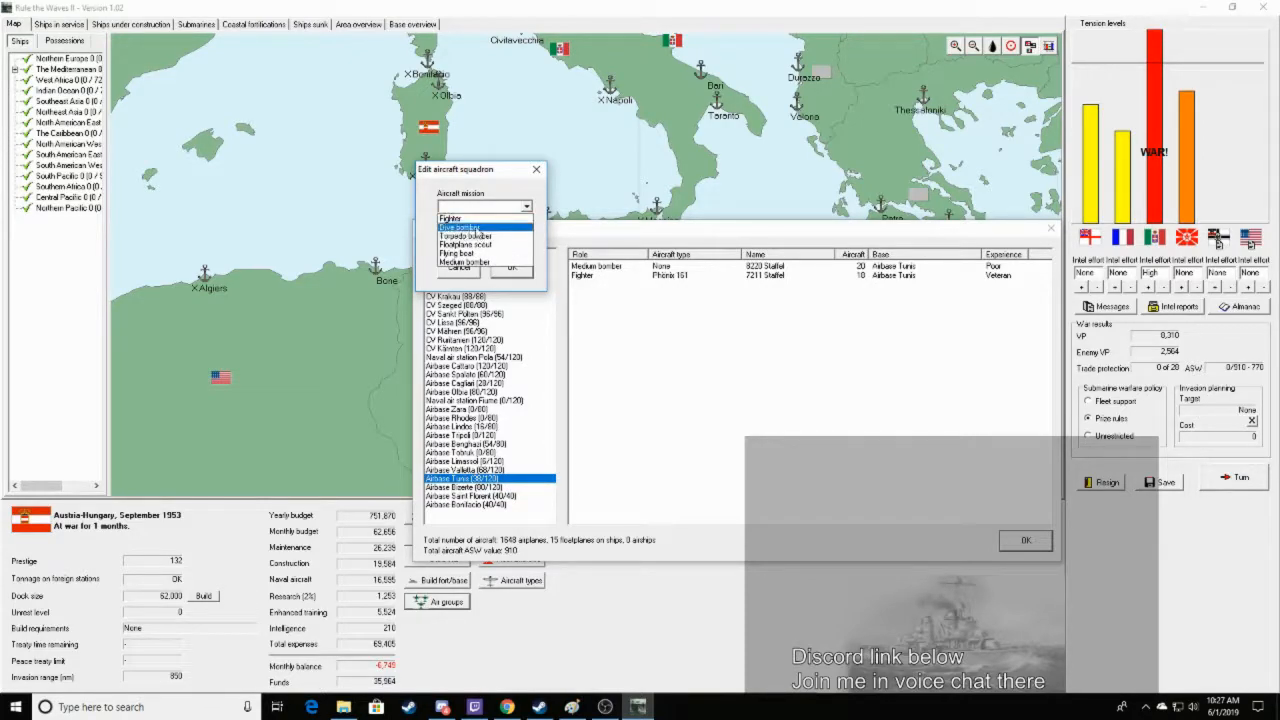
right_click(489, 478)
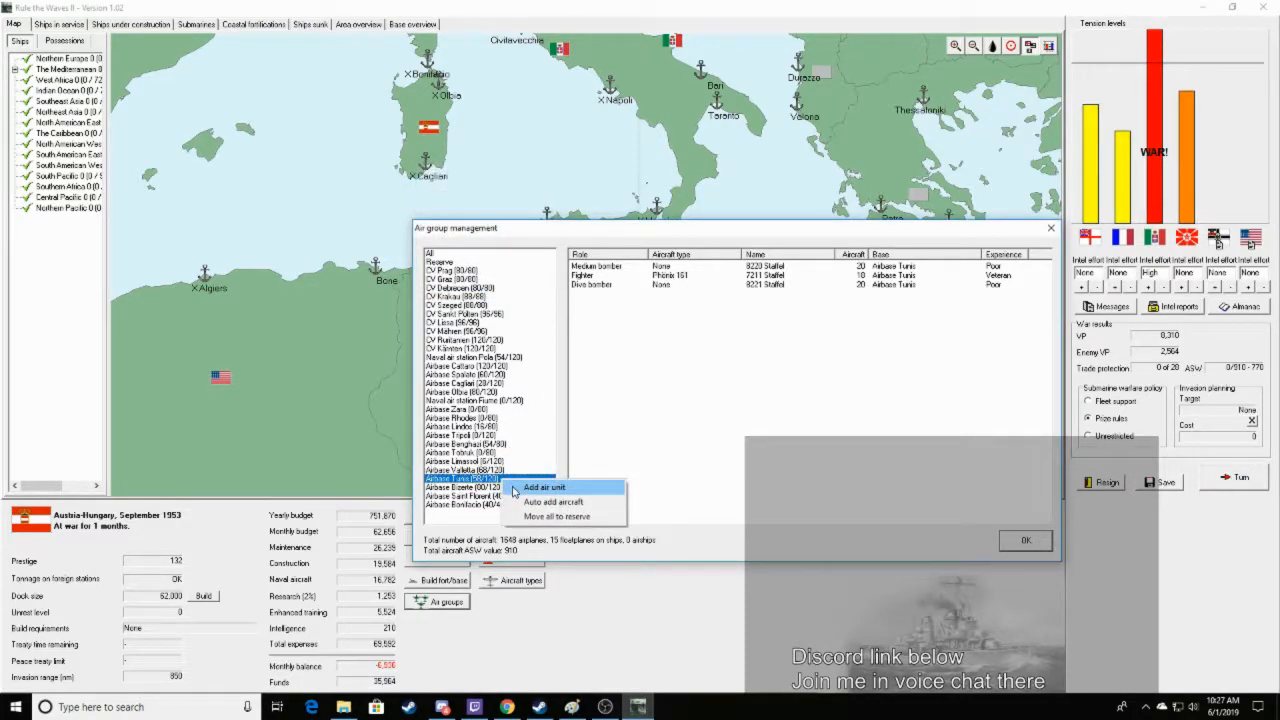
click(543, 487)
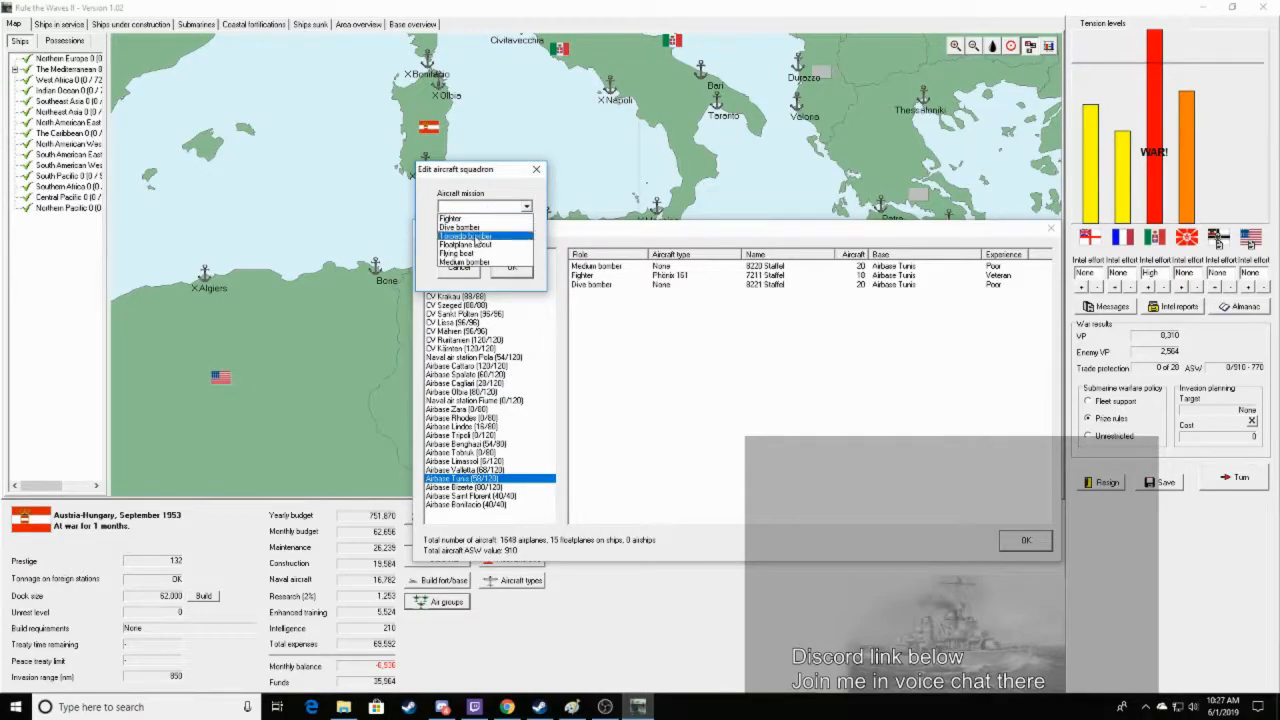
click(461, 253)
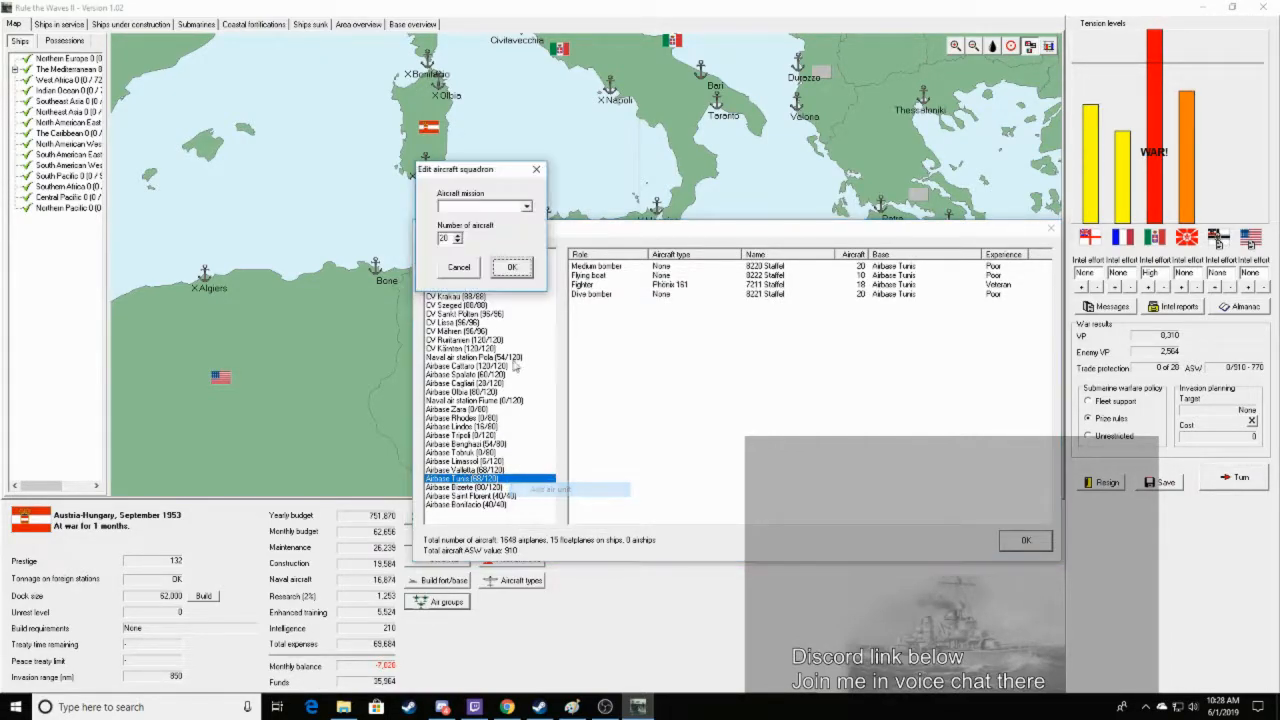
click(484, 206)
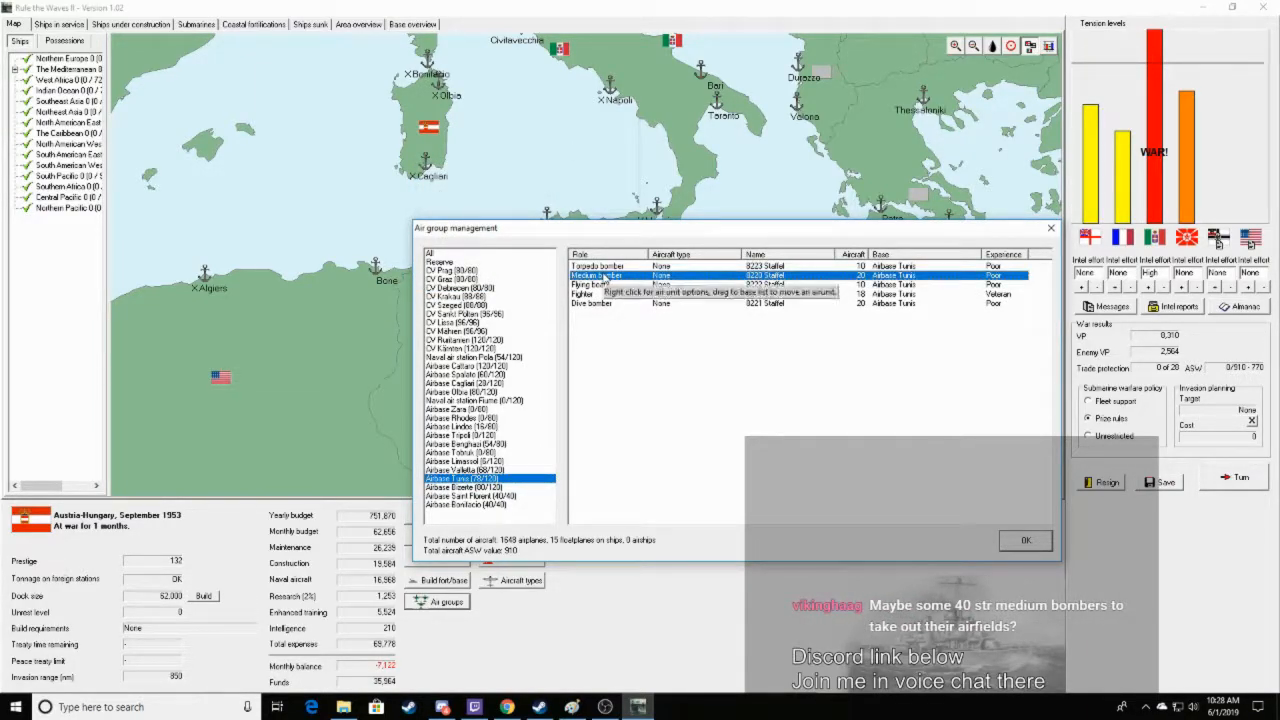
Check Valletta and Bizerte, then add two 12-plane dive bomber squadrons at Cagliari
click(464, 469)
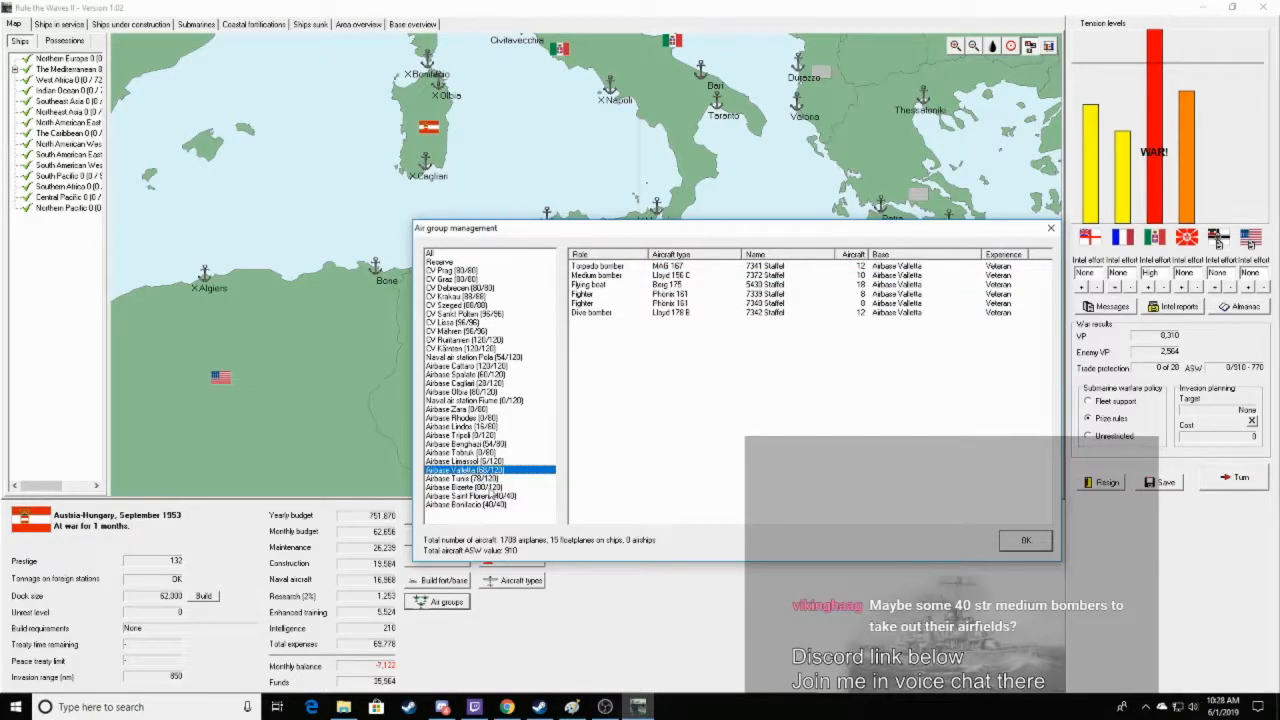
click(464, 486)
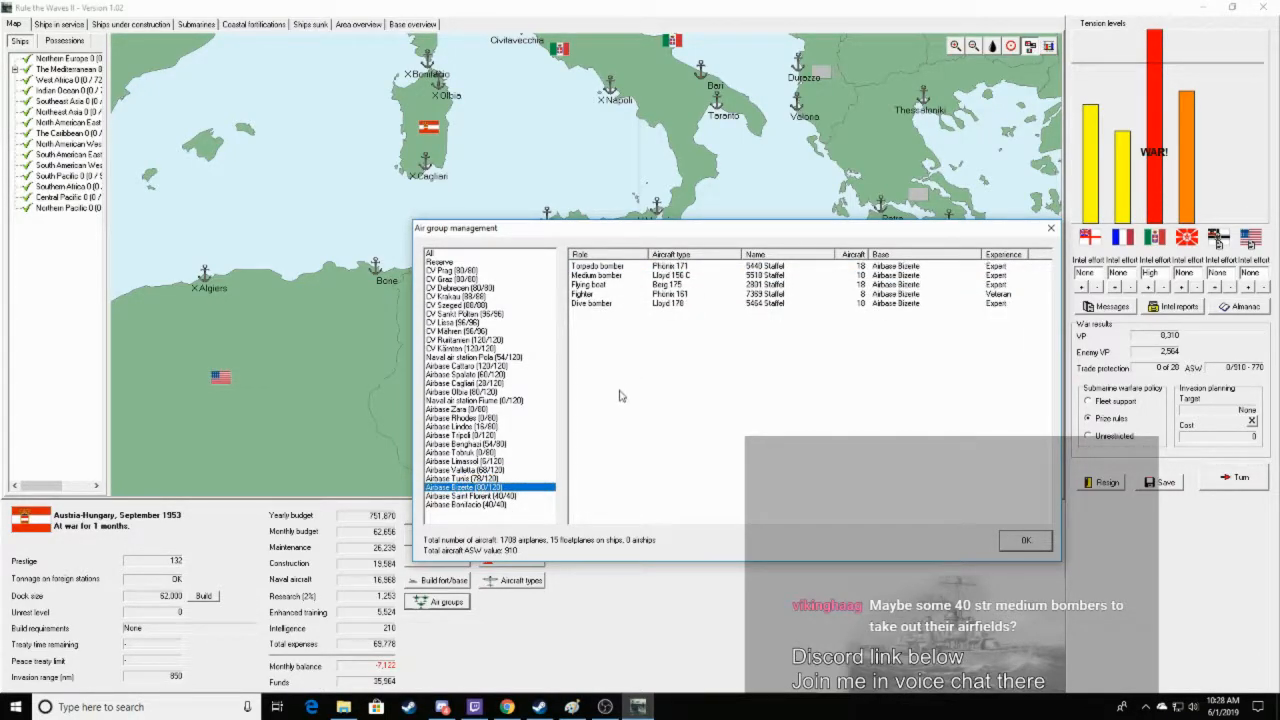
mouse_move(587, 410)
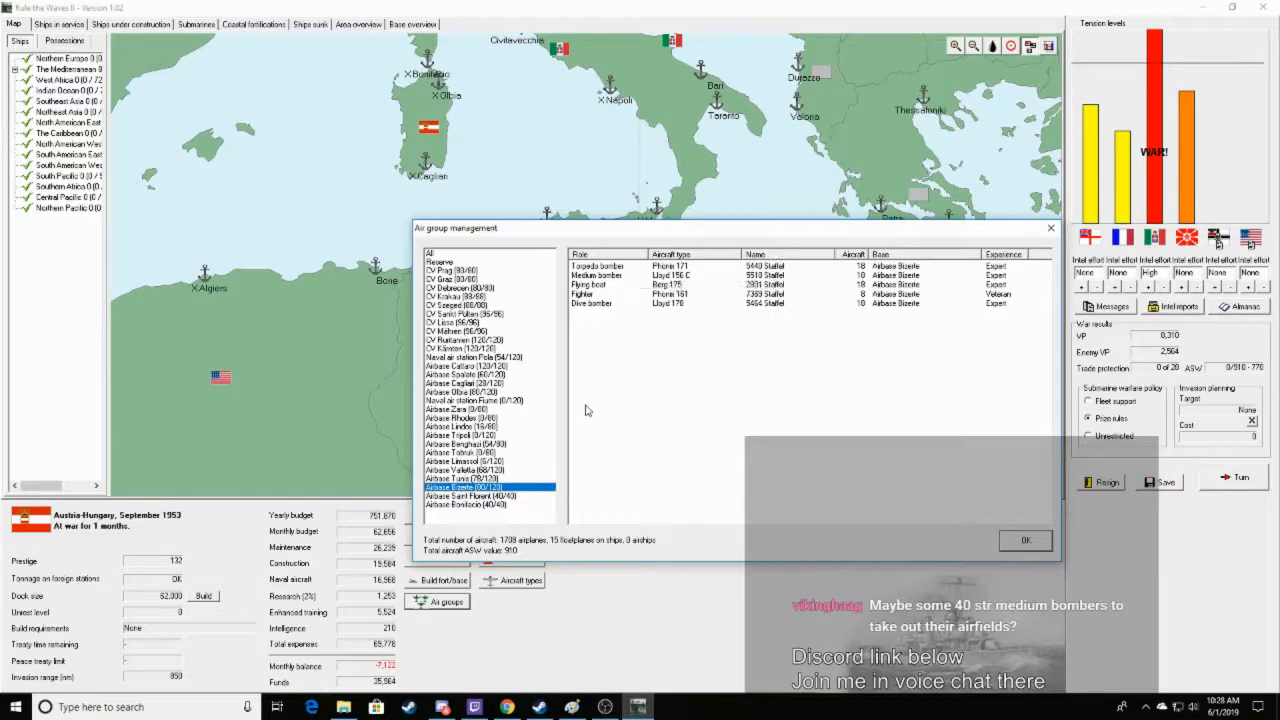
click(463, 478)
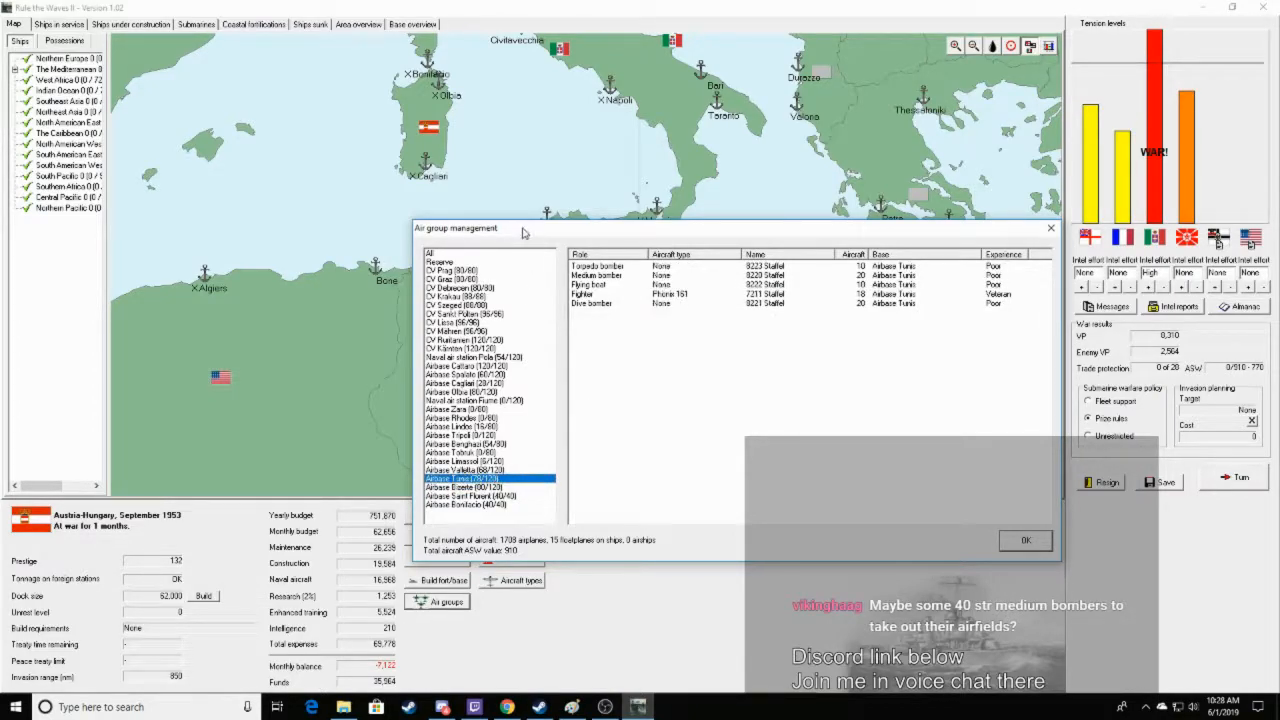
click(465, 397)
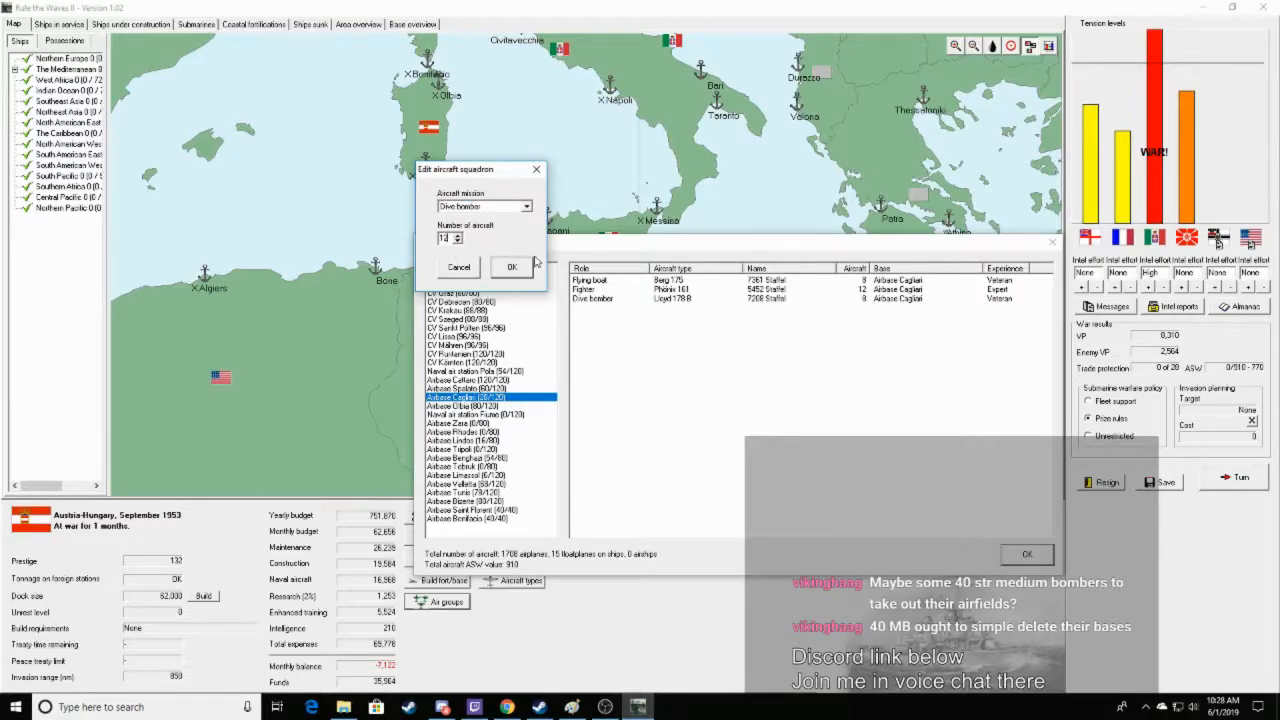
click(511, 267)
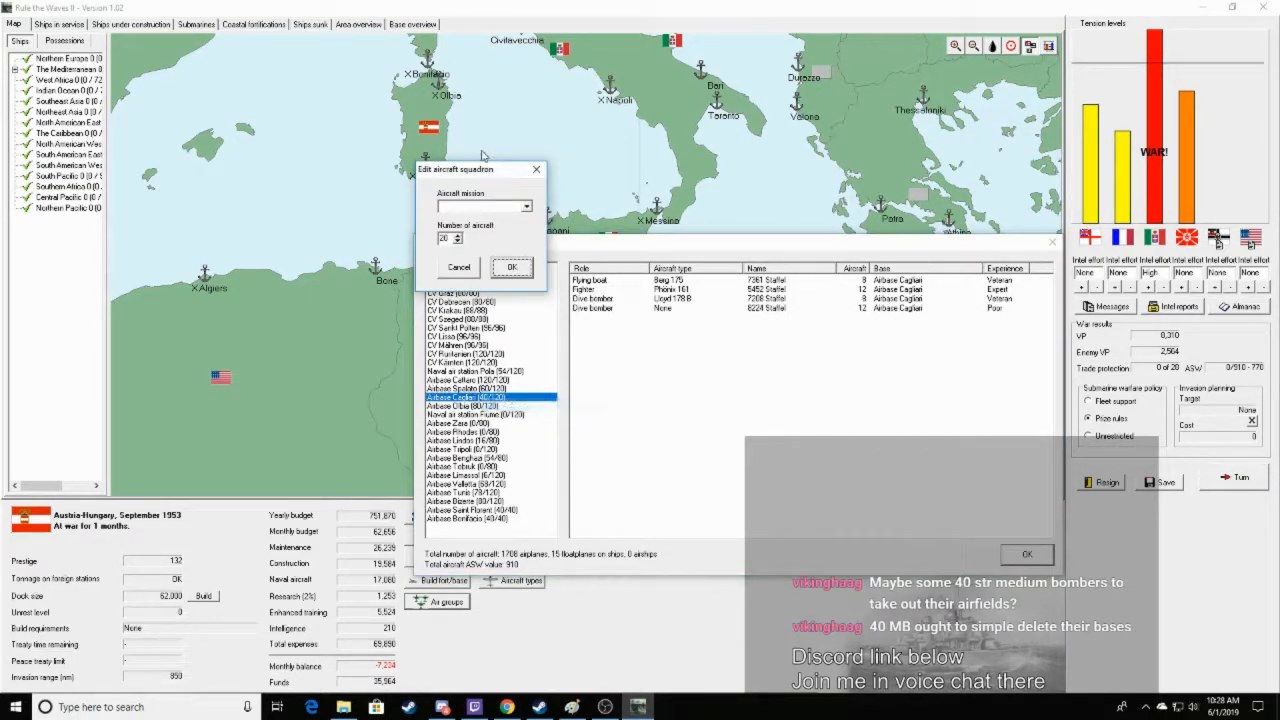
click(483, 206)
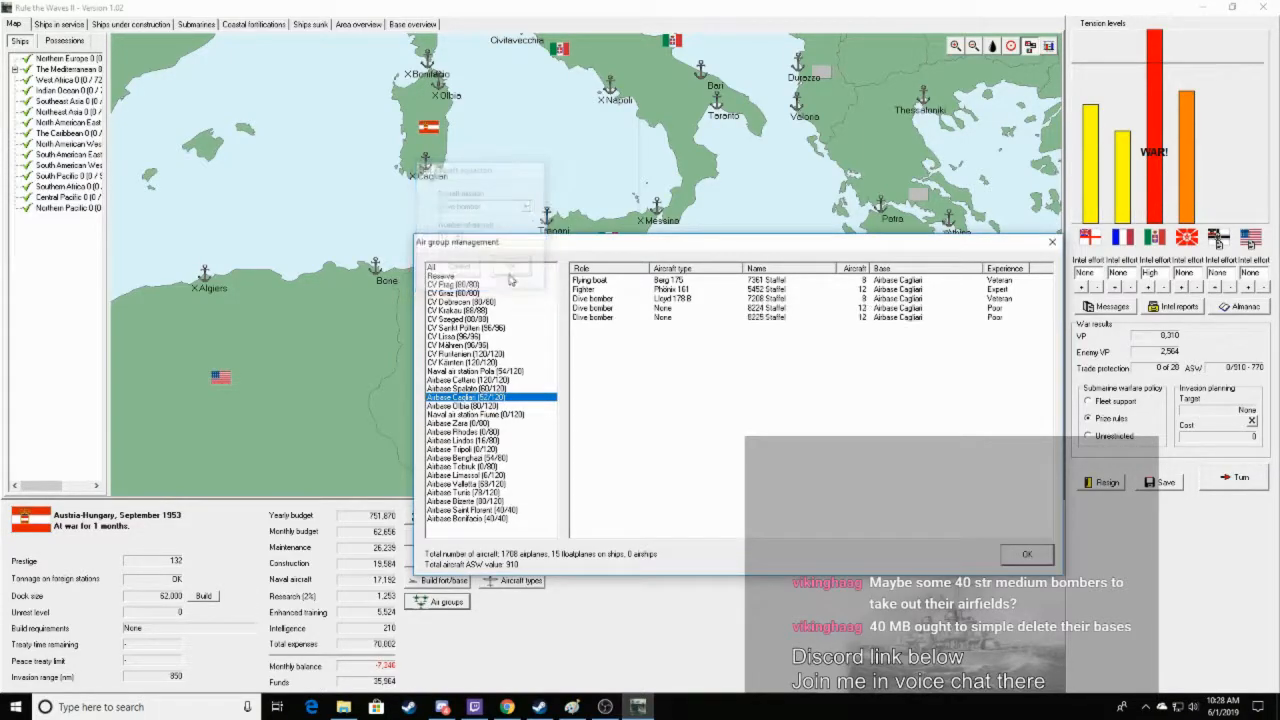
click(790, 318)
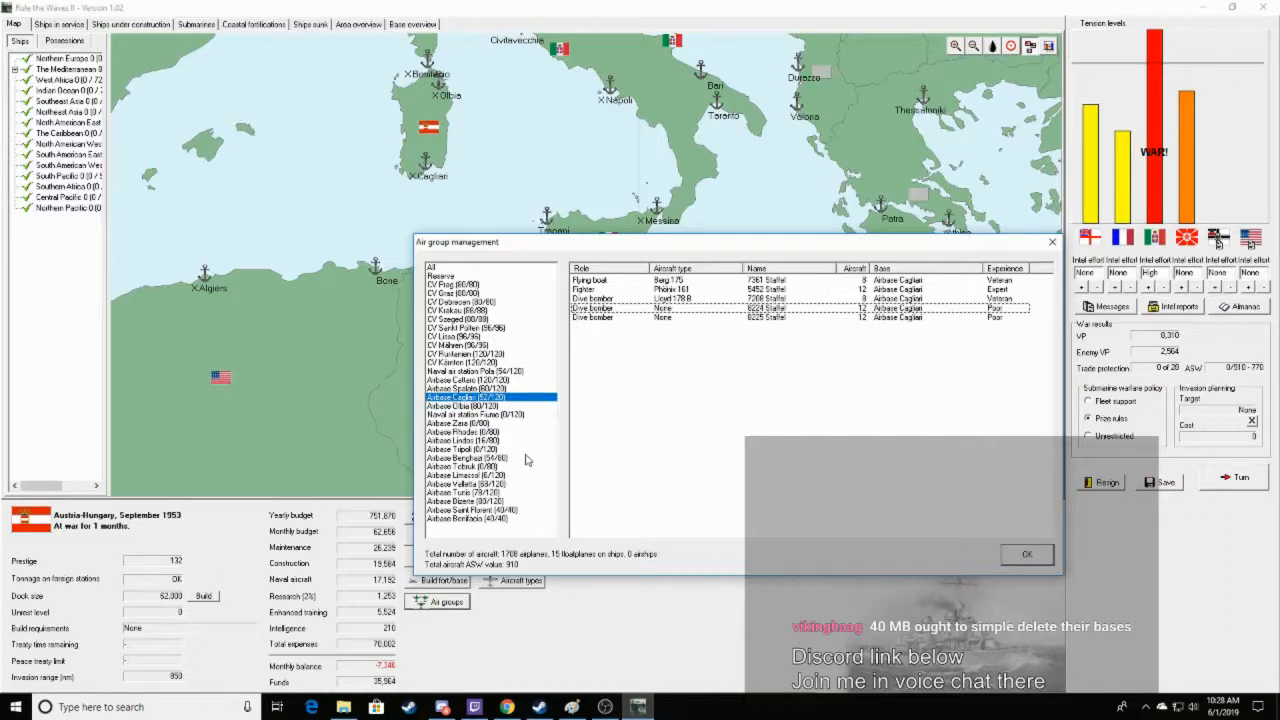
Add medium bomber squadrons at Naval air stations Pola and Fiume
click(472, 371)
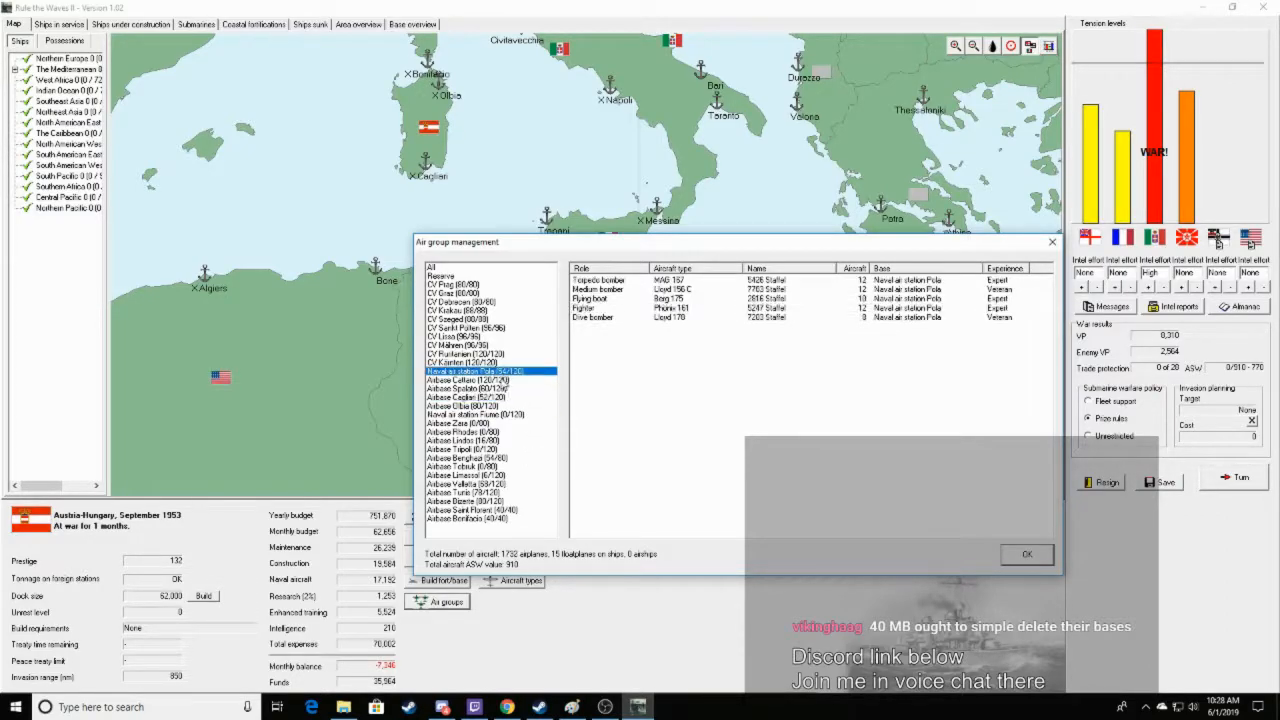
click(470, 379)
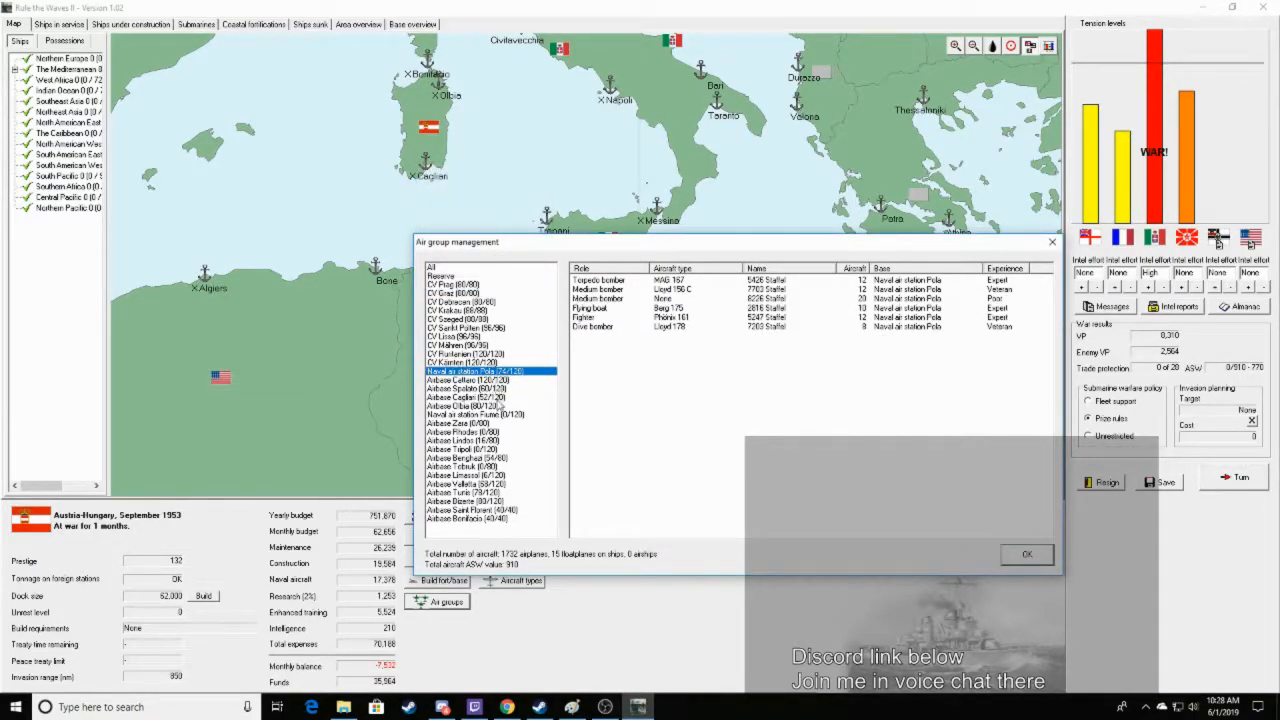
right_click(488, 414)
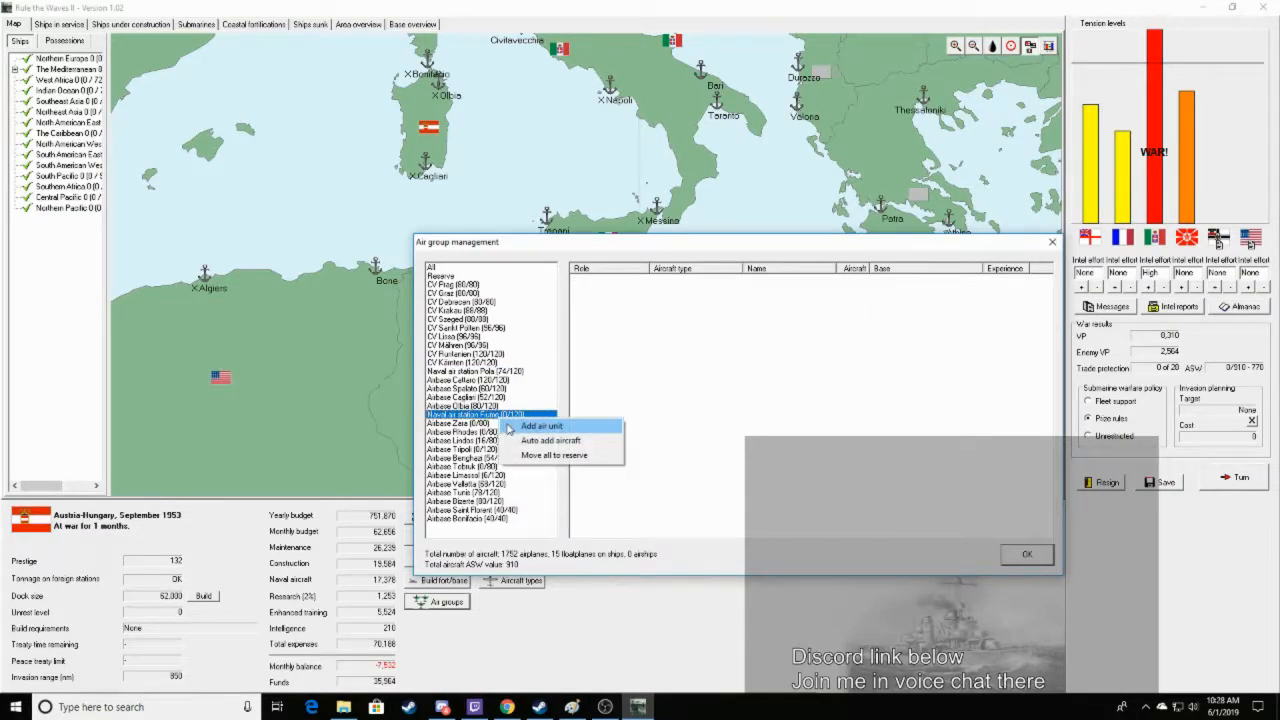
click(541, 425)
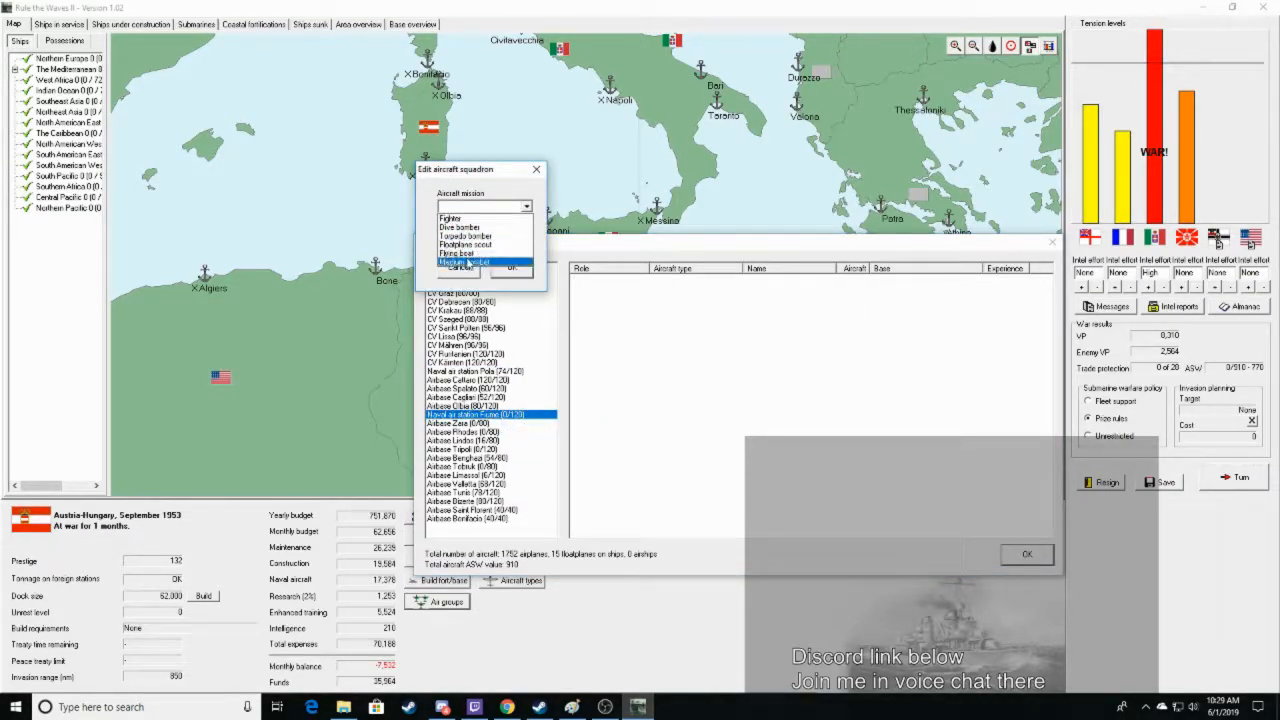
click(465, 261)
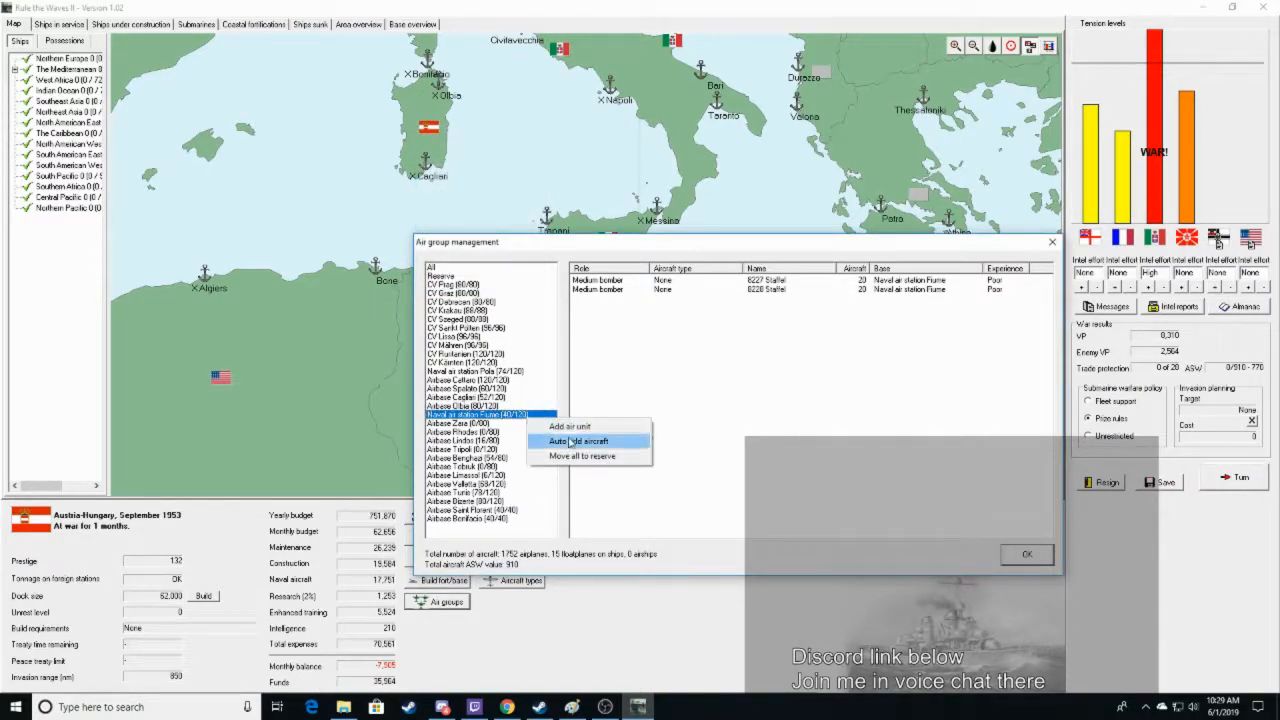
Add a fighter squadron at Fiume and close air group management
click(569, 426)
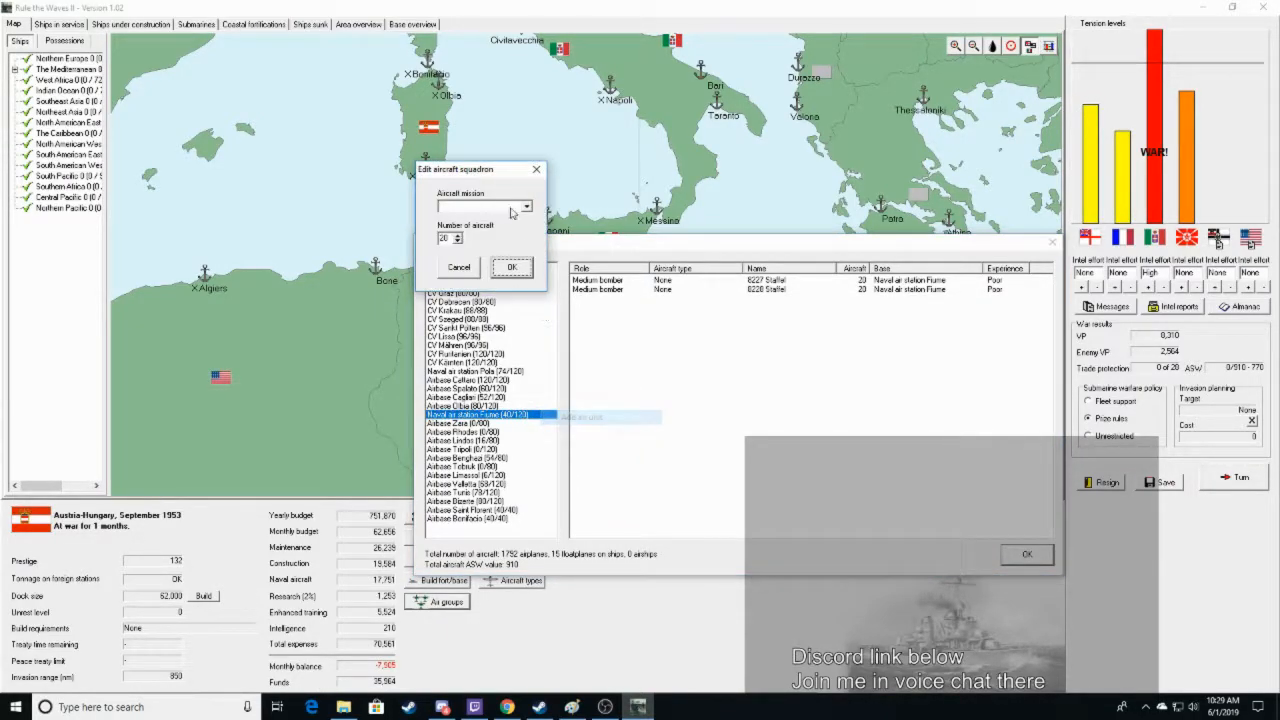
click(511, 266)
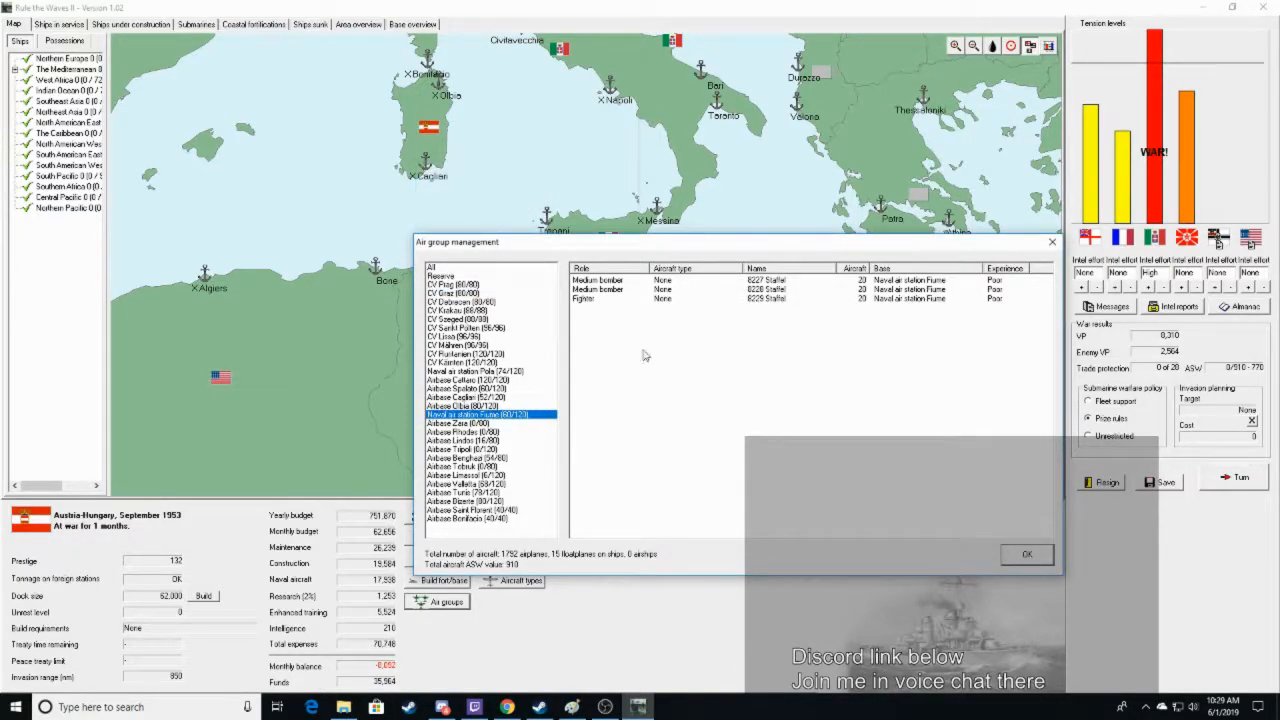
click(1026, 554)
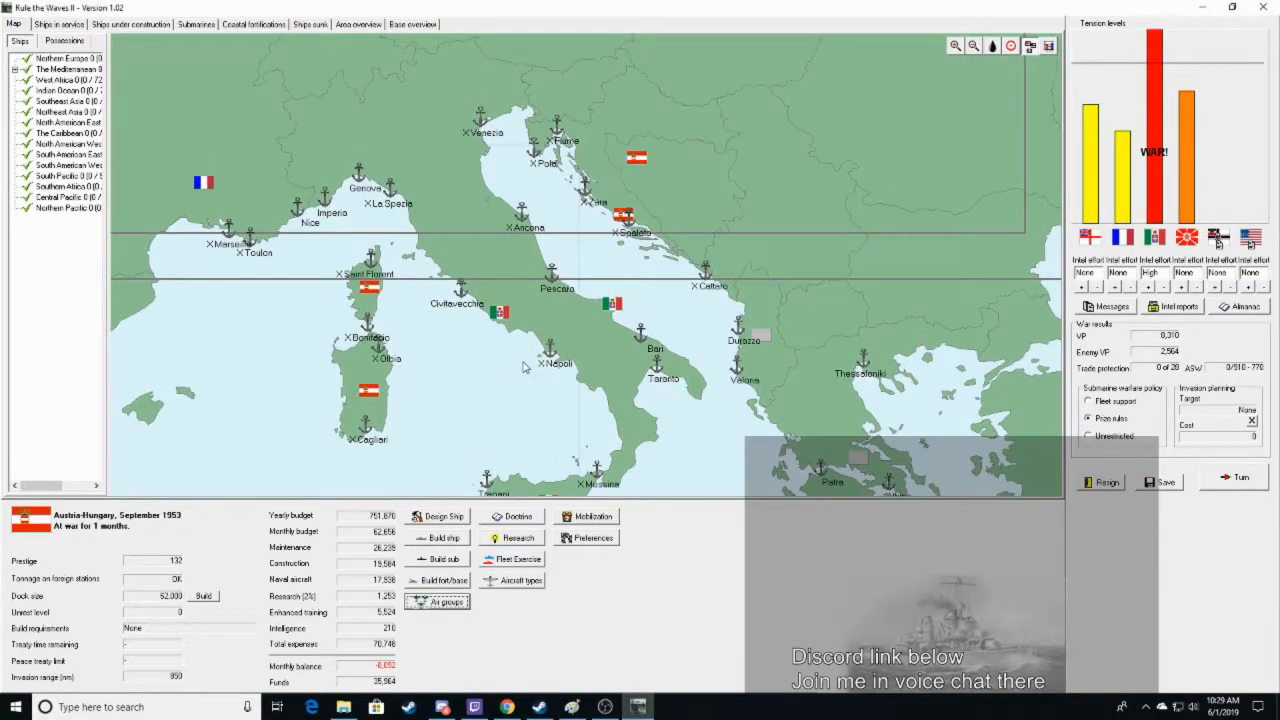
mouse_move(475, 172)
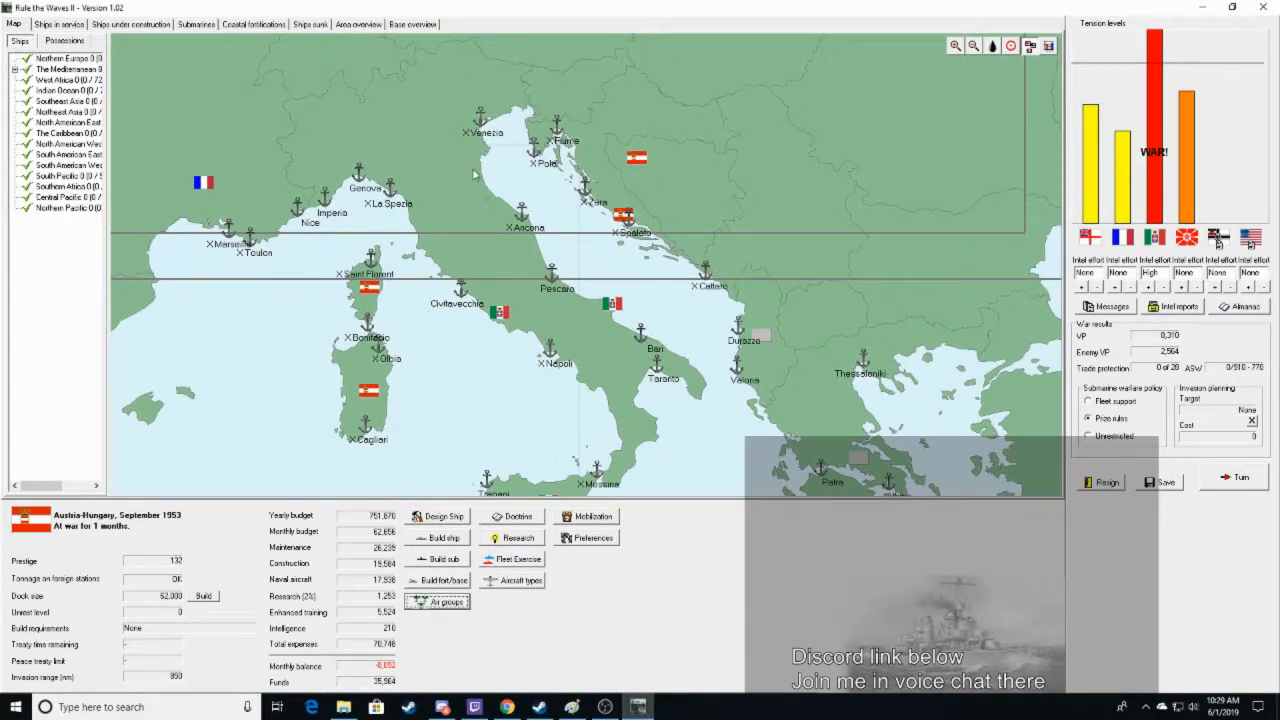
Reopen air group management and give a Pola squadron the fighter mission
click(443, 601)
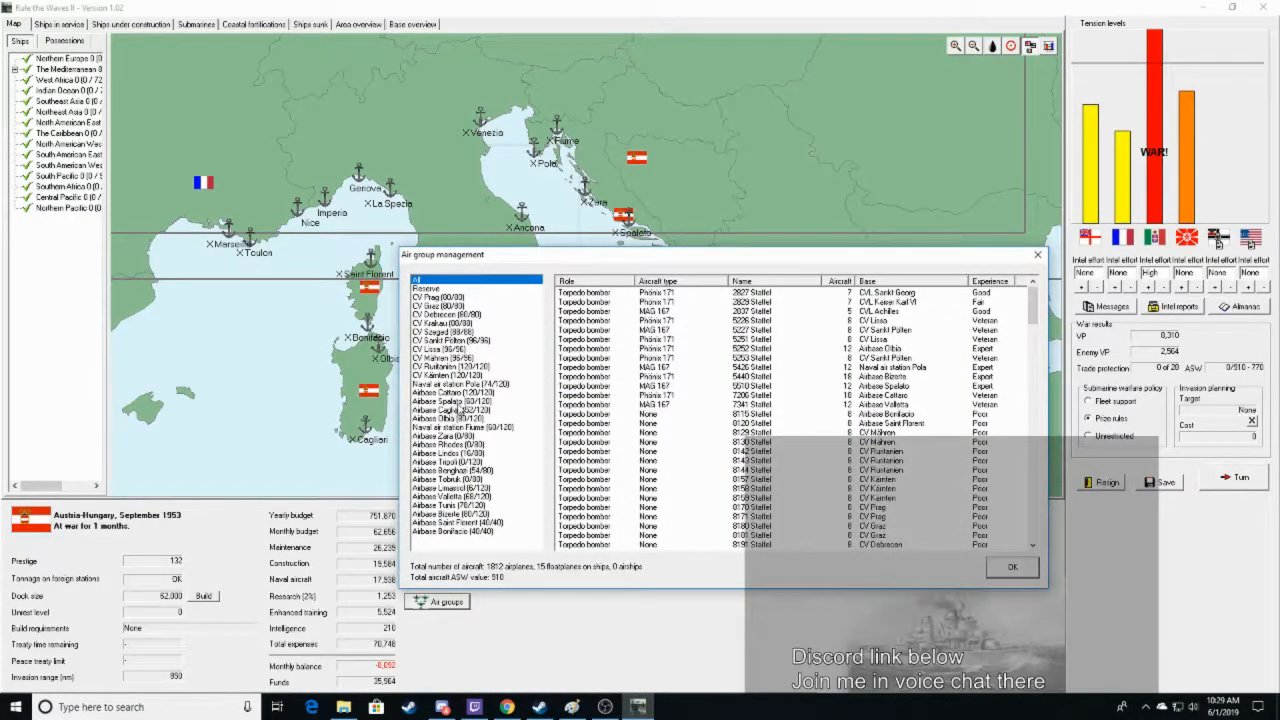
click(460, 383)
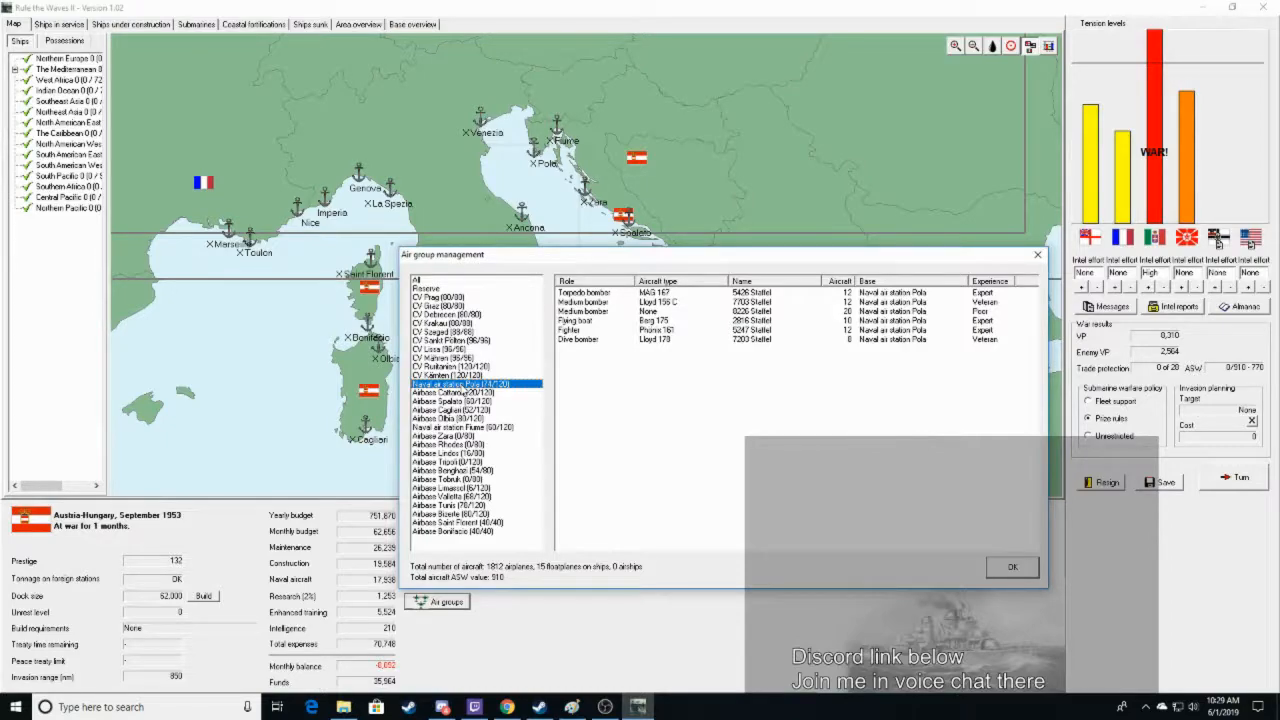
right_click(475, 384)
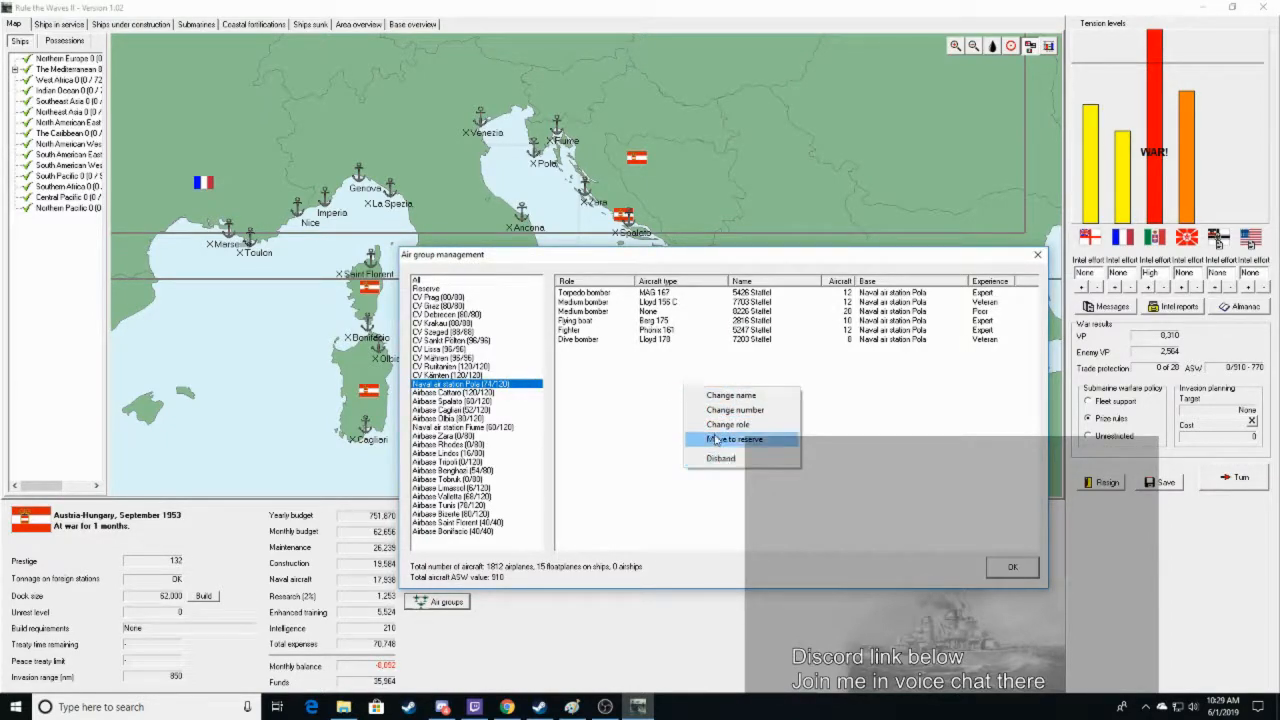
click(727, 424)
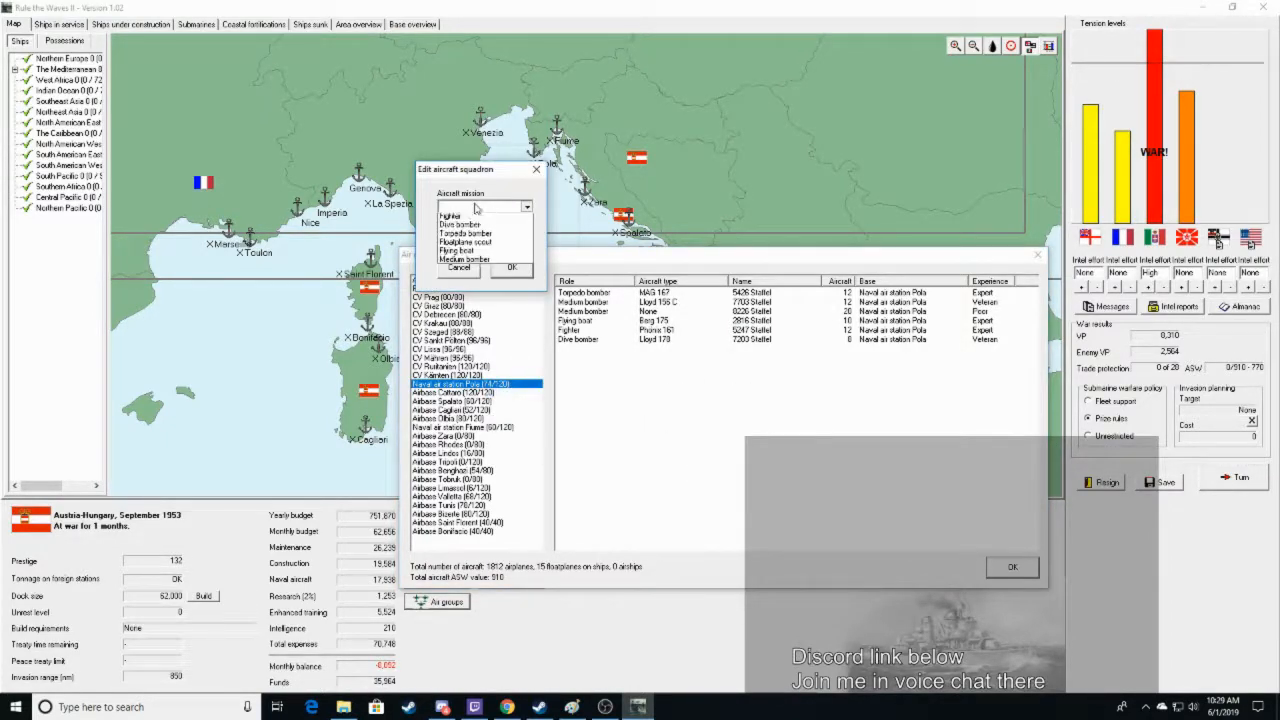
click(449, 215)
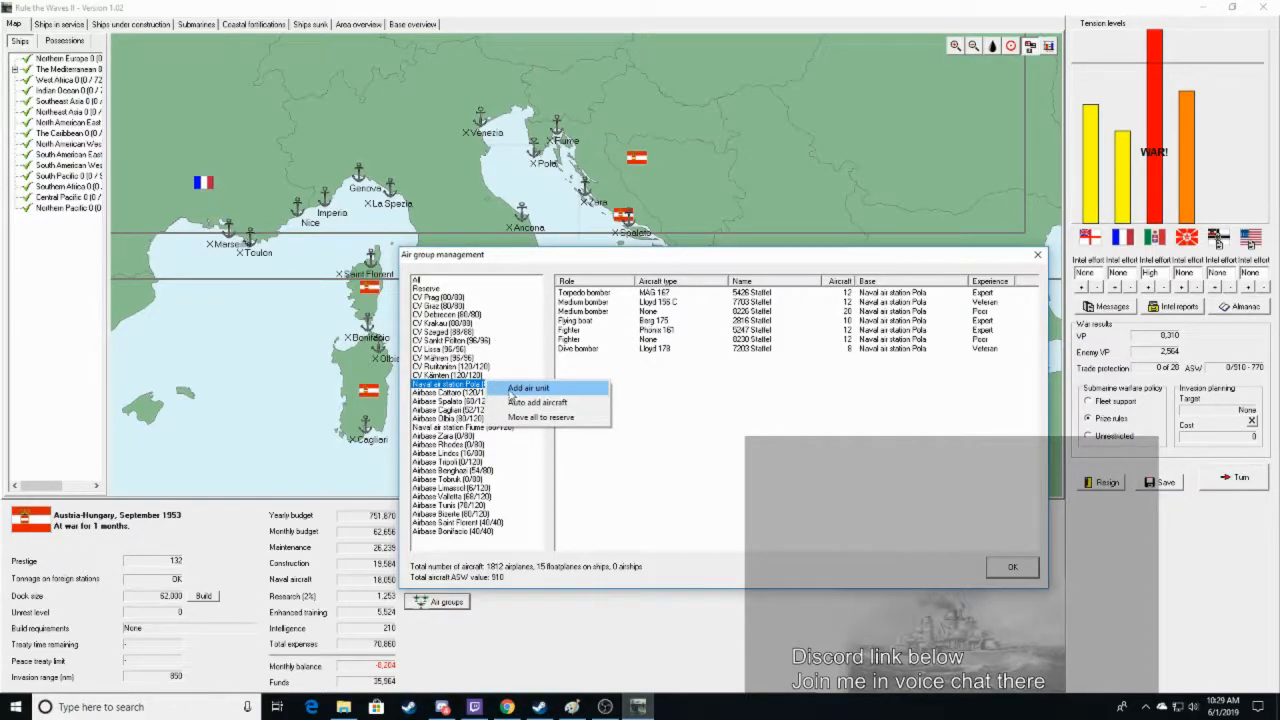
Add a 12-aircraft dive bomber squadron at Pola and medium bombers at Olbia
click(527, 388)
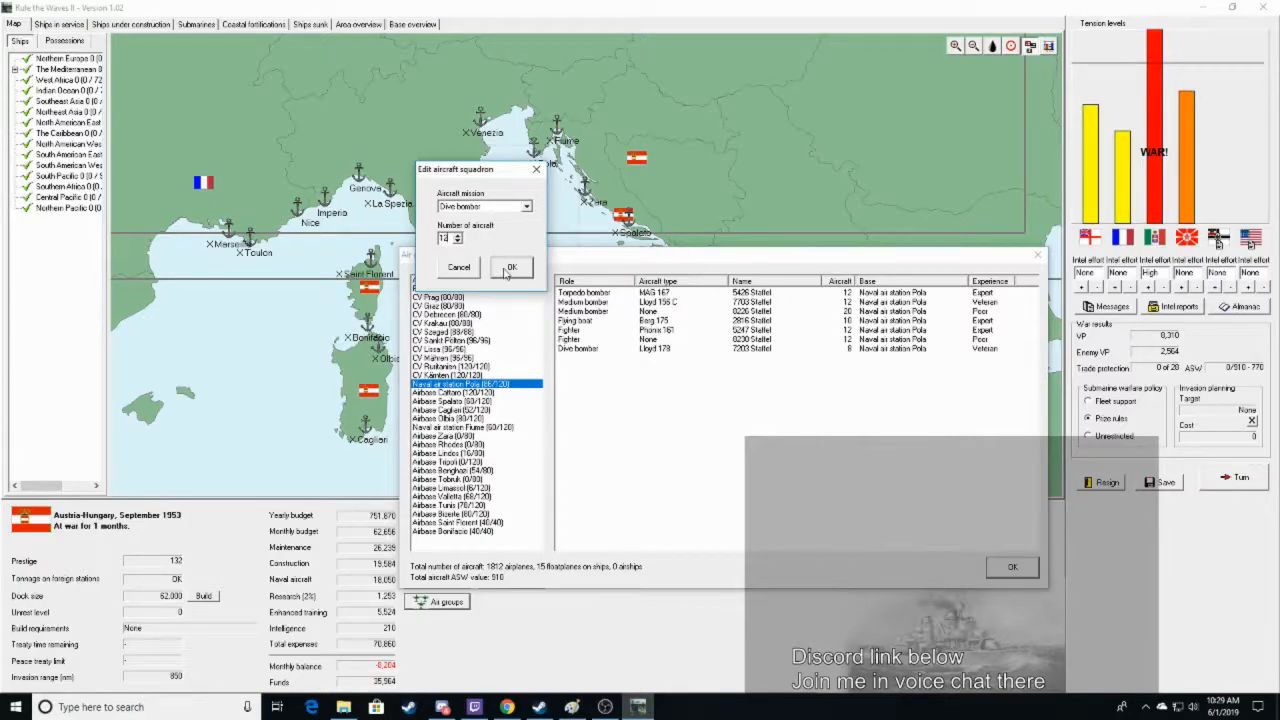
click(510, 266)
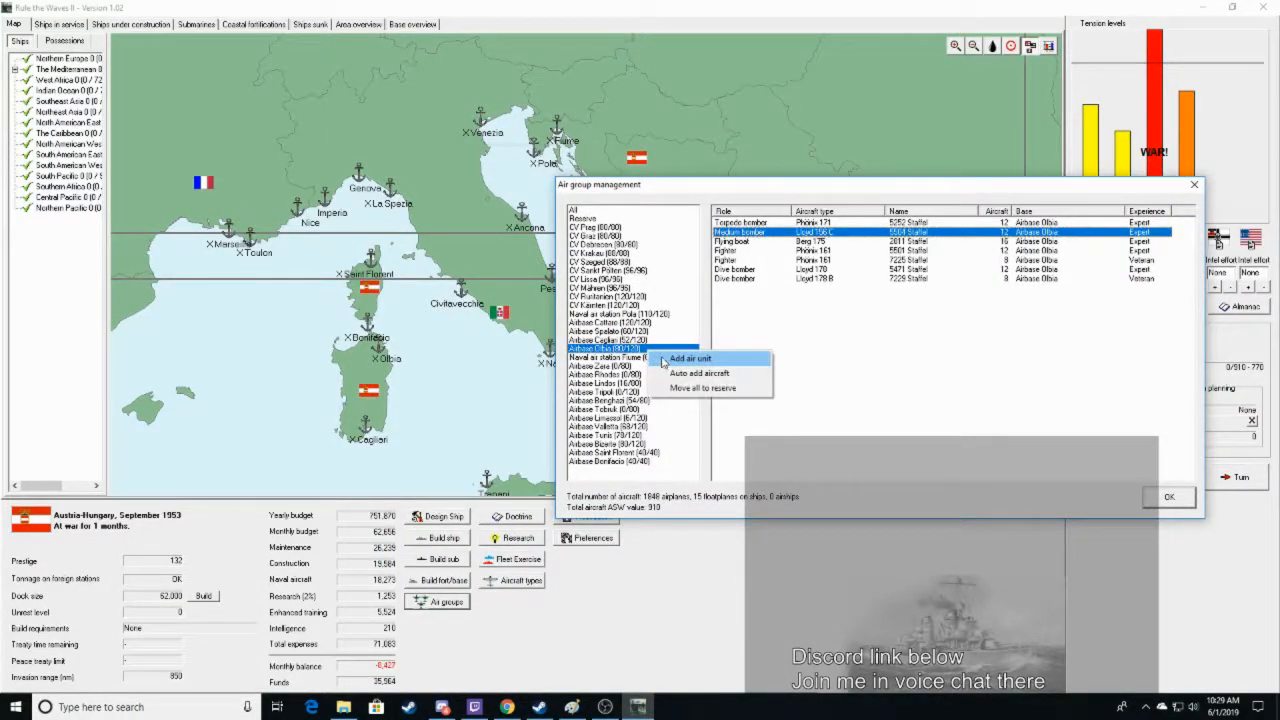
click(690, 358)
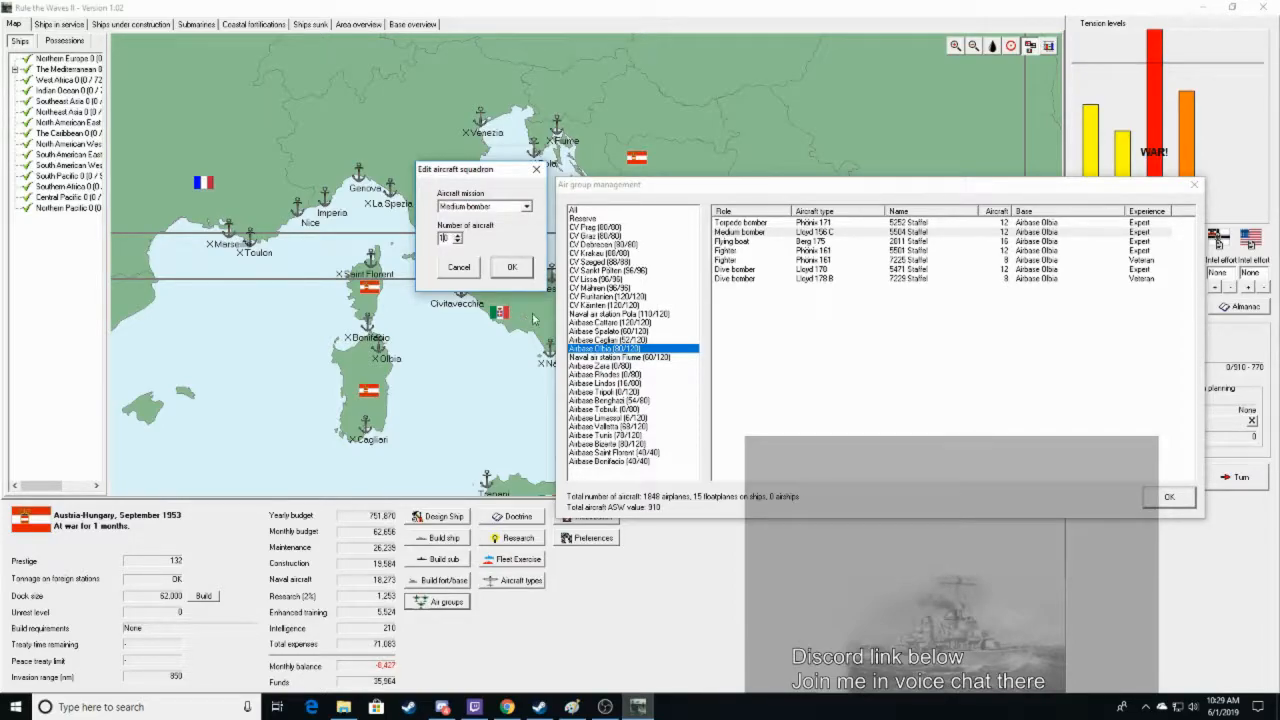
click(511, 267)
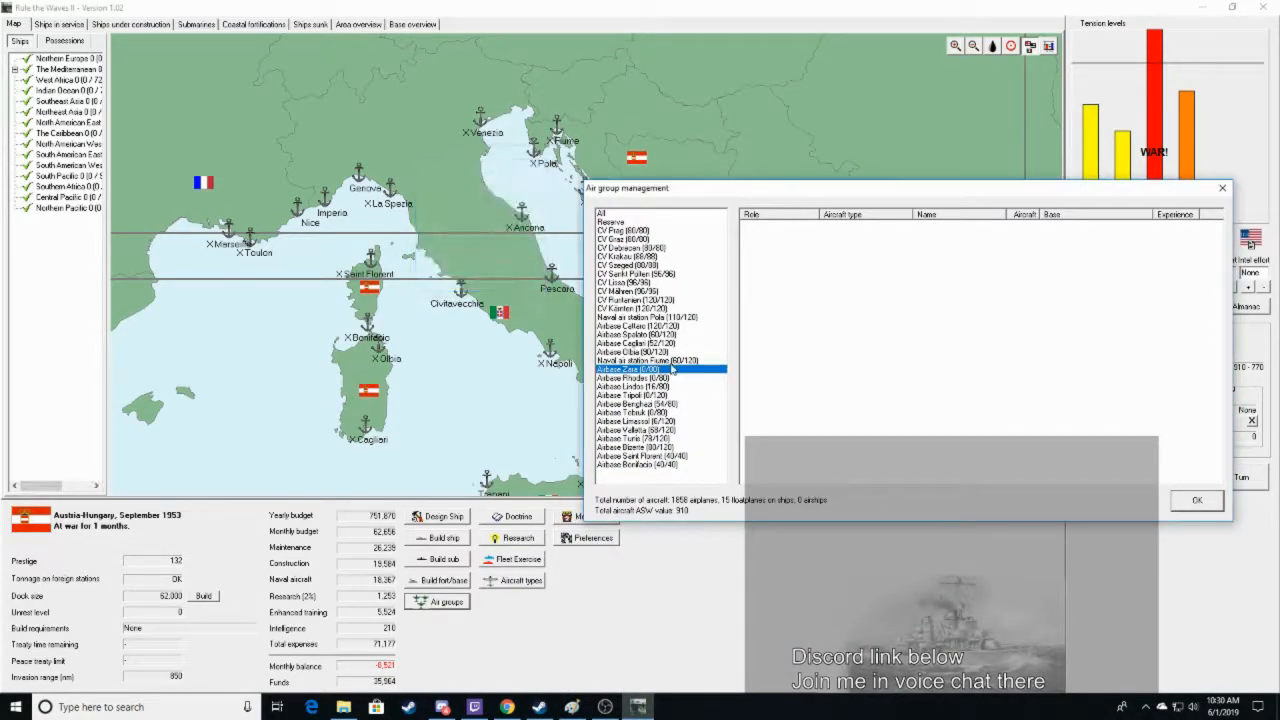
Auto-fill Airbase Zara with squadrons and disband one of its fighter squadrons
click(626, 369)
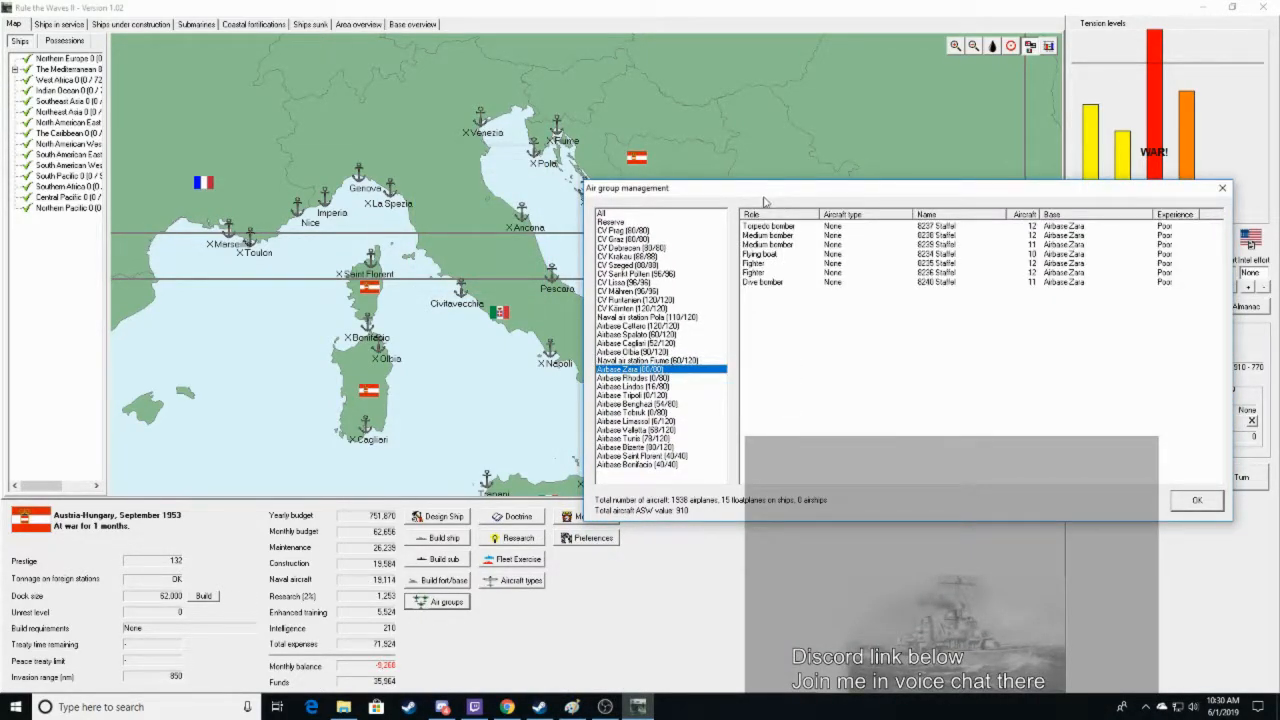
right_click(765, 270)
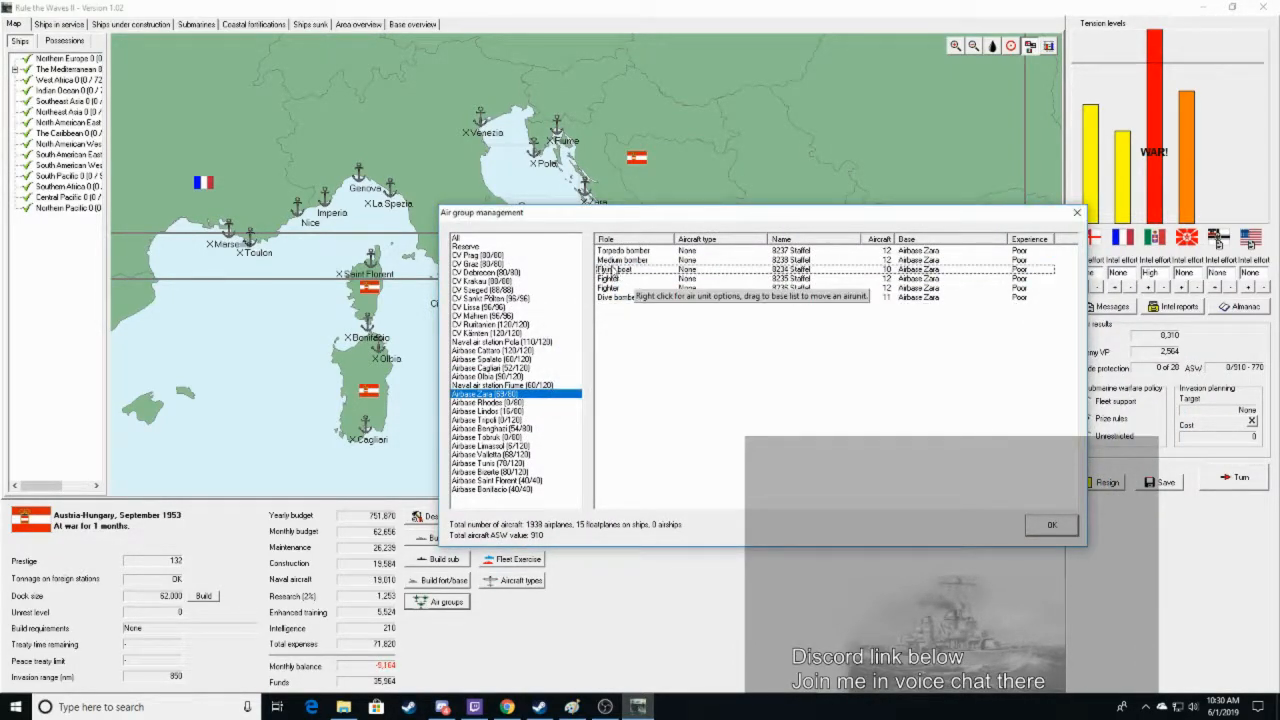
right_click(607, 288)
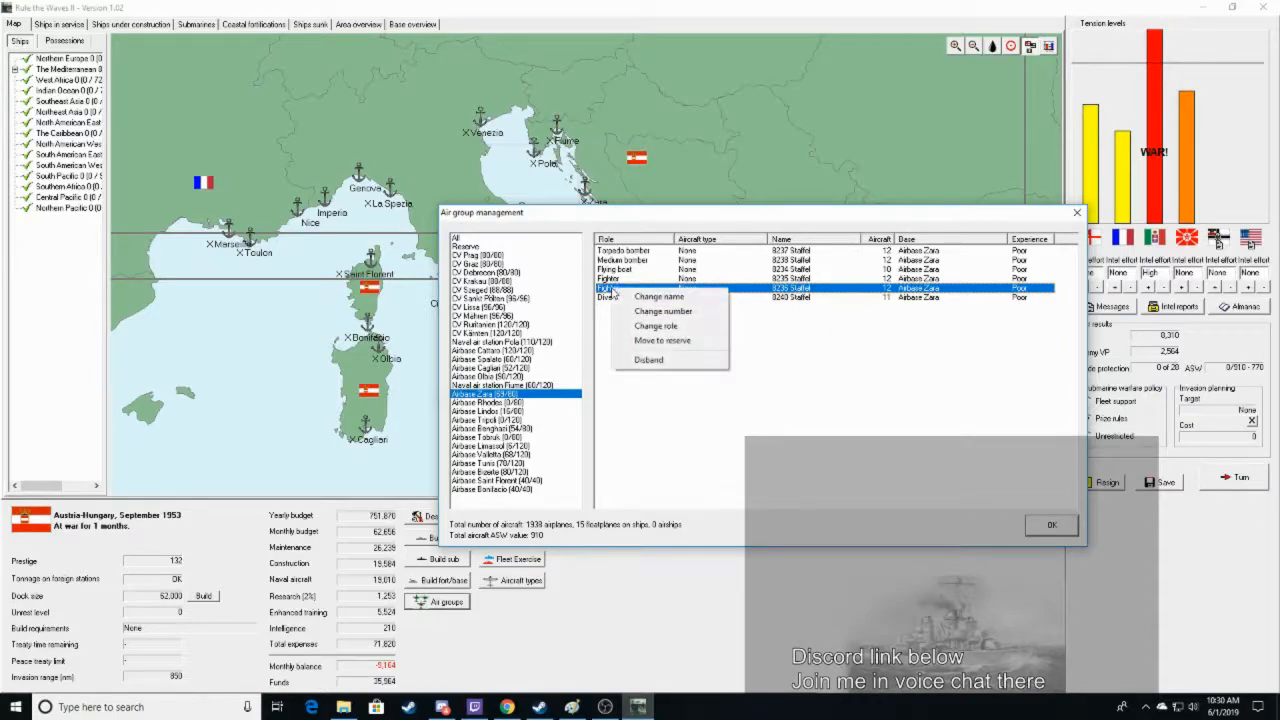
click(648, 359)
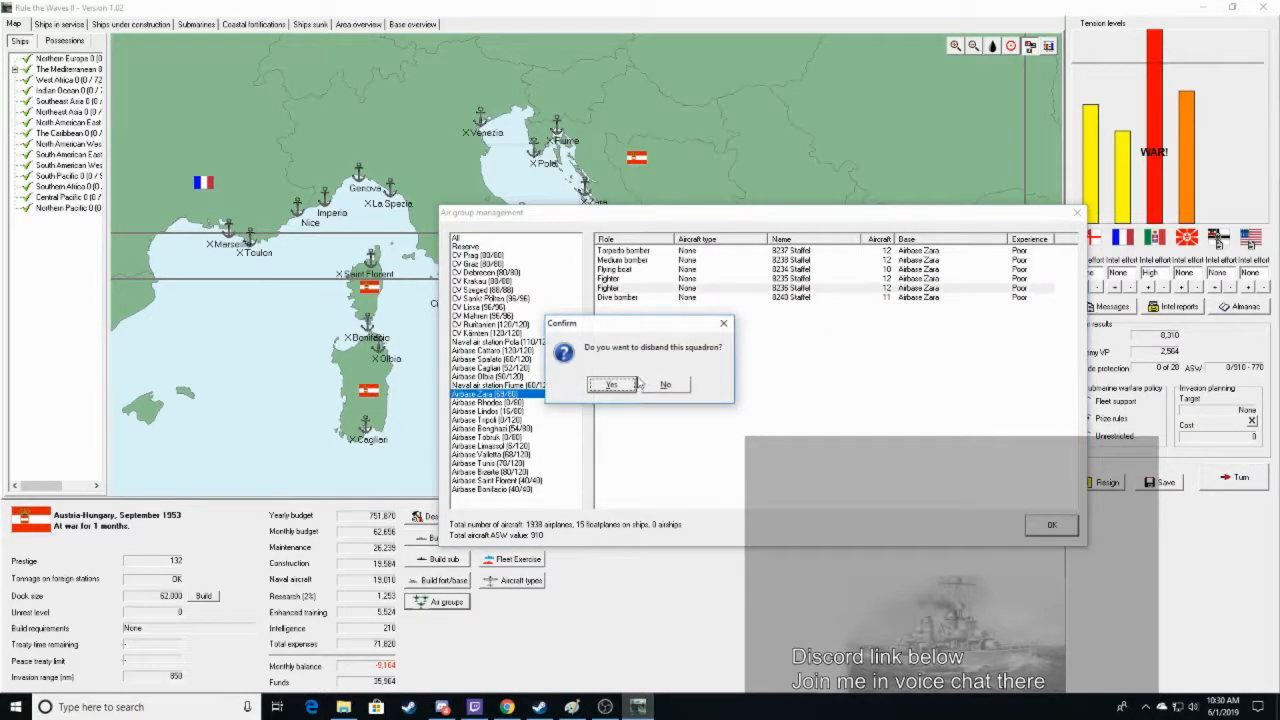
click(612, 385)
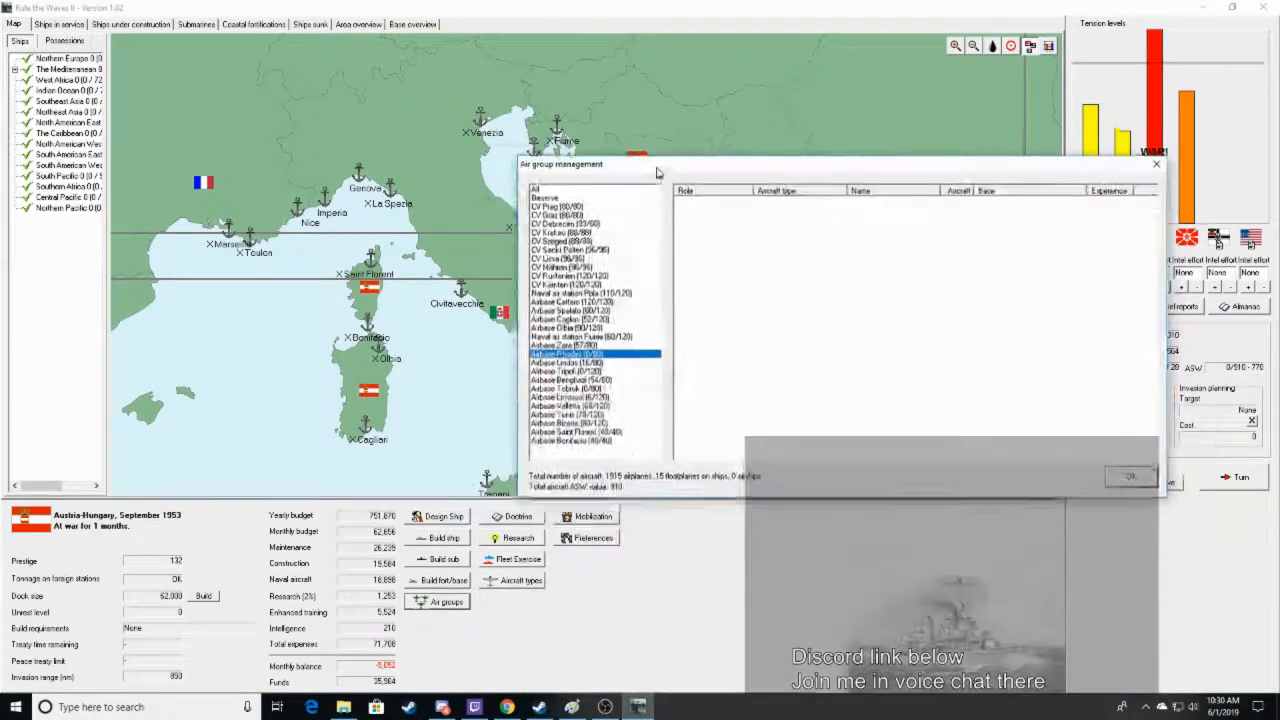
Add a dive bomber squadron at Rhodes and a new squadron at Lindos
right_click(545, 361)
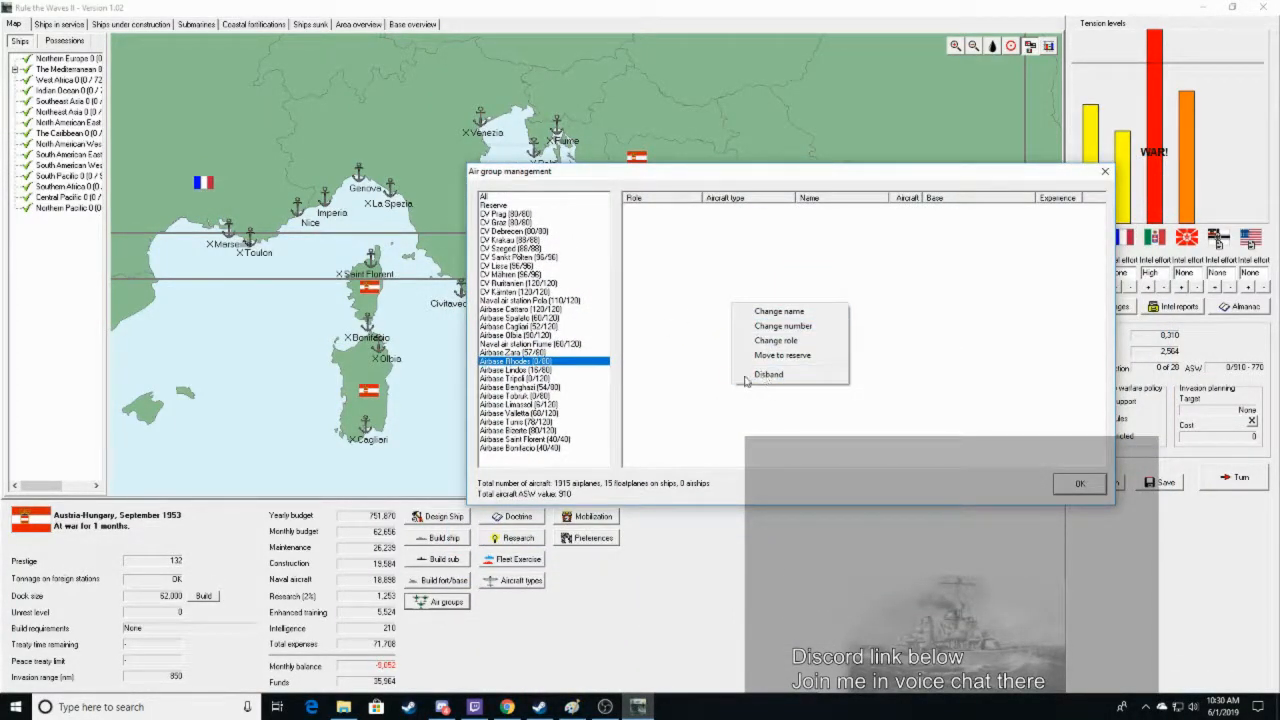
click(775, 340)
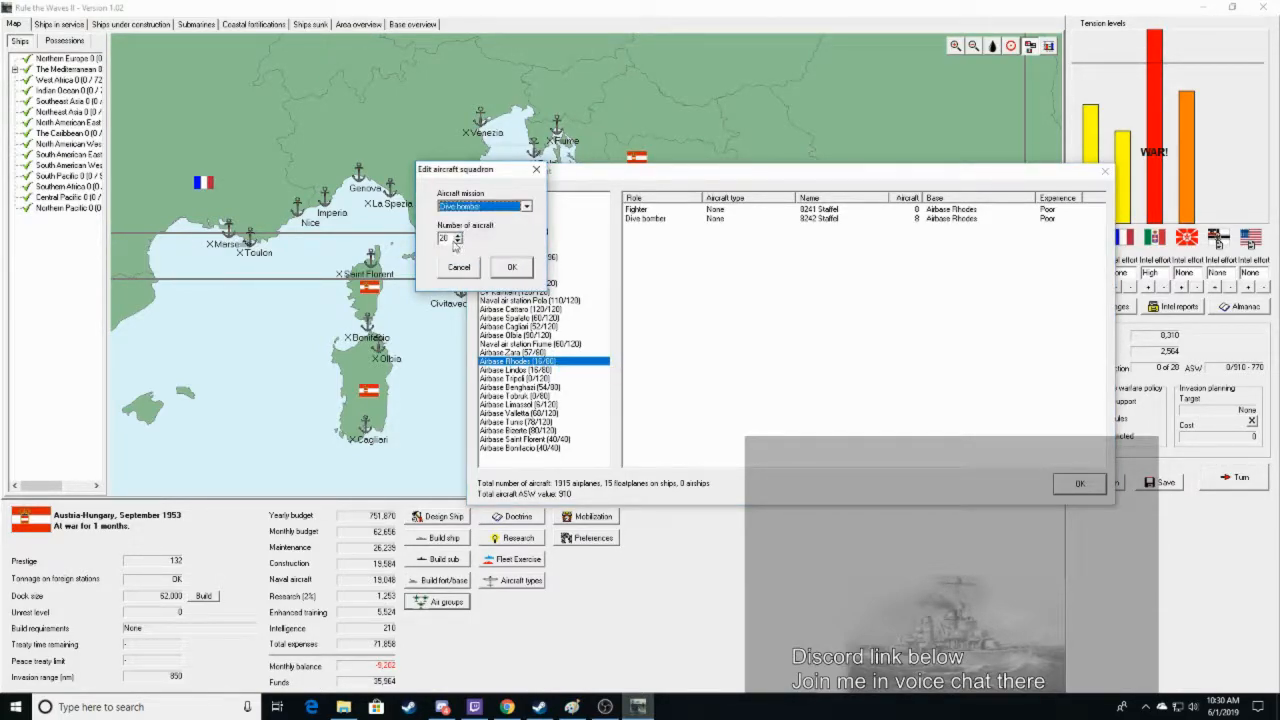
click(511, 266)
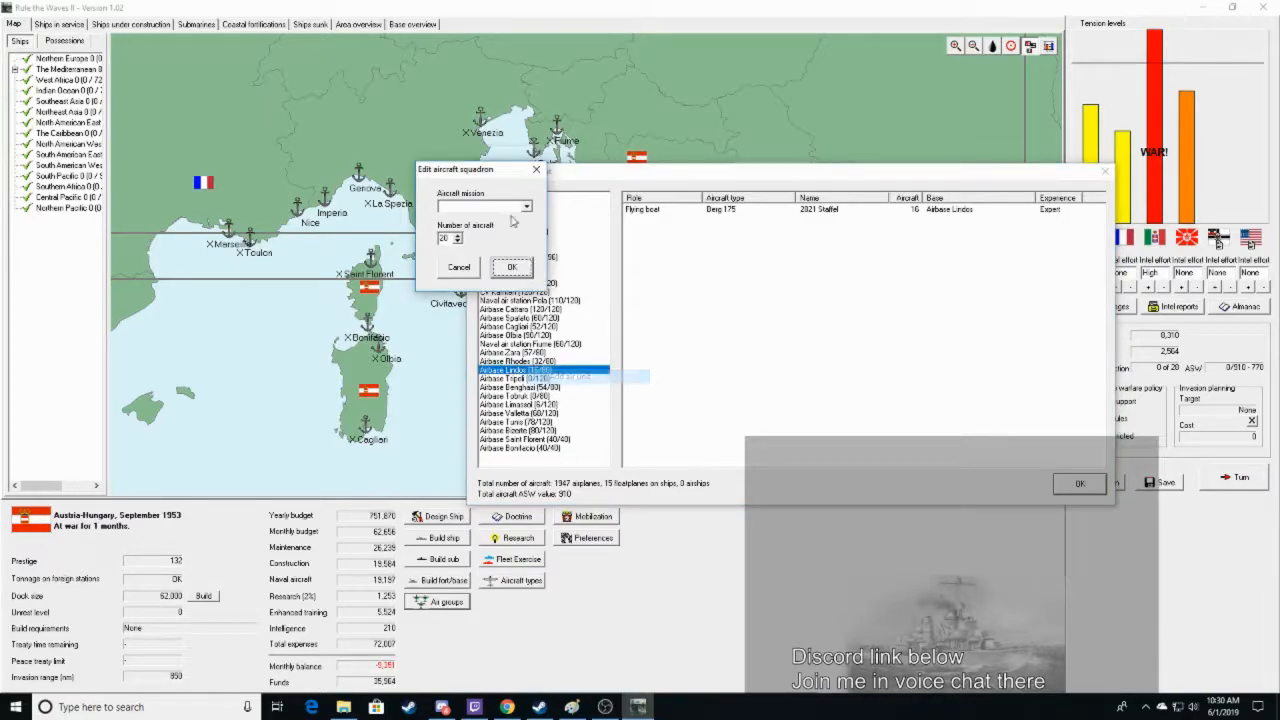
click(512, 267)
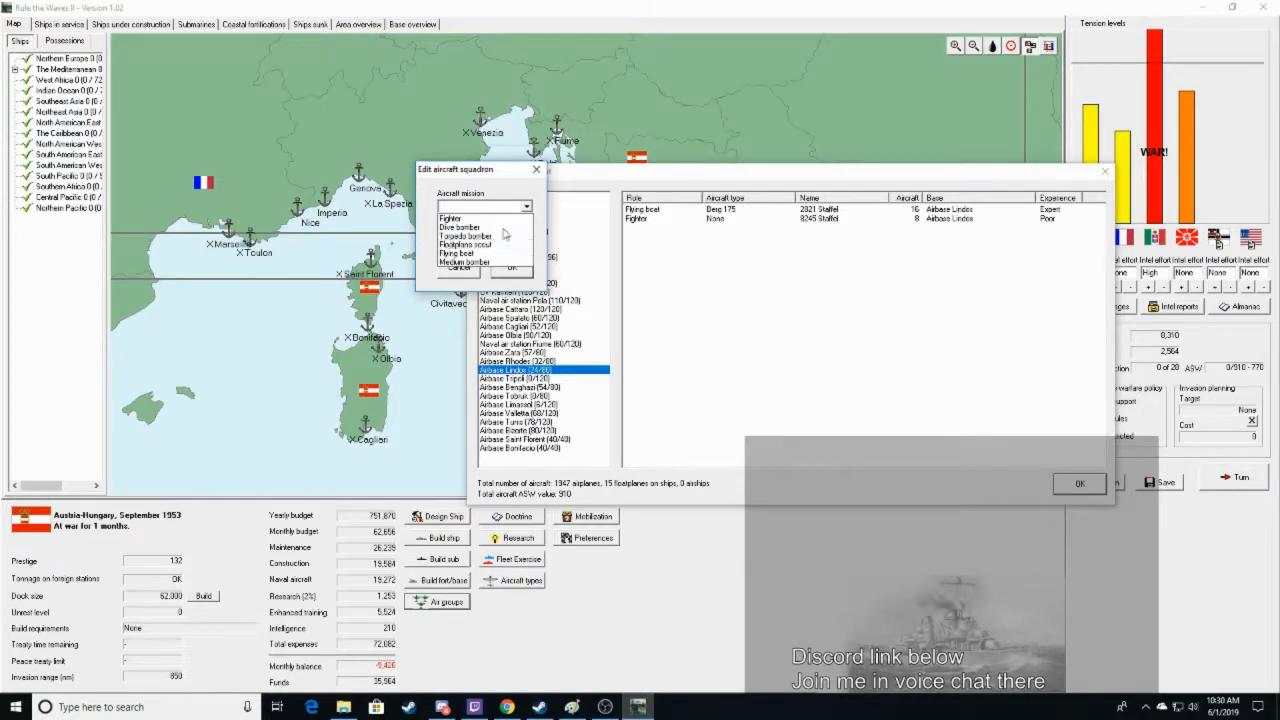
click(466, 230)
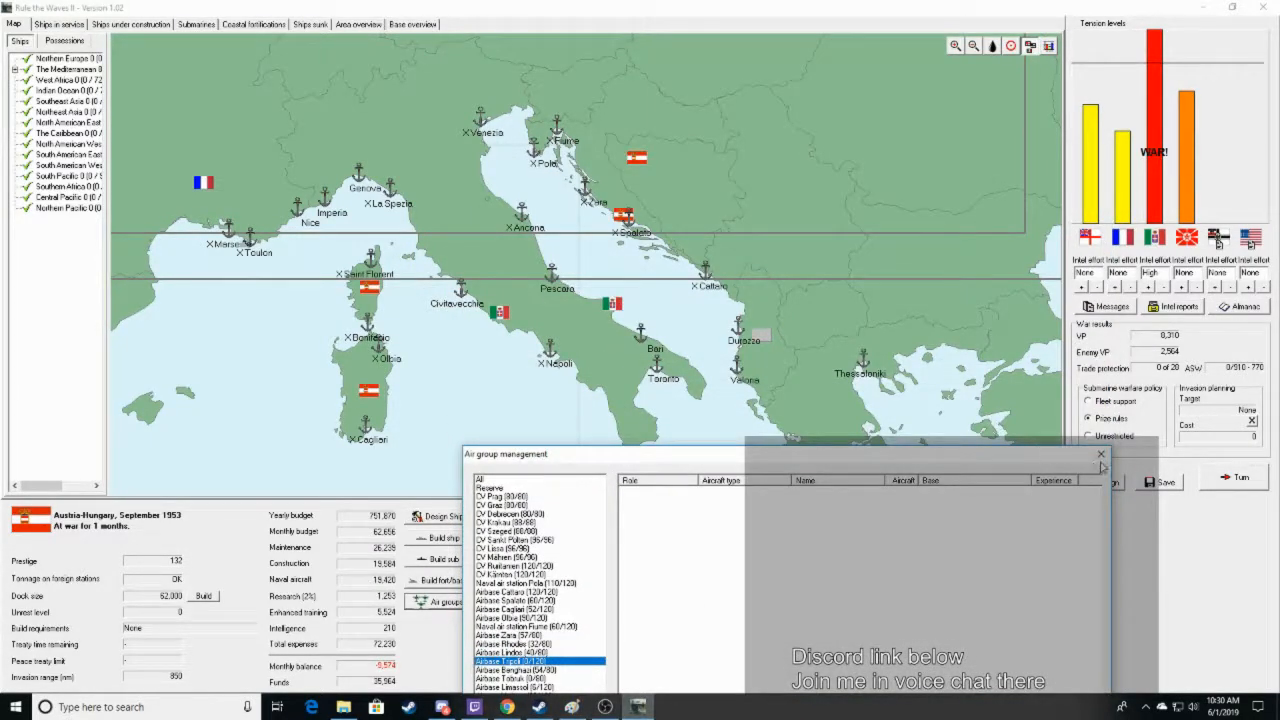
Reopen air groups and add a 12-aircraft fighter squadron at Airbase Valletta
click(1101, 455)
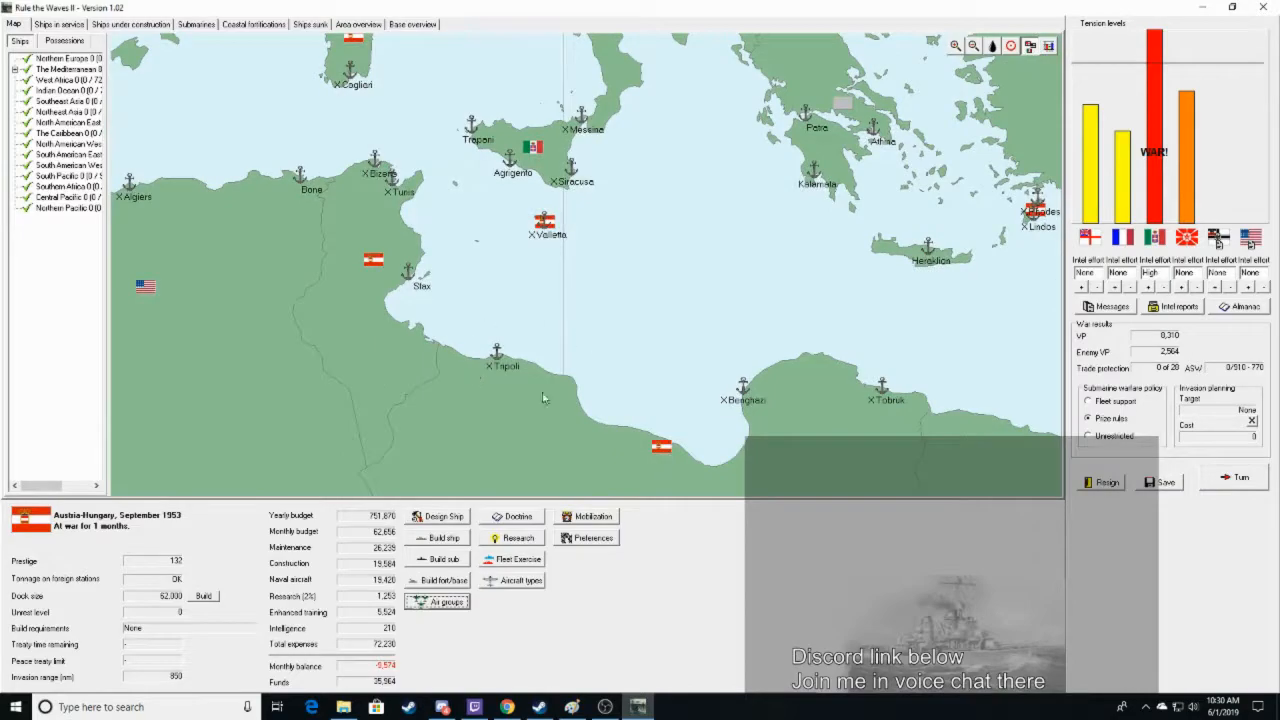
click(450, 601)
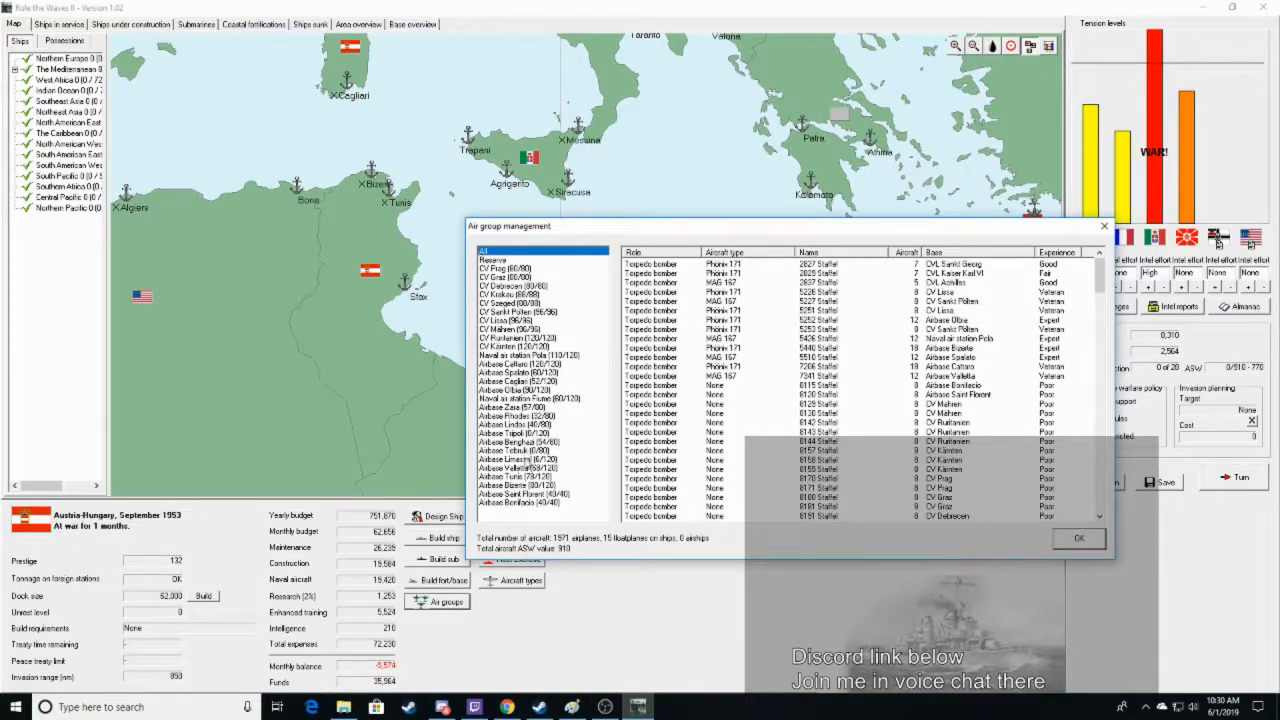
click(517, 467)
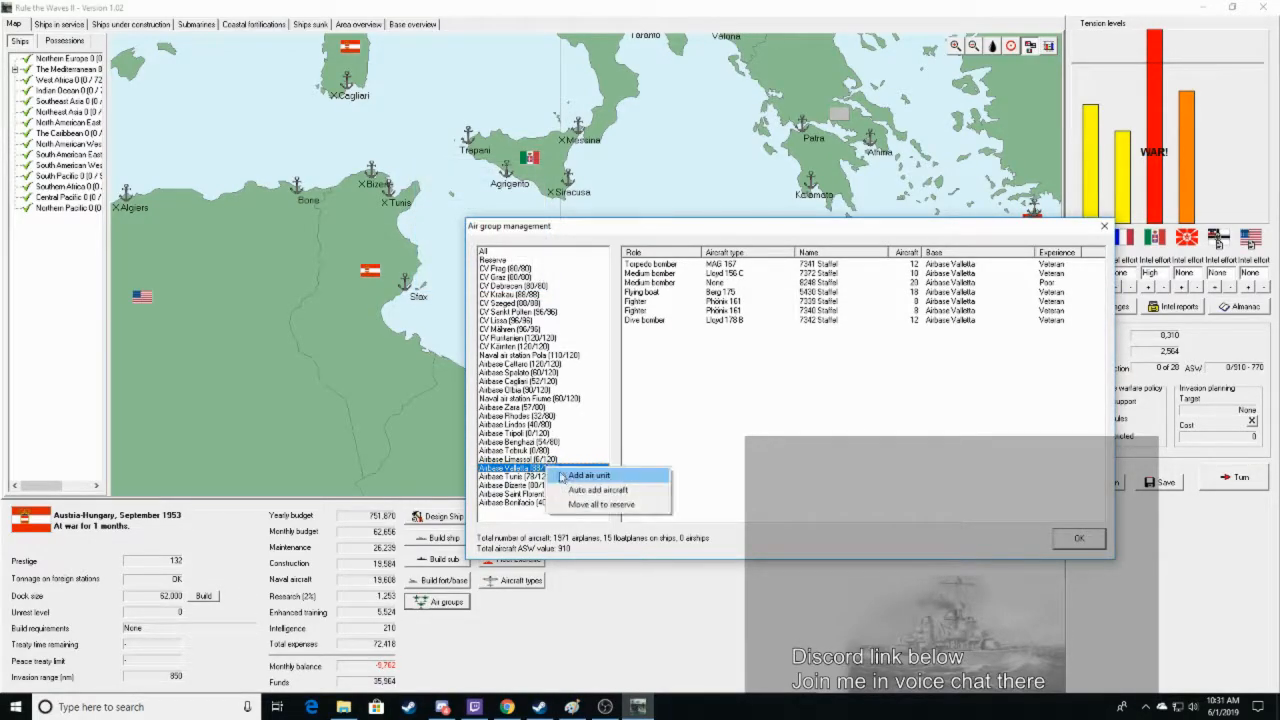
click(589, 475)
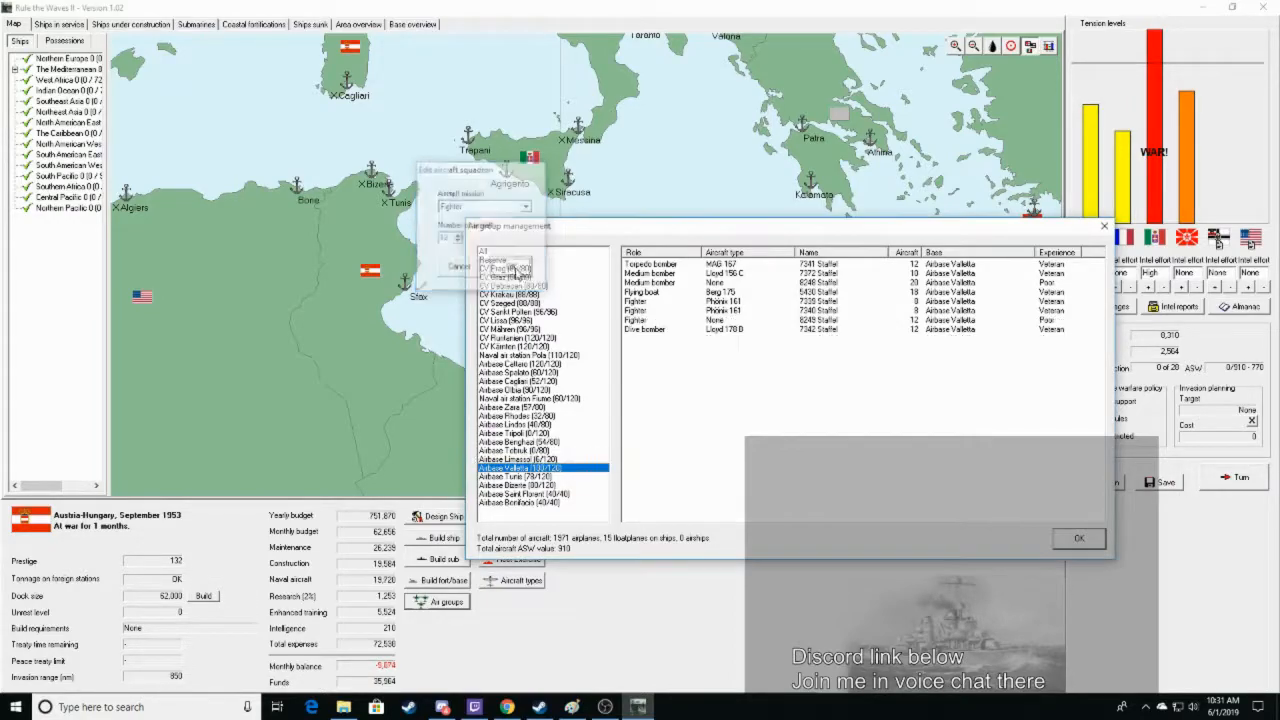
click(457, 266)
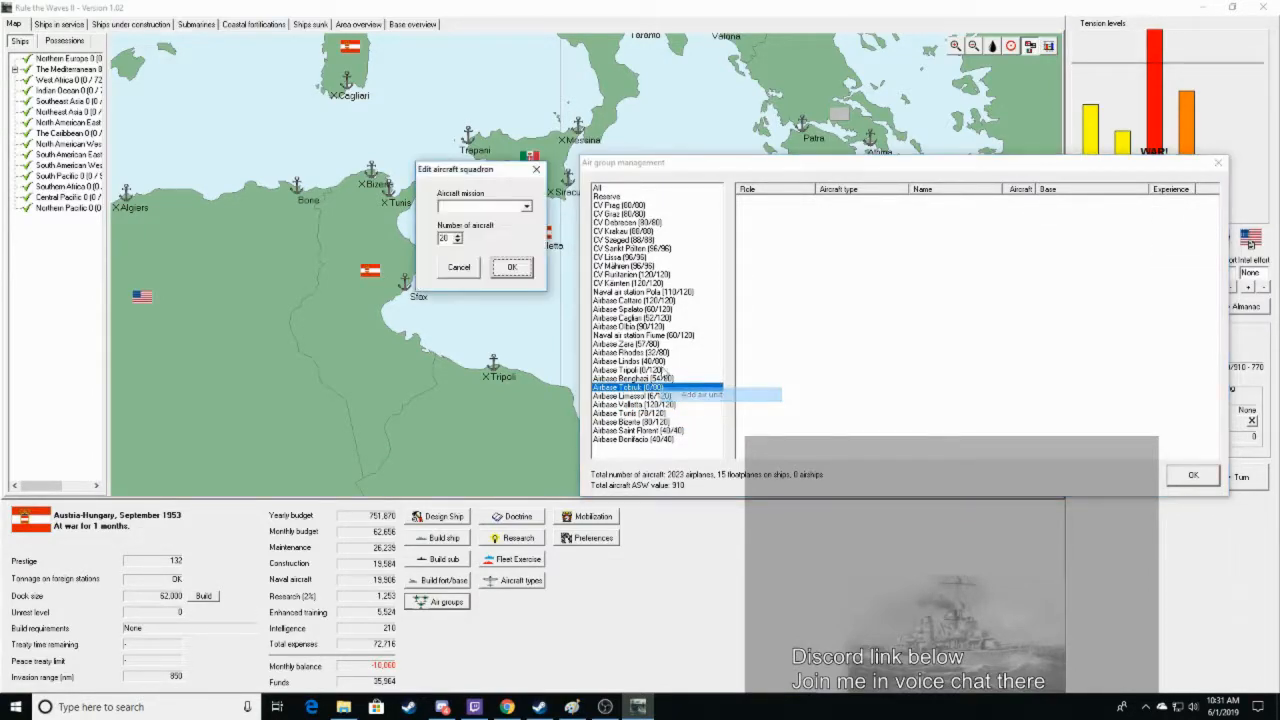
Add a fighter squadron to Airbase Tobruk and auto-fill its squadrons with aircraft
click(485, 206)
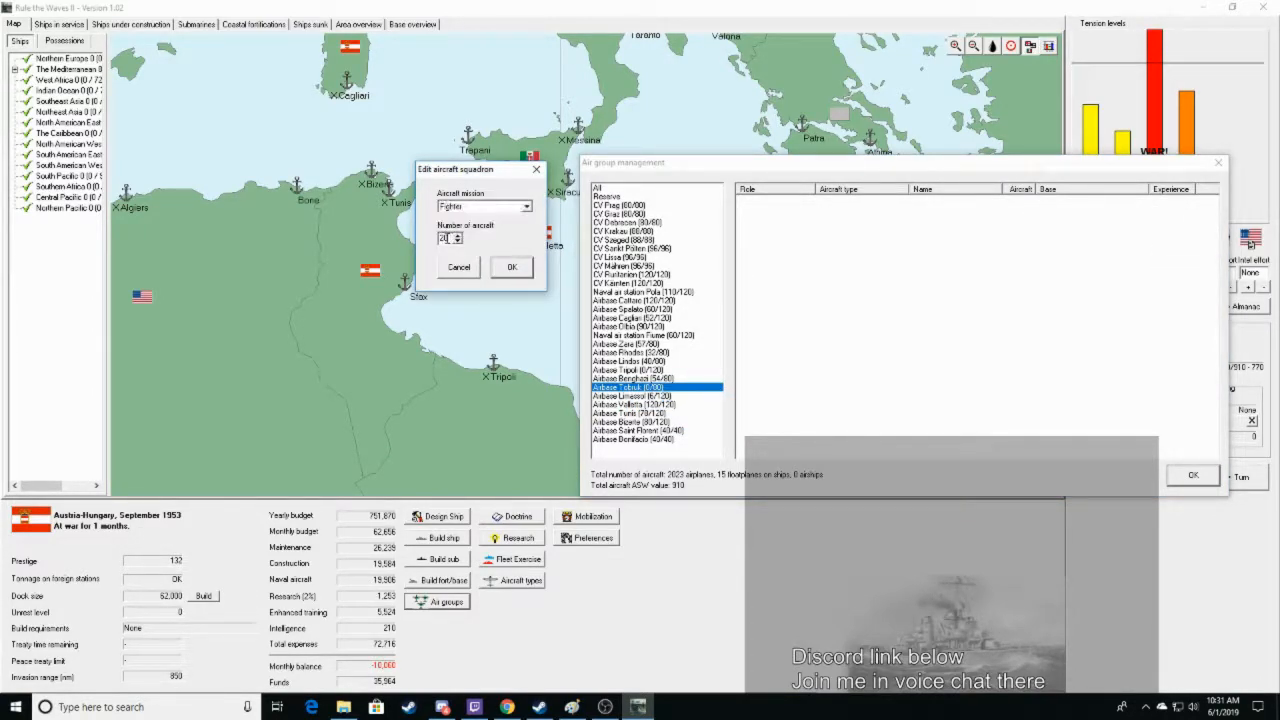
click(511, 267)
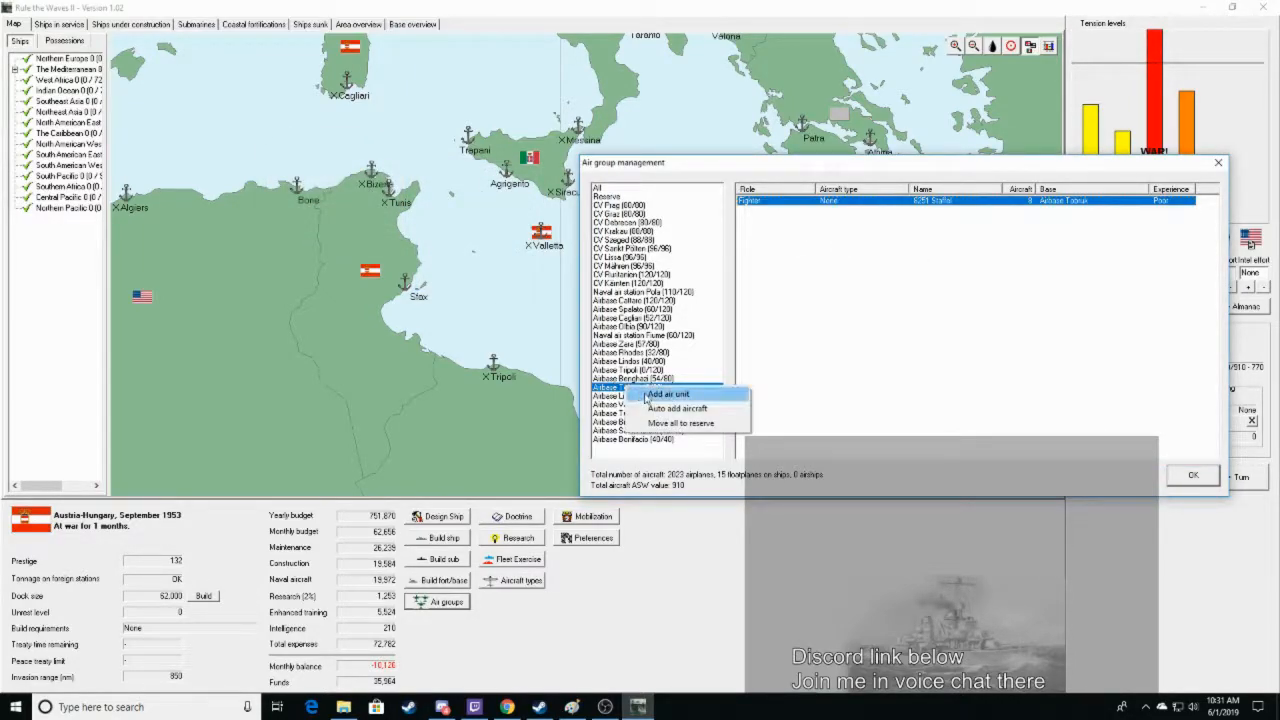
click(667, 393)
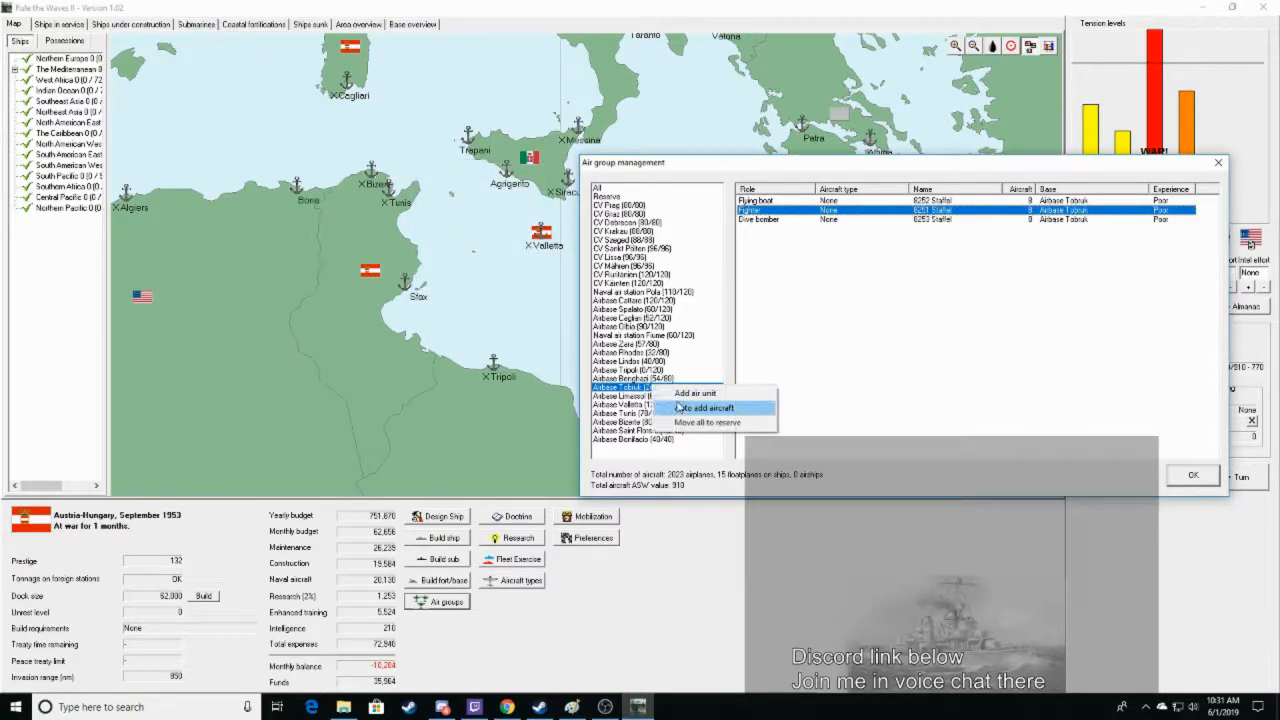
click(705, 408)
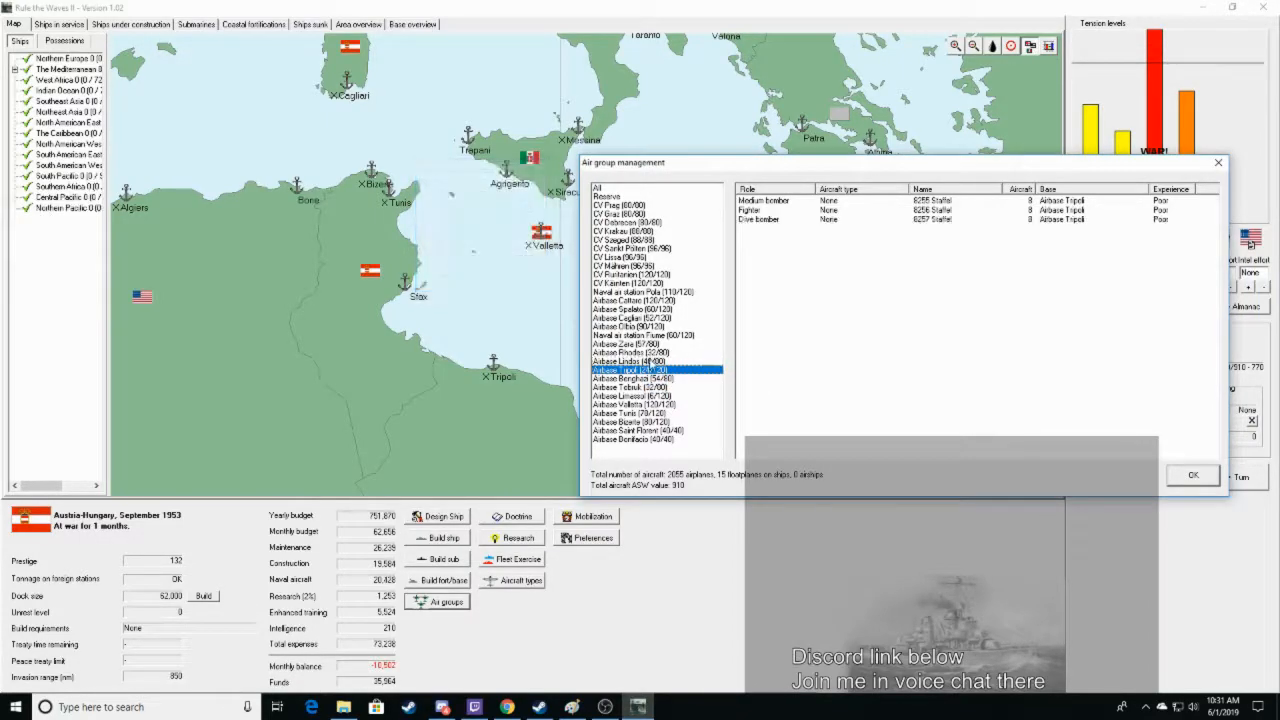
Create a new squadron at Airbase Tripoli with the Torpedo bomber mission
double_click(656, 370)
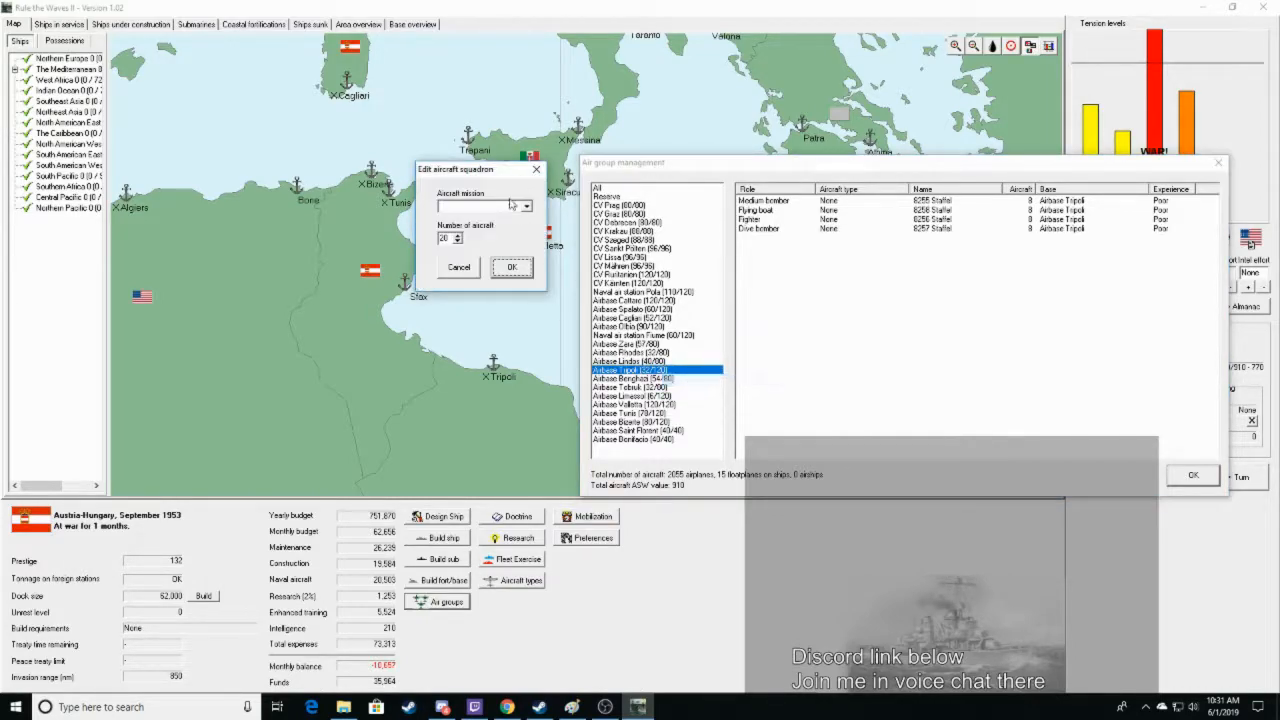
click(525, 206)
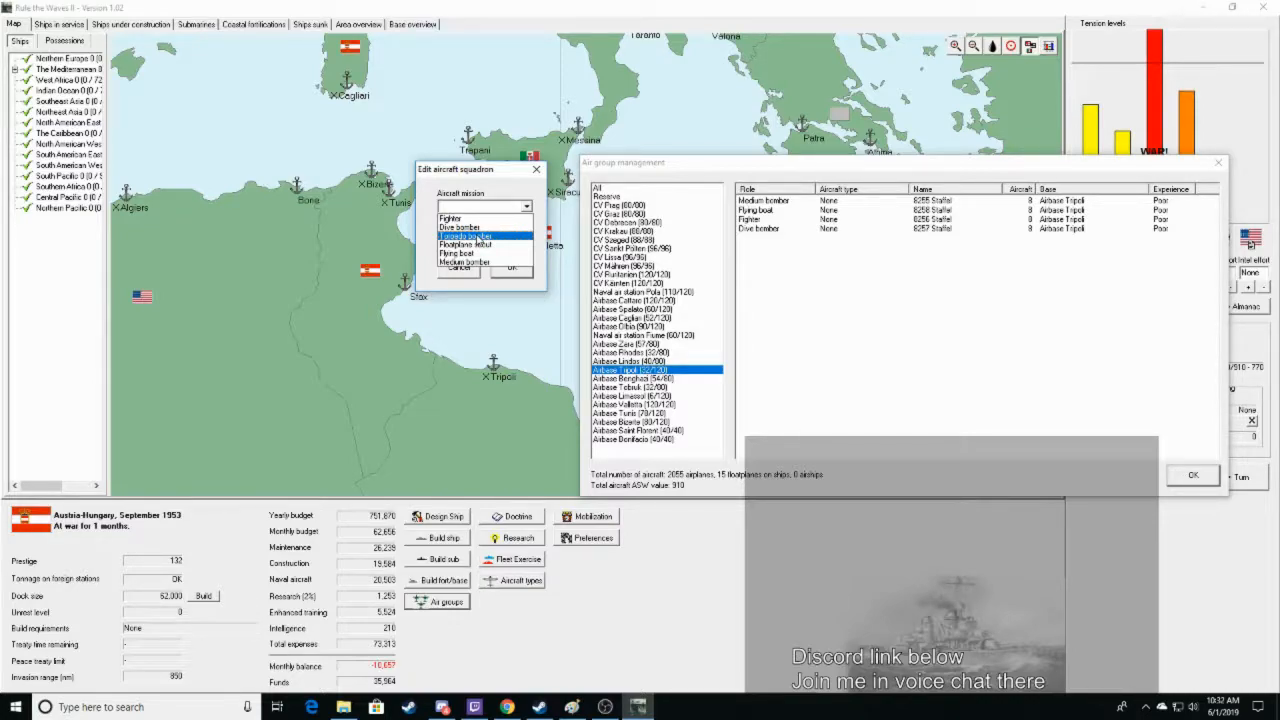
click(467, 235)
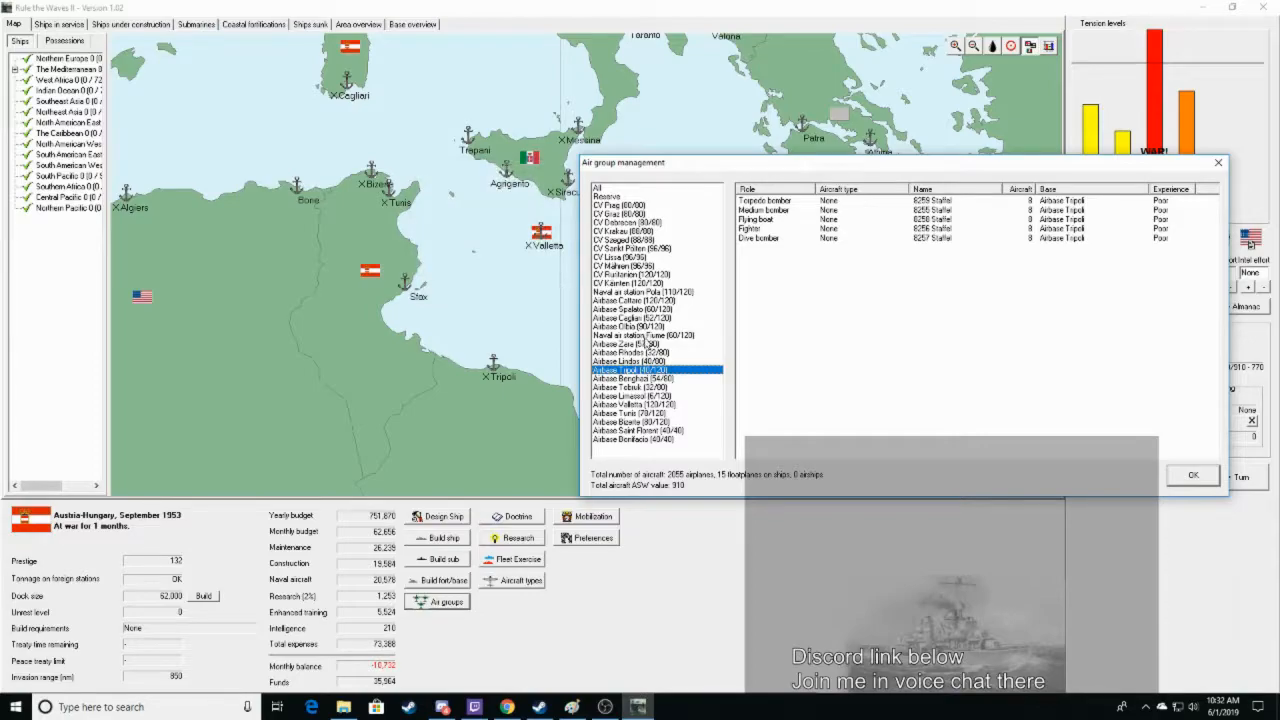
click(650, 335)
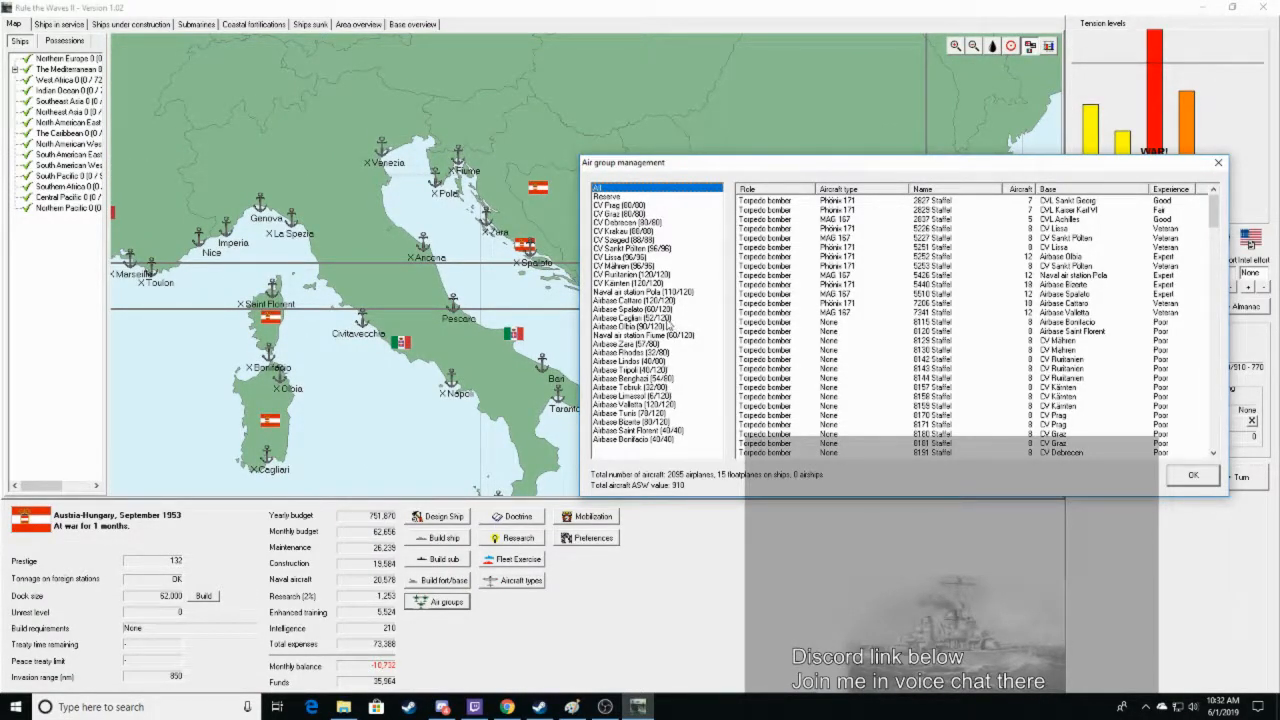
Review Airbase Bonifacio's squadrons, then select Airbase Limassol
right_click(640, 309)
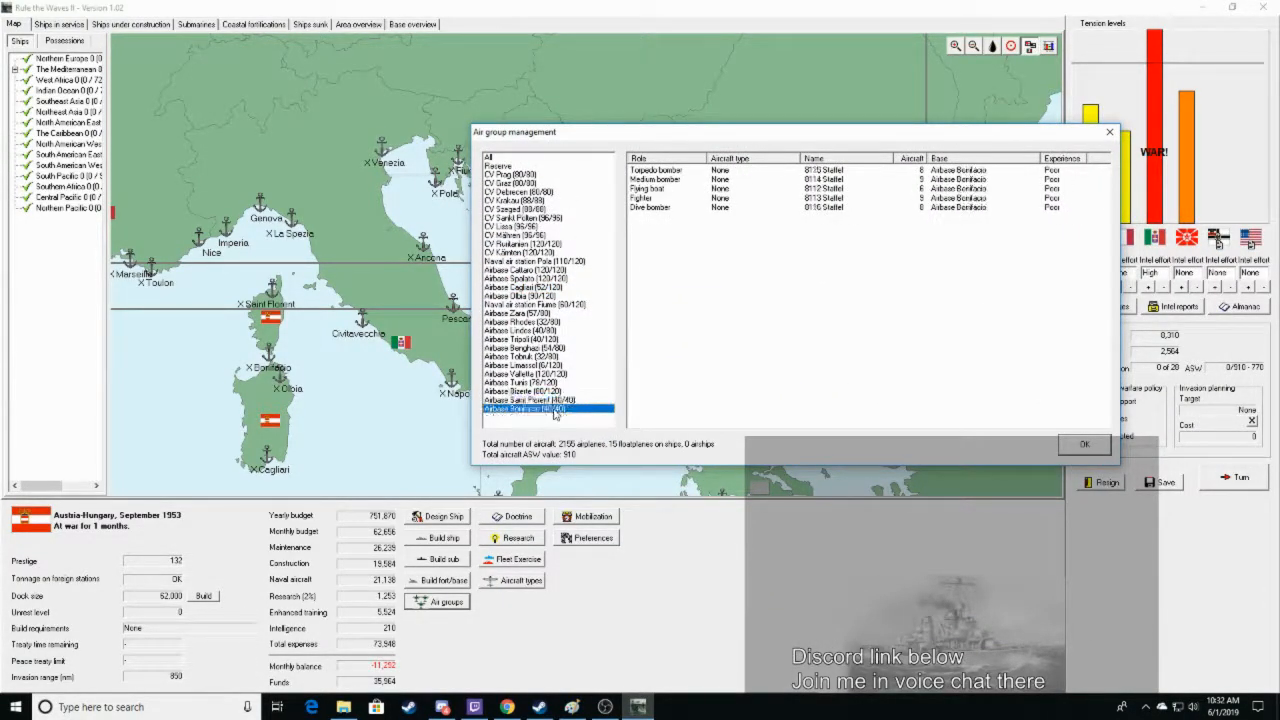
click(521, 382)
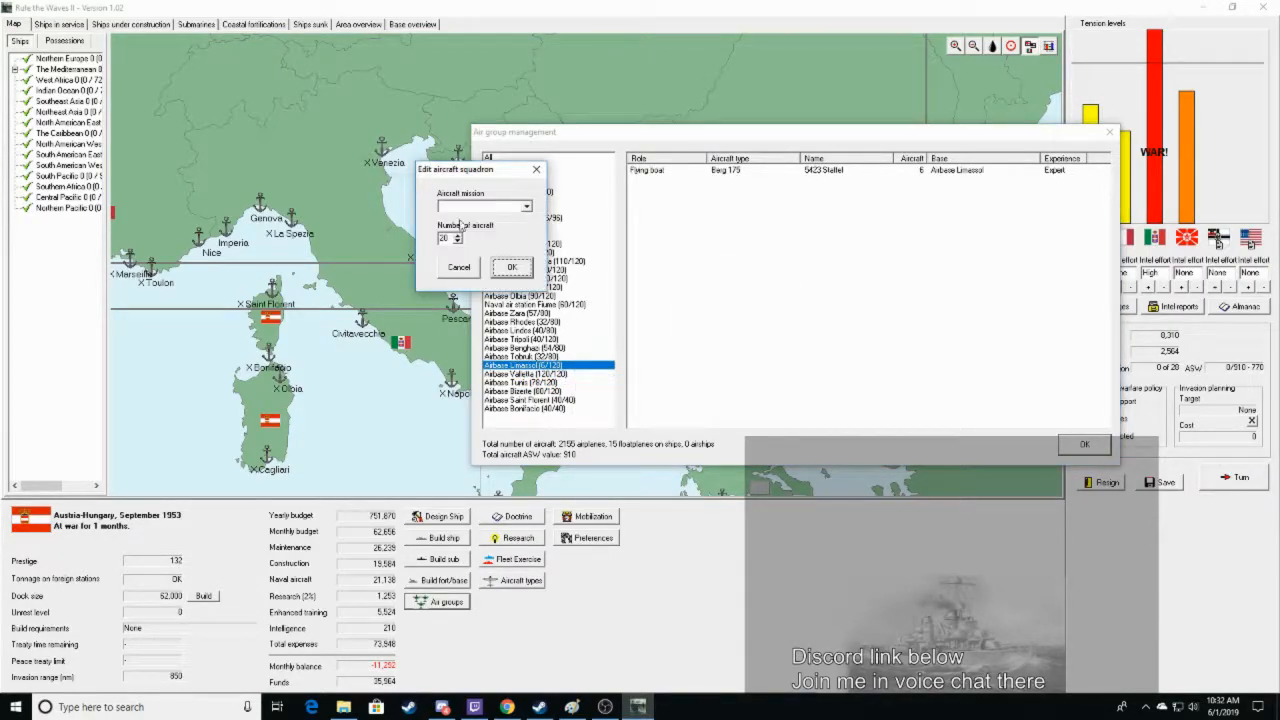
Add fighter squadrons at Limassol, then show Airbase Tripoli's squadrons
click(484, 206)
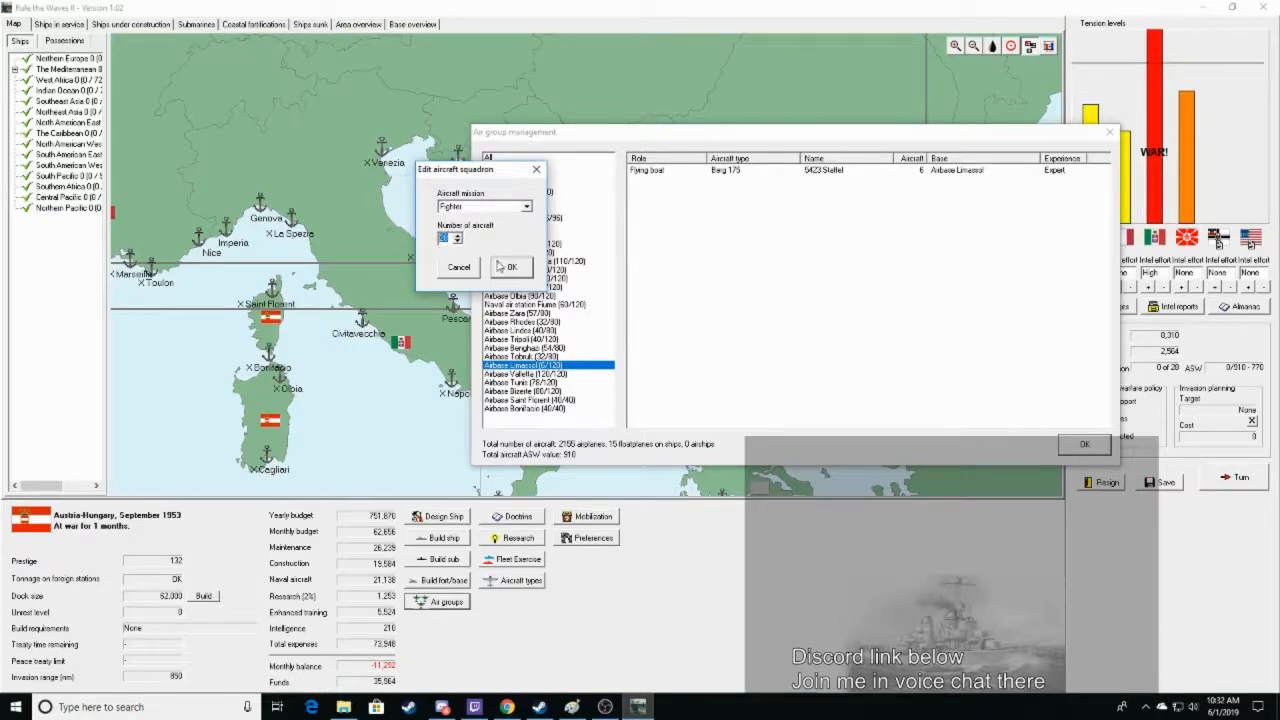
click(510, 267)
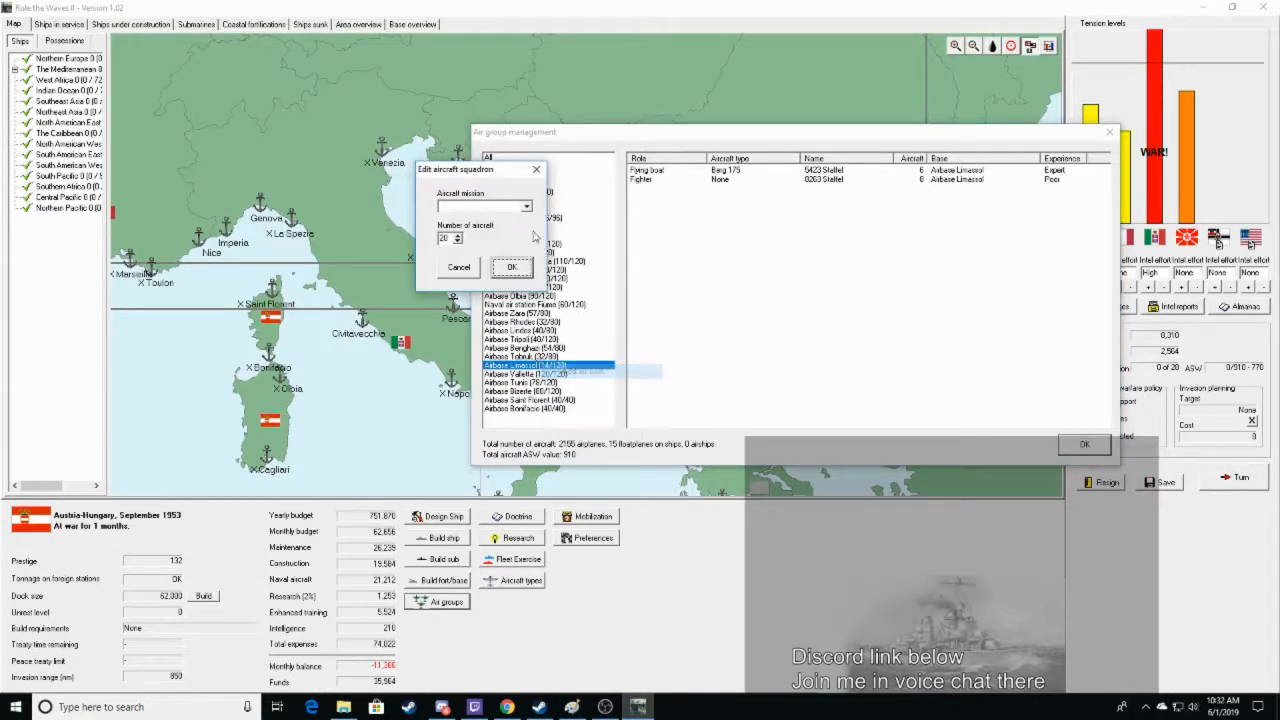
click(484, 206)
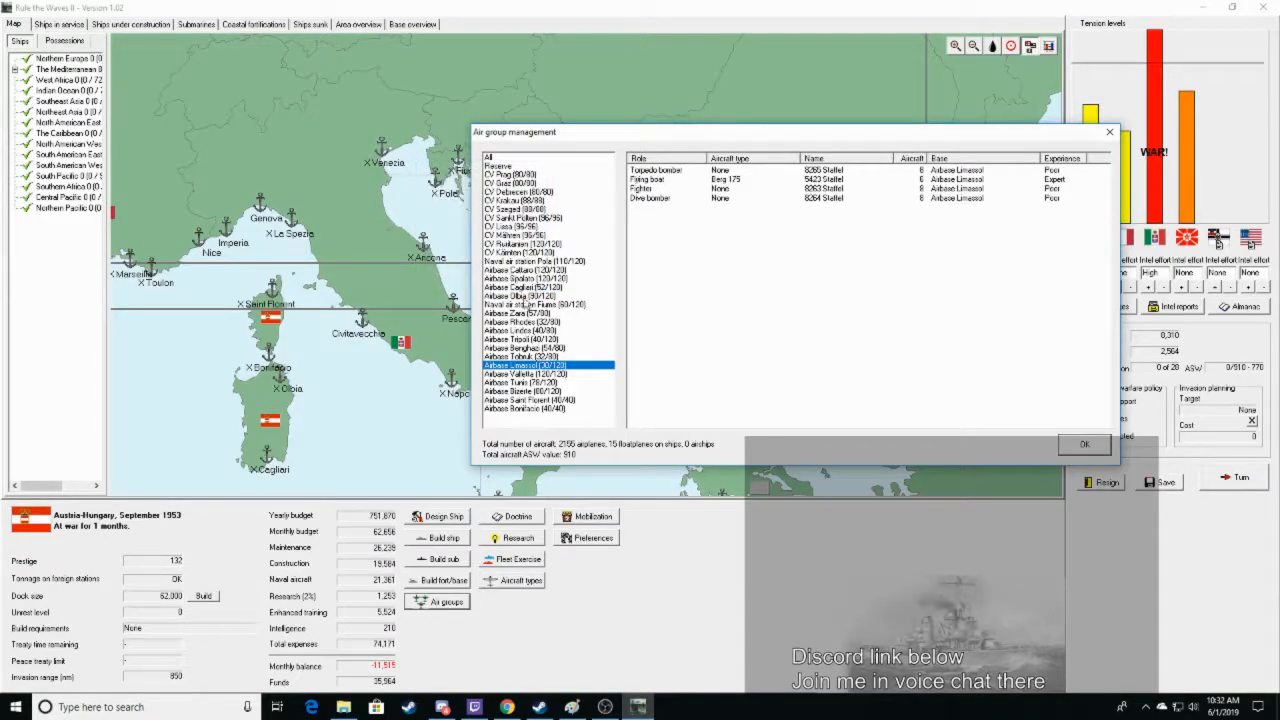
click(520, 338)
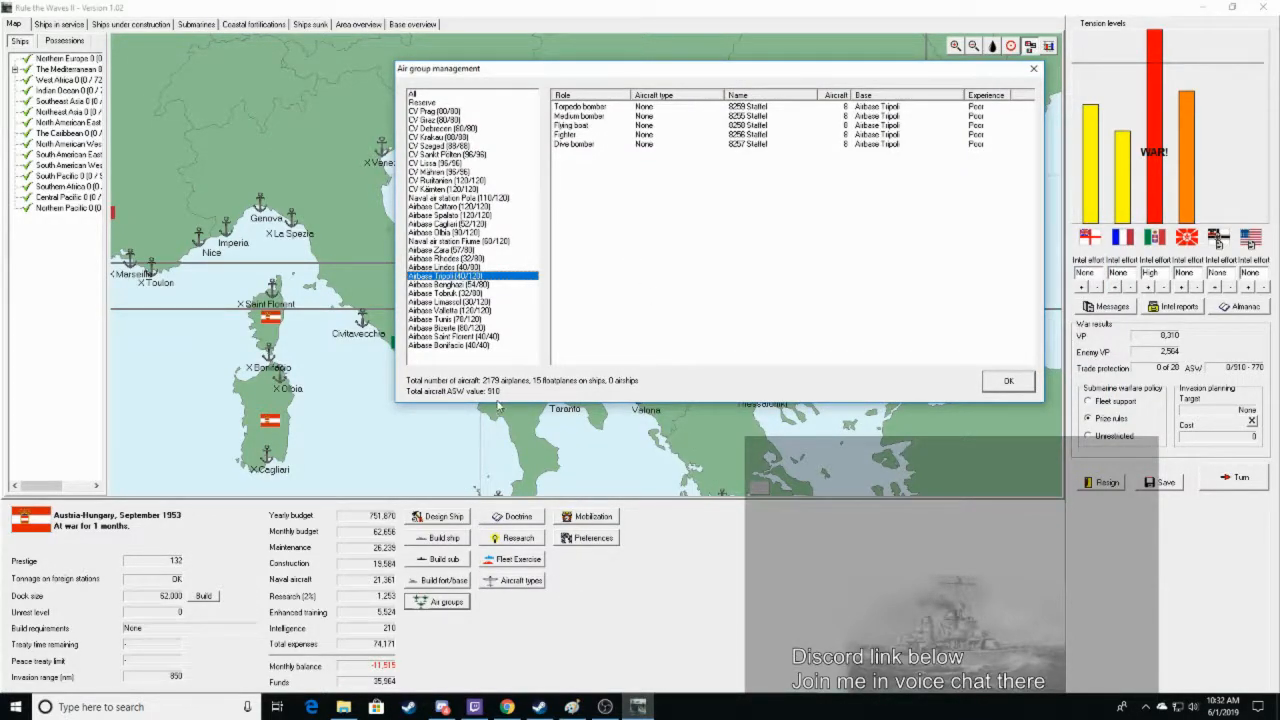
mouse_move(340, 347)
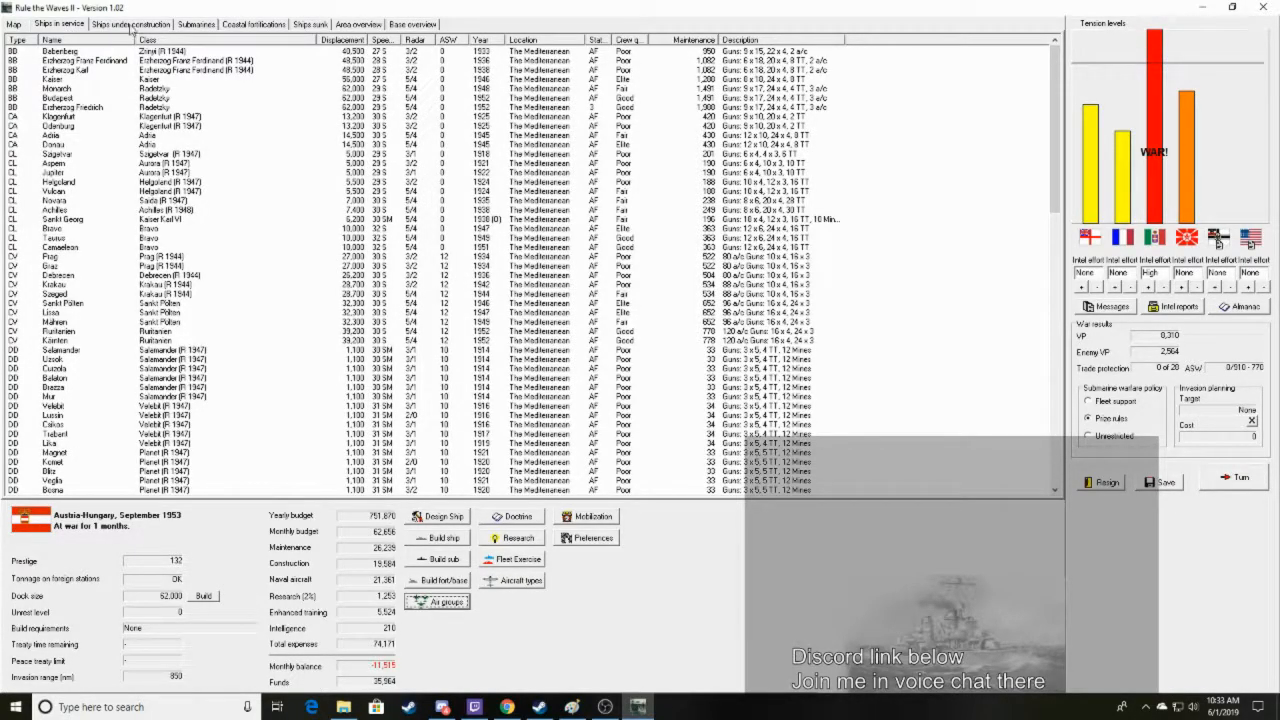
Show the submarine list and open the calculator alongside it
click(196, 24)
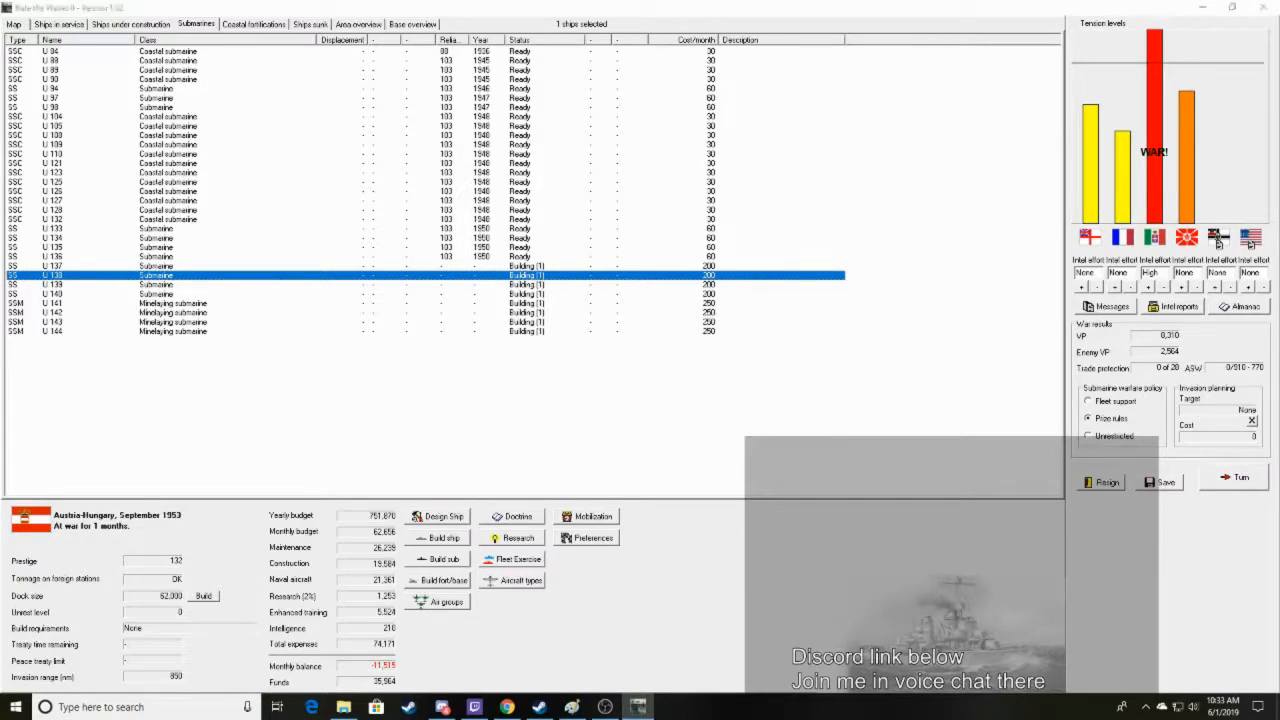
click(47, 707)
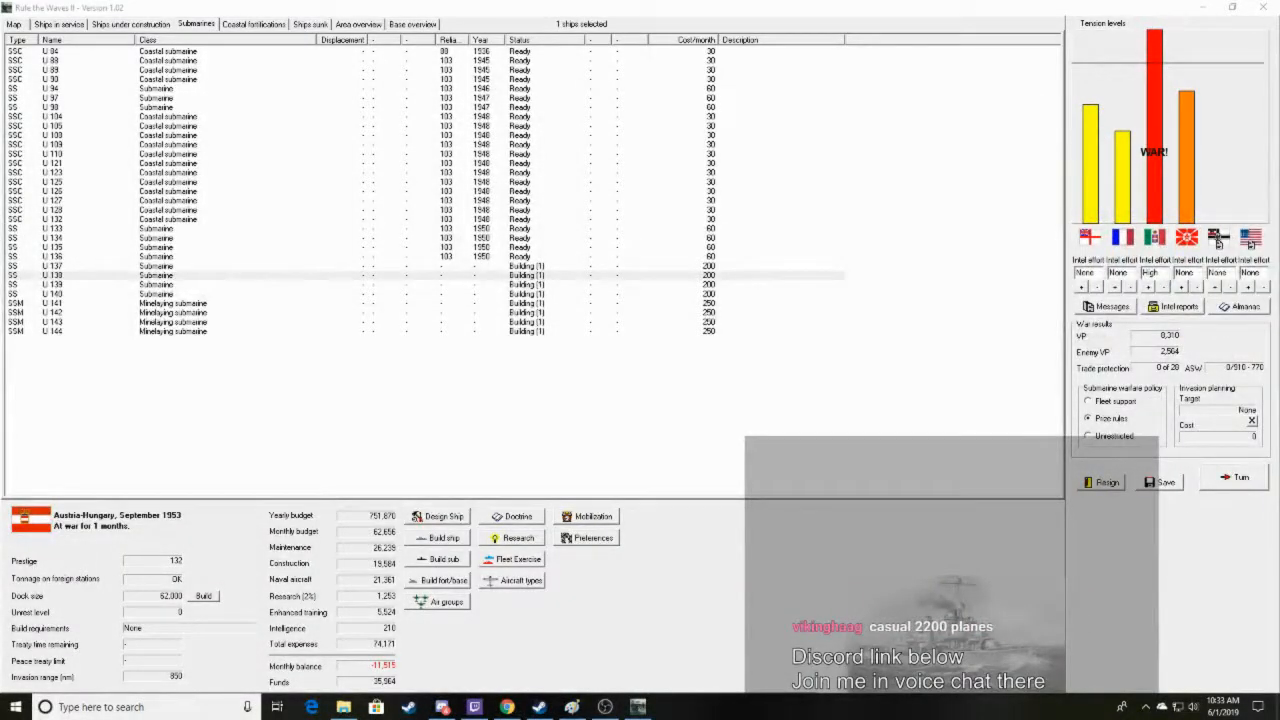
click(670, 707)
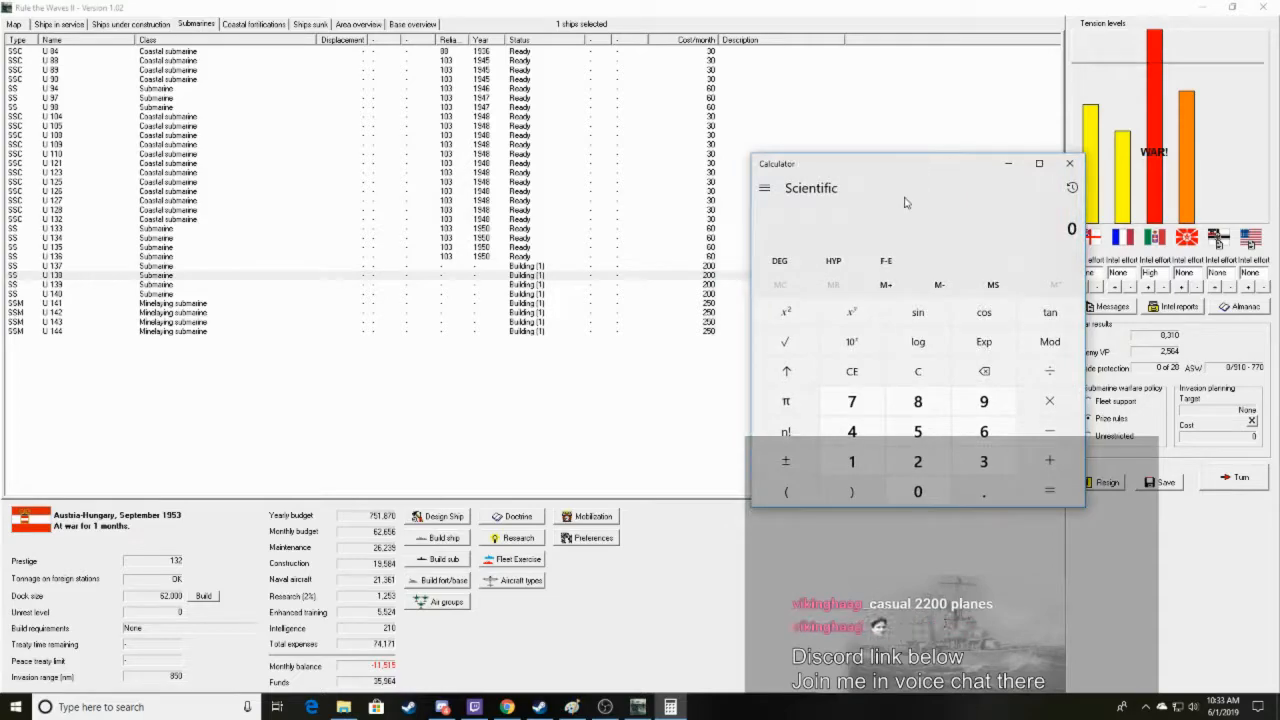
mouse_move(903, 178)
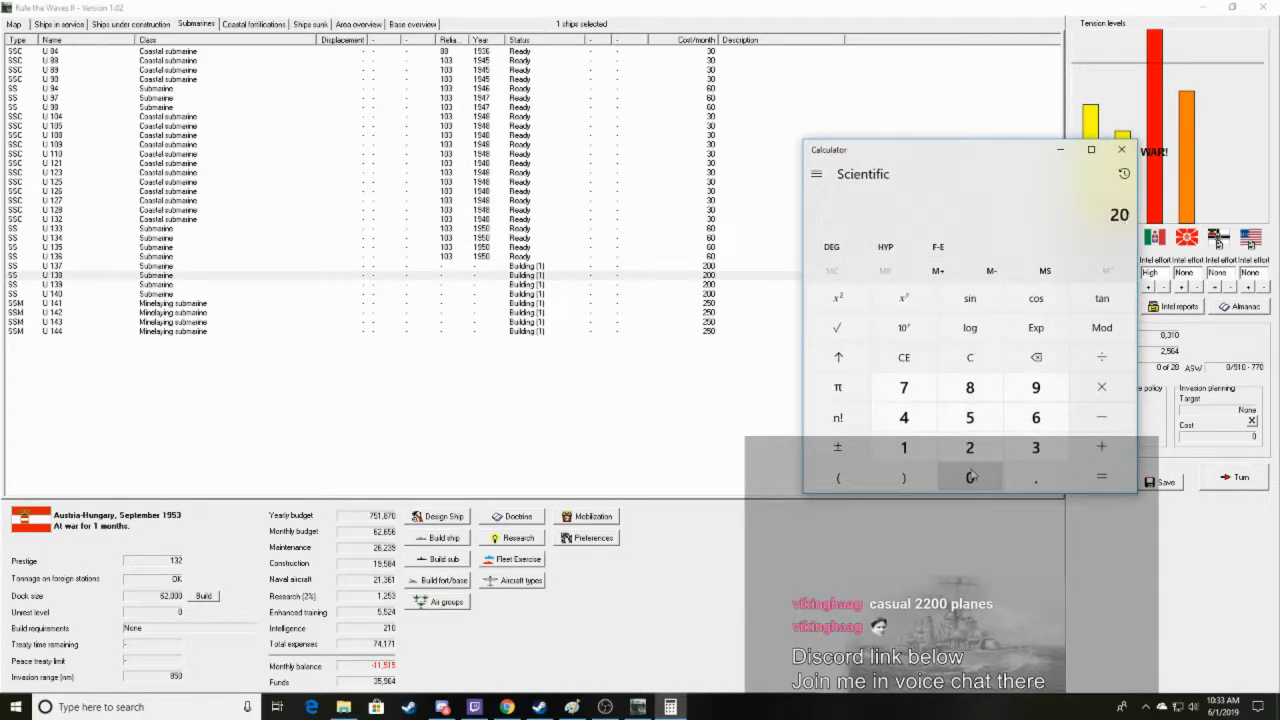
Enter 20 in the Scientific-mode Calculator
click(1101, 447)
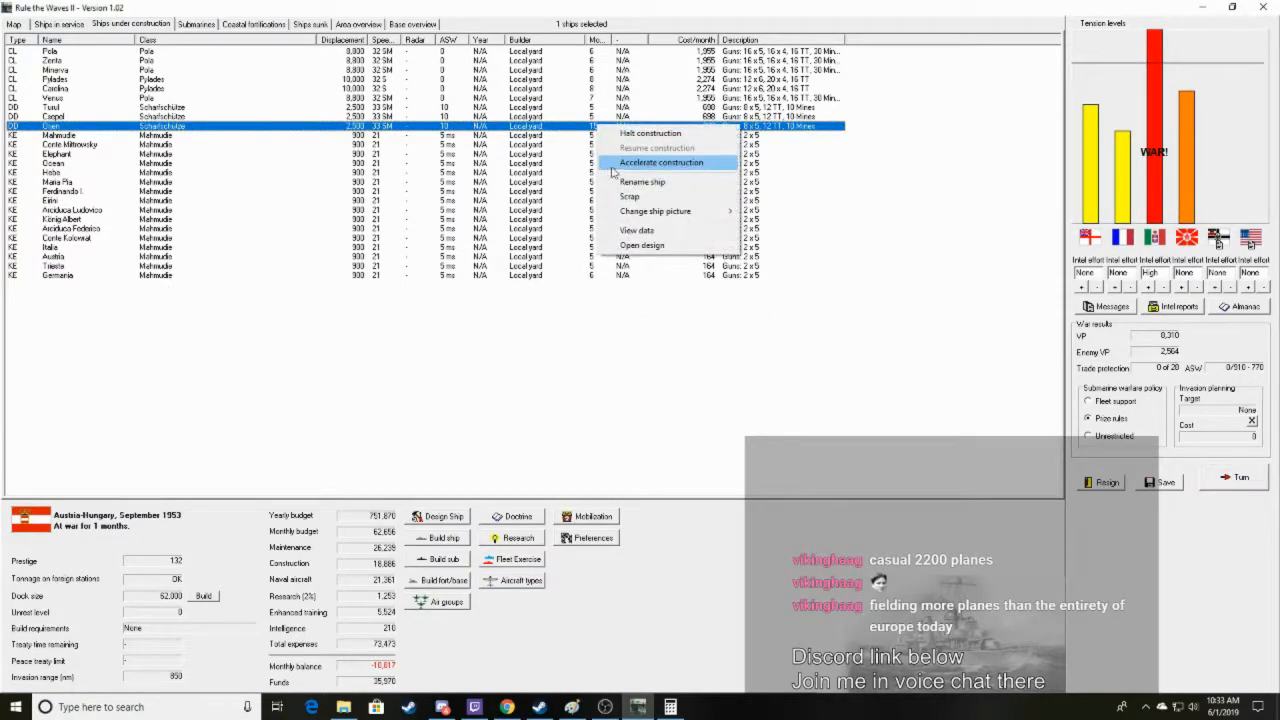
Scrap destroyer Osen and light cruiser Verso, confirming the Verso scrapping
click(661, 162)
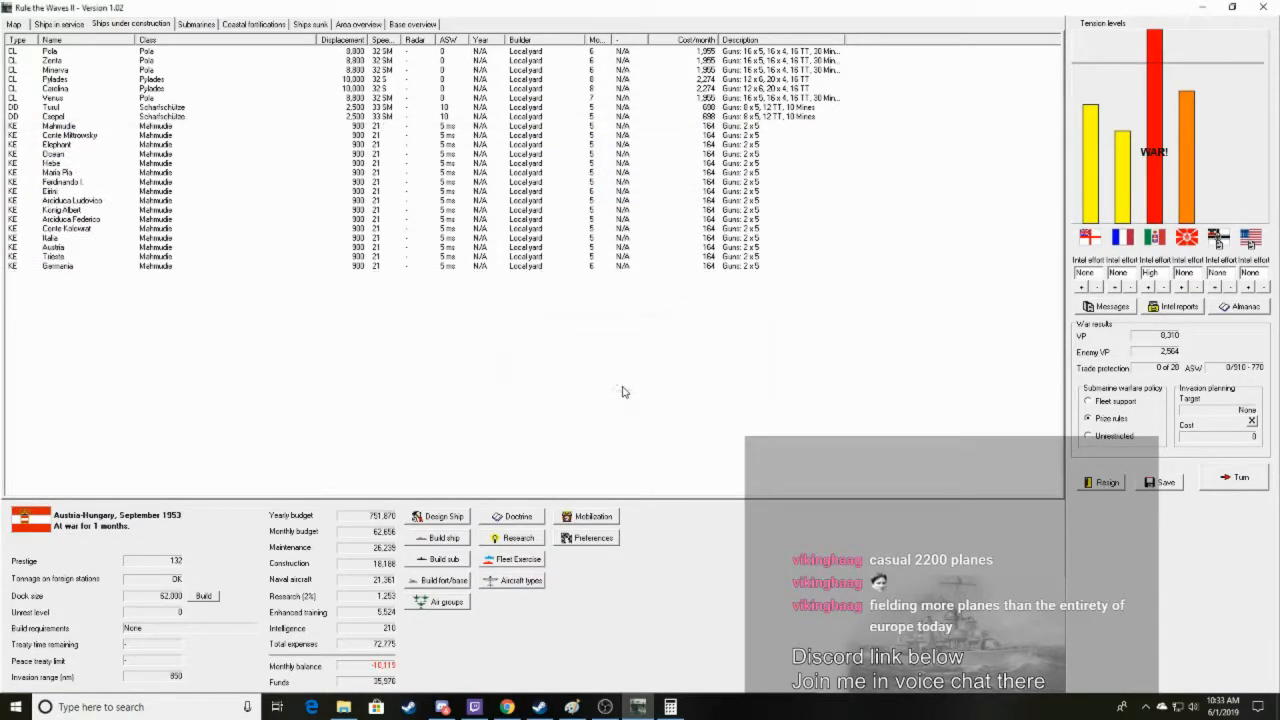
mouse_move(855, 360)
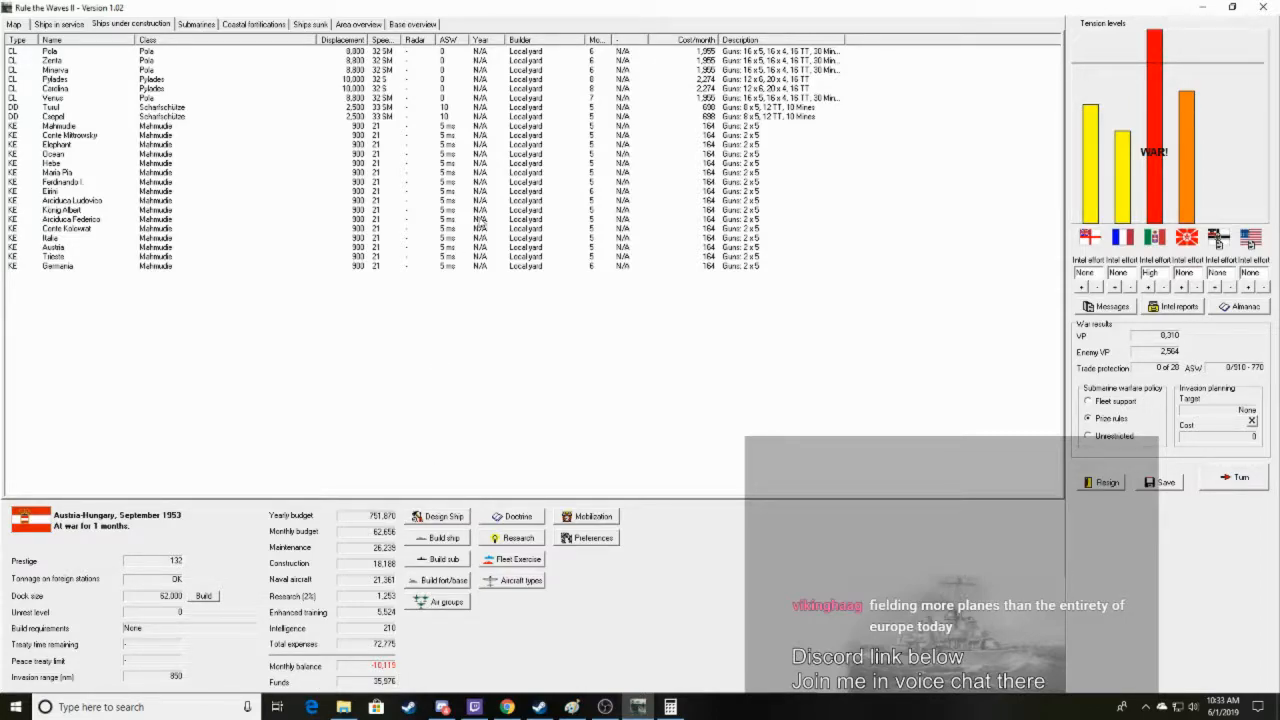
click(55, 88)
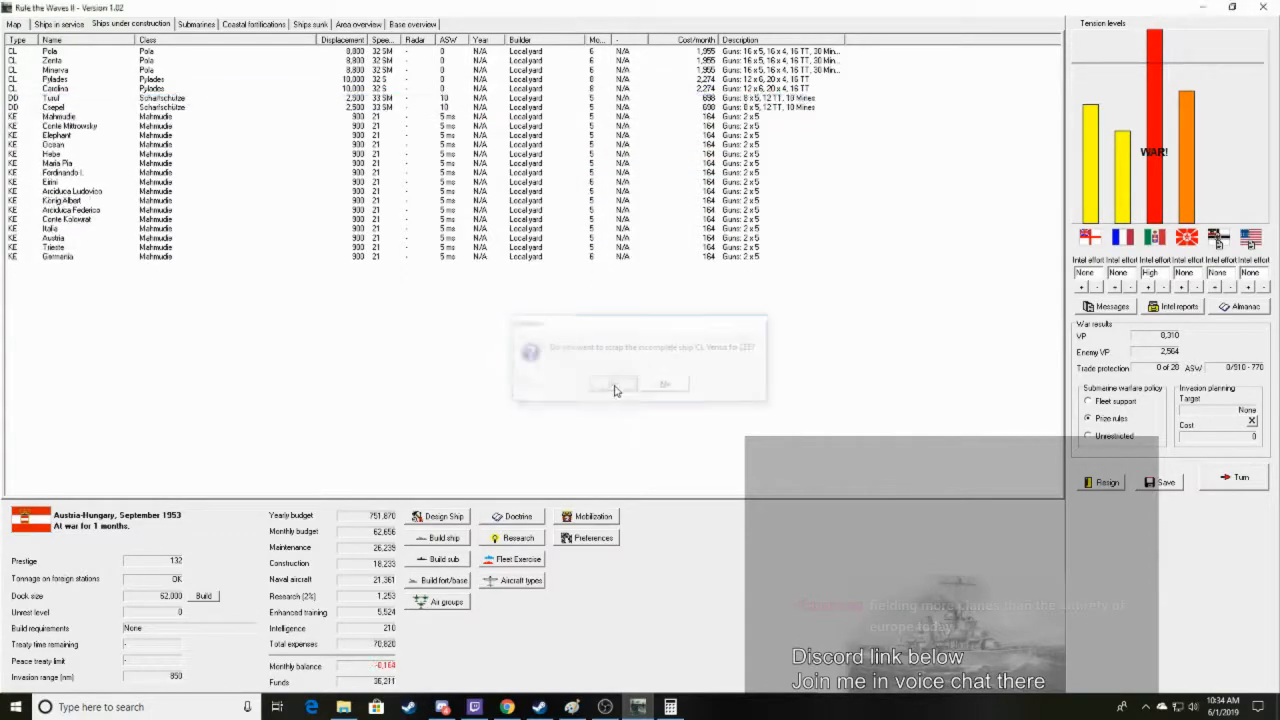
click(613, 385)
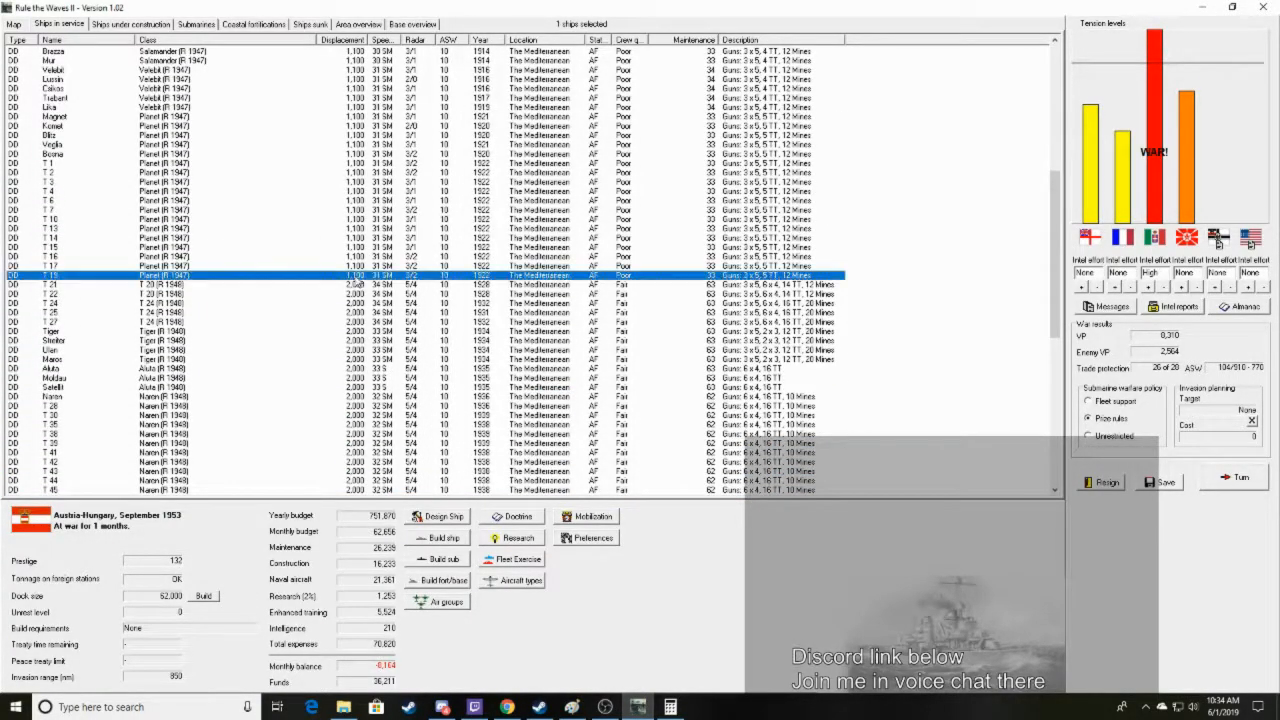
Open the action menu for the selected destroyers to assign trade protection
right_click(160, 270)
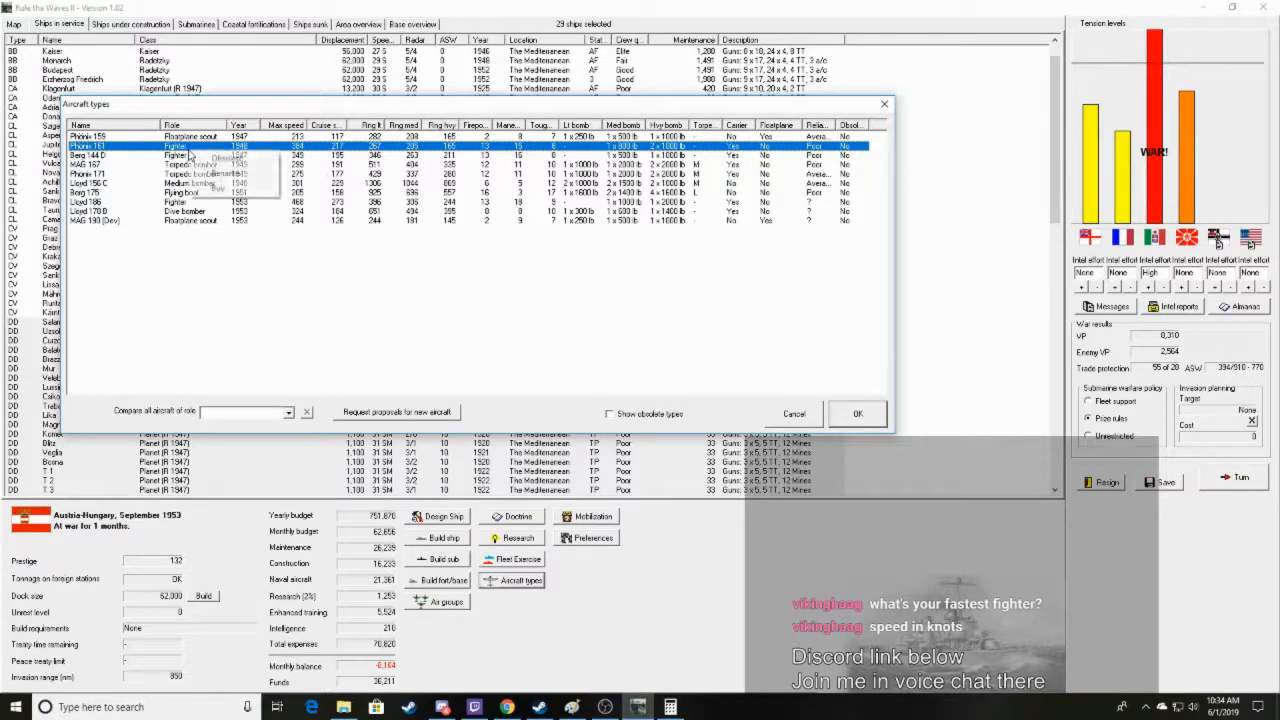
Open the options for the Phönix 161 fighter to mark it obsolete
right_click(175, 146)
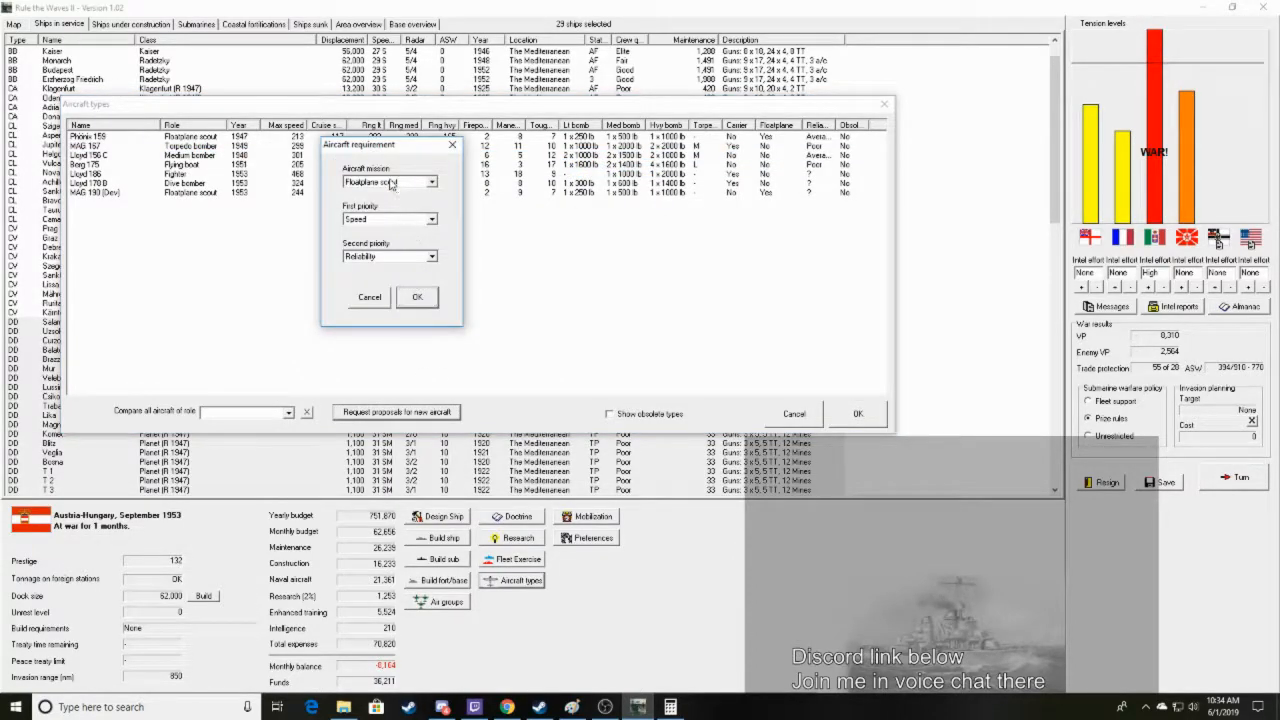
Request a torpedo bomber prioritising speed first and range second
click(388, 181)
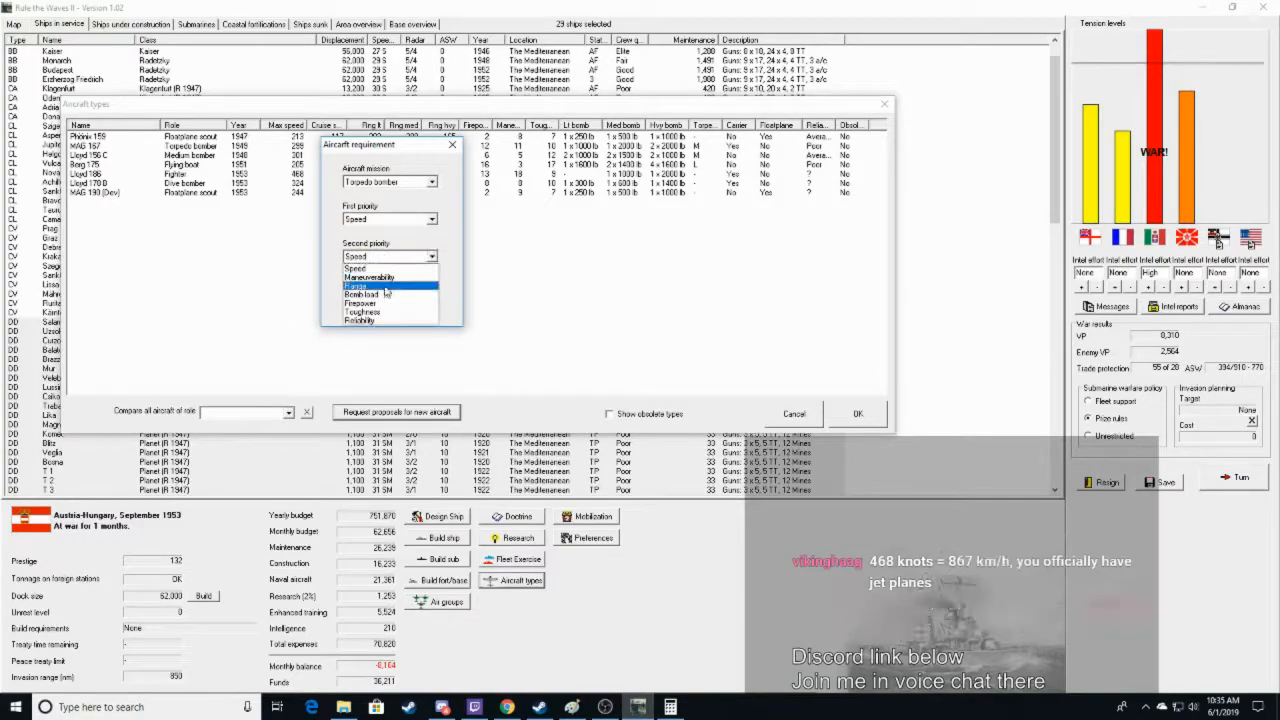
click(388, 285)
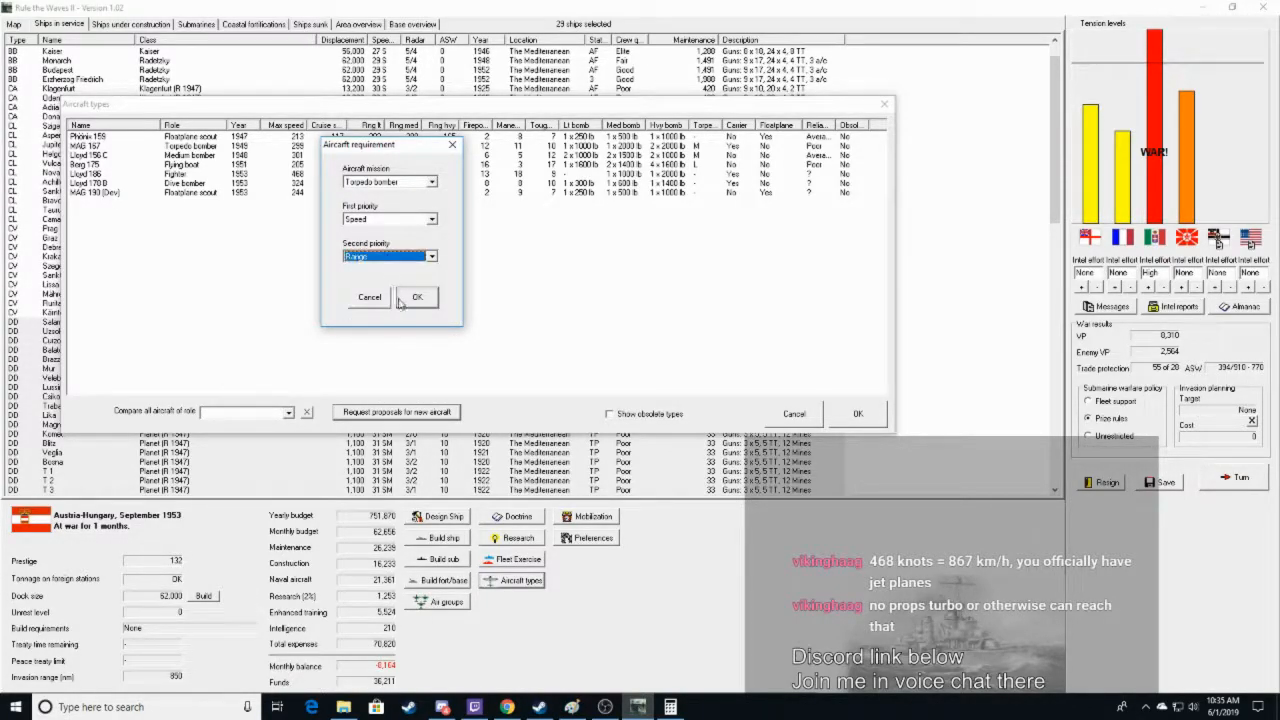
click(418, 296)
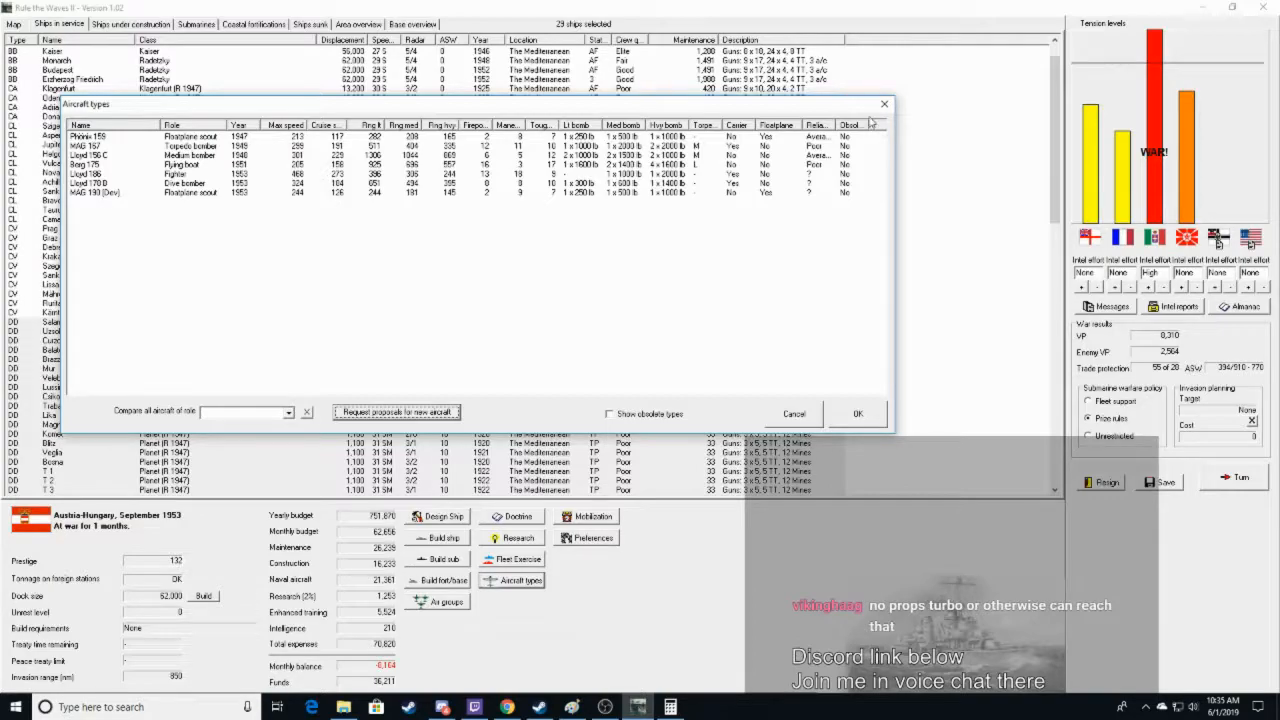
Close Aircraft types and switch to the Ships under construction list
click(884, 104)
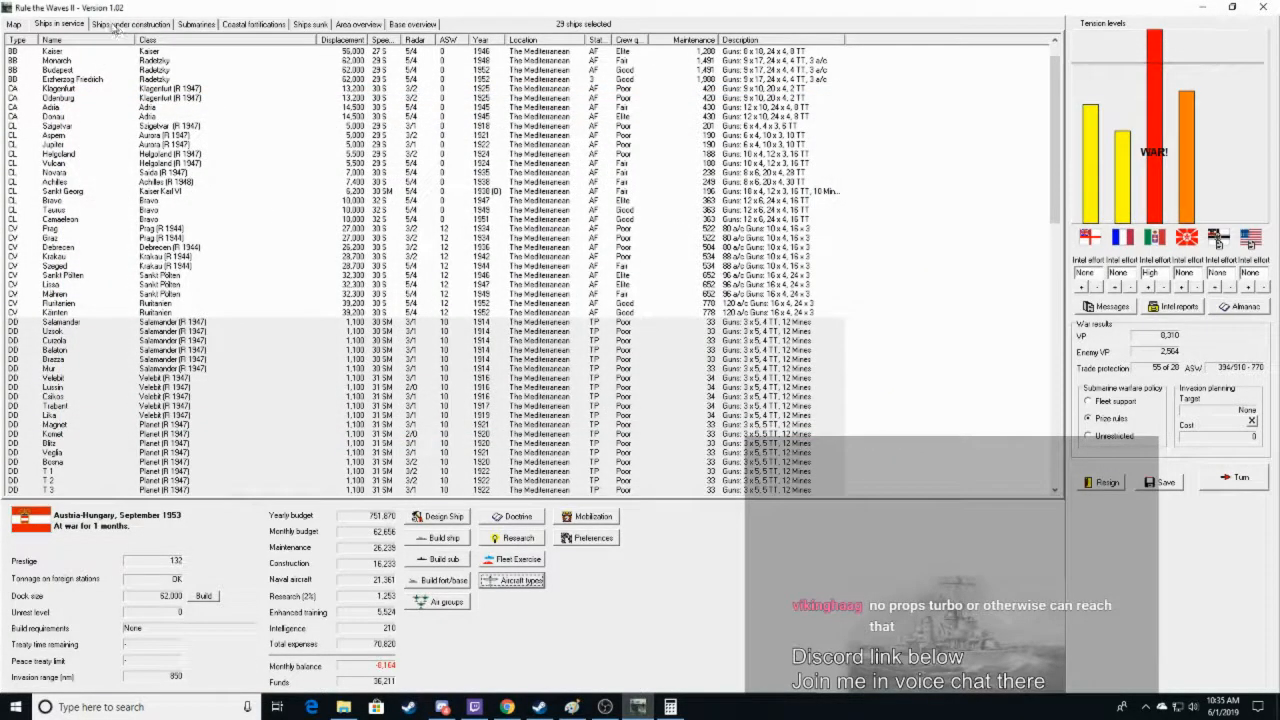
click(130, 23)
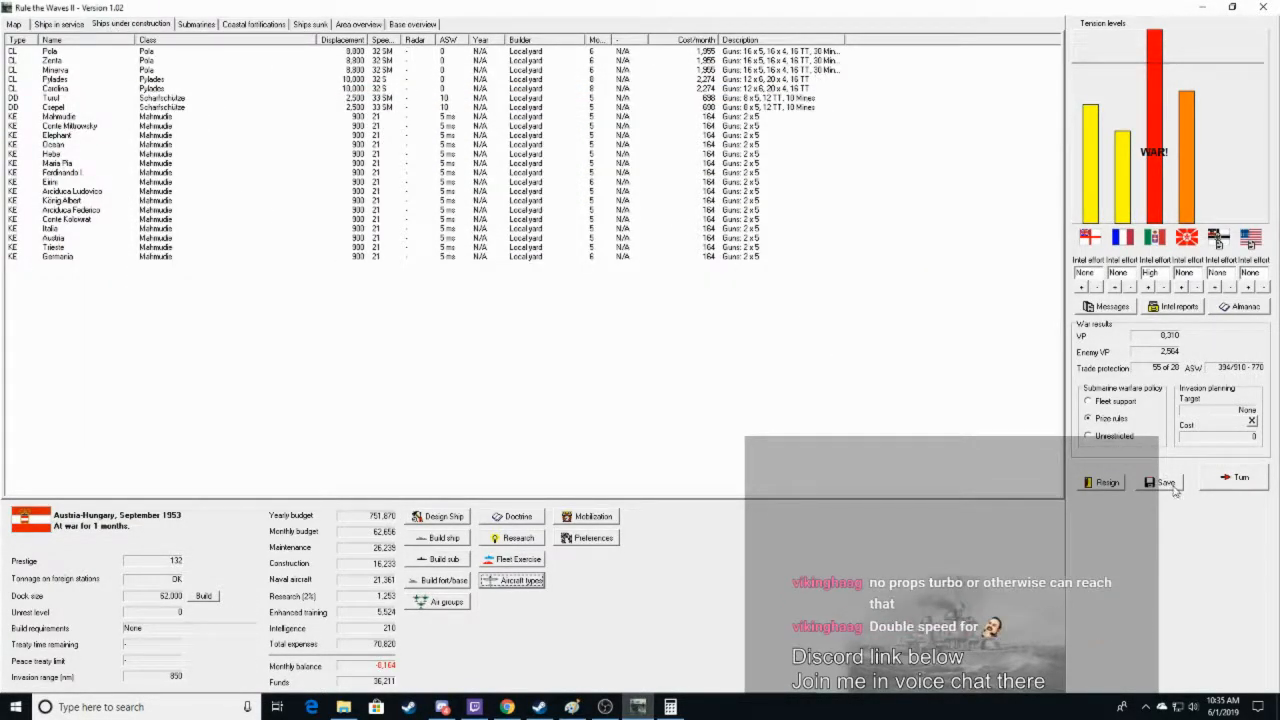
click(1240, 477)
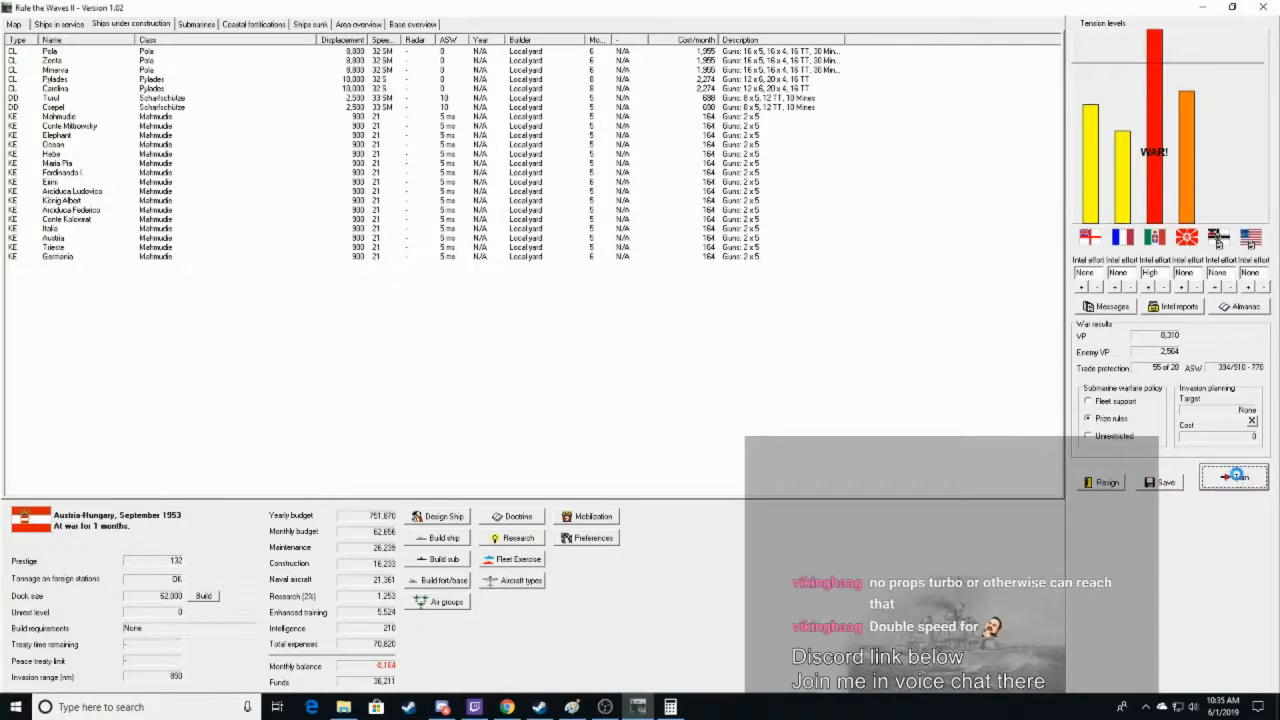